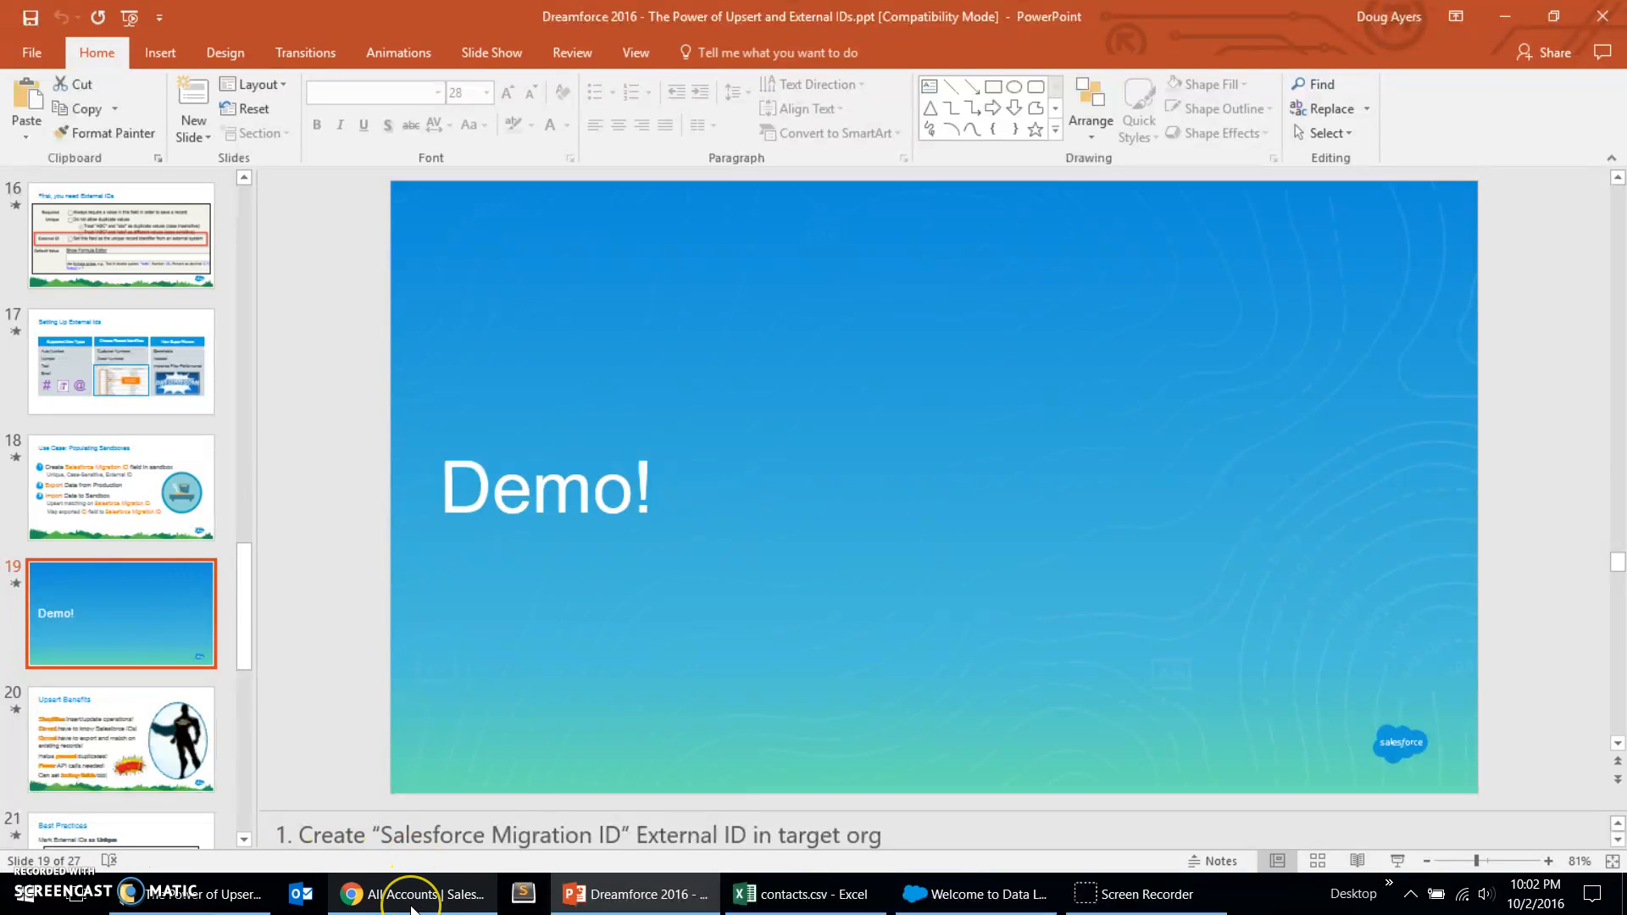
pyautogui.moveTo(412, 894)
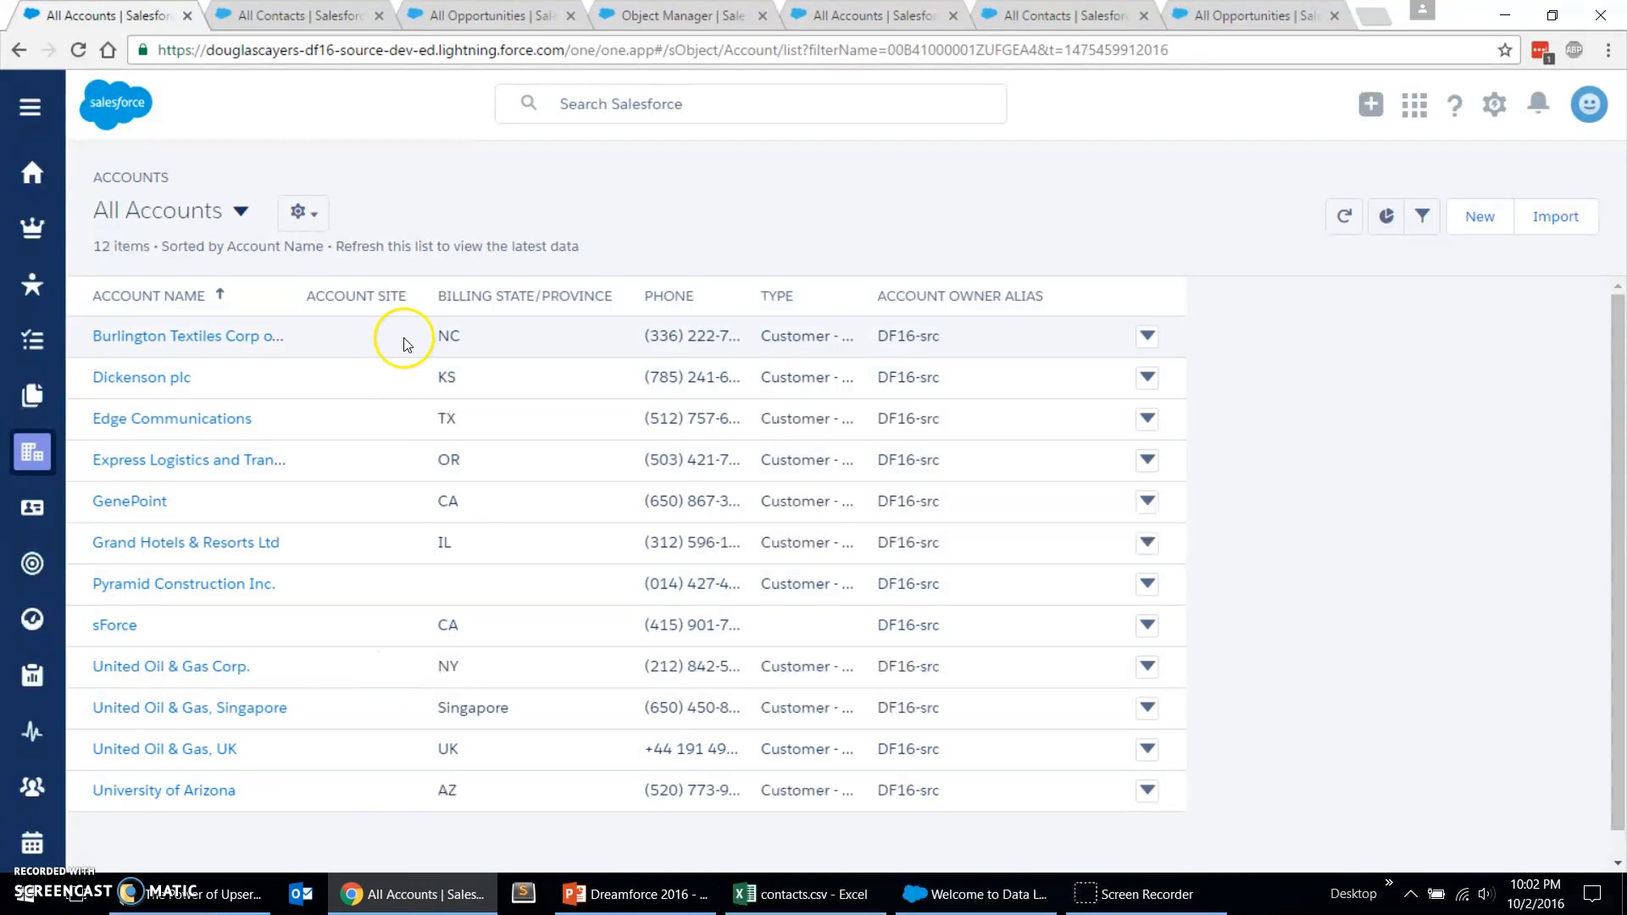
pyautogui.moveTo(392, 339)
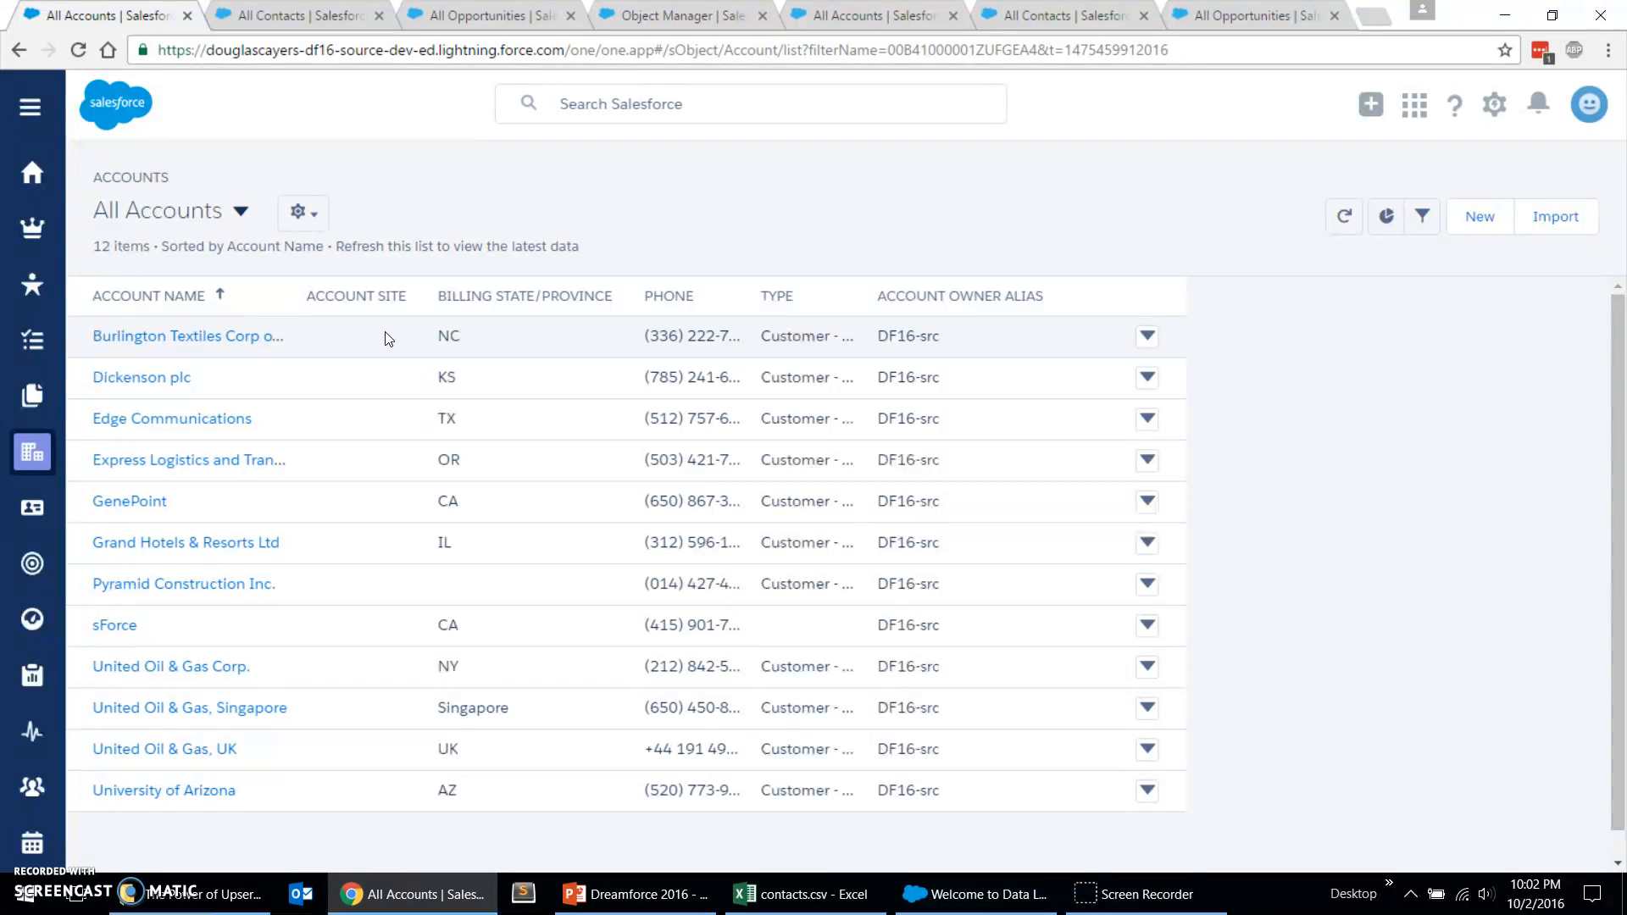
pyautogui.moveTo(237, 49)
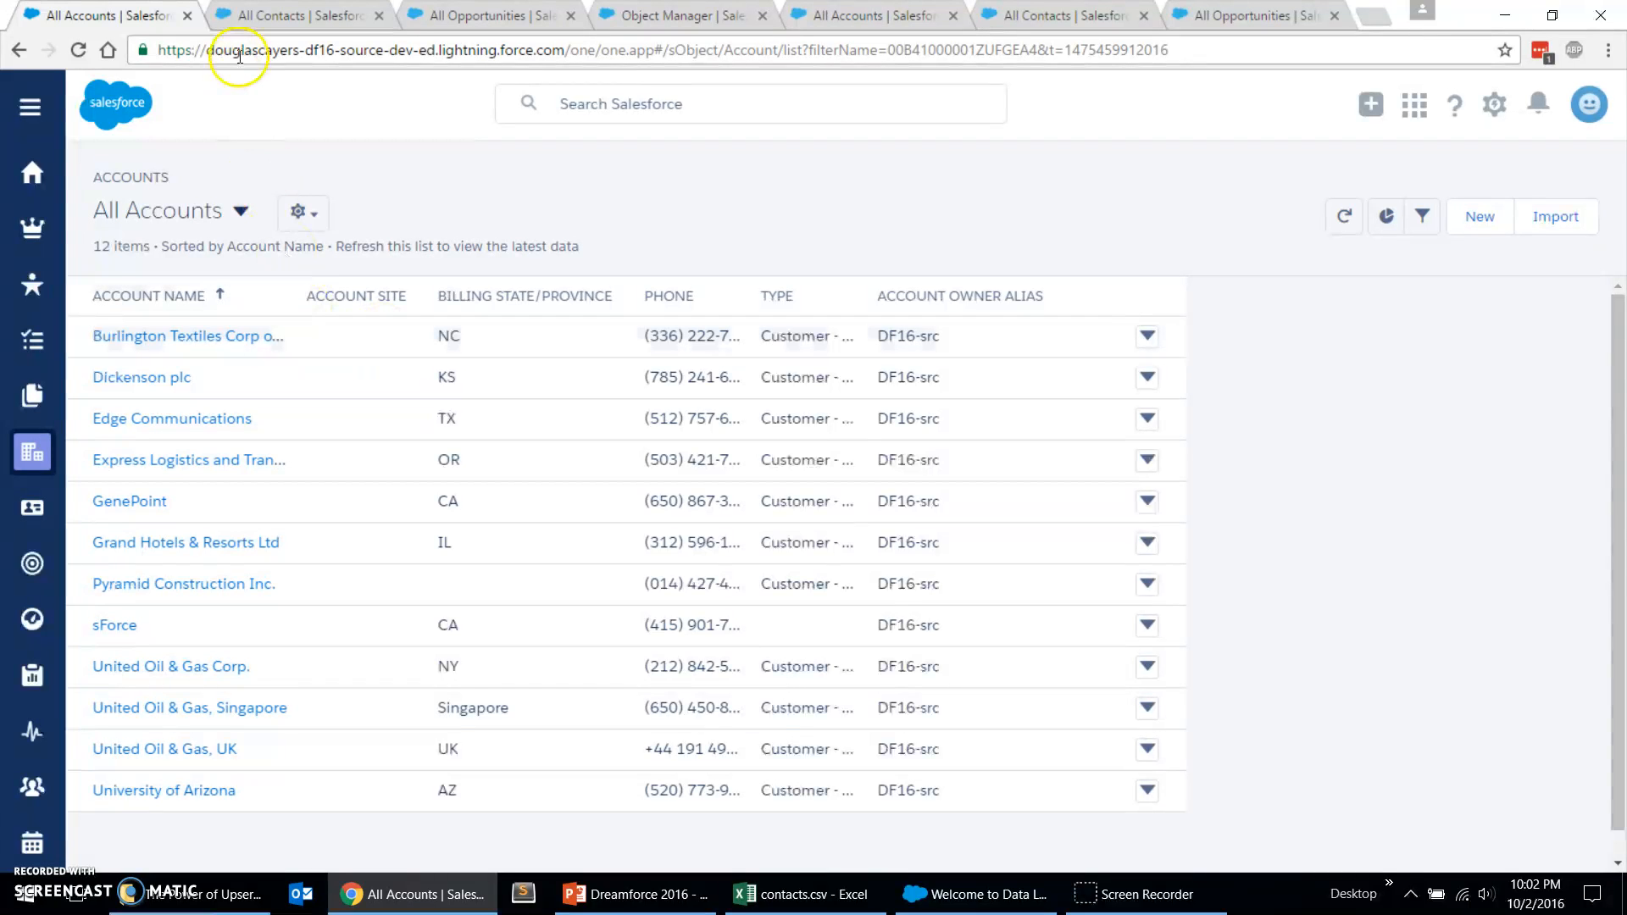
# Step: View the source org's 20 contacts, then its list of 31 opportunities
pyautogui.click(295, 16)
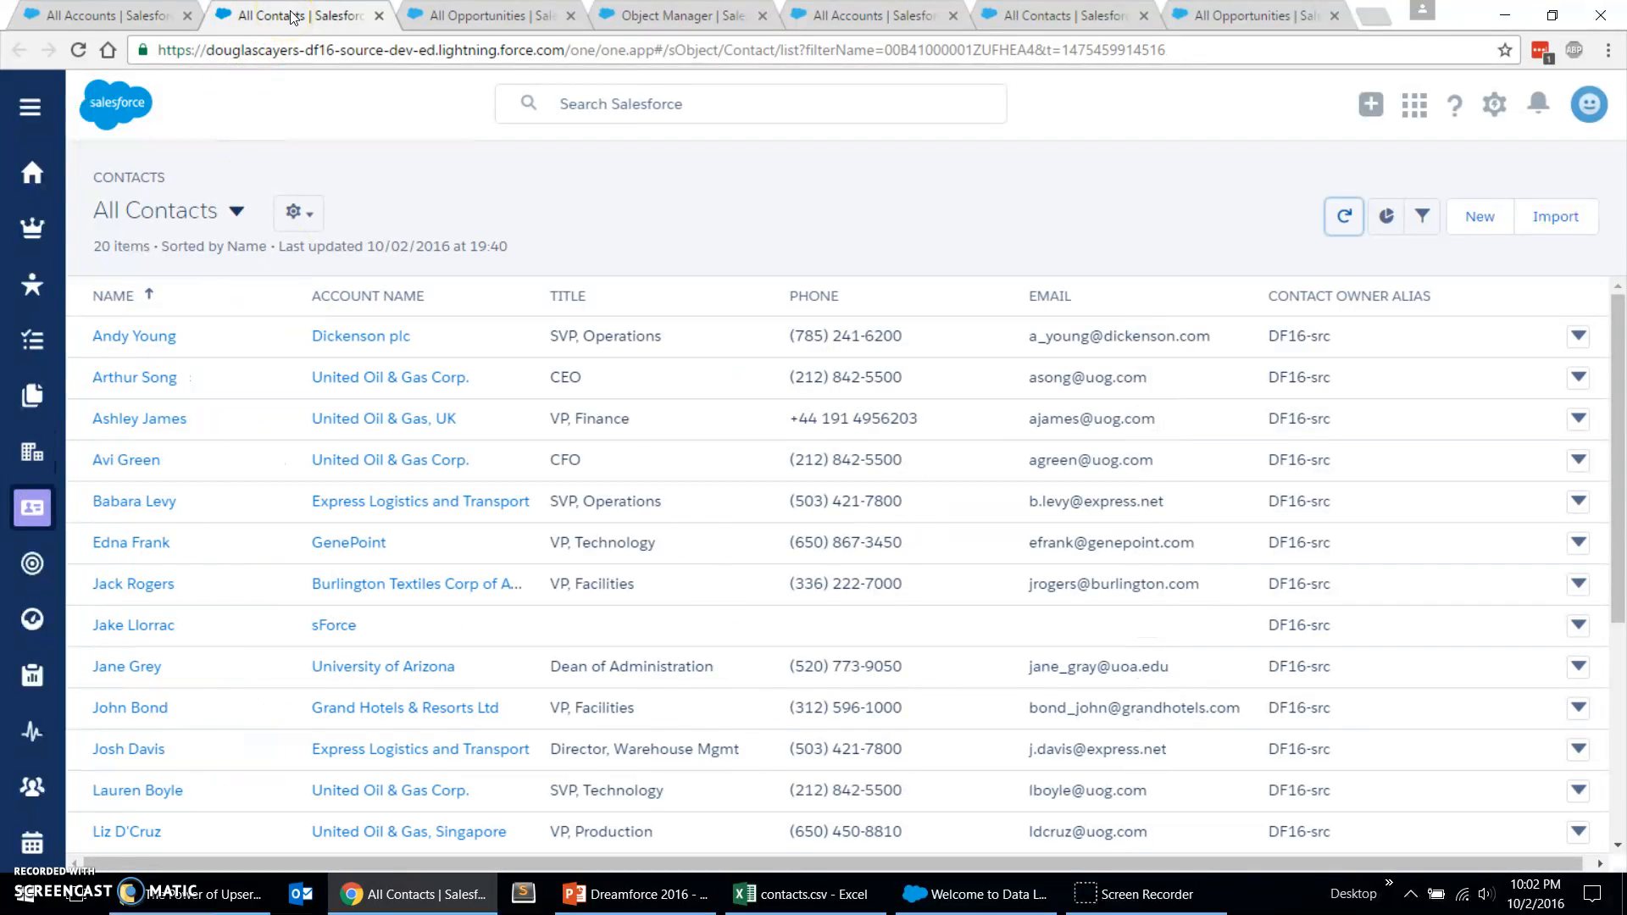
pyautogui.click(489, 15)
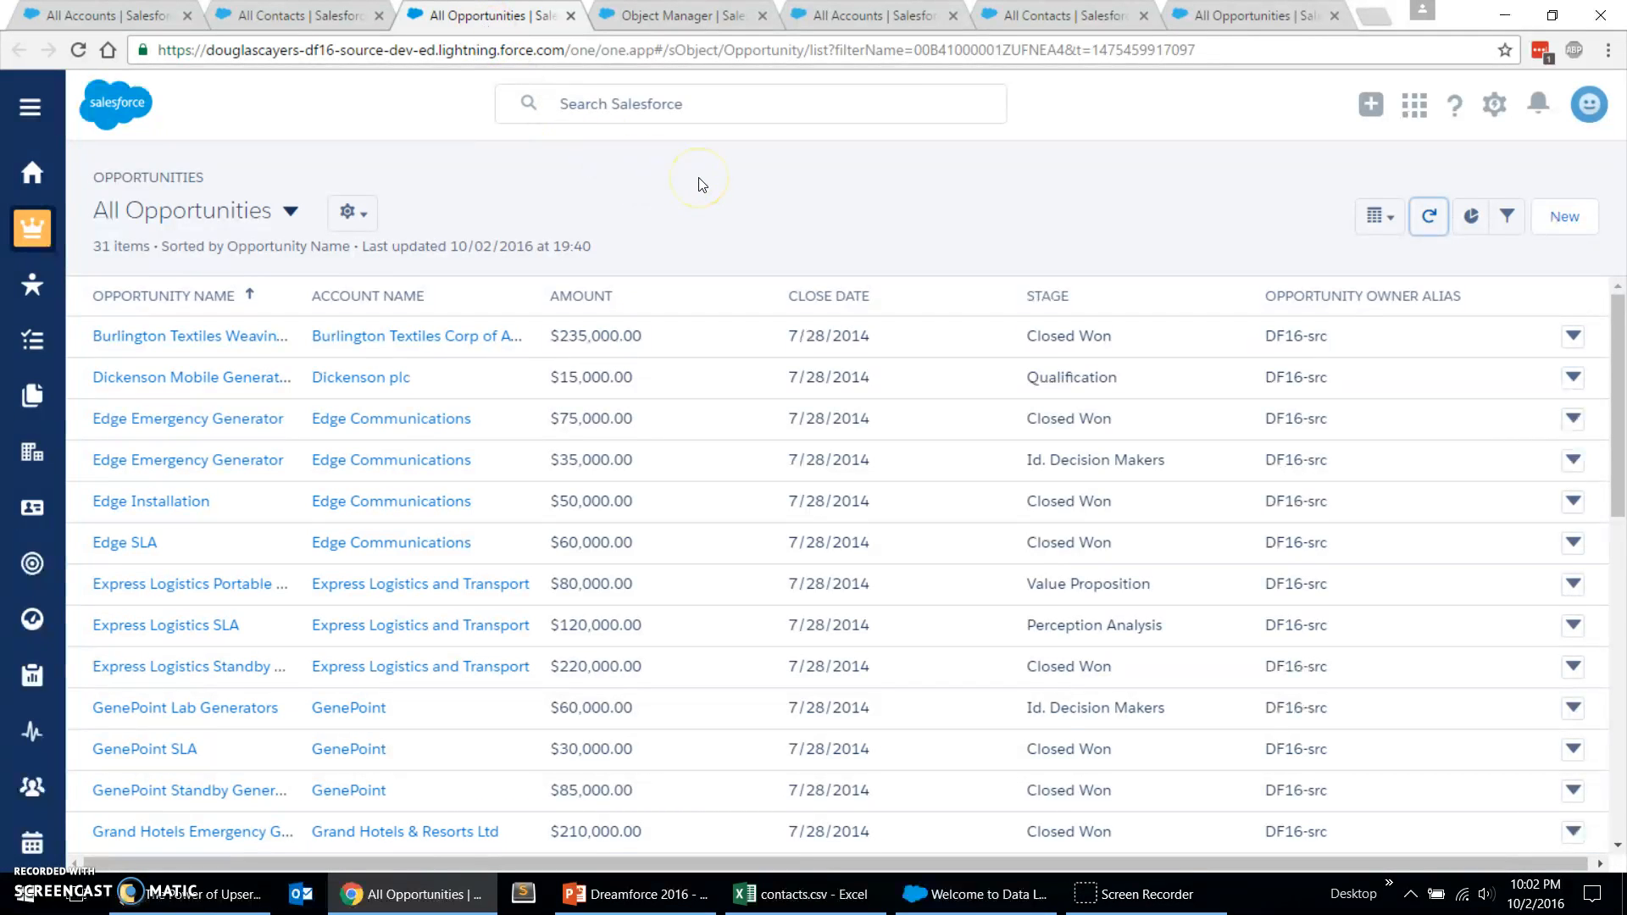
pyautogui.moveTo(697, 183)
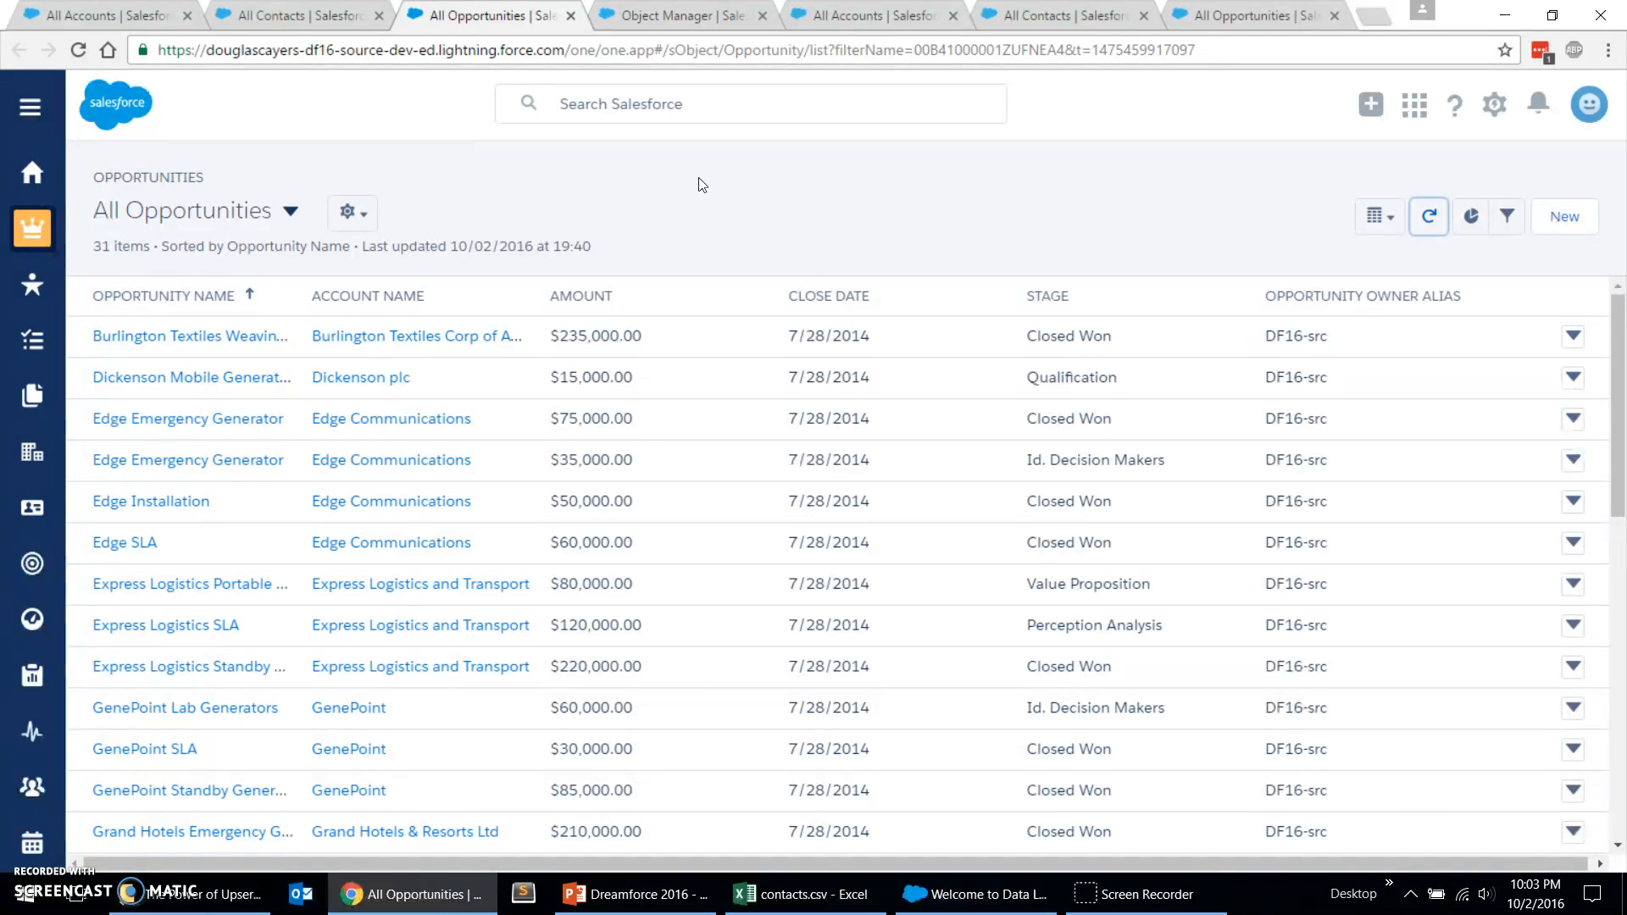
# Step: Show the target org's Account External ID custom field and highlight its External ID setting
pyautogui.click(679, 15)
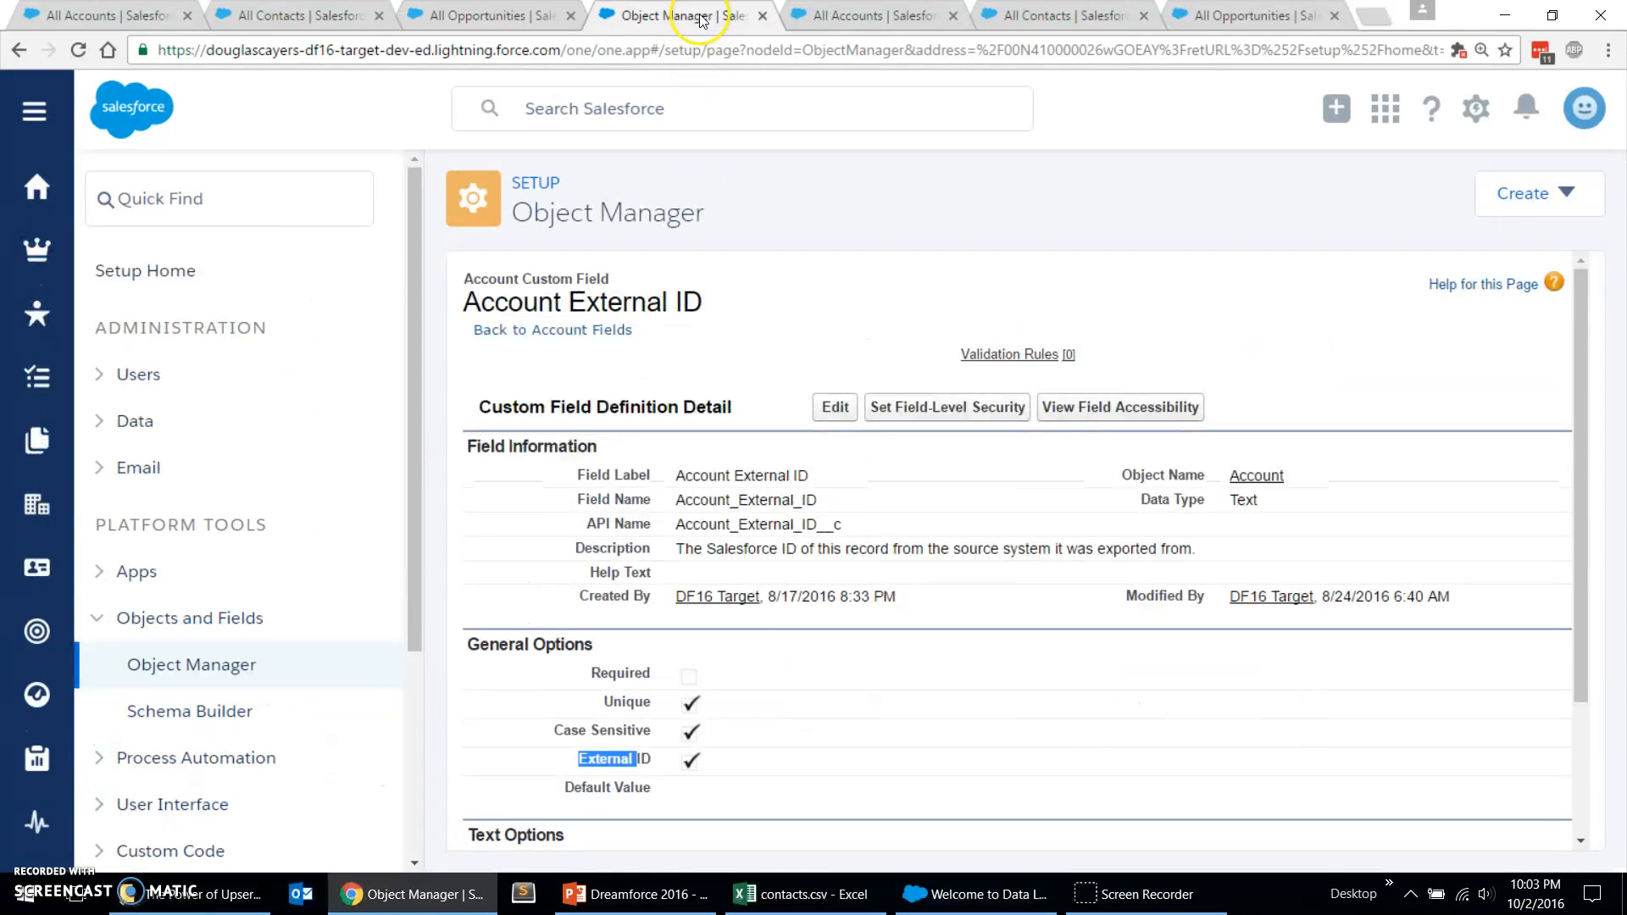
pyautogui.moveTo(745, 429)
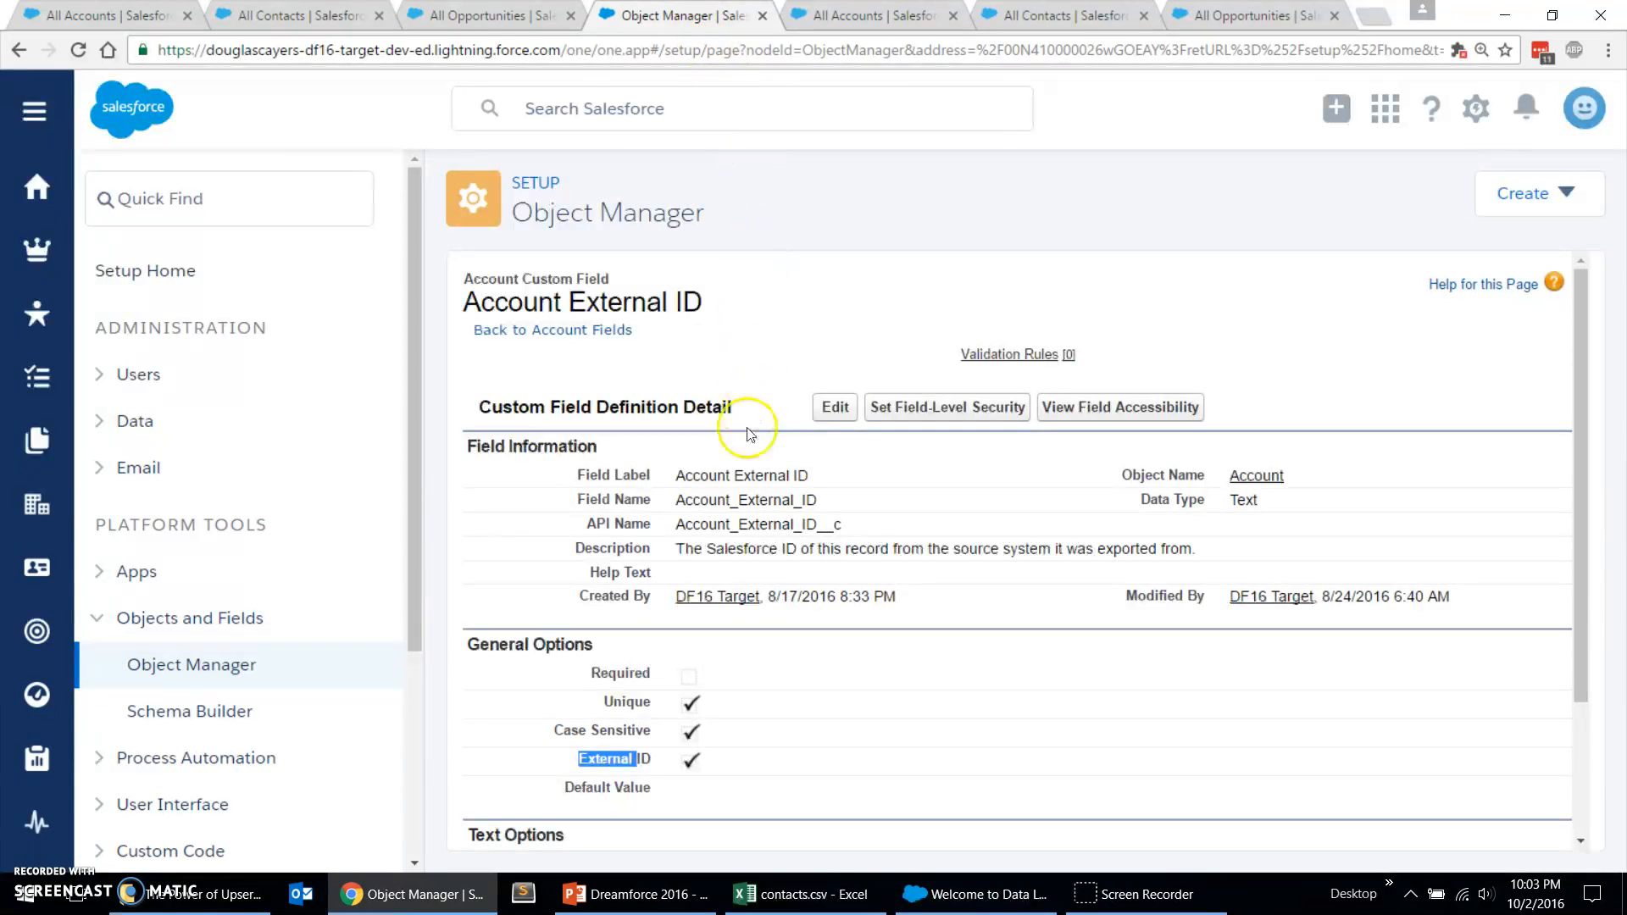
pyautogui.moveTo(849, 480)
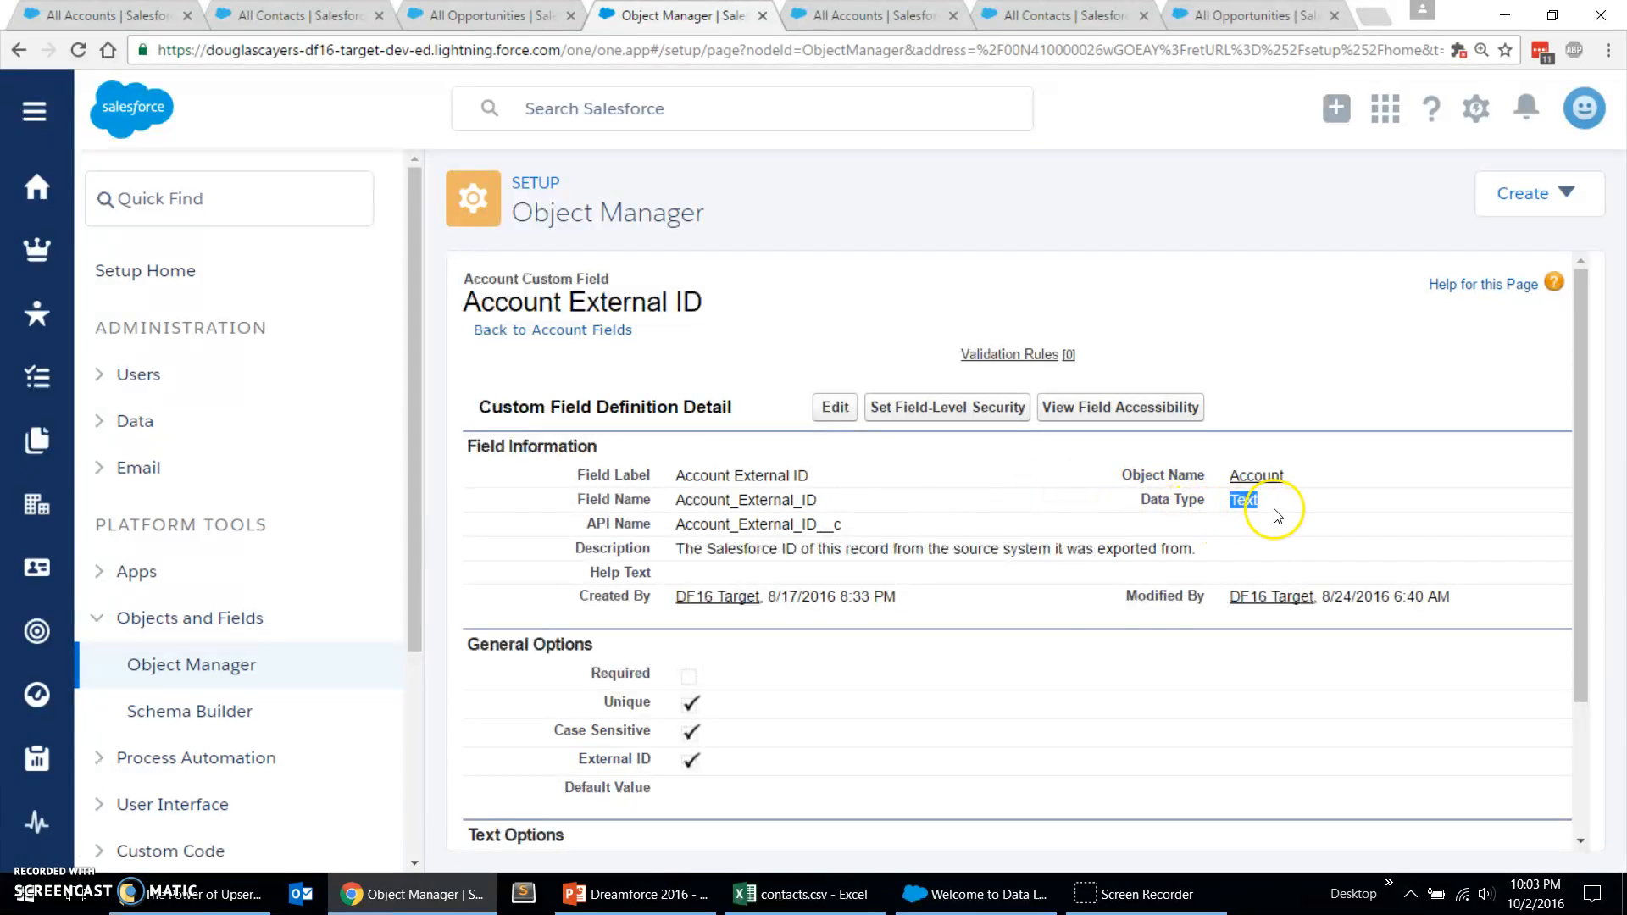
pyautogui.moveTo(578, 773)
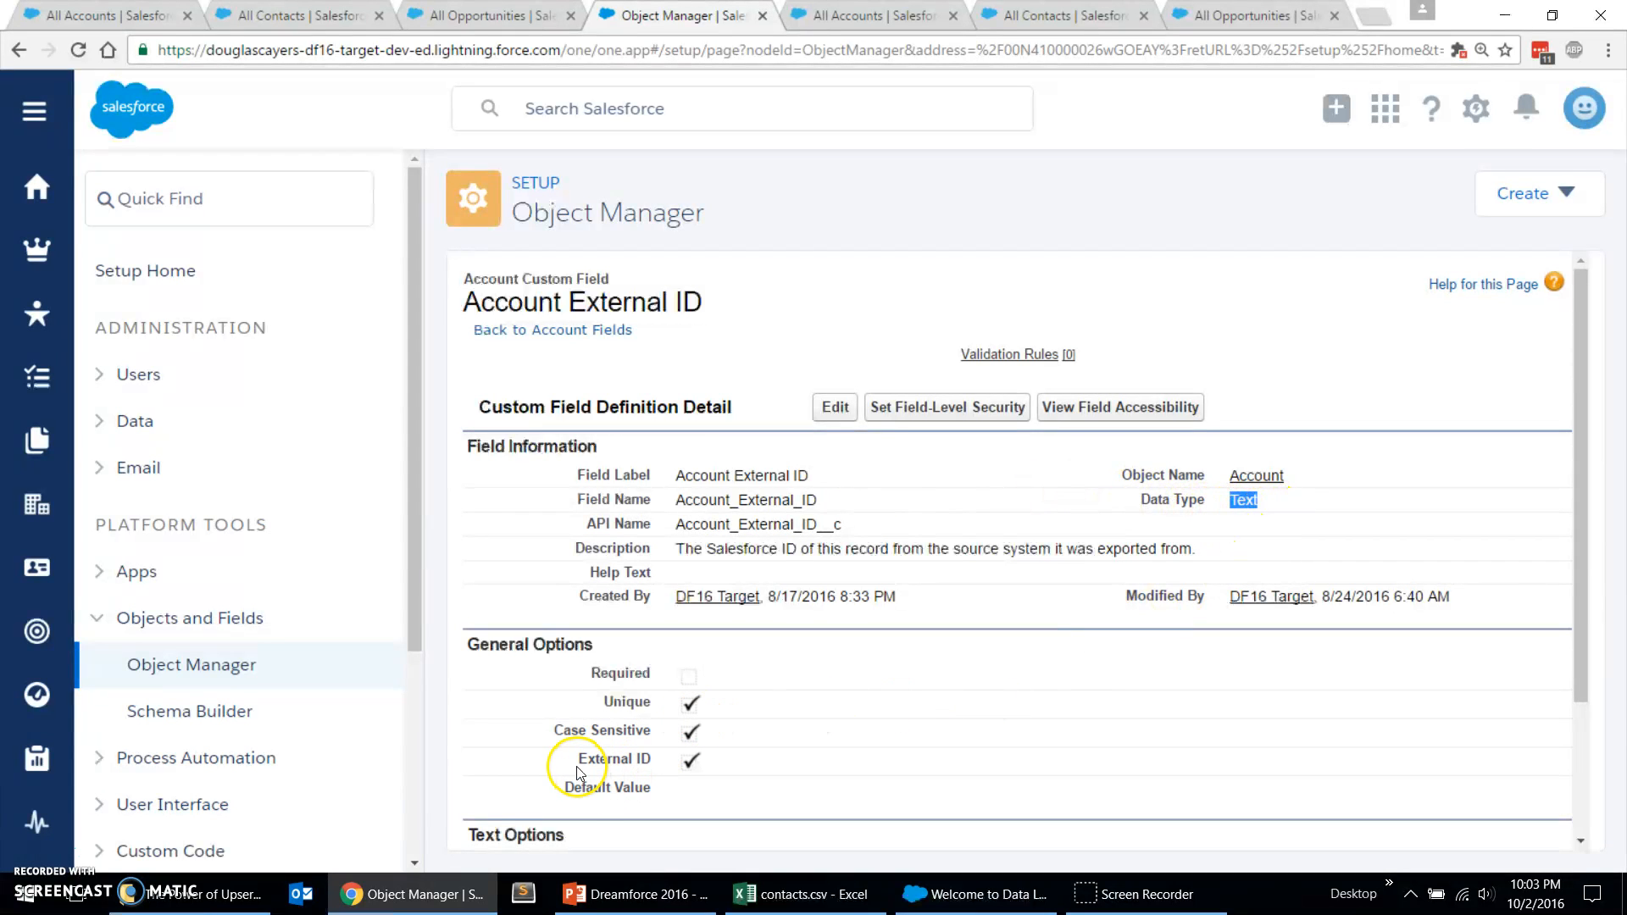
pyautogui.doubleClick(614, 759)
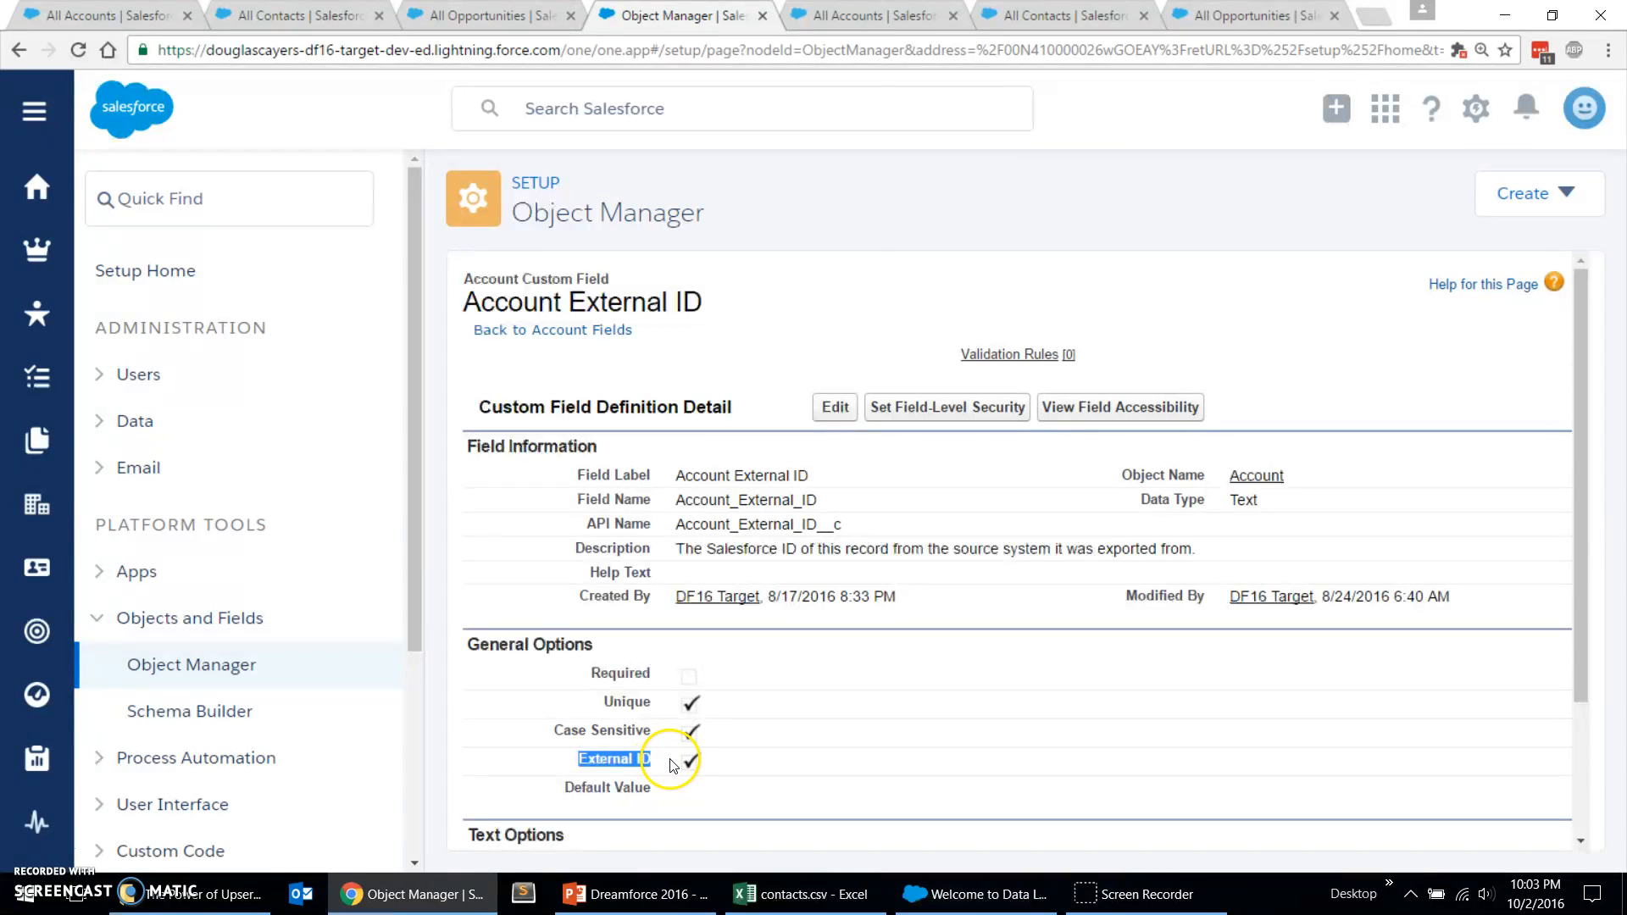
pyautogui.moveTo(848, 293)
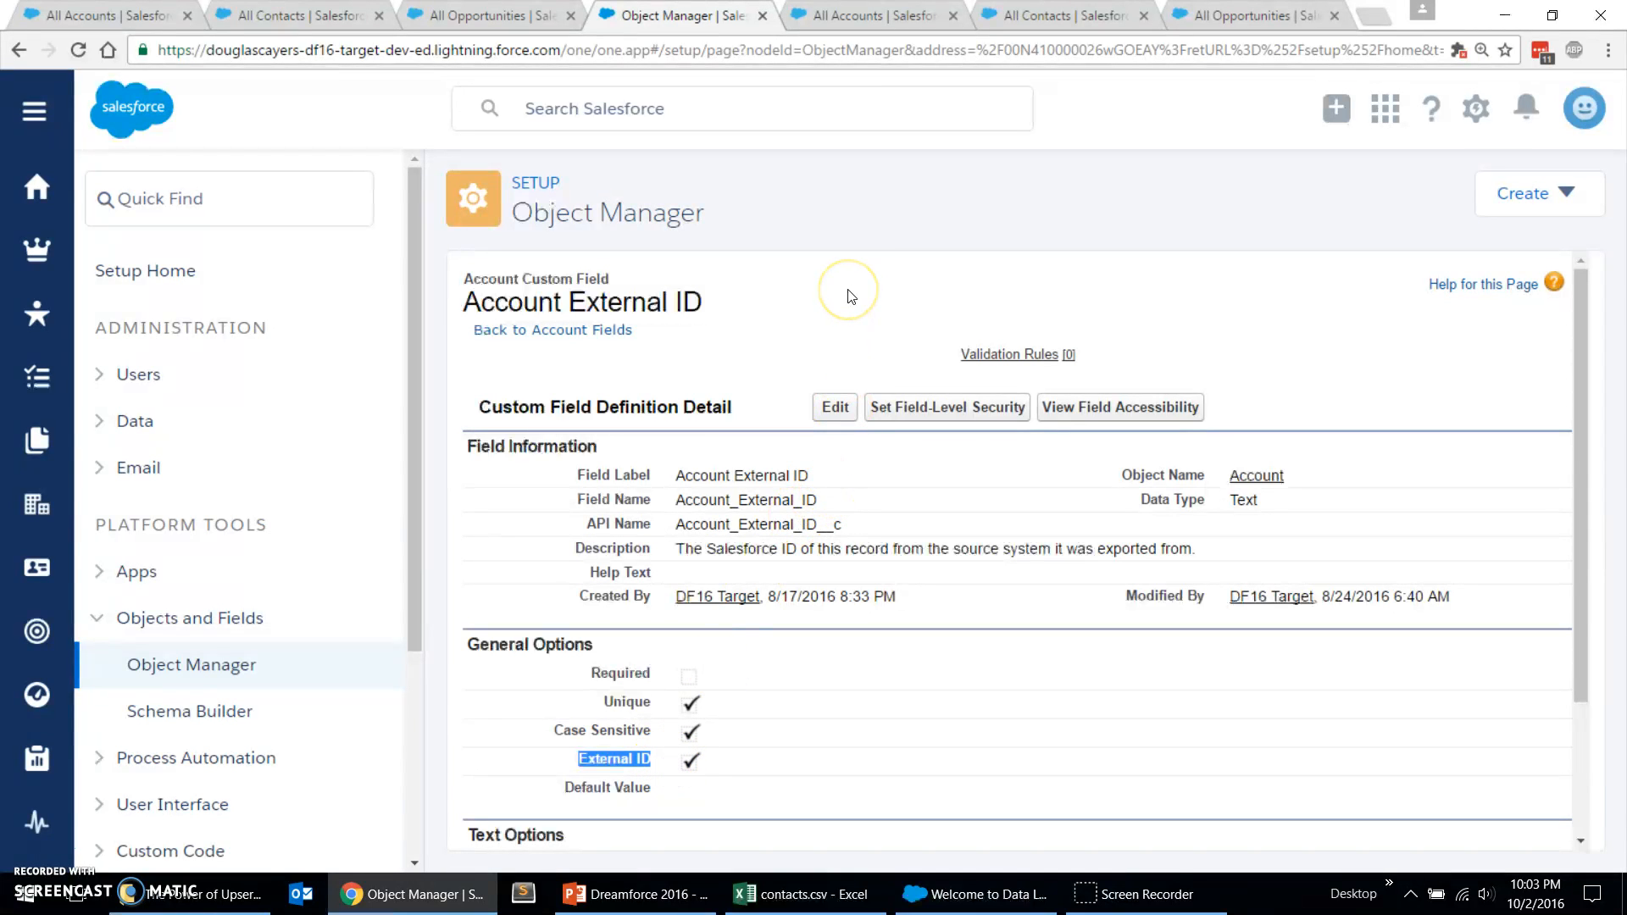
pyautogui.moveTo(848, 290)
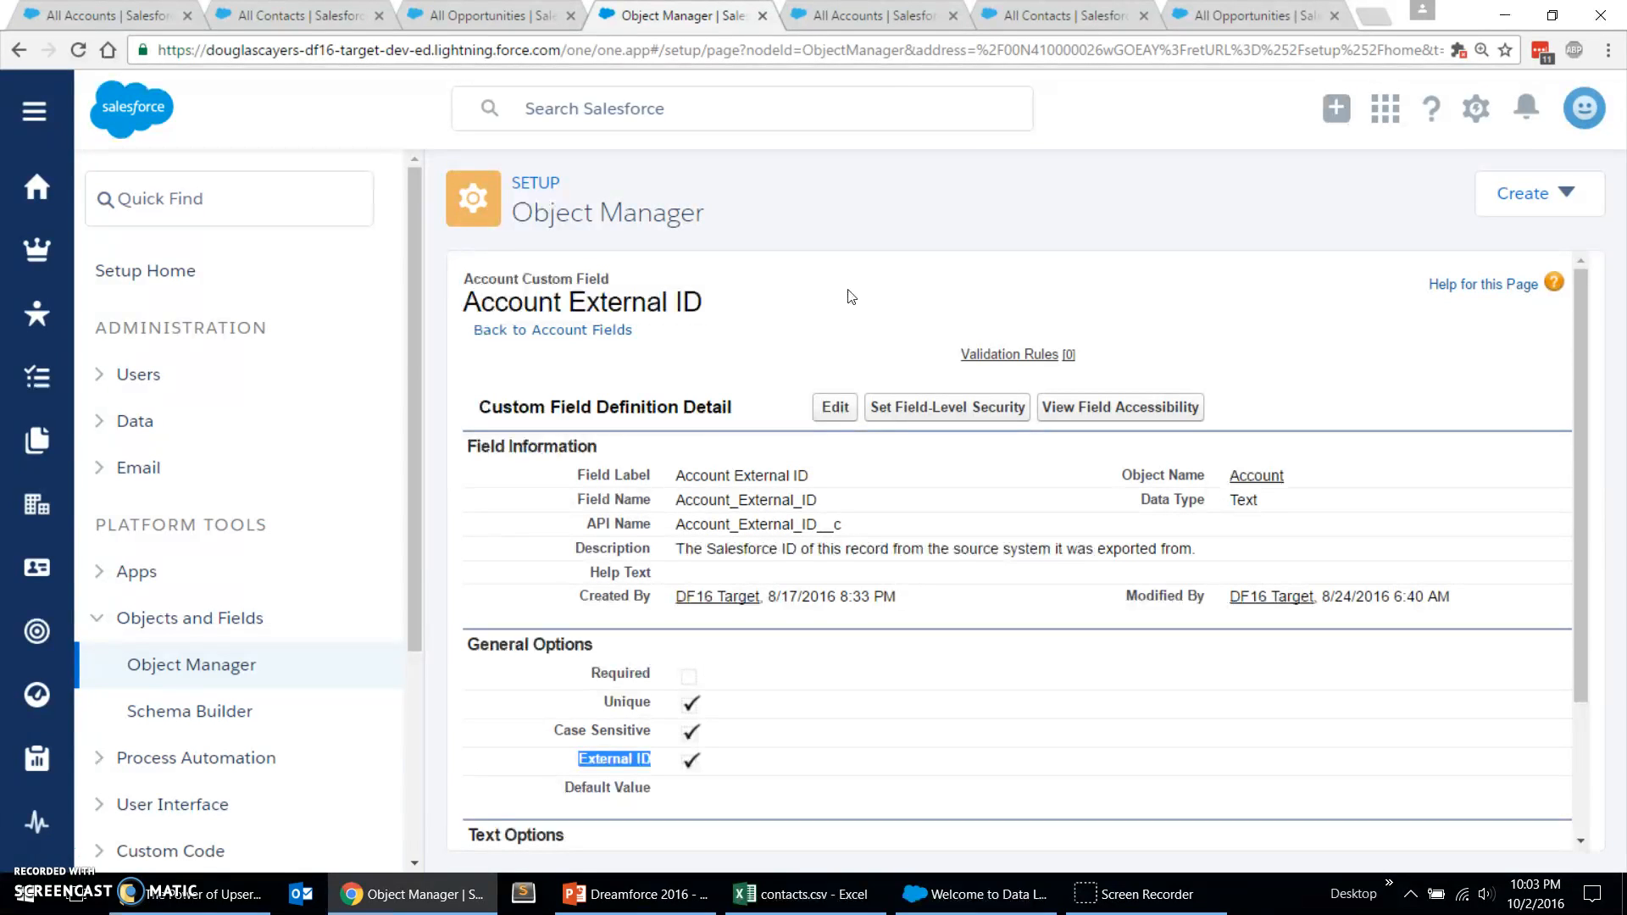
pyautogui.moveTo(849, 15)
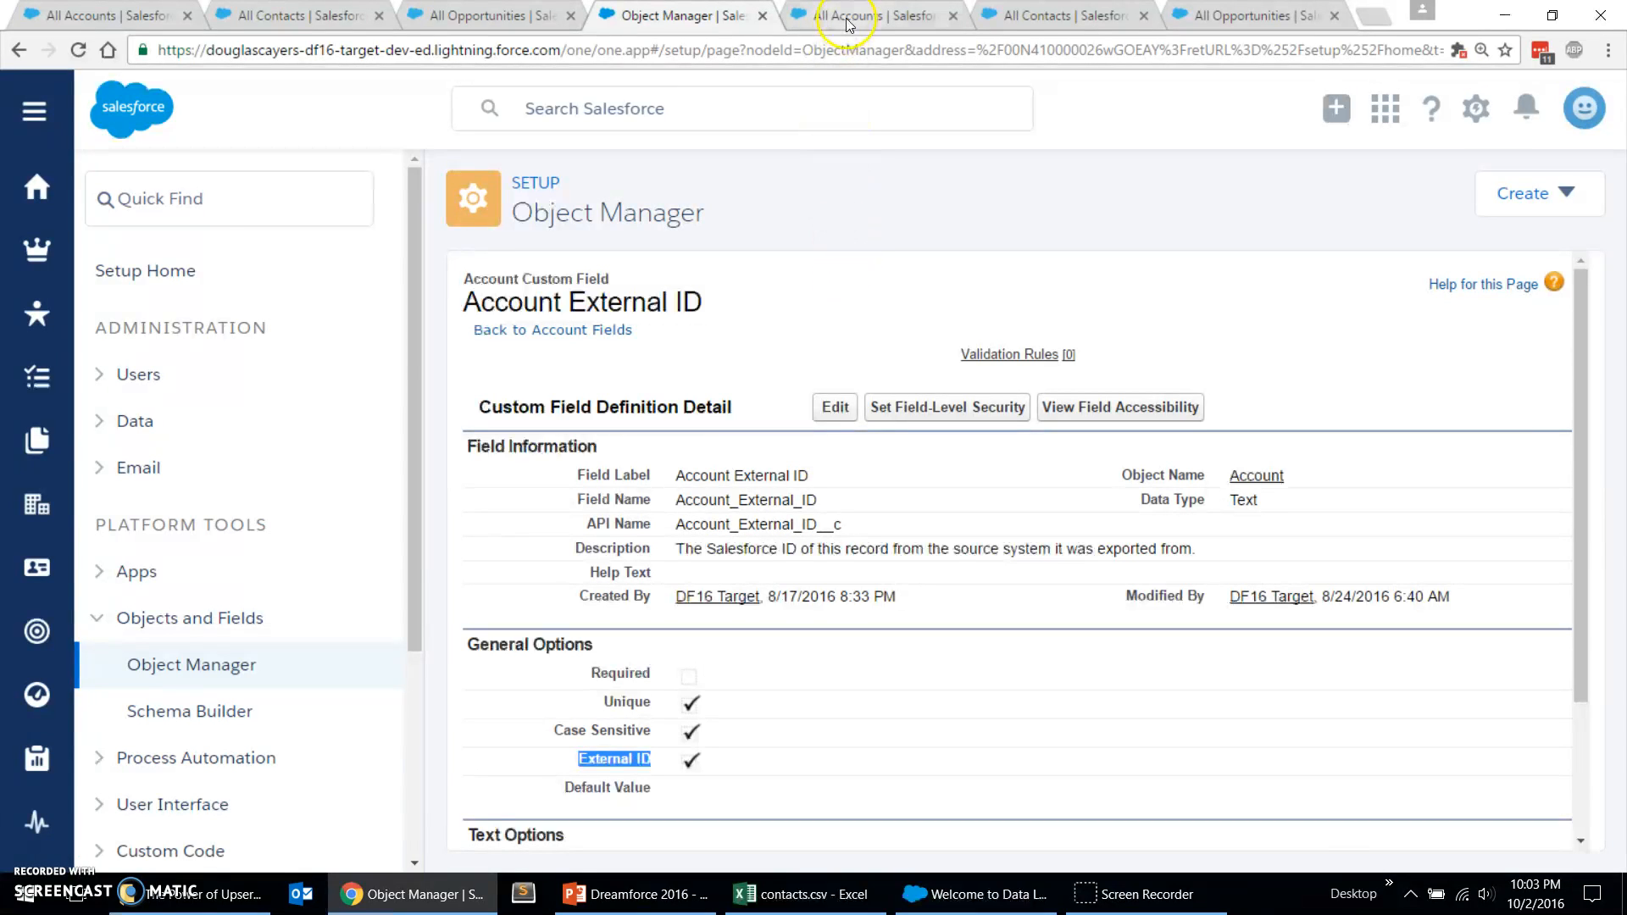
# Step: Refresh the target org's All Accounts list, confirming it is still empty
pyautogui.click(851, 15)
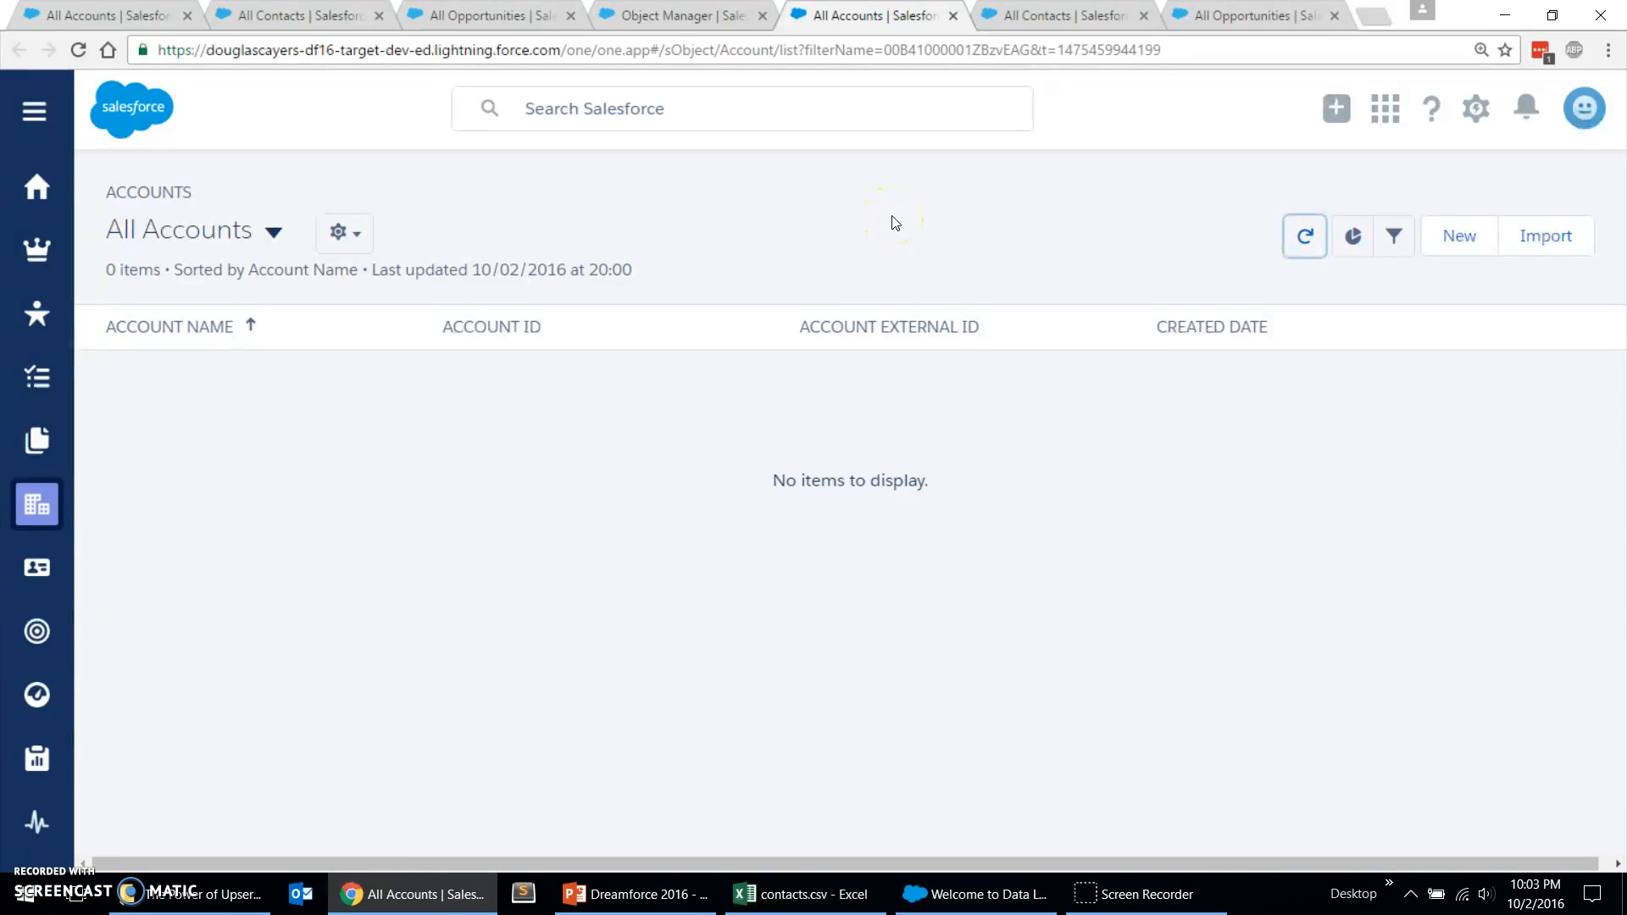
pyautogui.click(1305, 236)
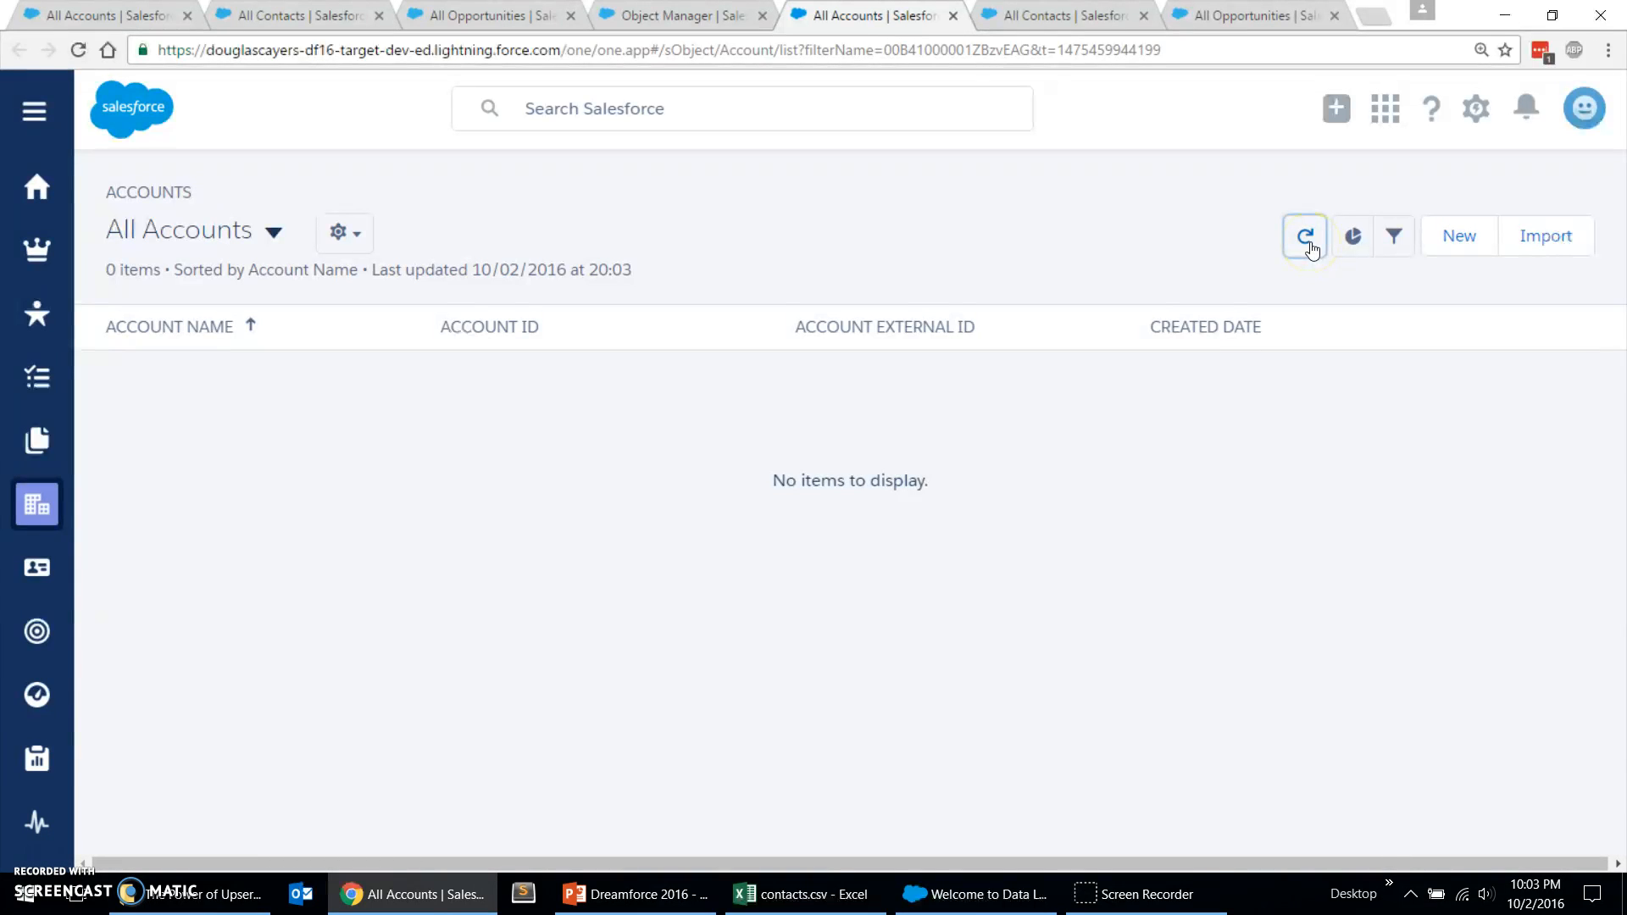
pyautogui.moveTo(1095, 635)
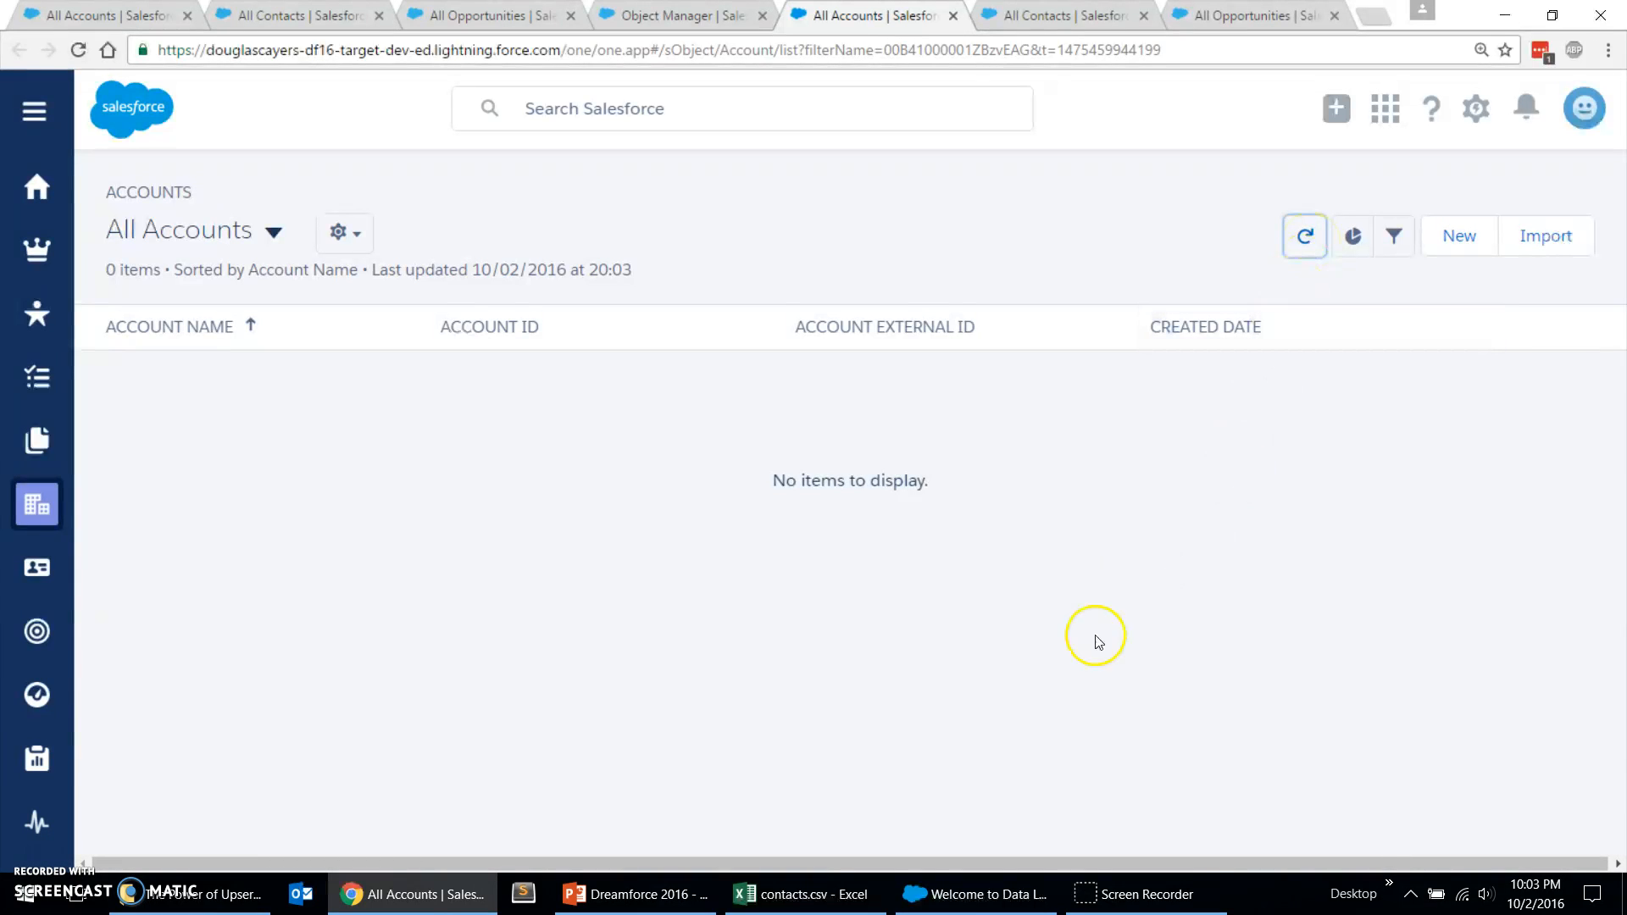
pyautogui.moveTo(928, 771)
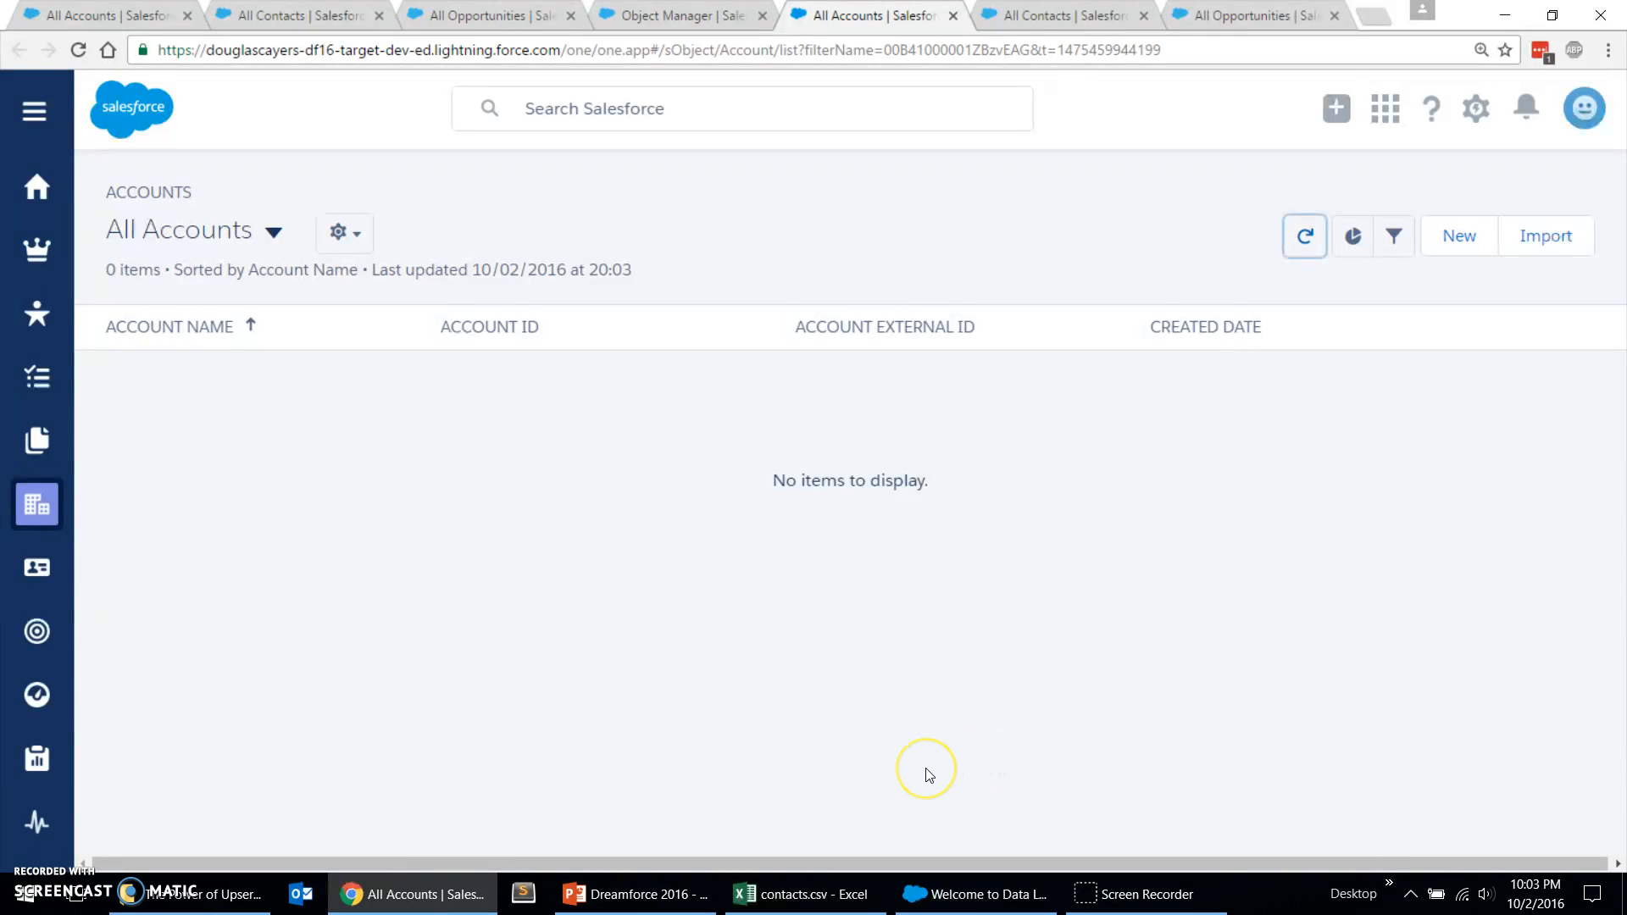
pyautogui.moveTo(928, 774)
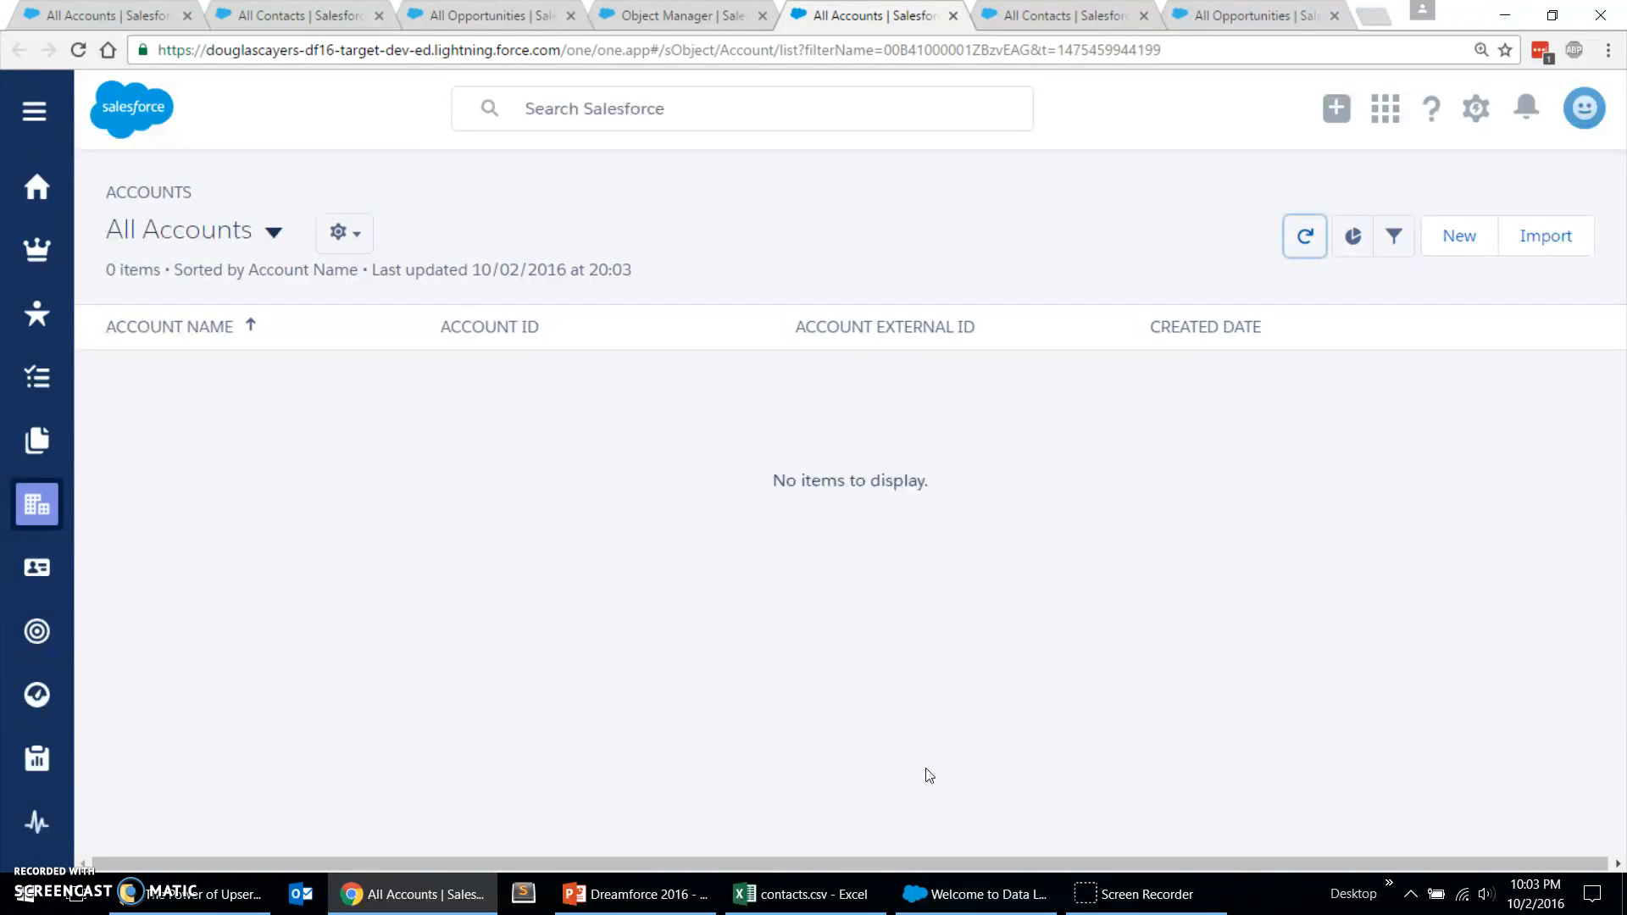
pyautogui.moveTo(804, 893)
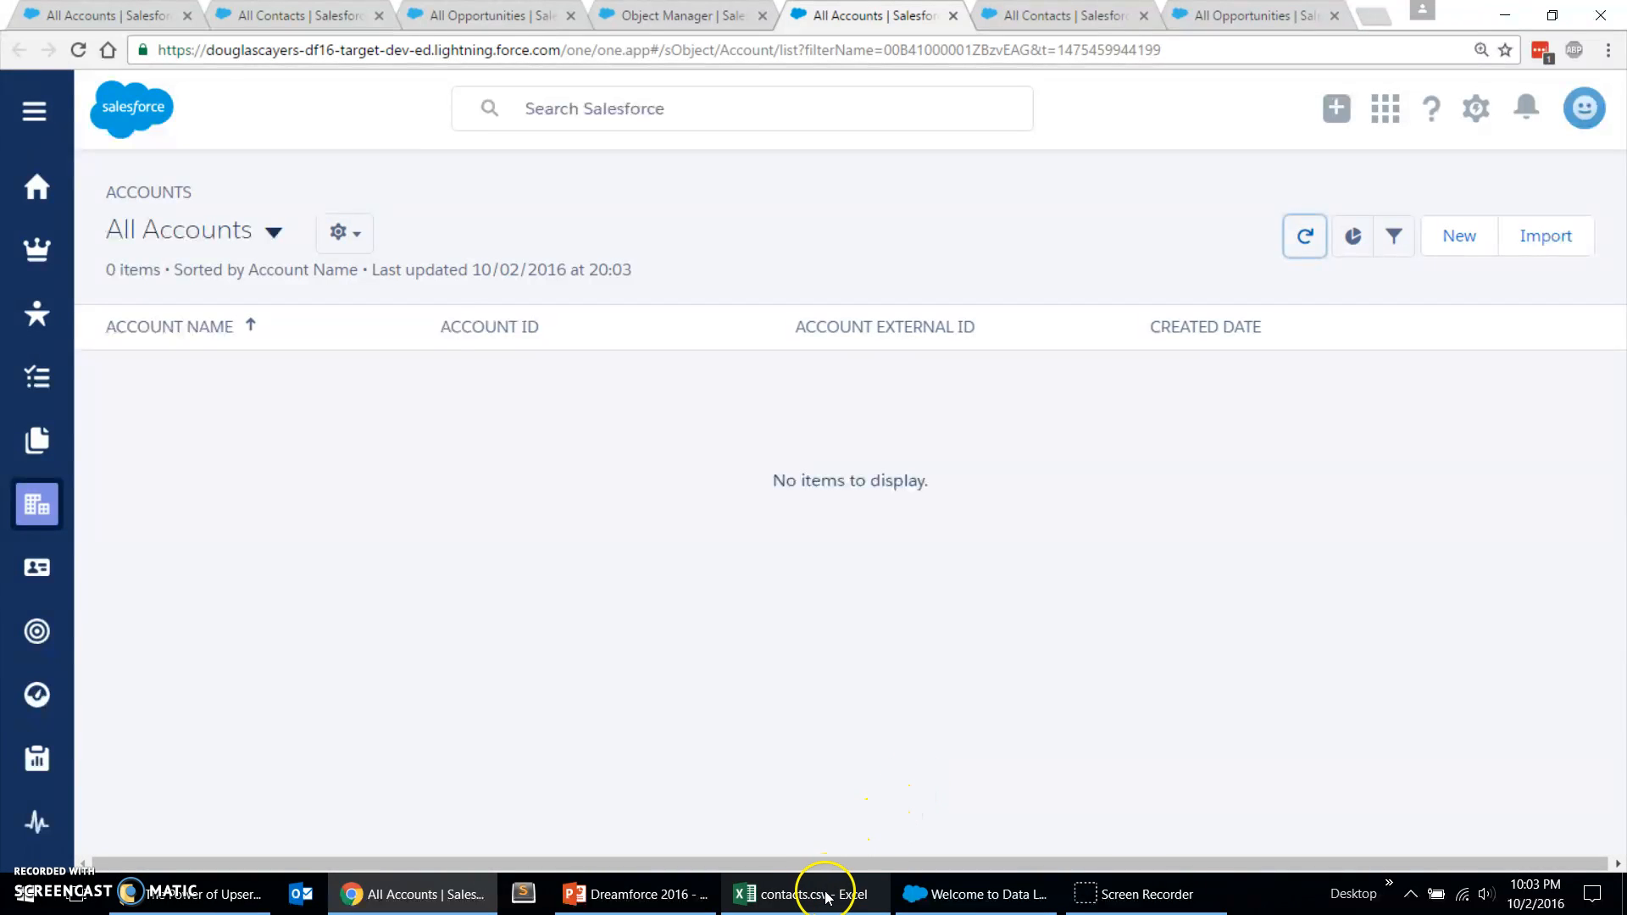
# Step: Show contacts.csv in Excel, pointing out a last name and the ACCOUNTID values of the first contacts
pyautogui.click(803, 893)
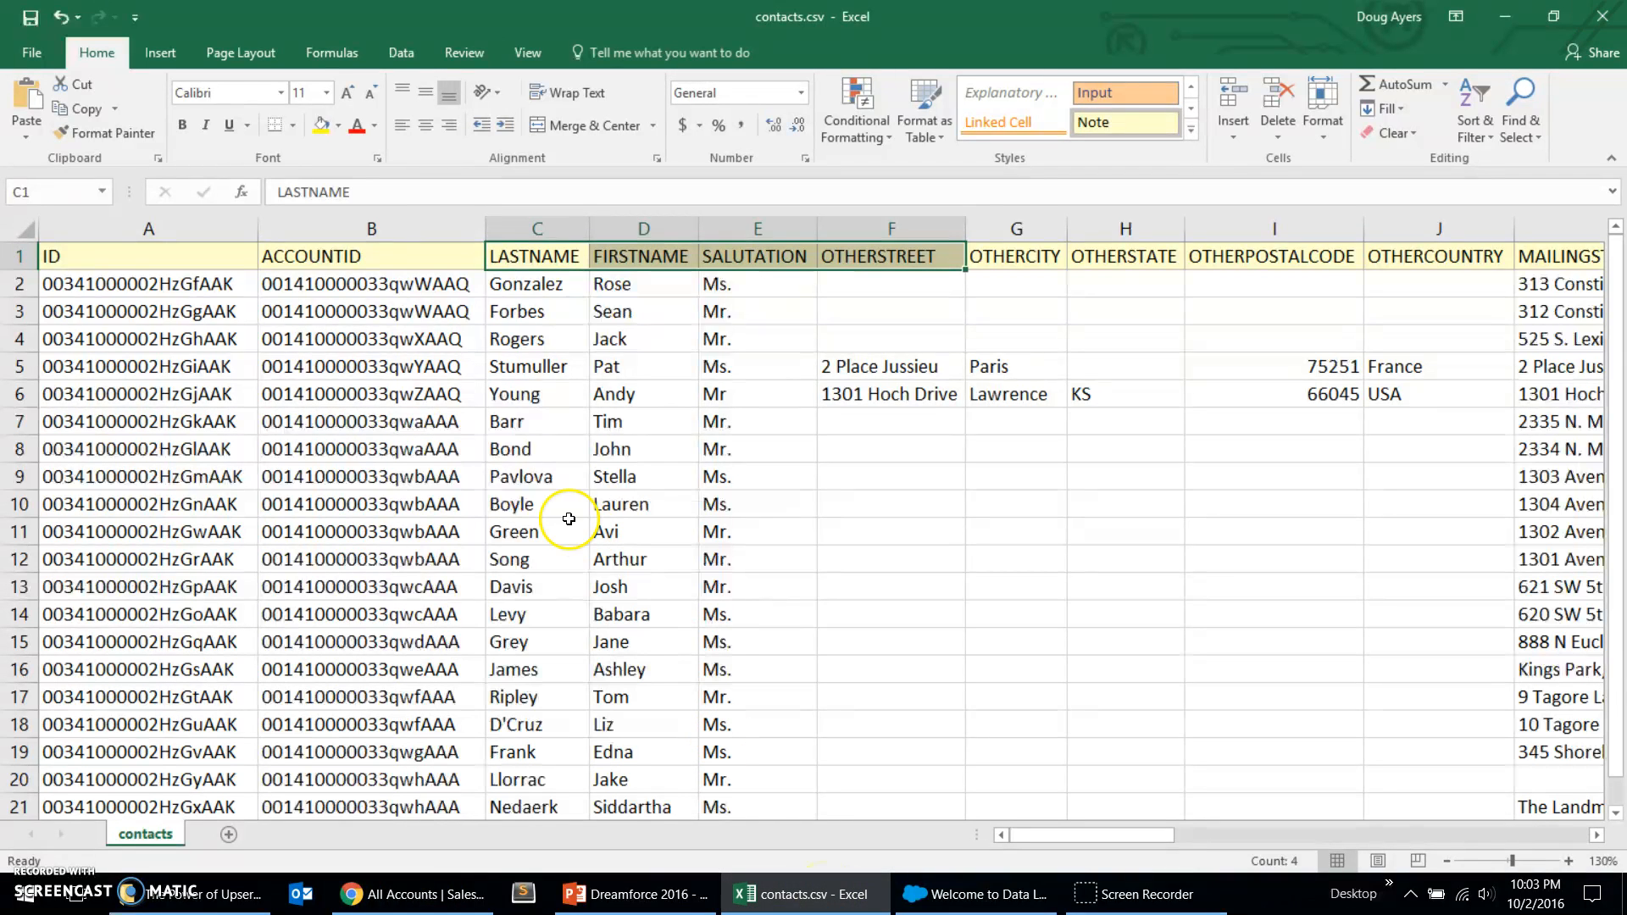
pyautogui.click(536, 283)
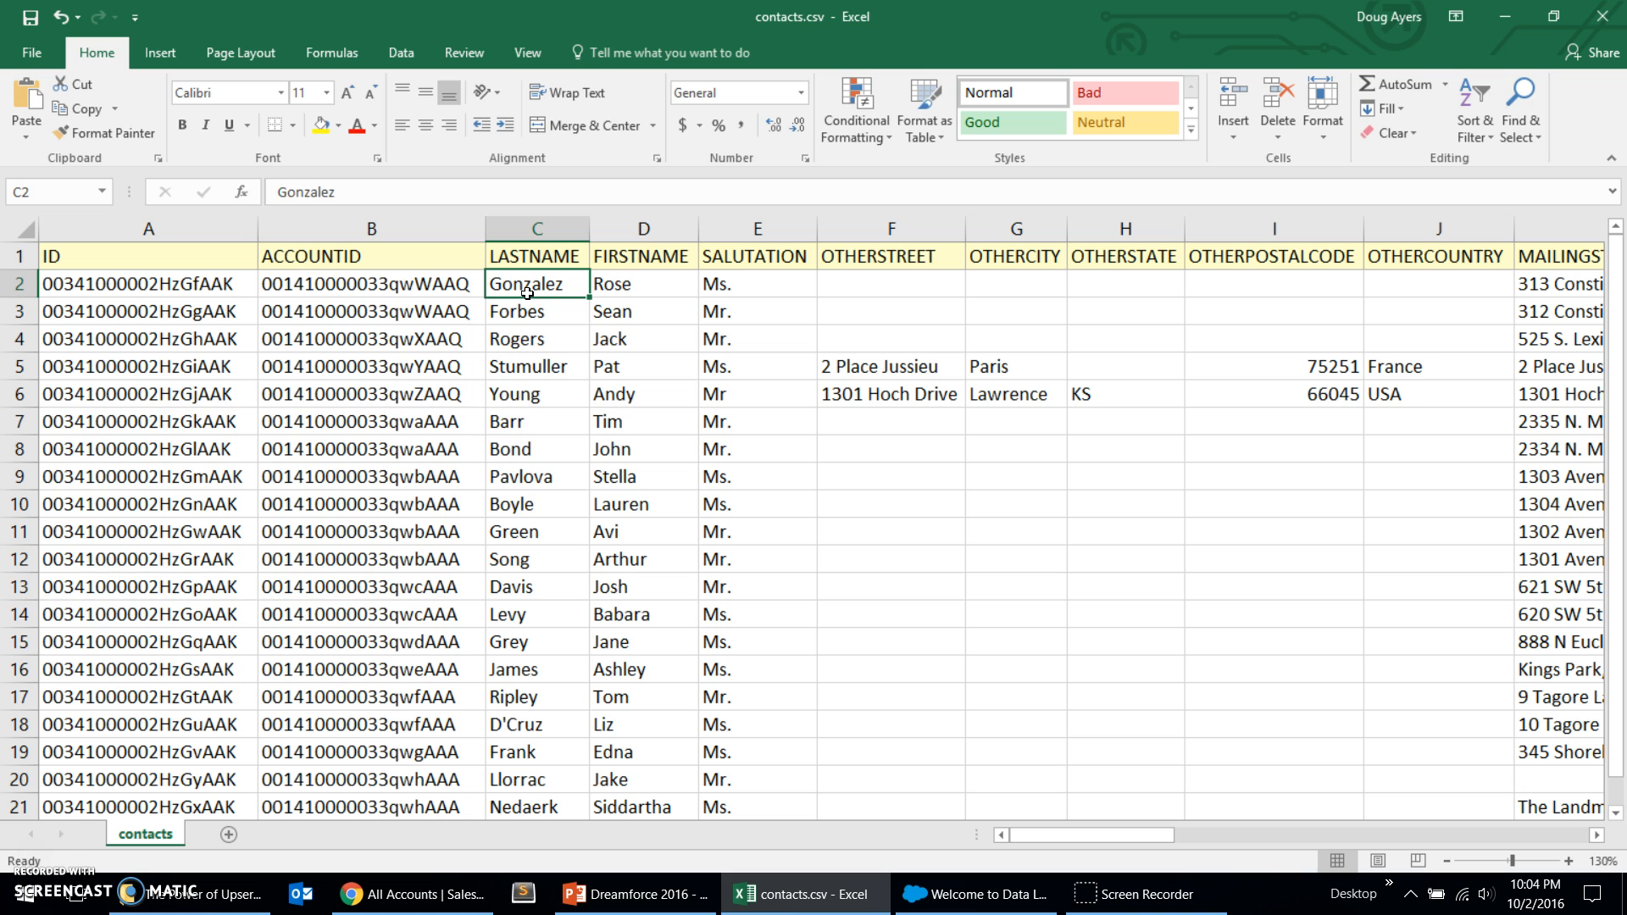
pyautogui.click(149, 256)
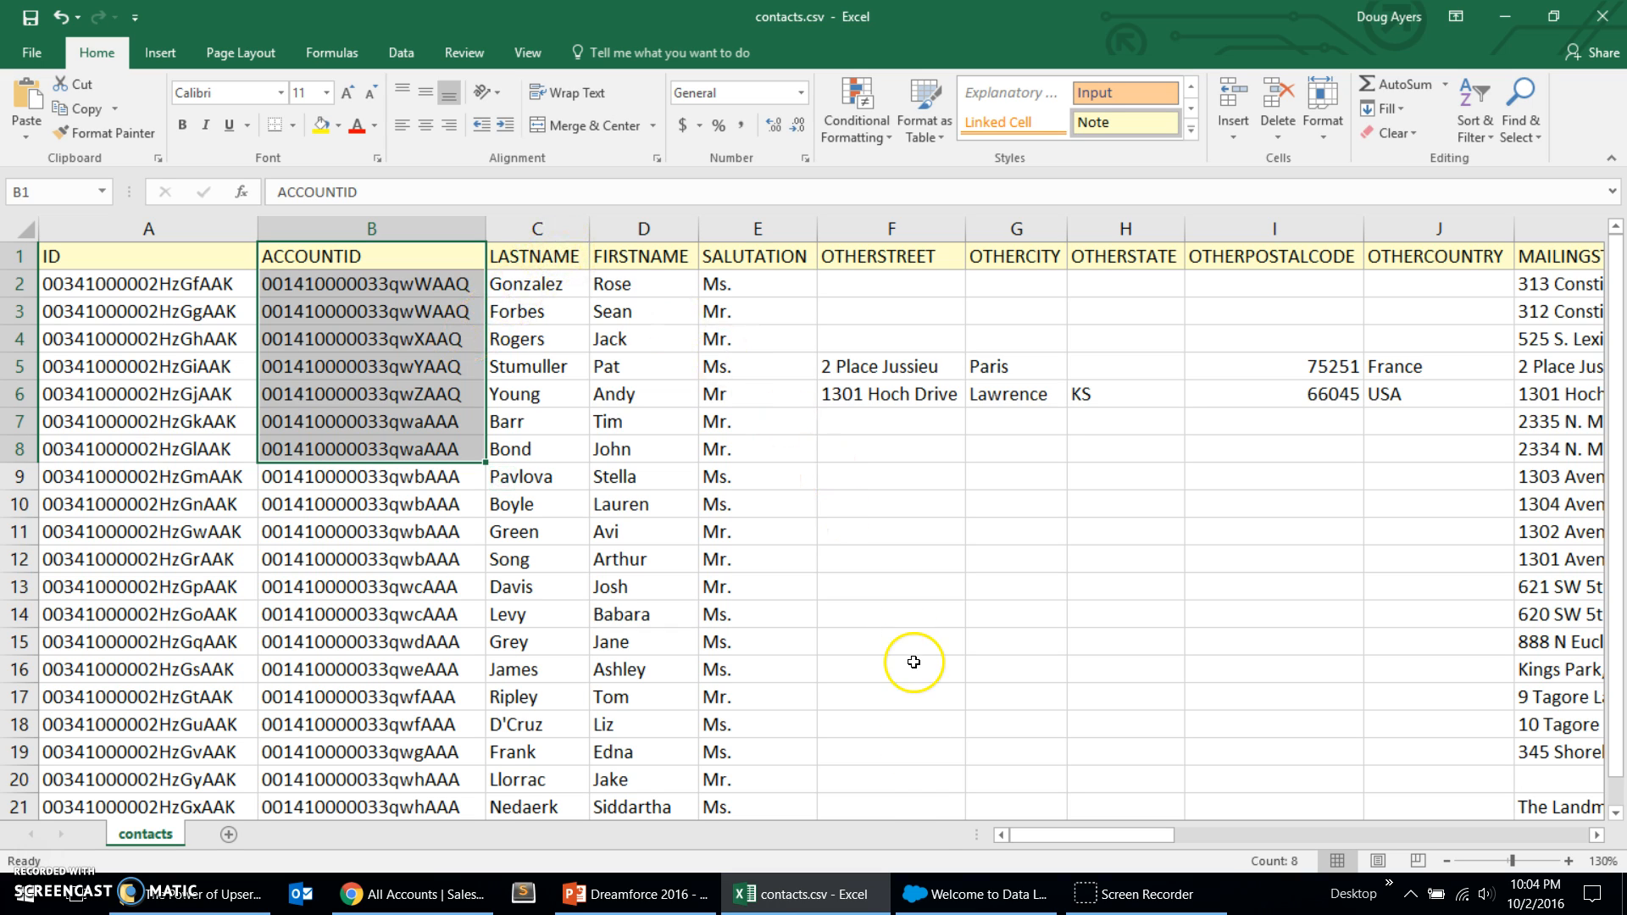
pyautogui.moveTo(951, 863)
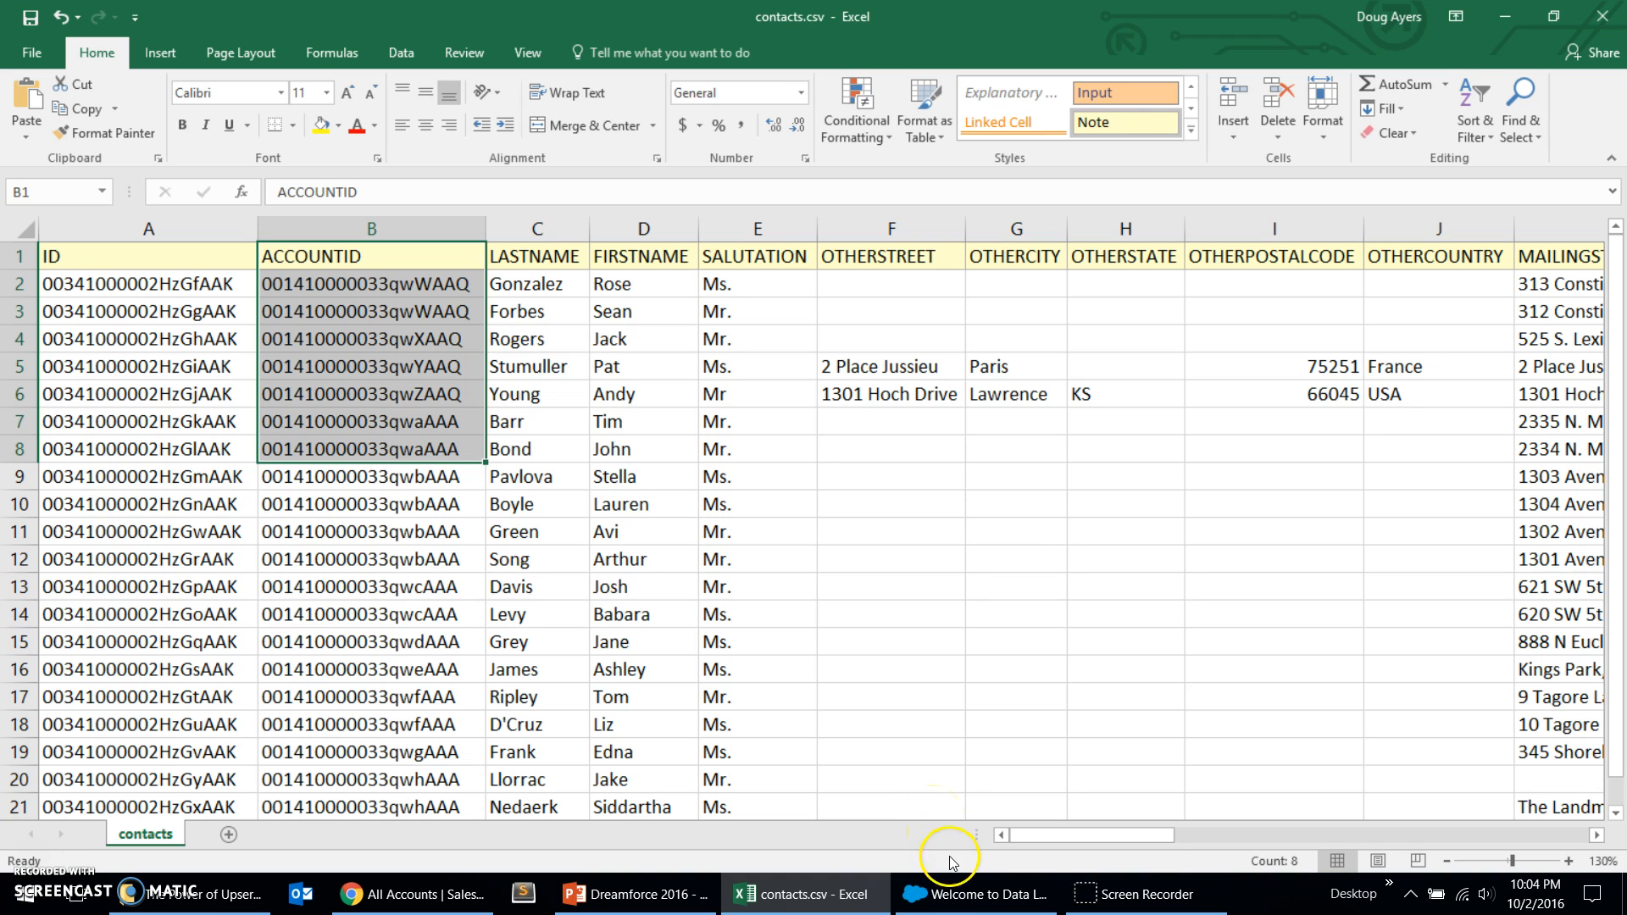
pyautogui.moveTo(973, 893)
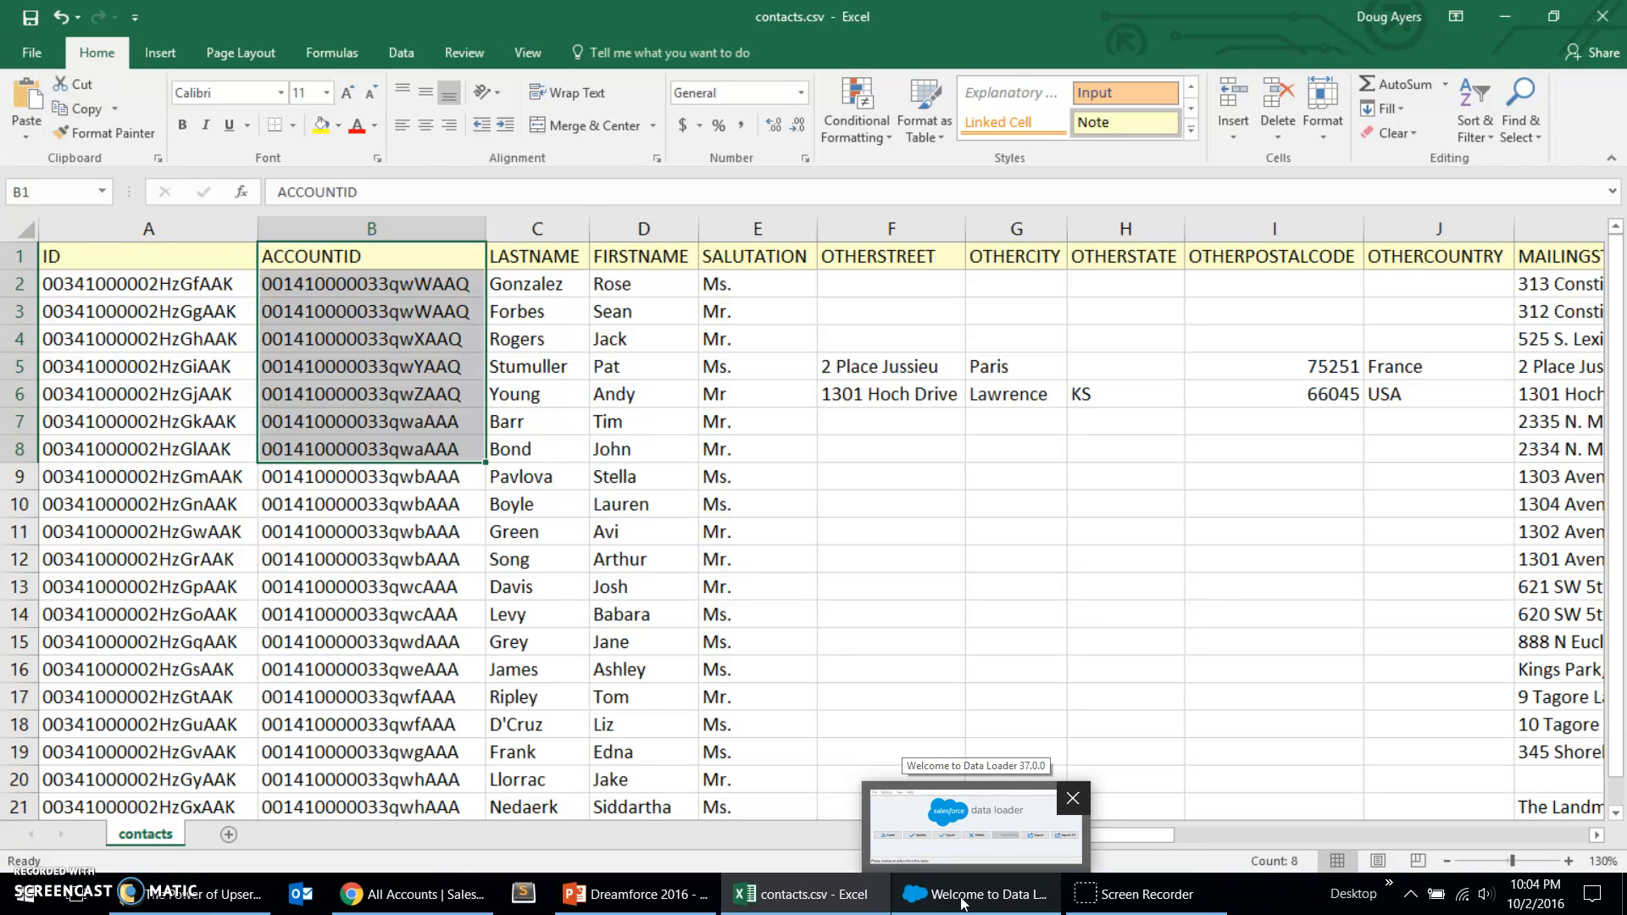
# Step: Start an upsert of Account records from the 12-record accounts CSV
pyautogui.click(973, 893)
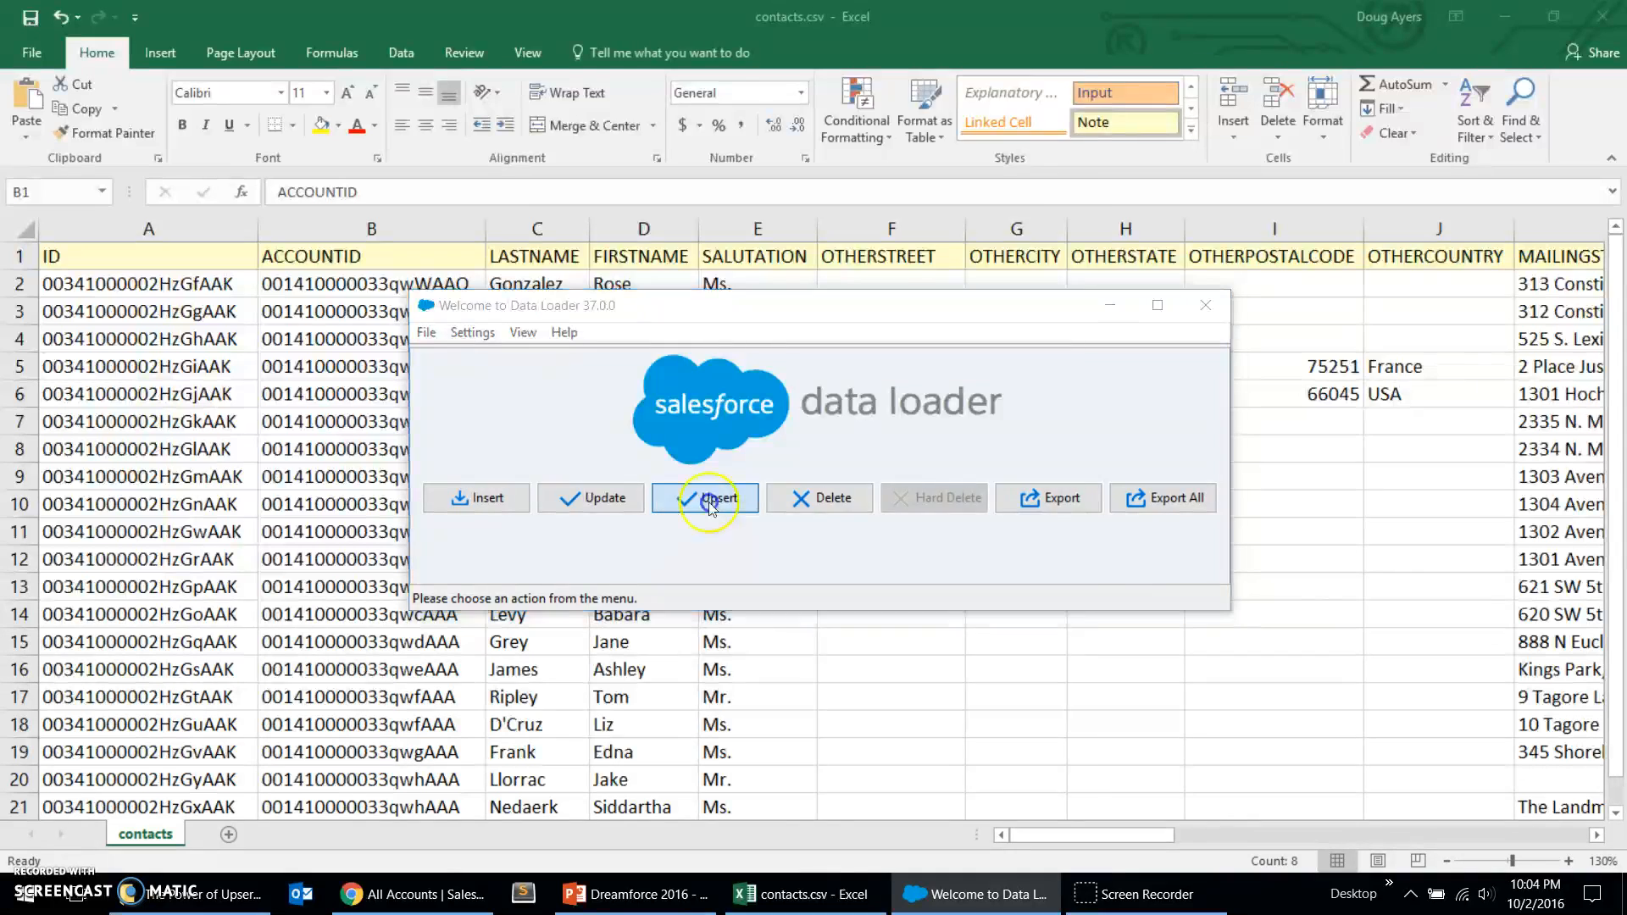
pyautogui.click(710, 499)
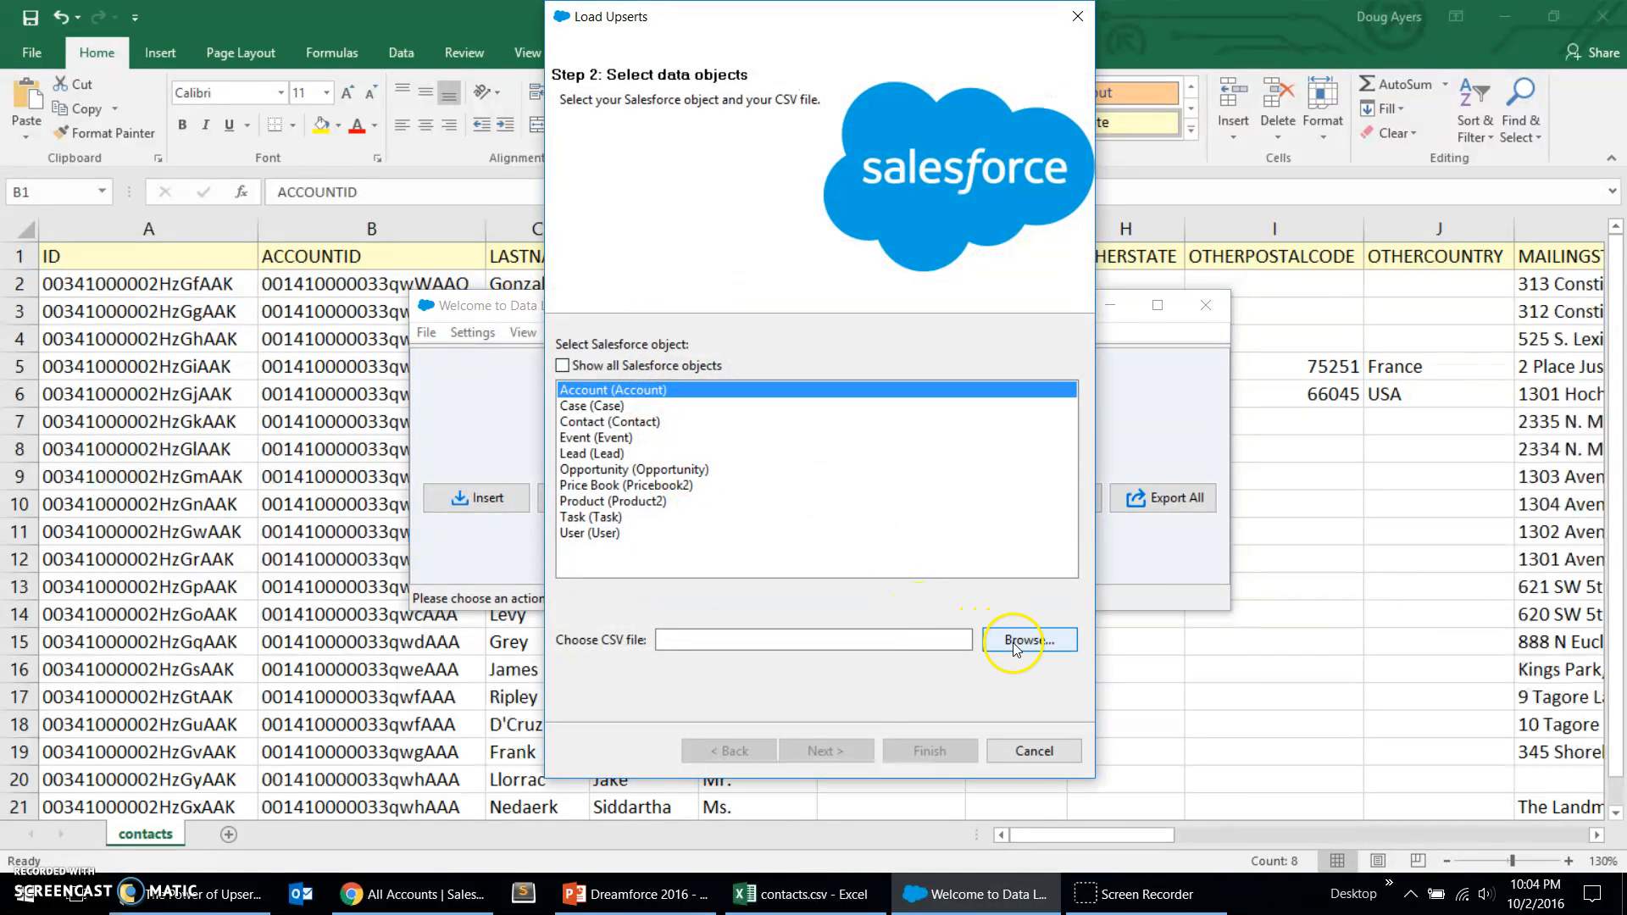
pyautogui.click(1028, 639)
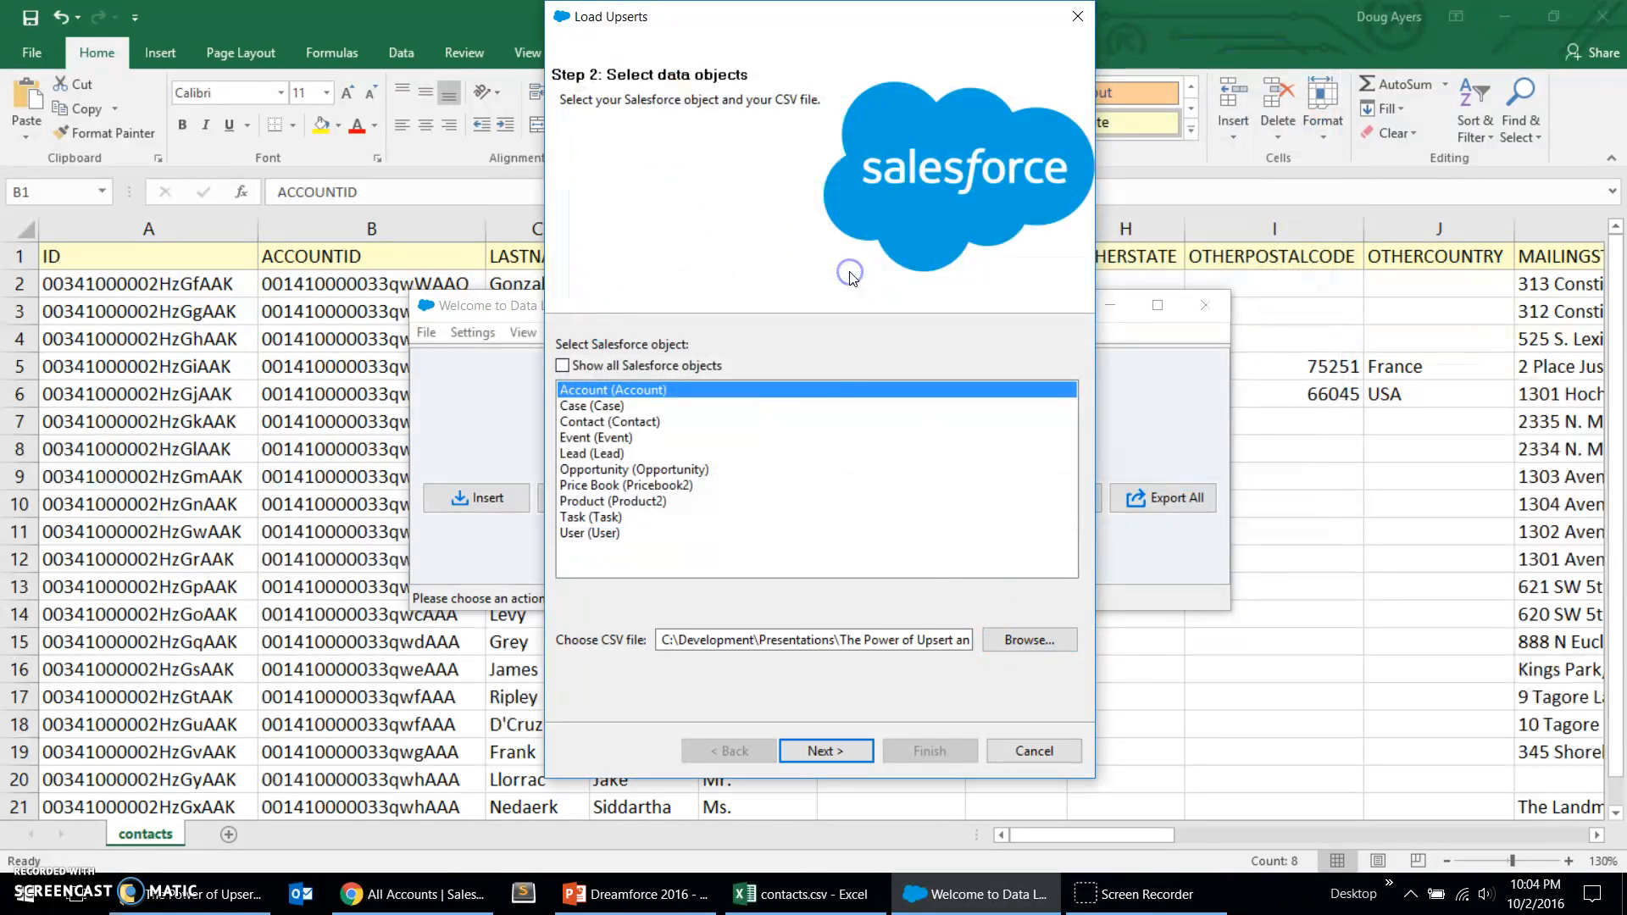
pyautogui.click(825, 751)
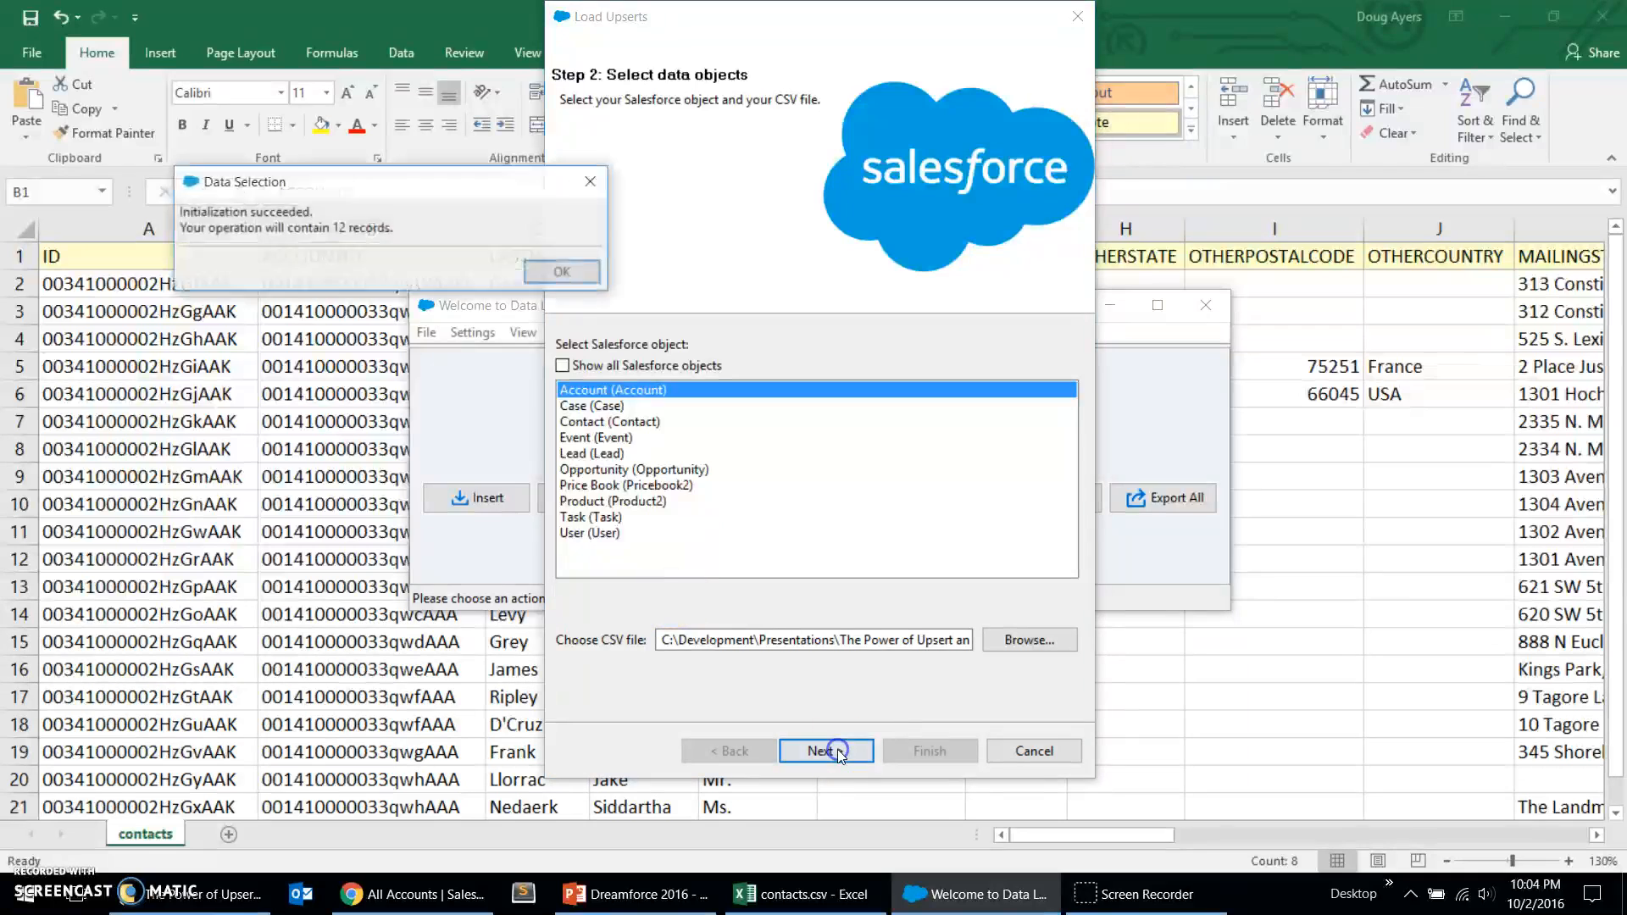
pyautogui.click(825, 751)
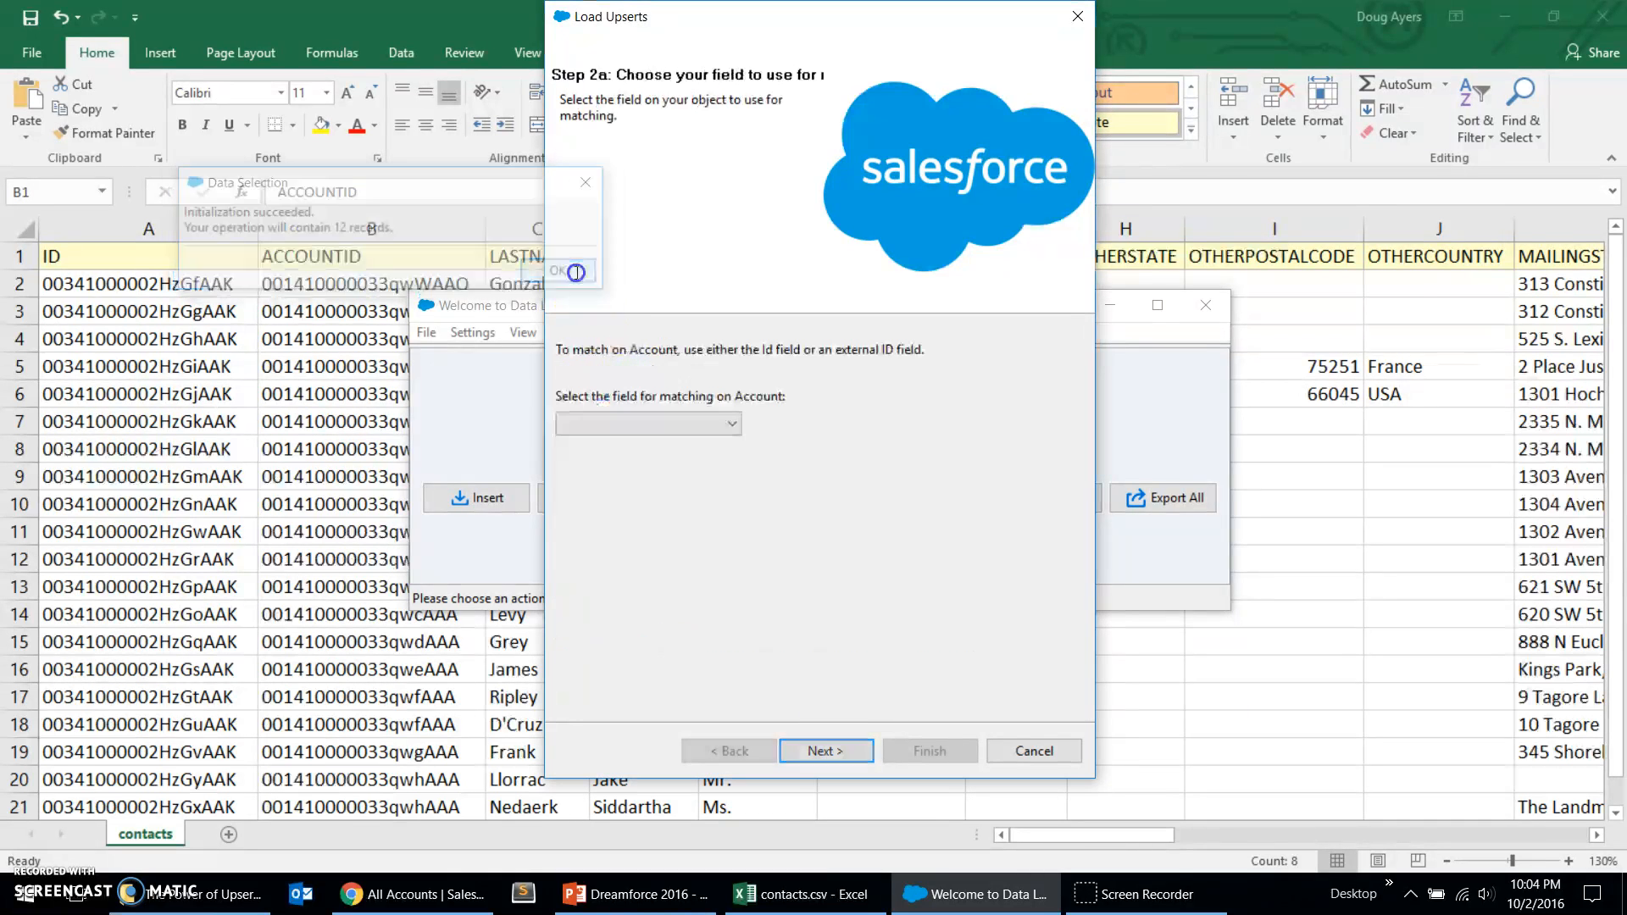
# Step: Match accounts on Account_External_ID__c and continue to related objects
pyautogui.click(732, 424)
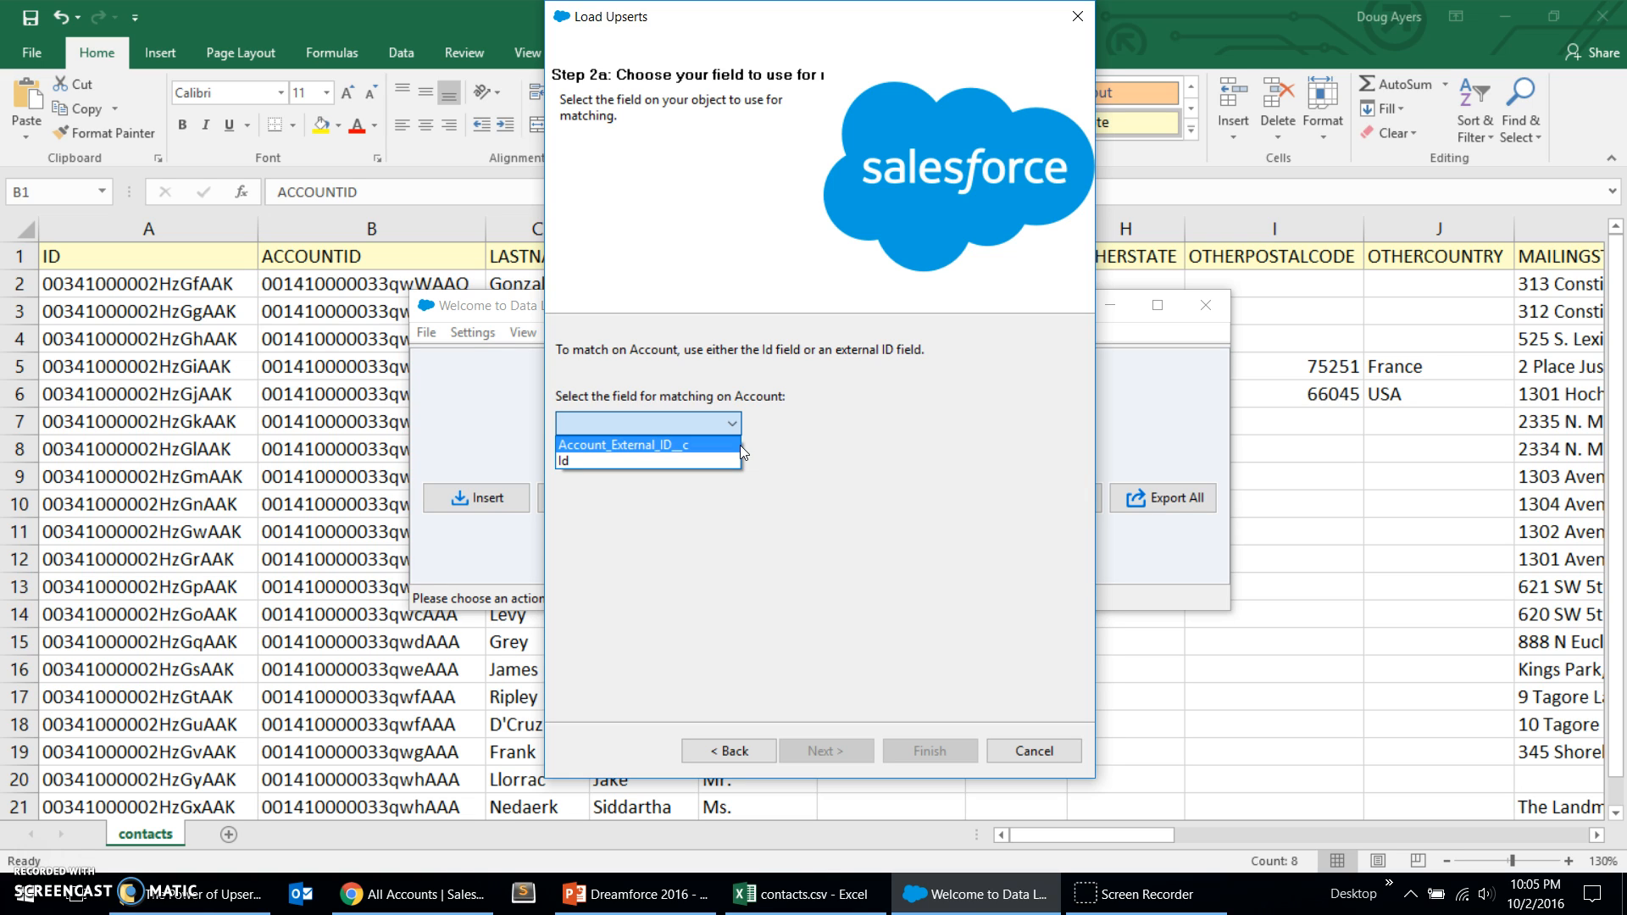
pyautogui.click(644, 444)
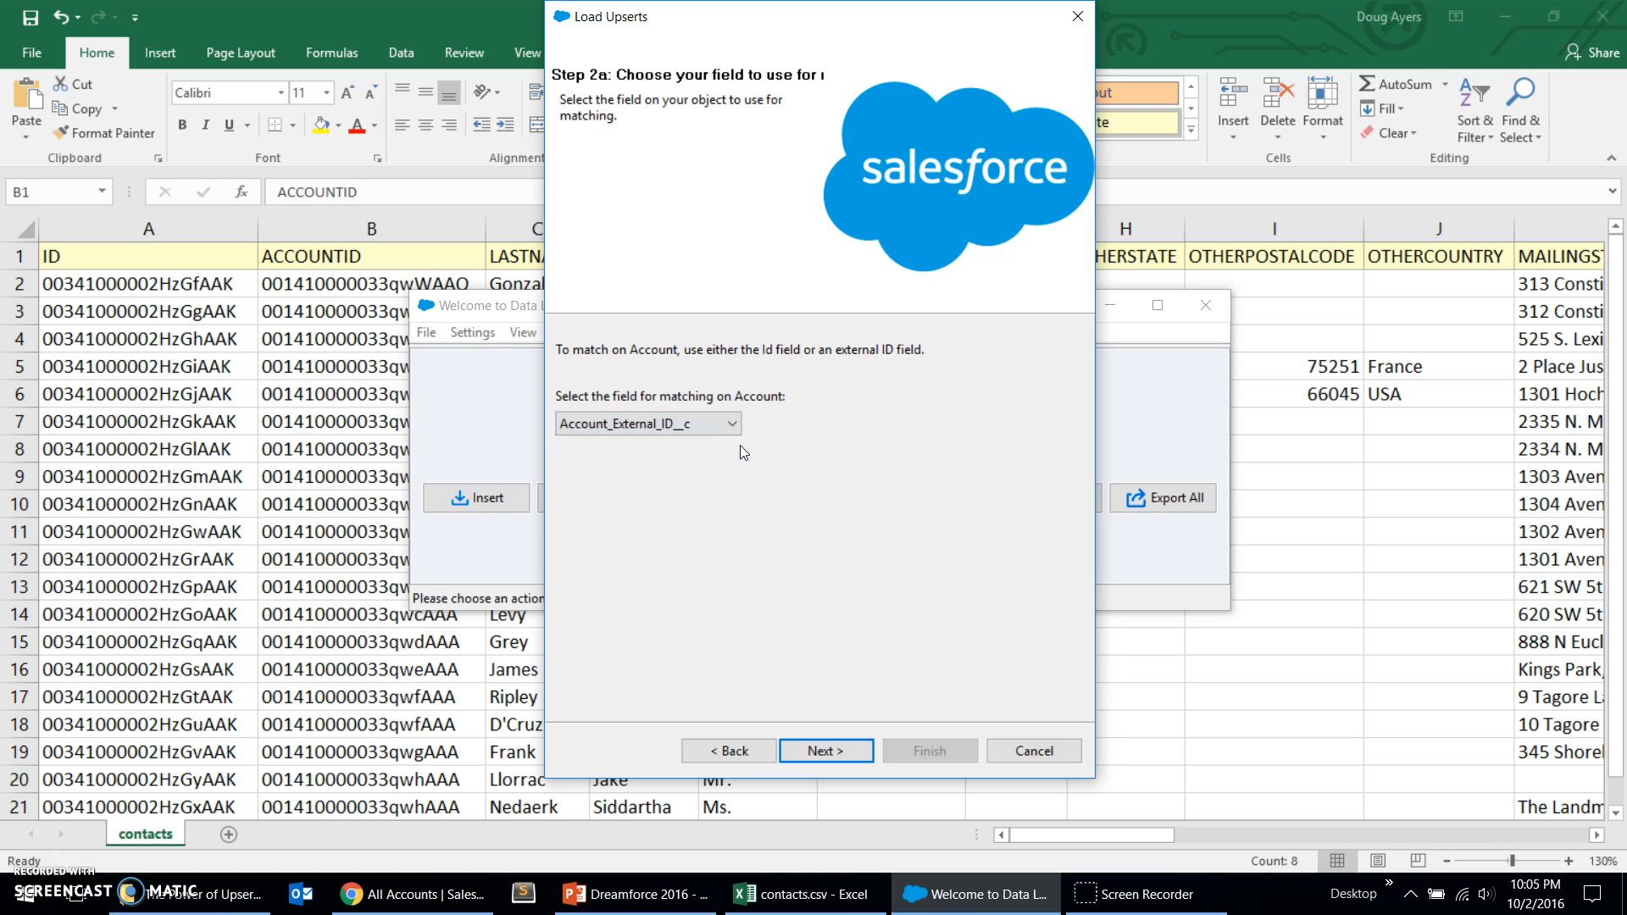
pyautogui.click(825, 751)
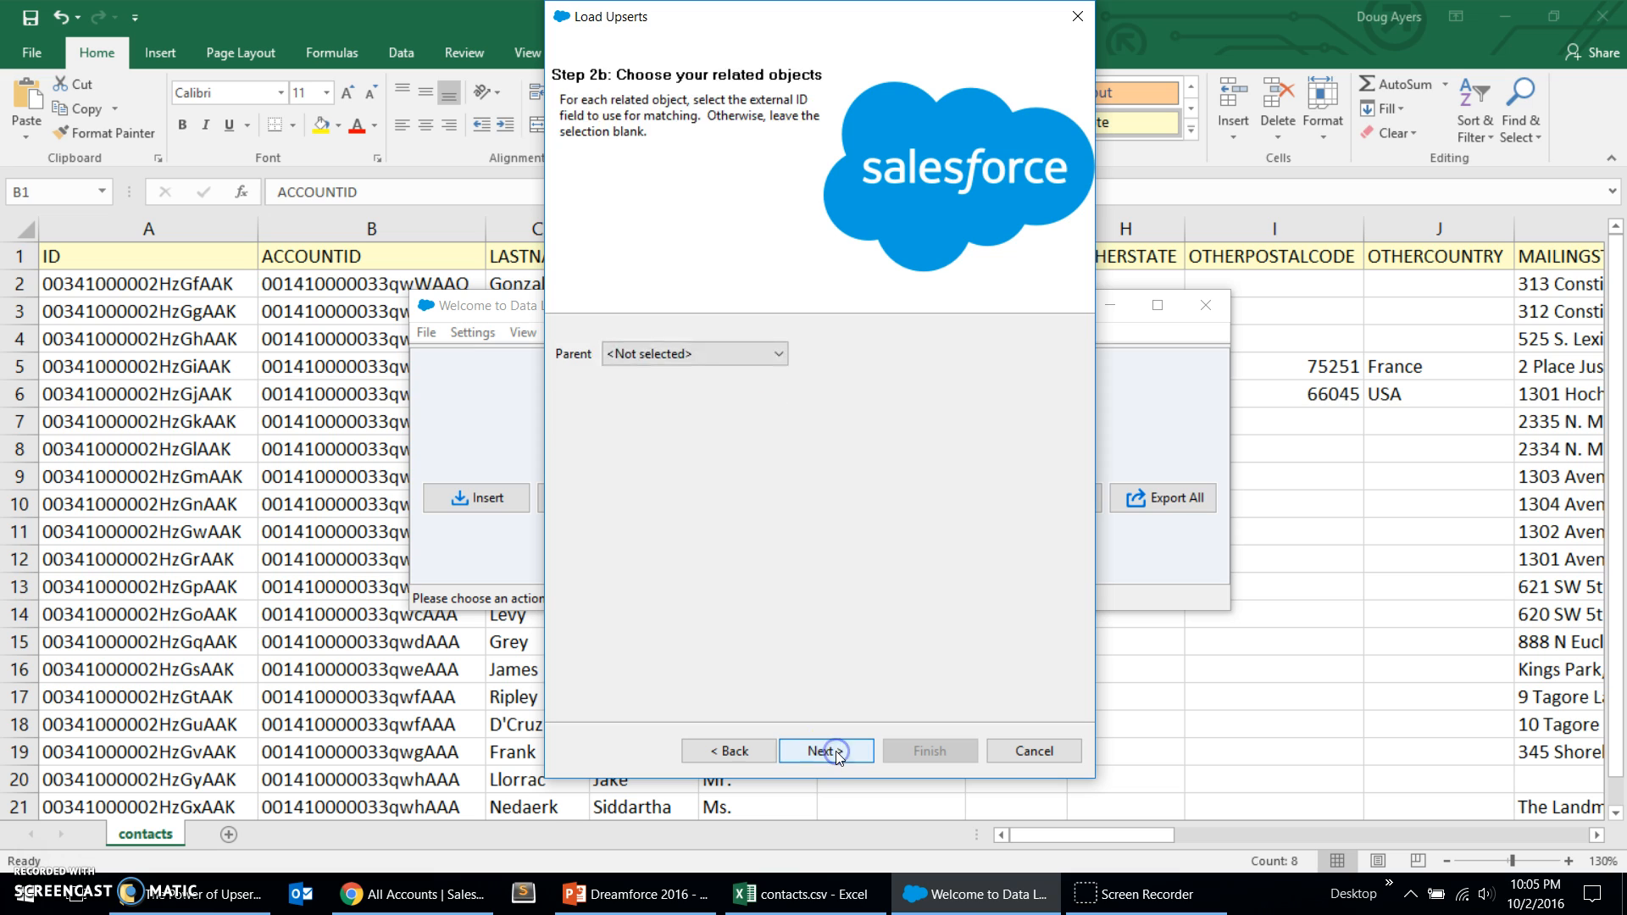
# Step: Auto-match the CSV columns to Account fields with ID mapped to Account_External_ID__c
pyautogui.click(825, 751)
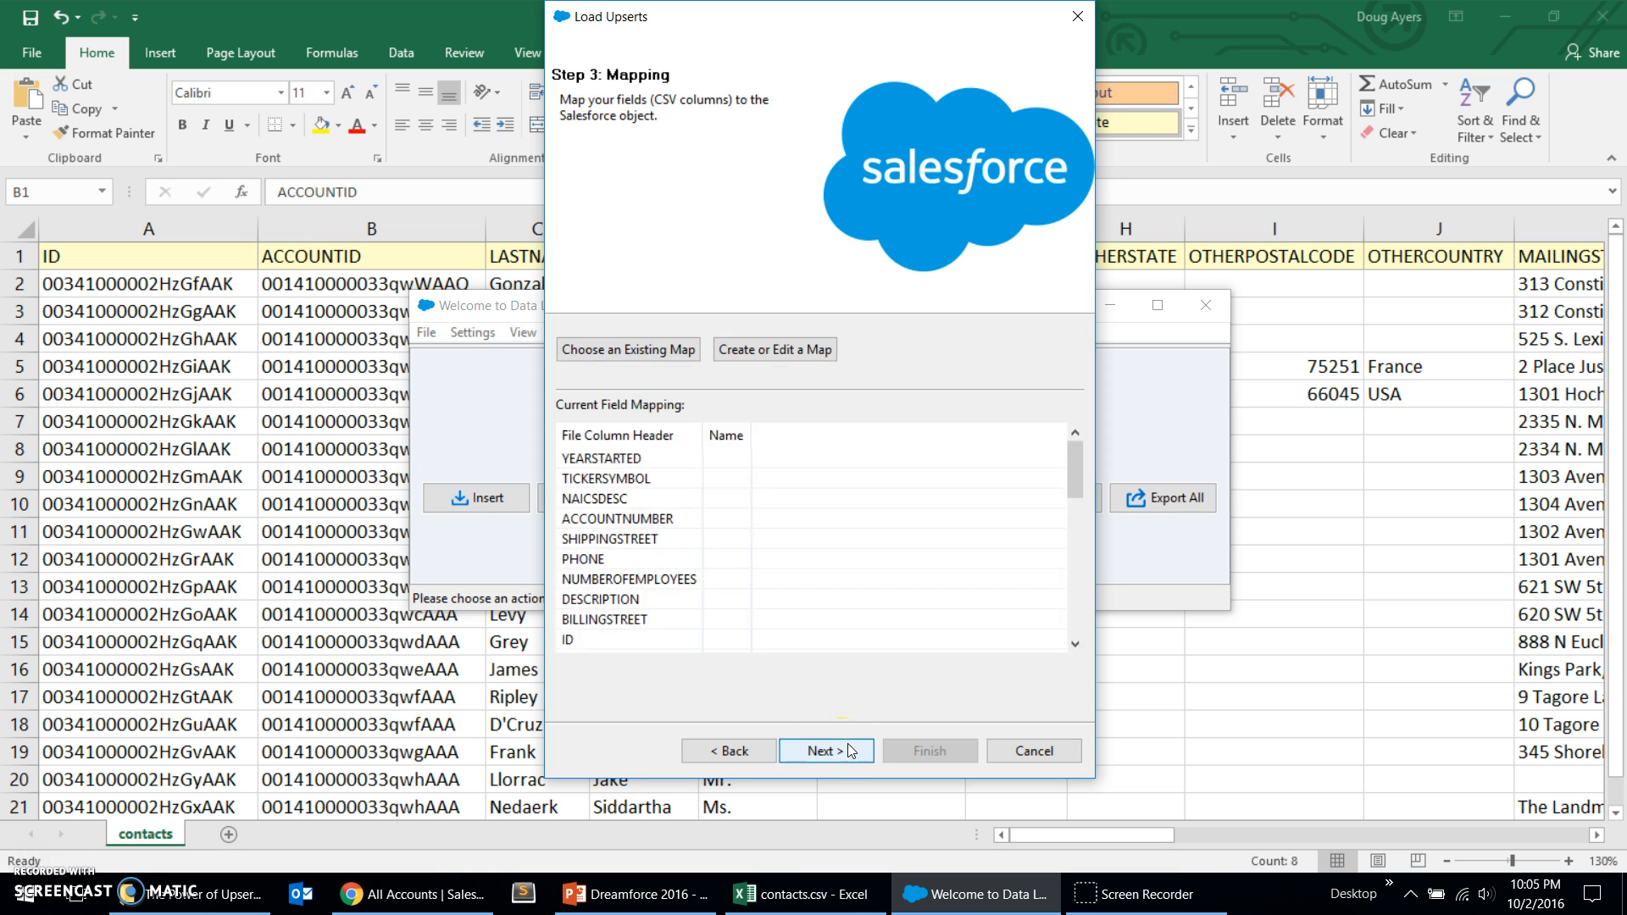
pyautogui.moveTo(775, 349)
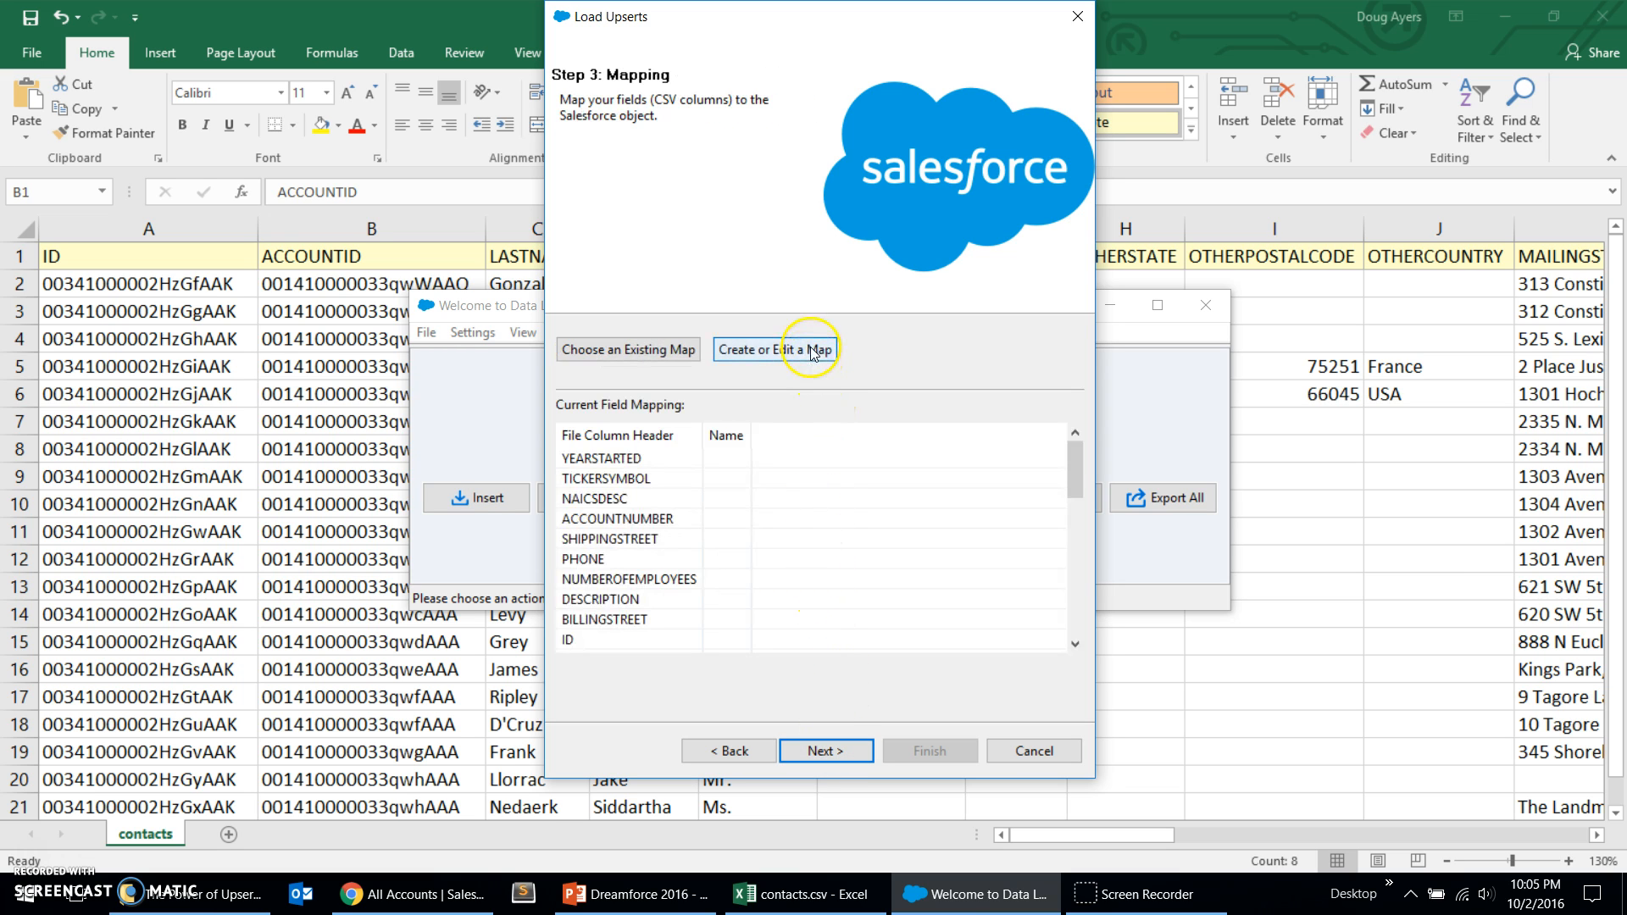
pyautogui.click(774, 349)
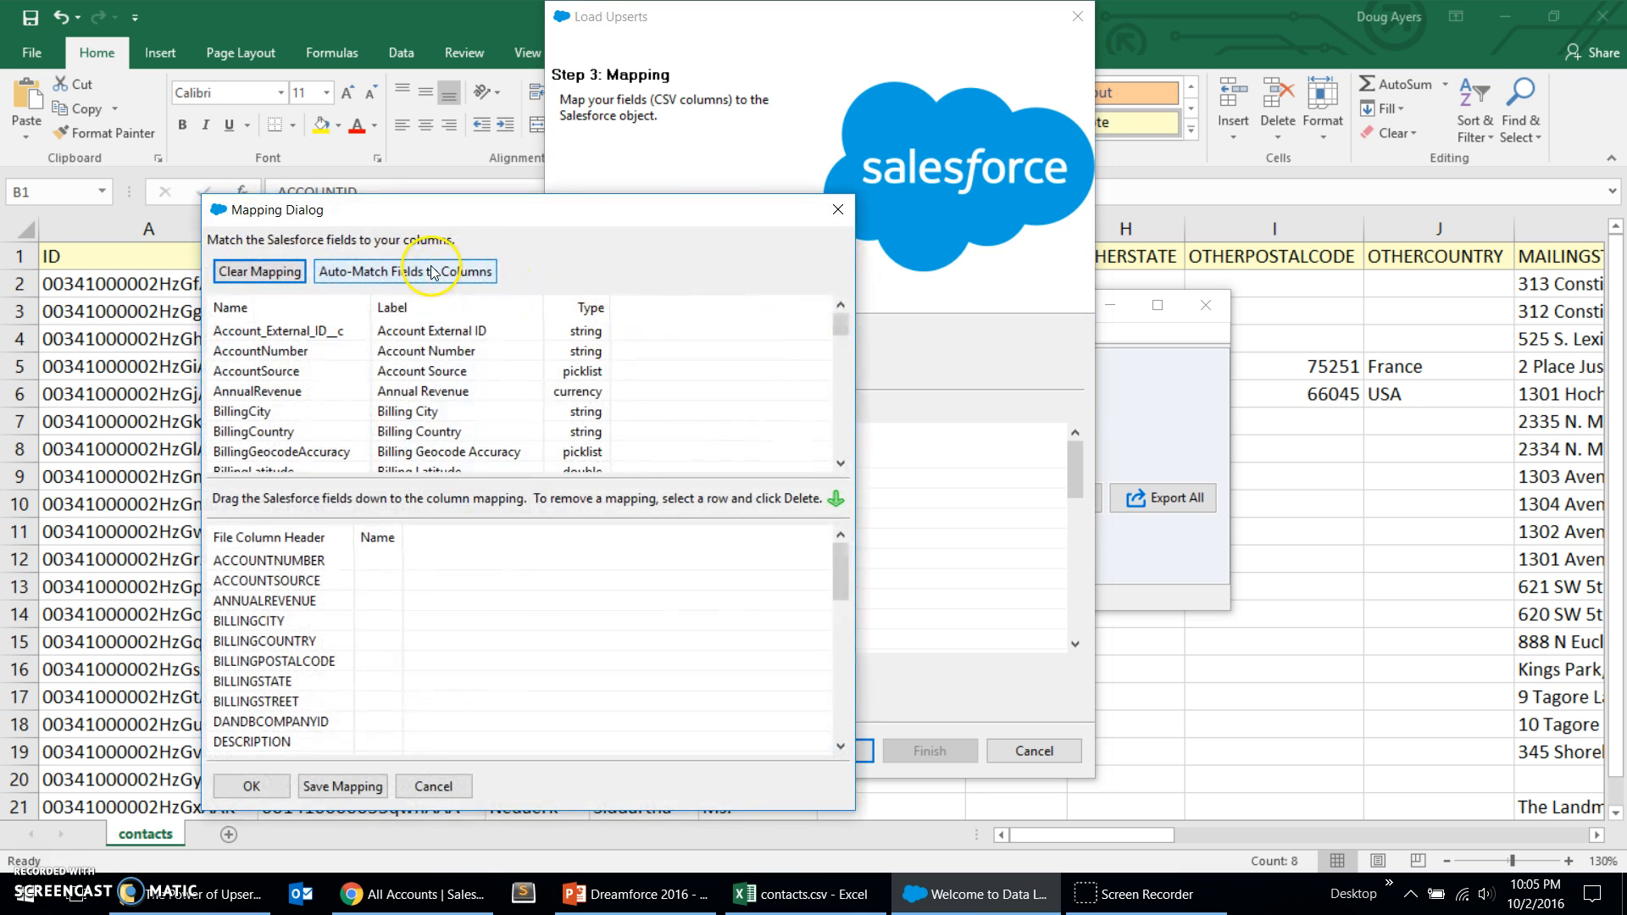
pyautogui.click(404, 272)
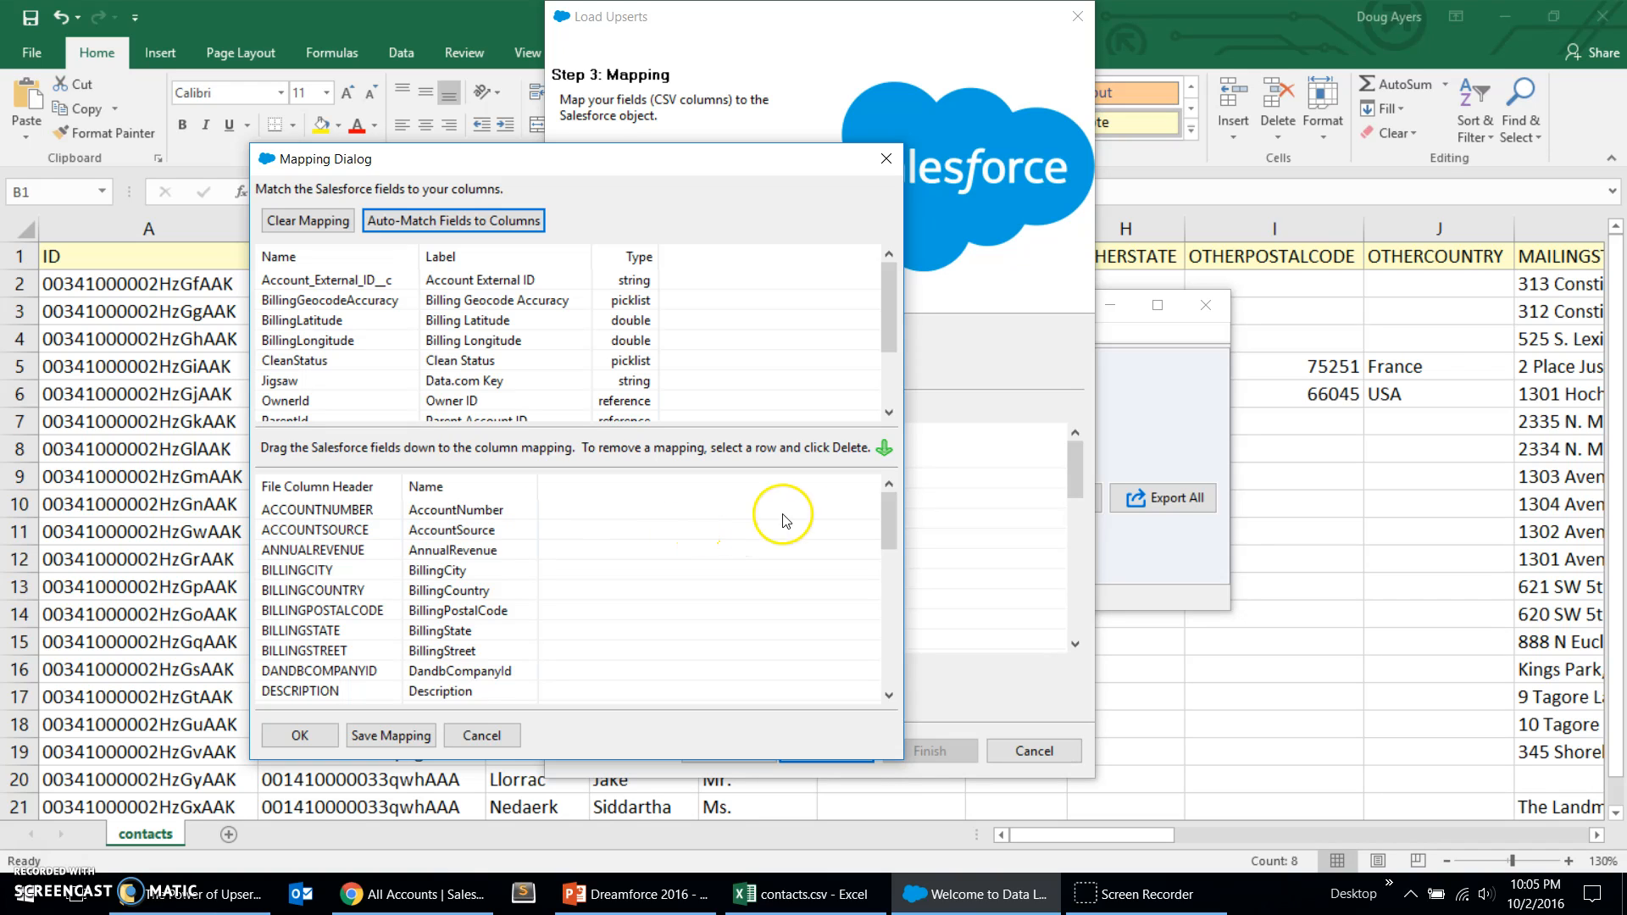
pyautogui.scroll(-3)
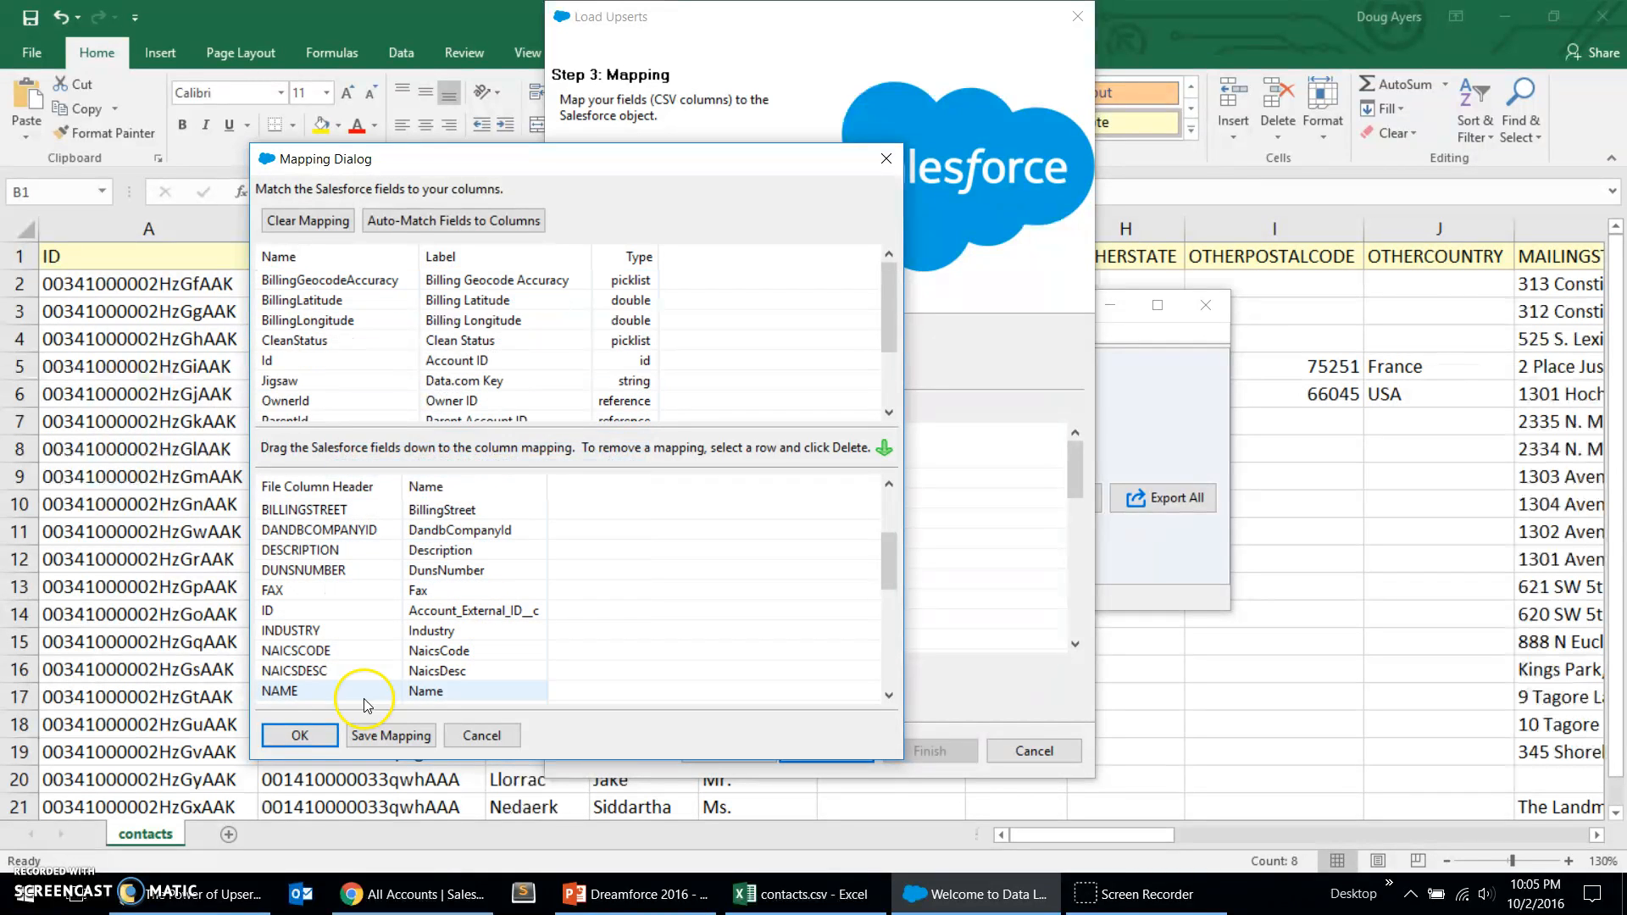
pyautogui.click(298, 734)
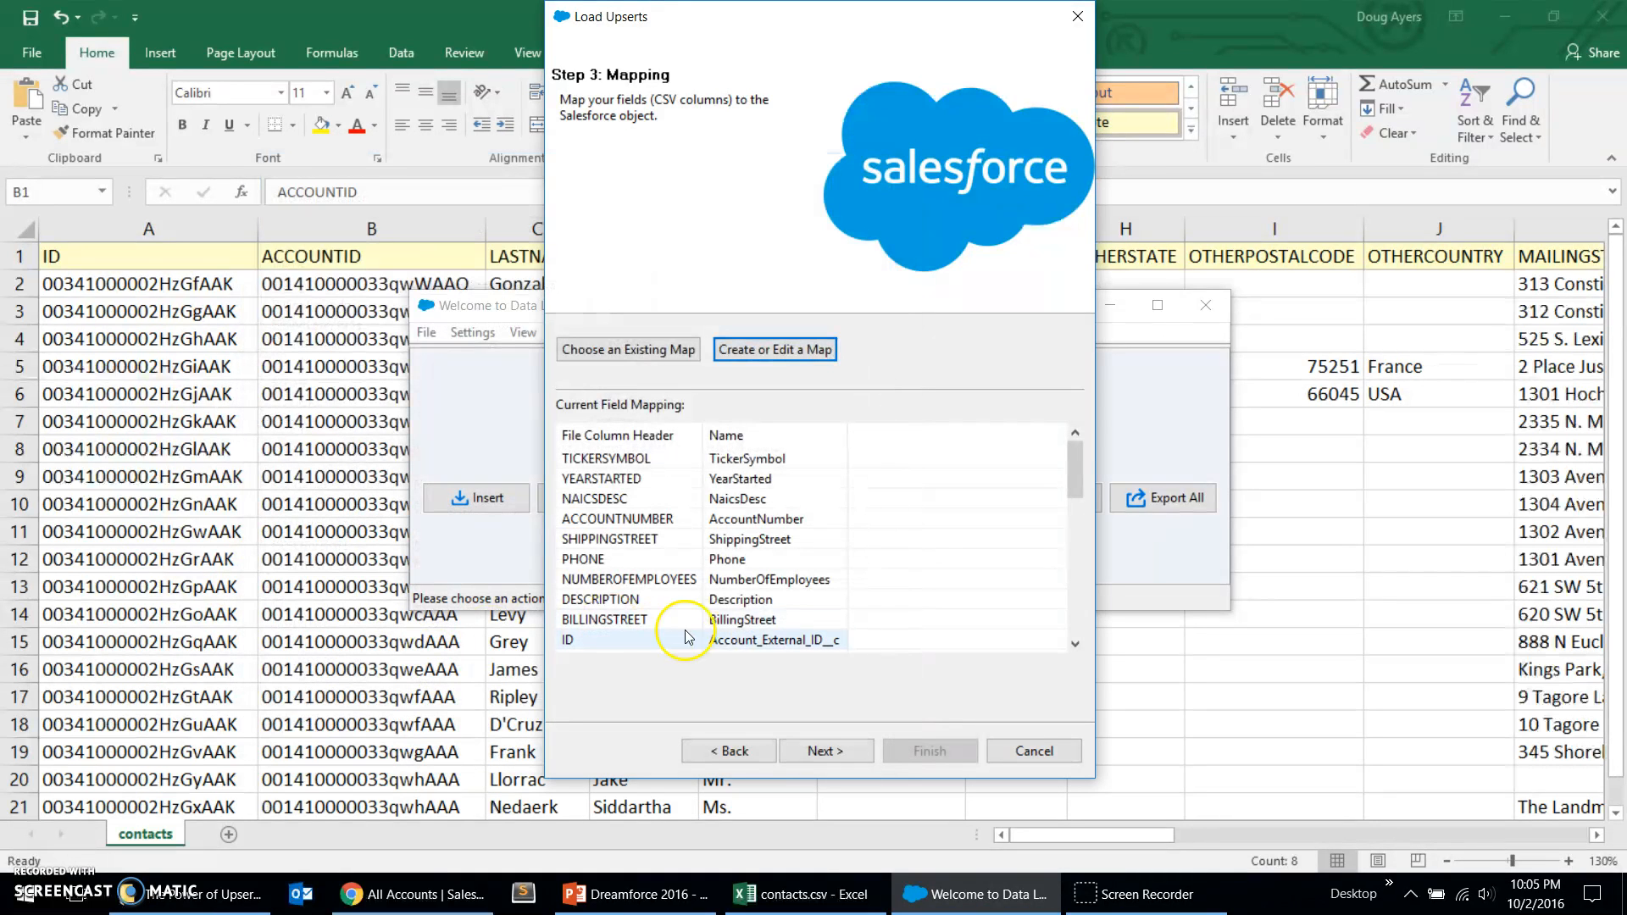
# Step: Run the account upsert, finishing with 12 successes and 0 errors
pyautogui.click(825, 751)
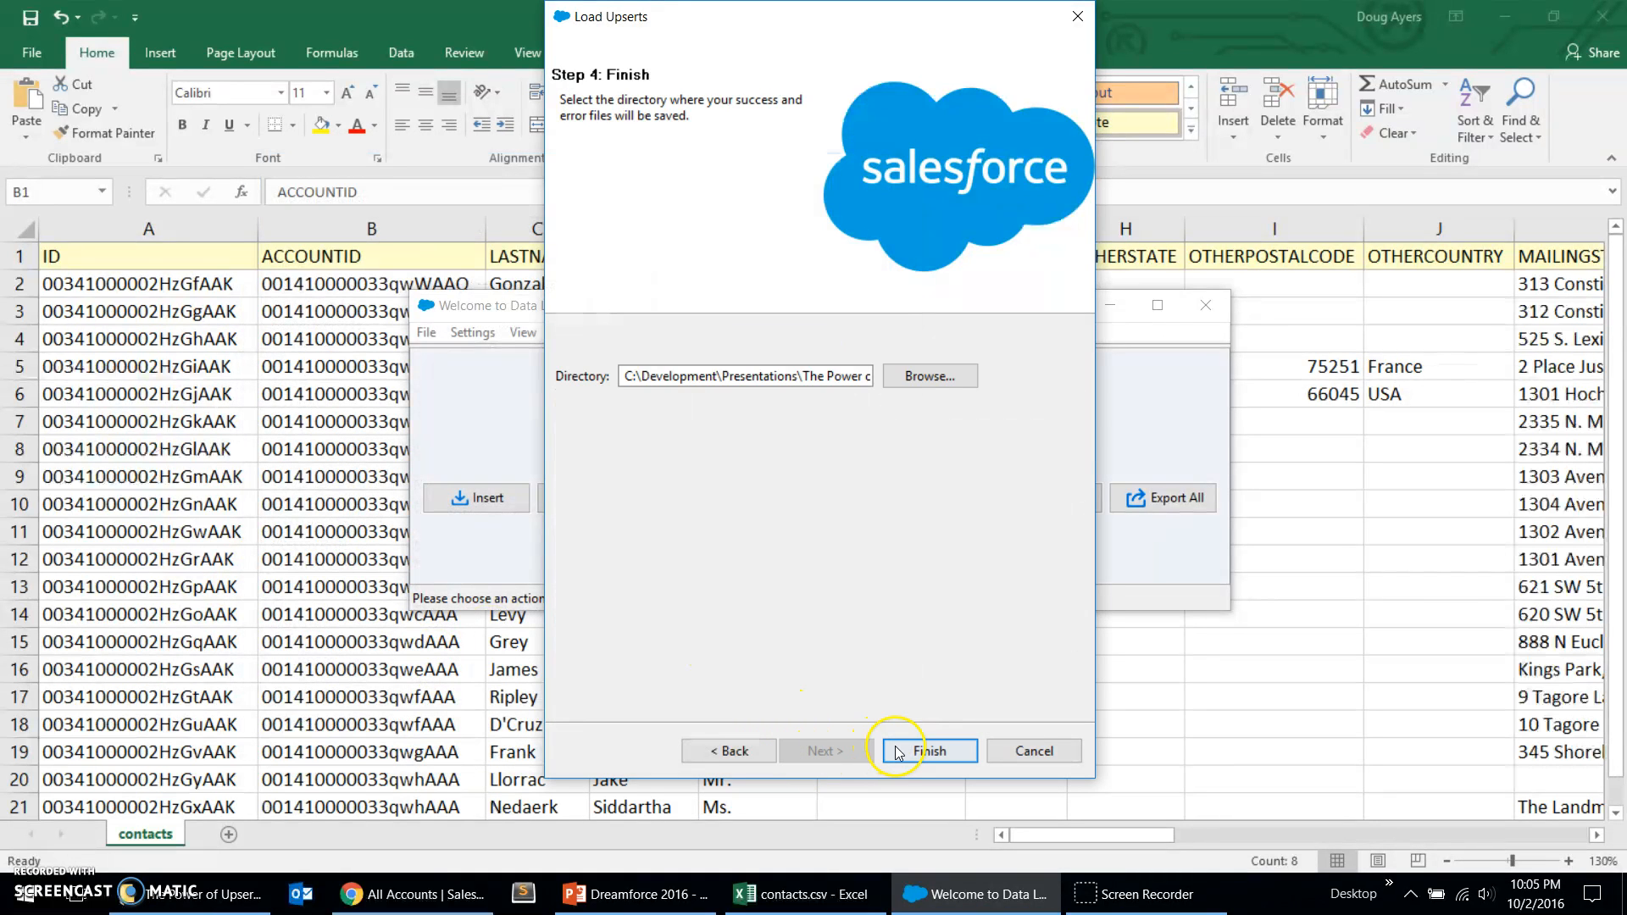
pyautogui.click(927, 750)
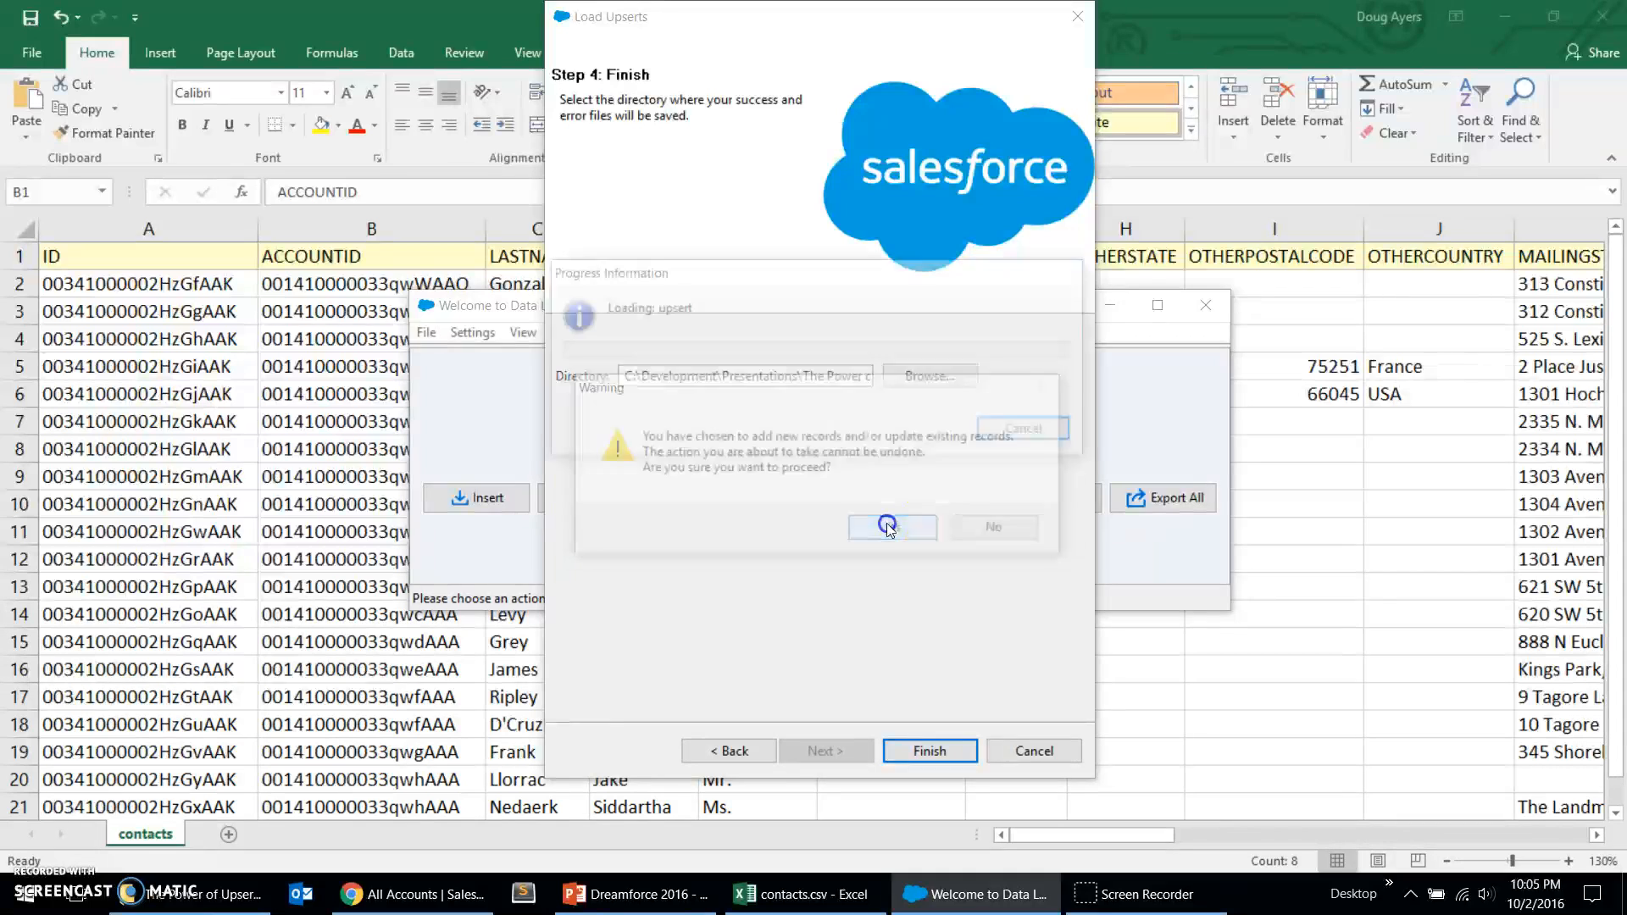
pyautogui.click(887, 527)
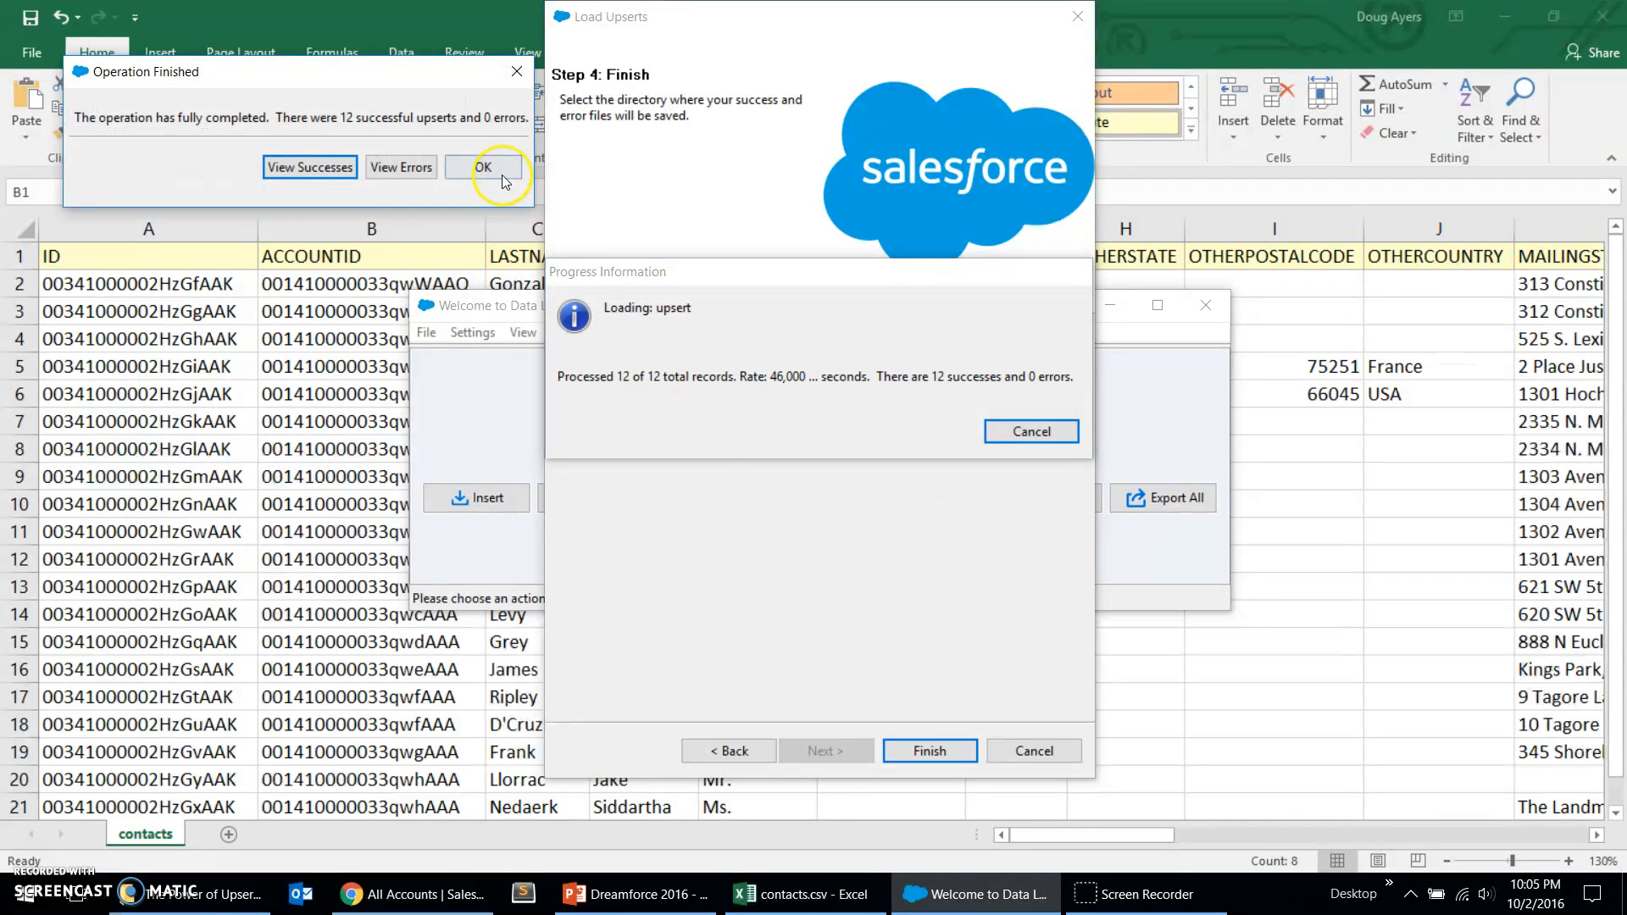
# Step: Refresh the target org's All Accounts list to see the 12 upserted accounts, then return to Data Loader
pyautogui.click(483, 168)
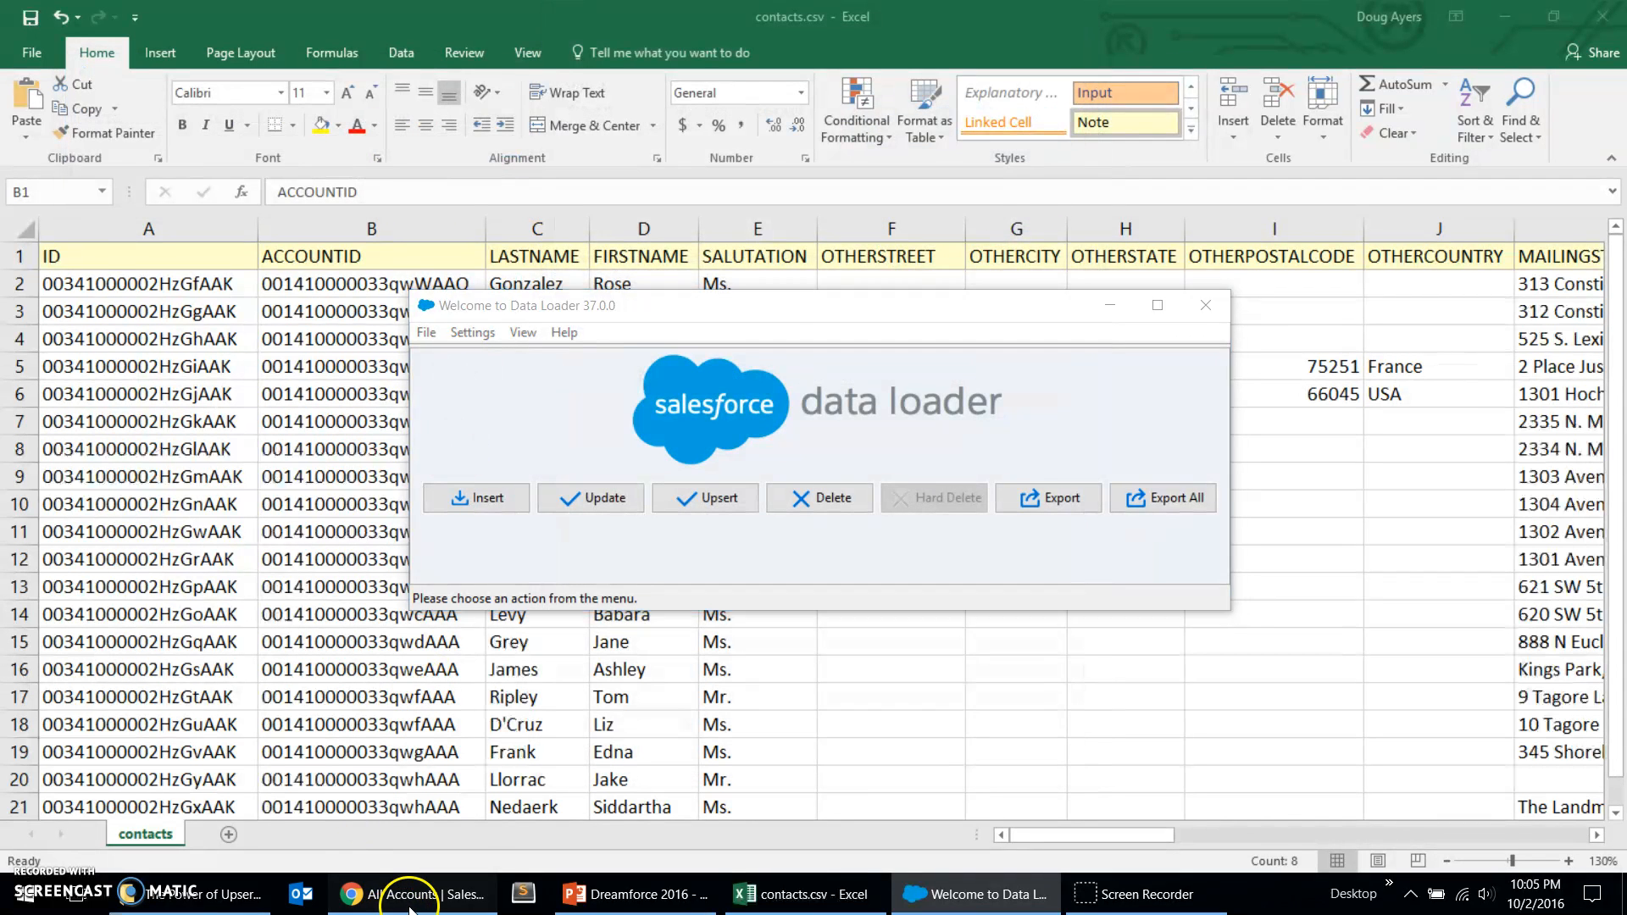
pyautogui.click(410, 894)
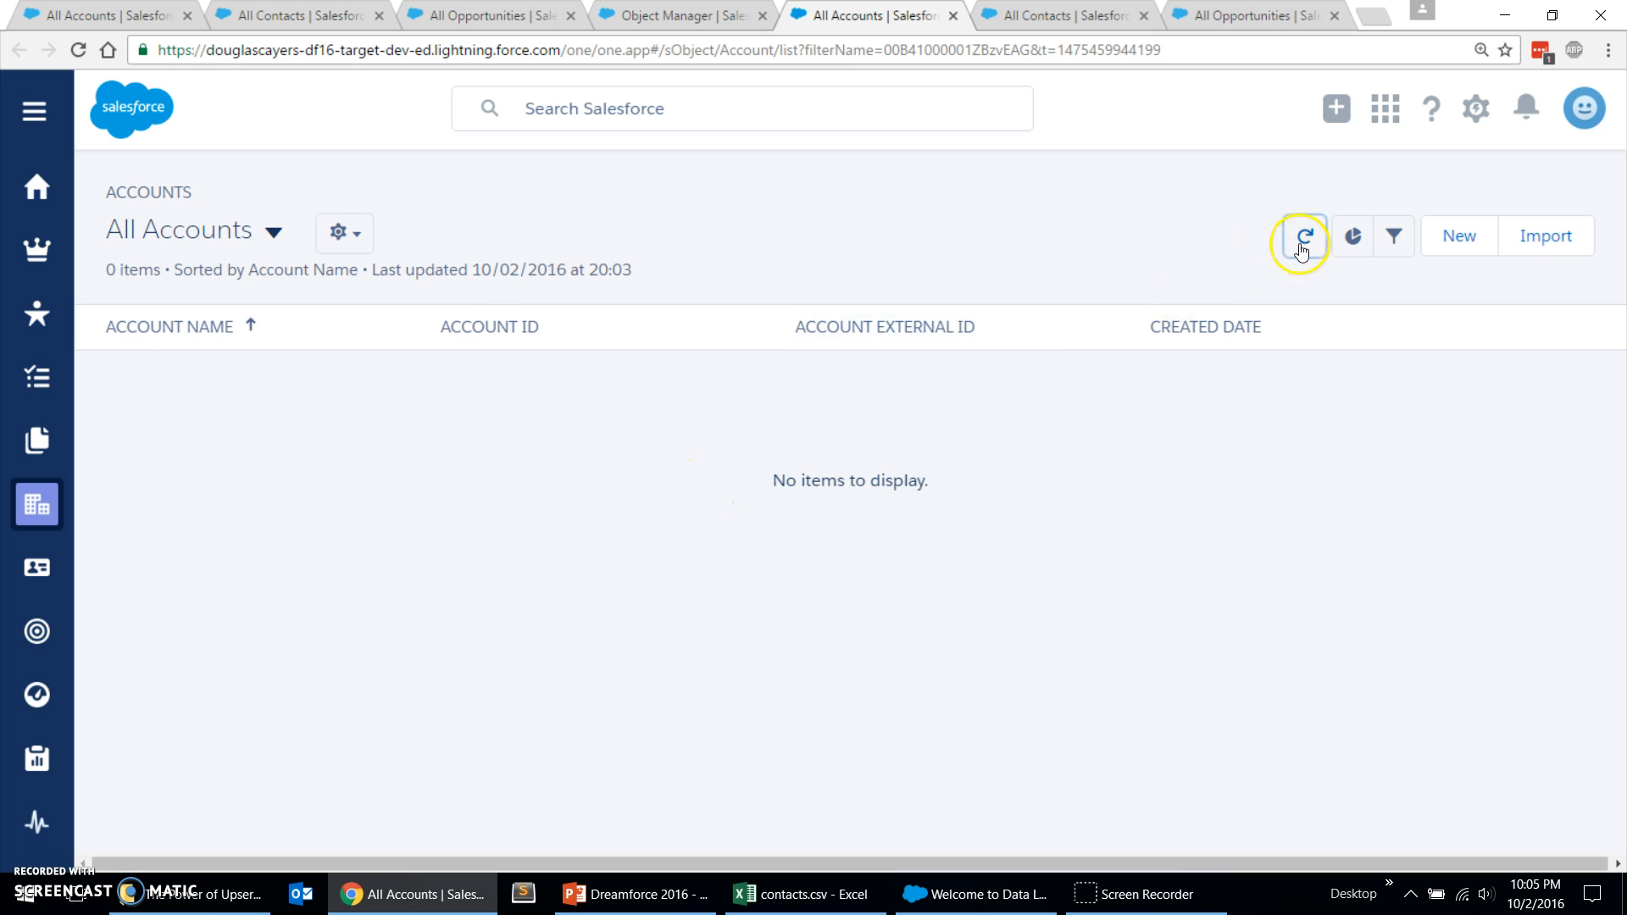
pyautogui.click(1304, 236)
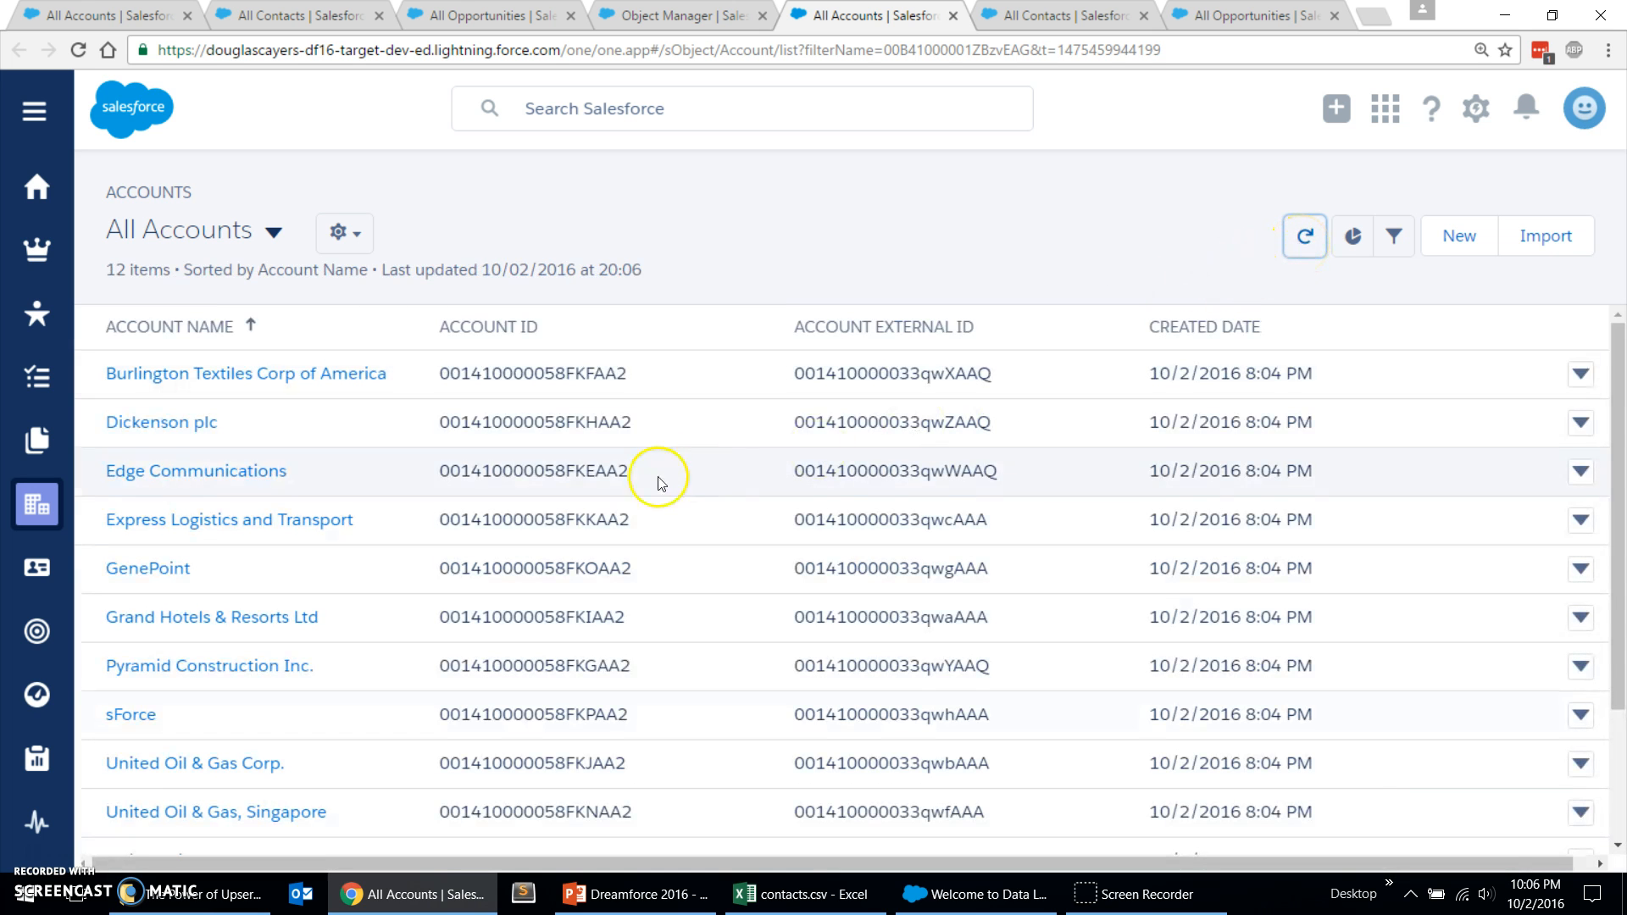
pyautogui.moveTo(529, 373)
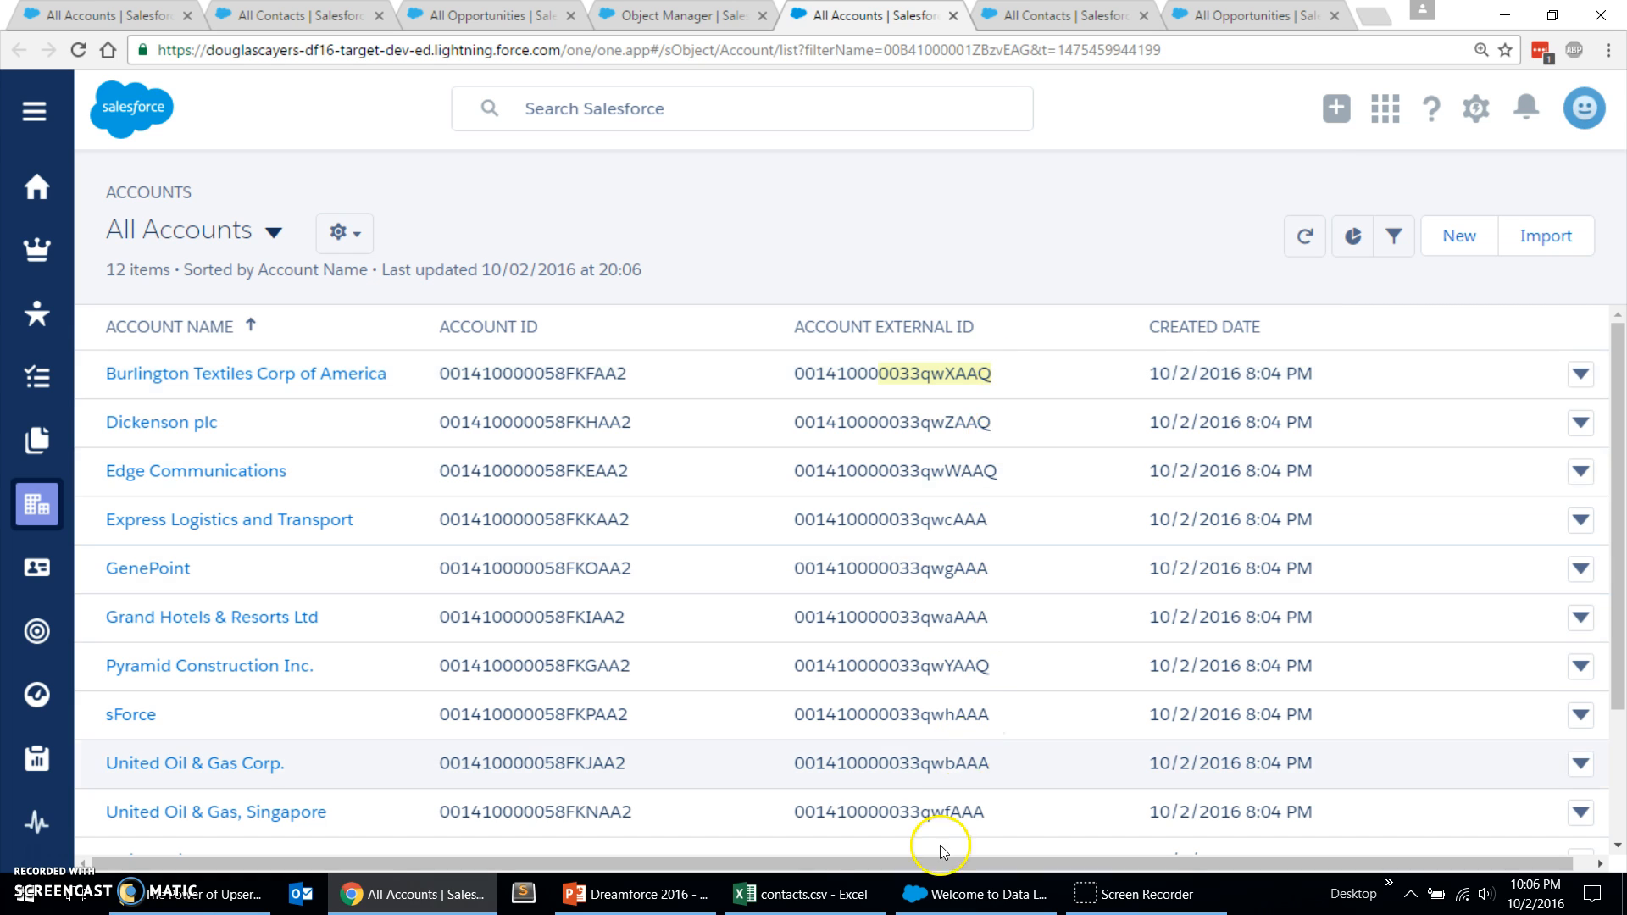
pyautogui.click(973, 893)
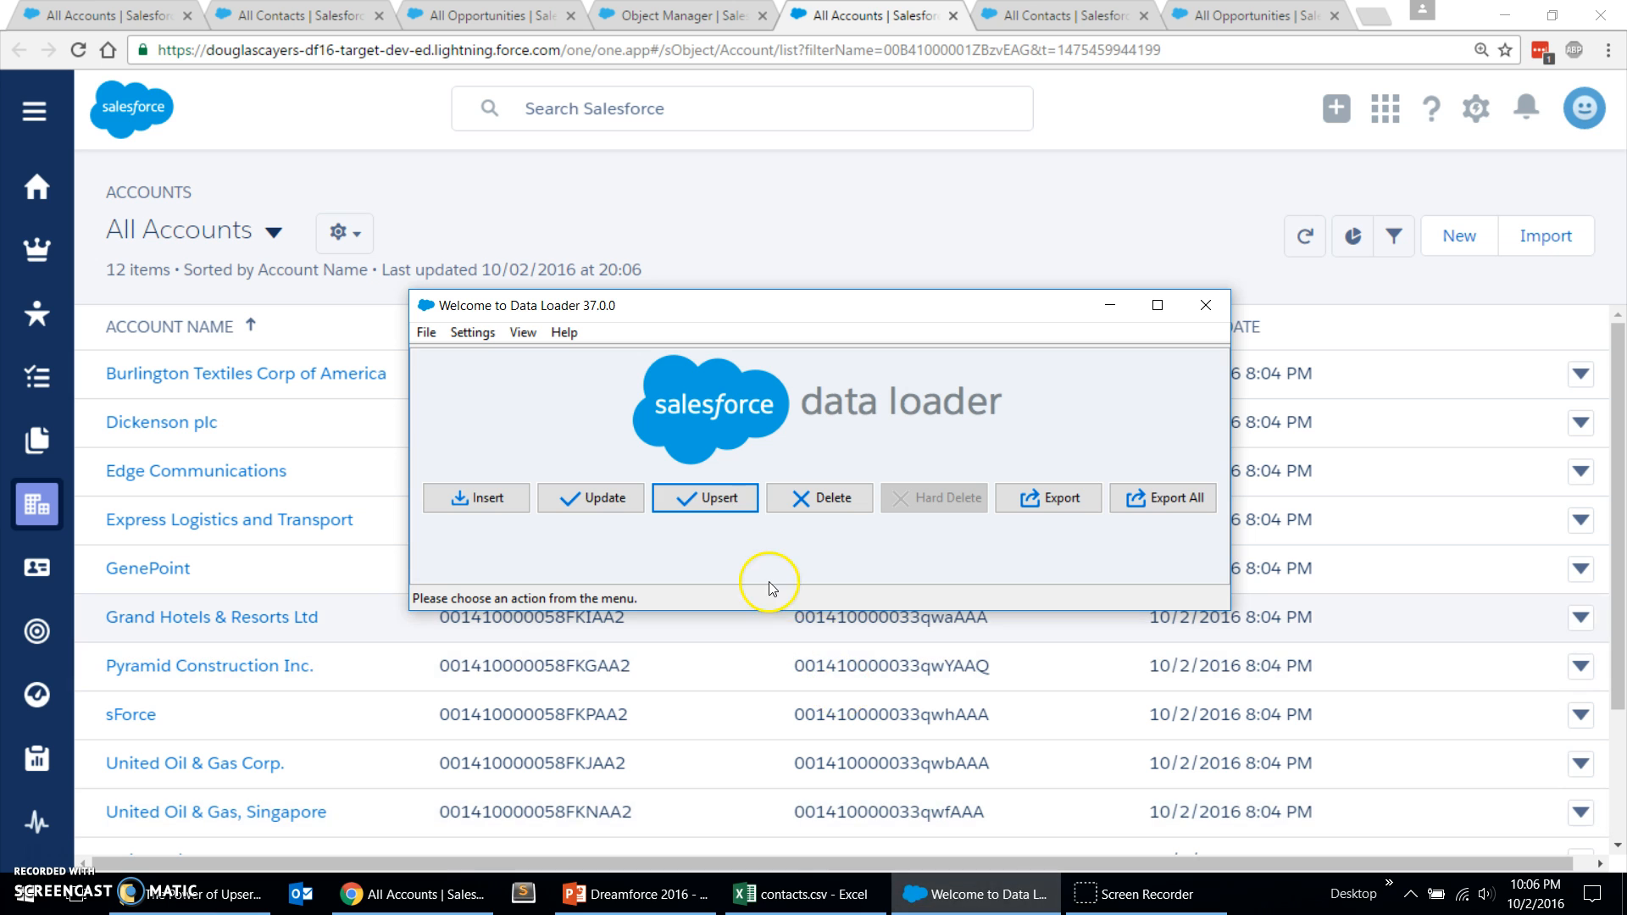
# Step: Start an upsert of Contact records from the 20-record contacts CSV
pyautogui.click(706, 498)
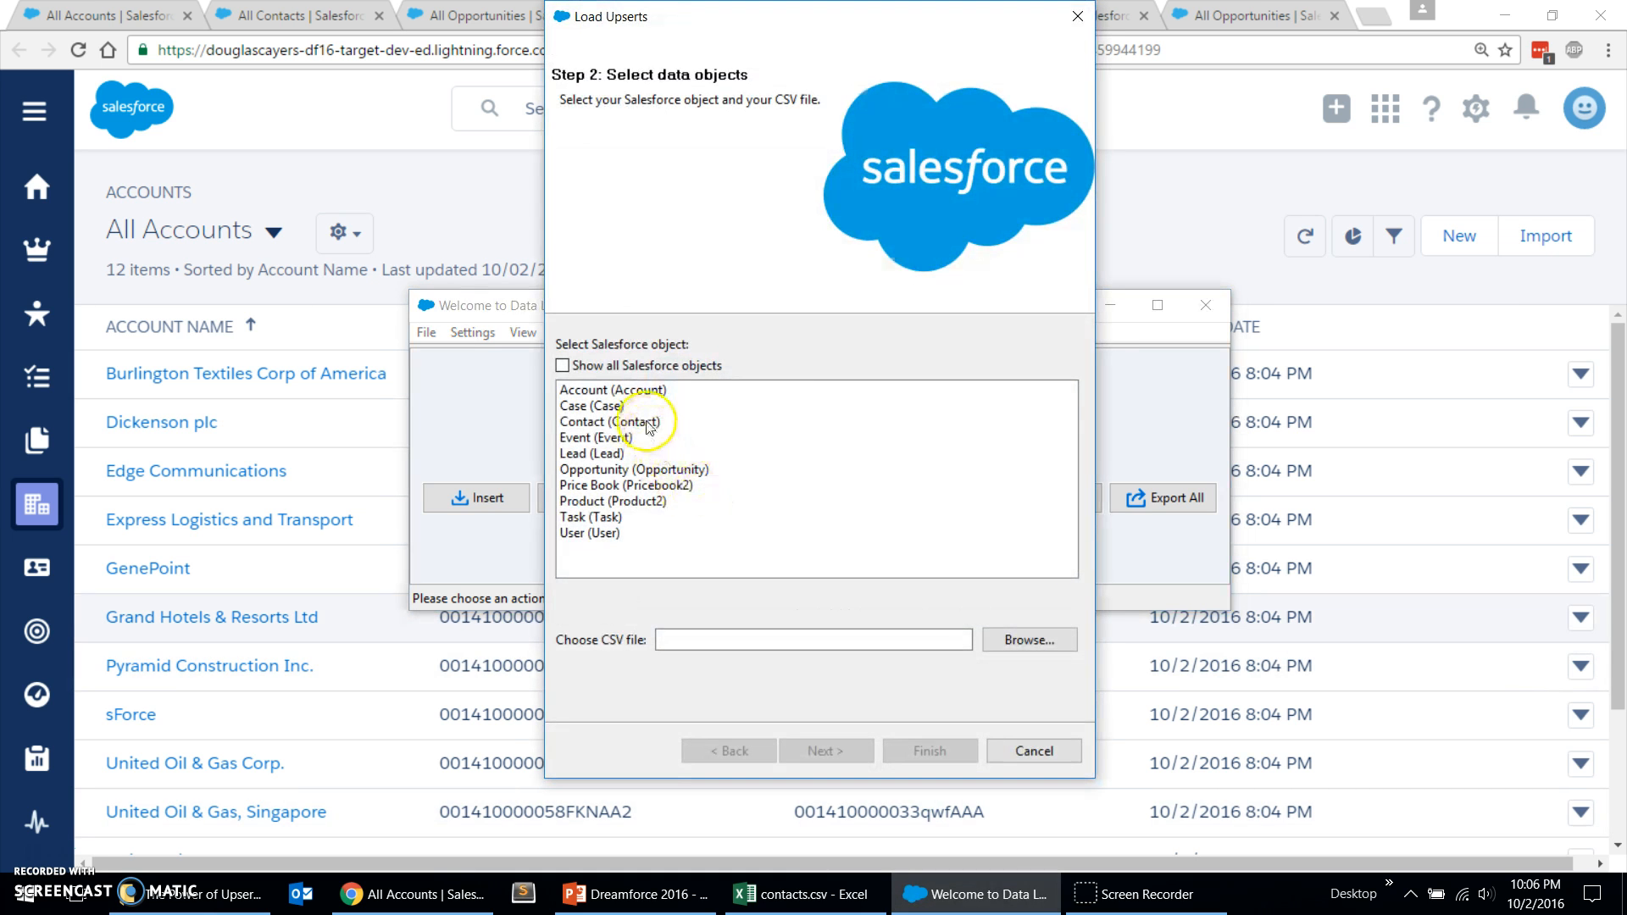
pyautogui.click(611, 422)
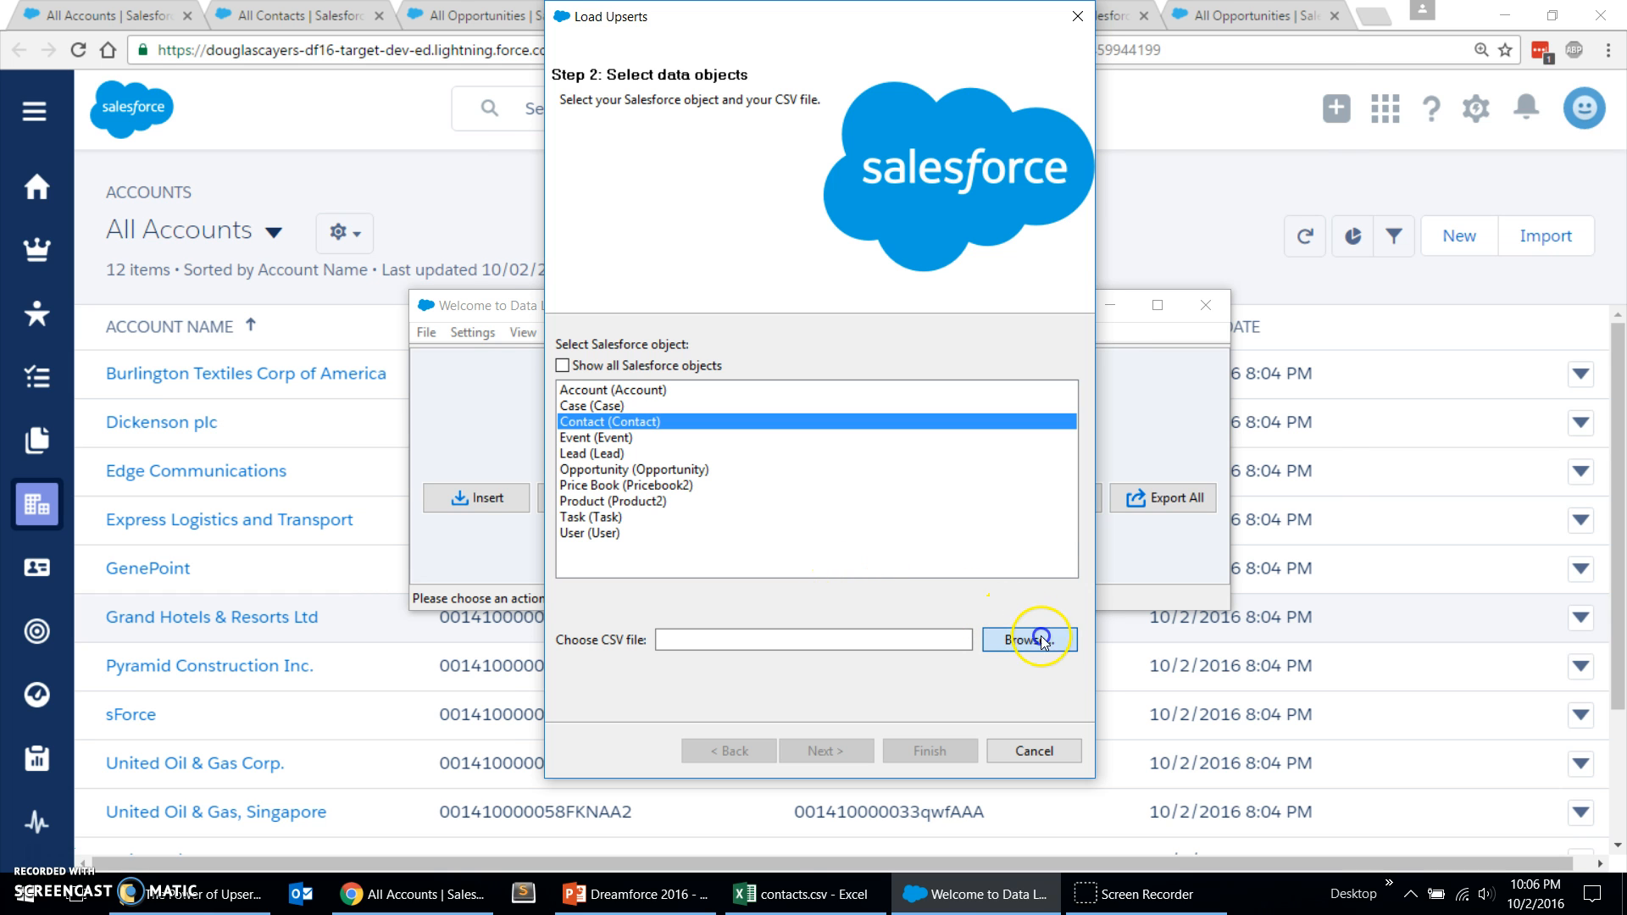
pyautogui.click(1029, 639)
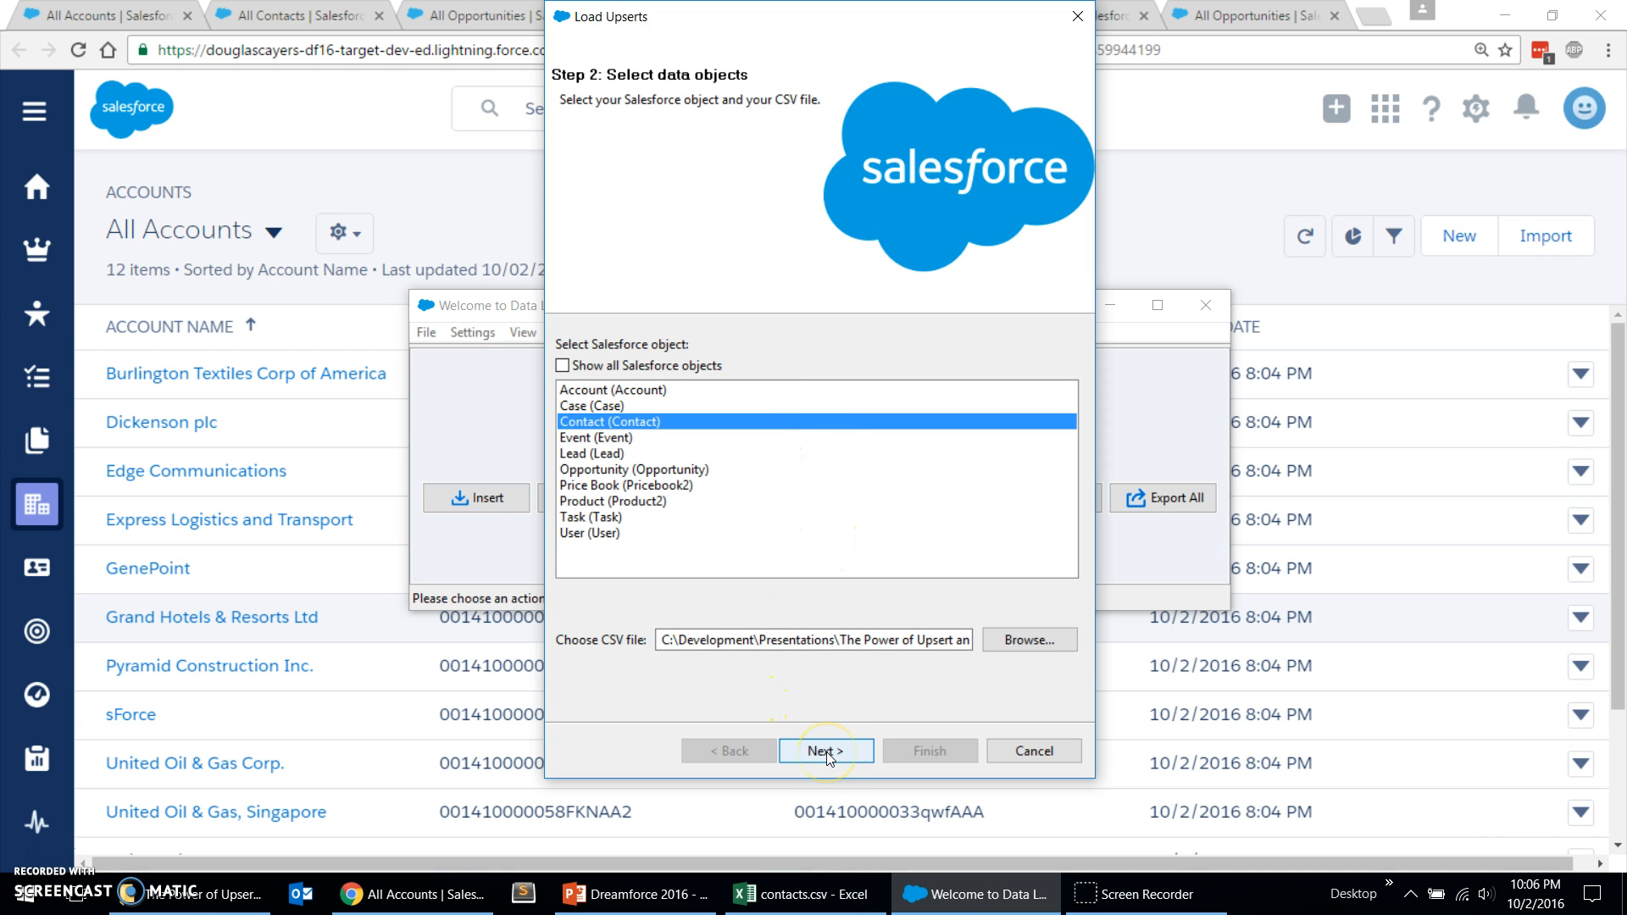
pyautogui.click(826, 751)
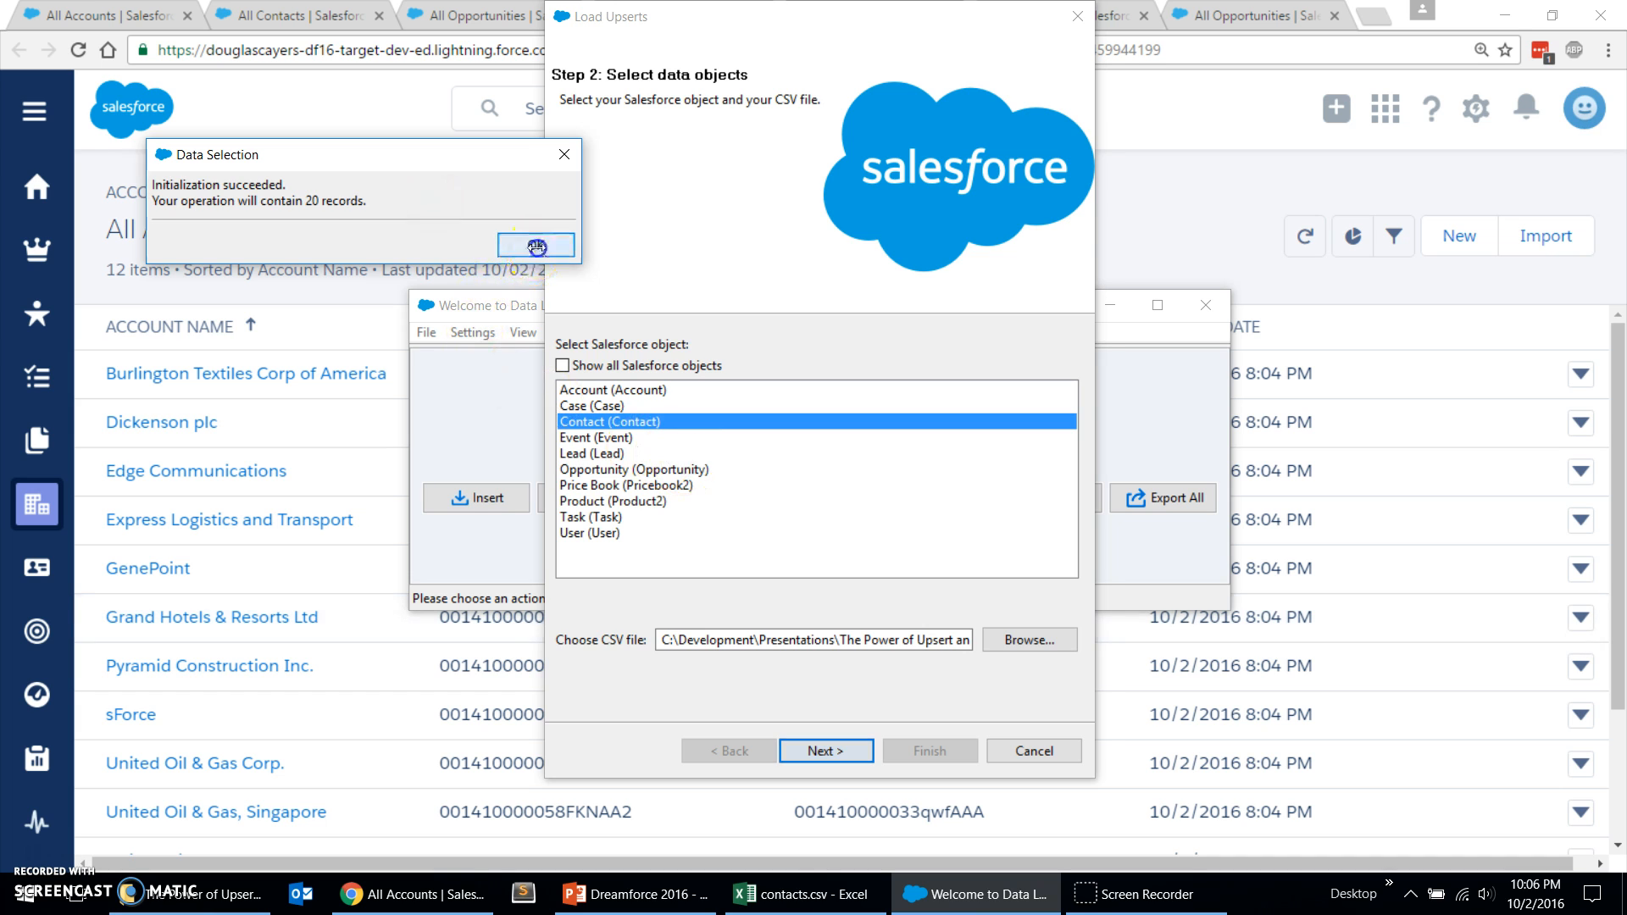
pyautogui.click(825, 751)
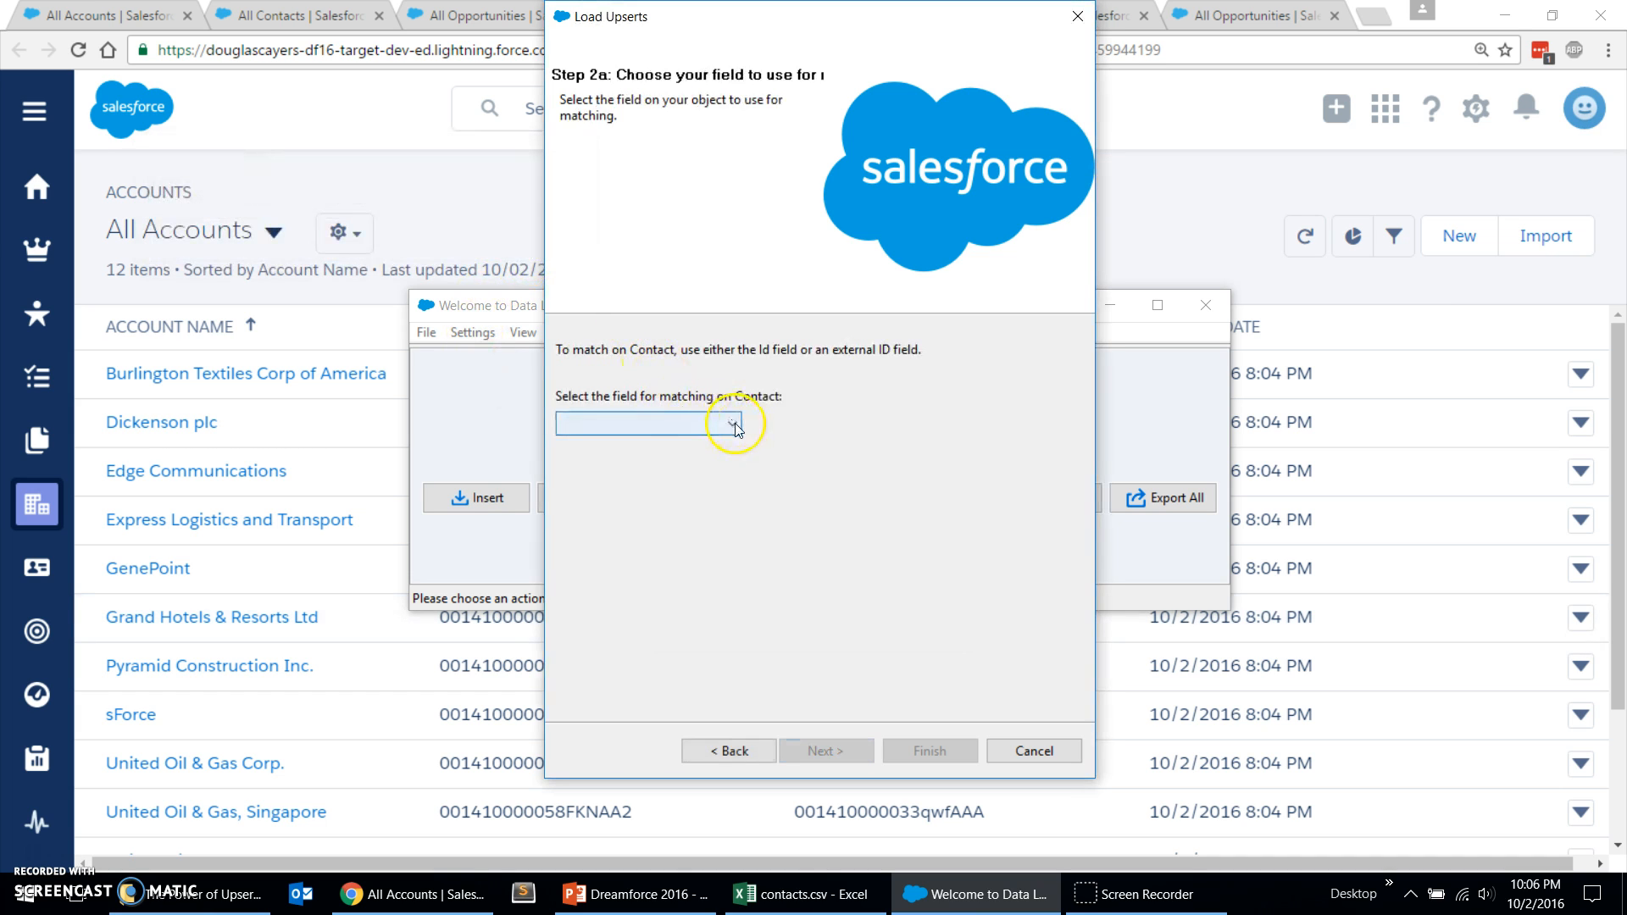
# Step: Match contacts on Contact_External_ID__c and continue to related objects
pyautogui.click(732, 424)
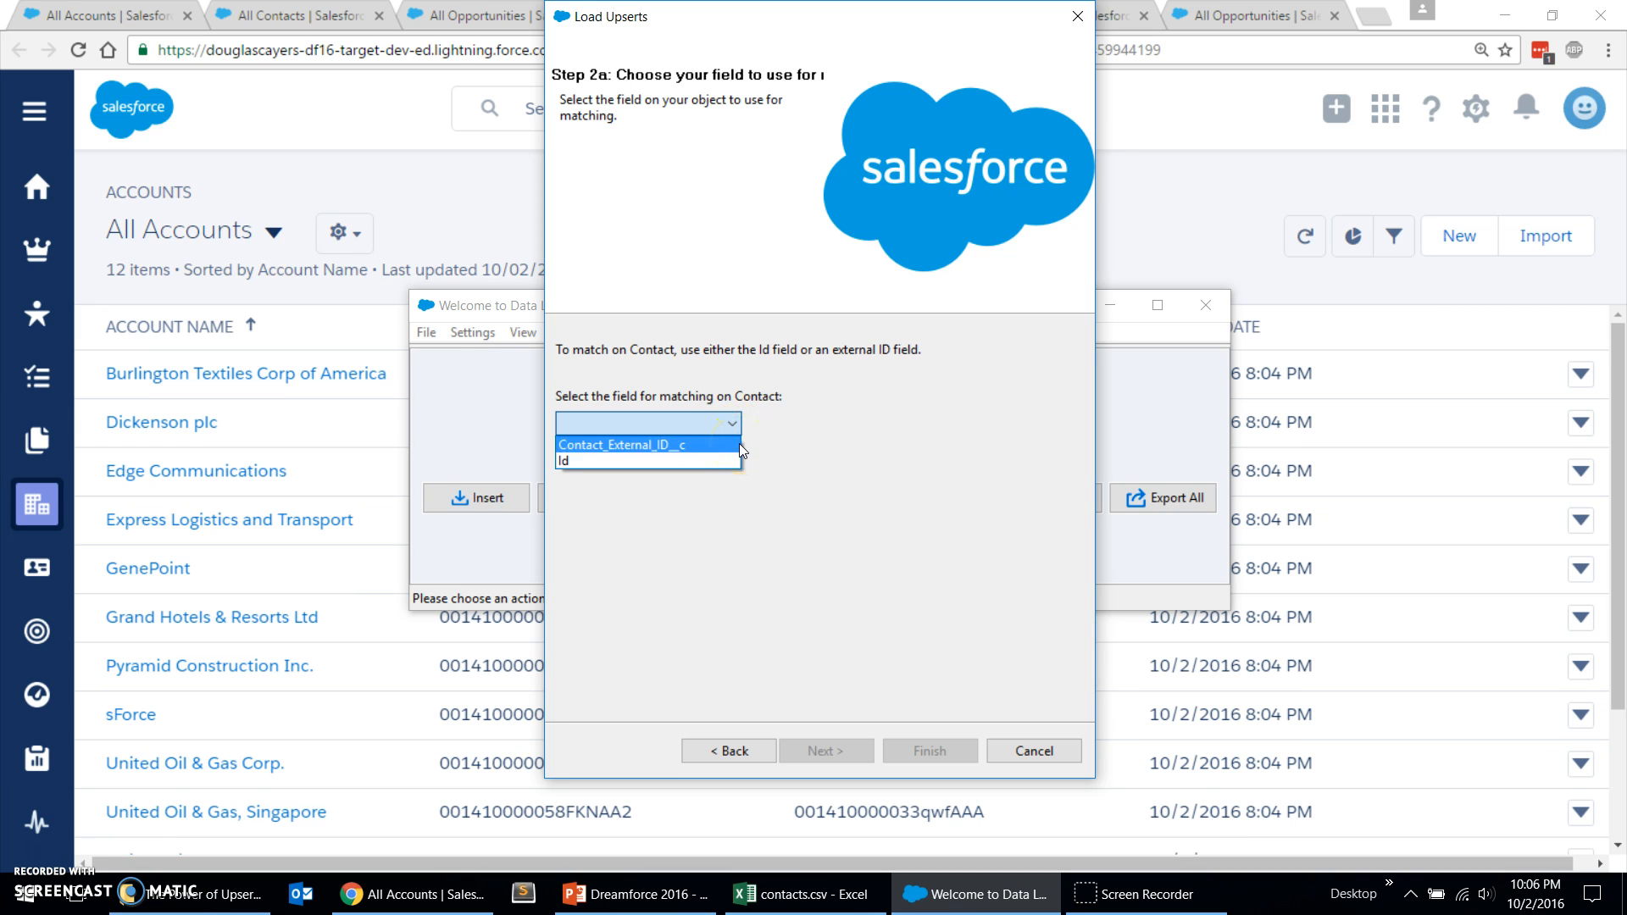
pyautogui.click(621, 444)
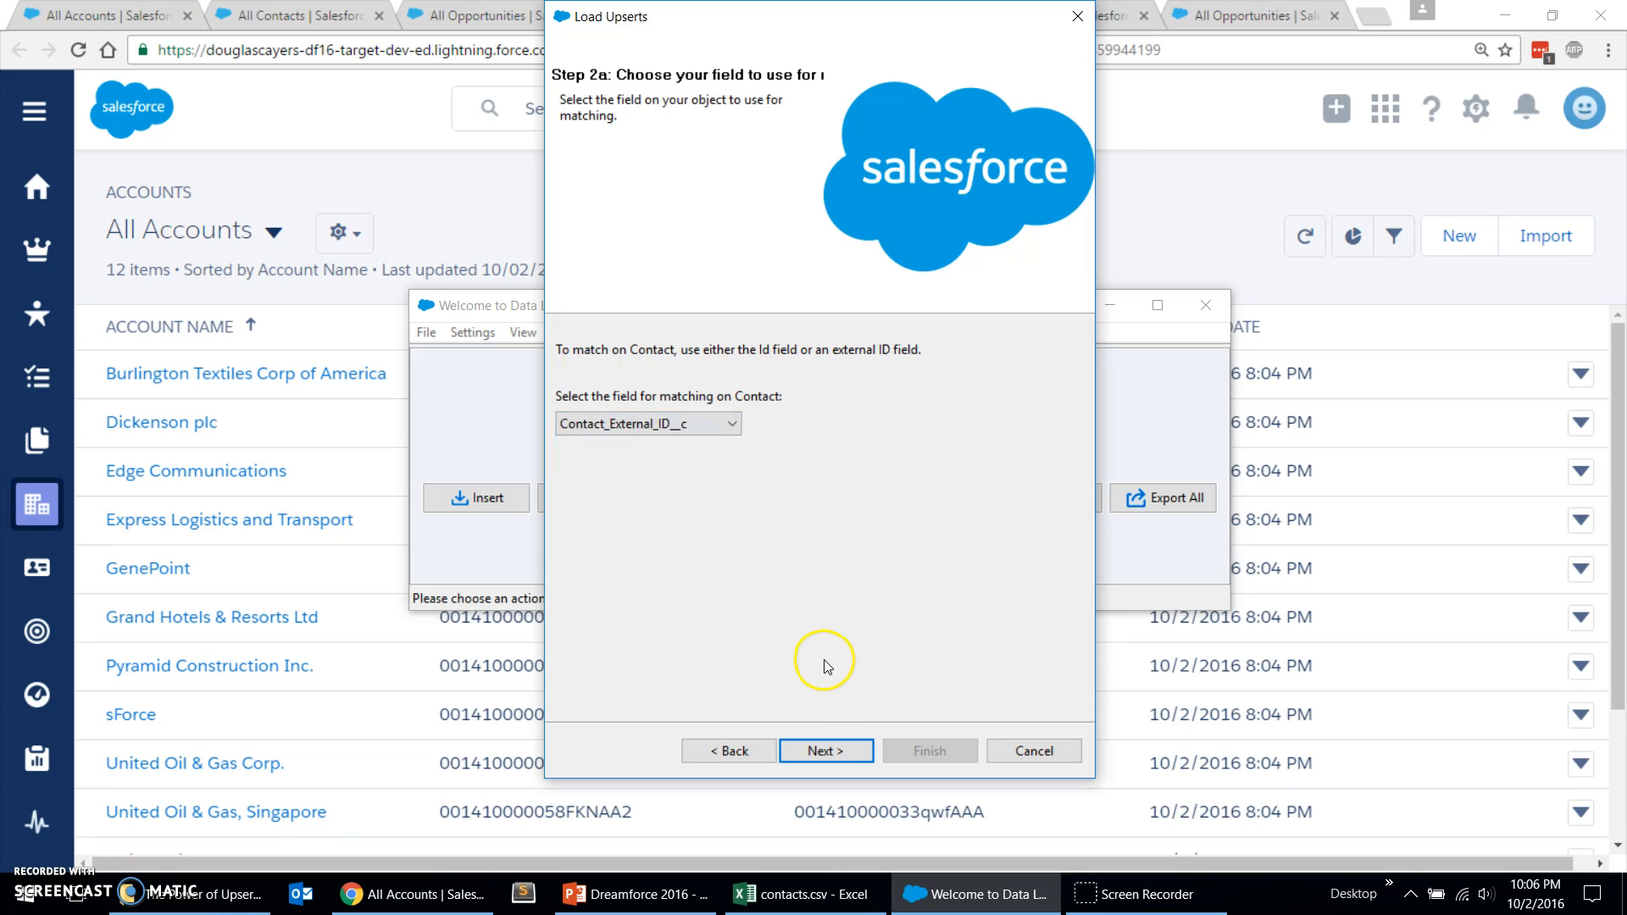
pyautogui.click(826, 751)
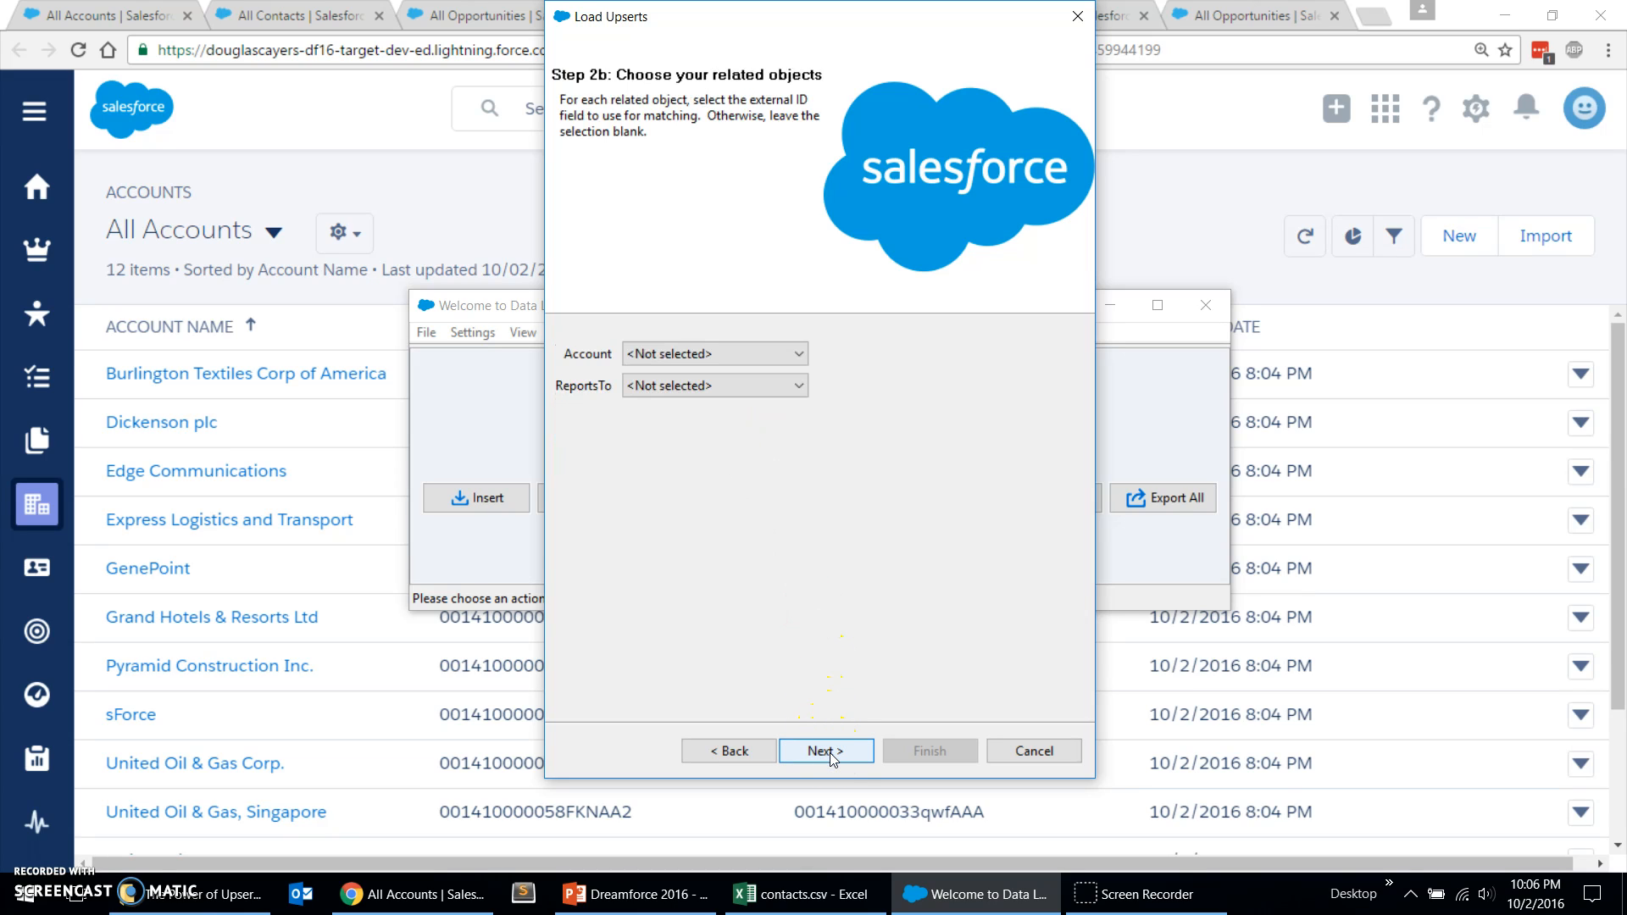
pyautogui.moveTo(863, 550)
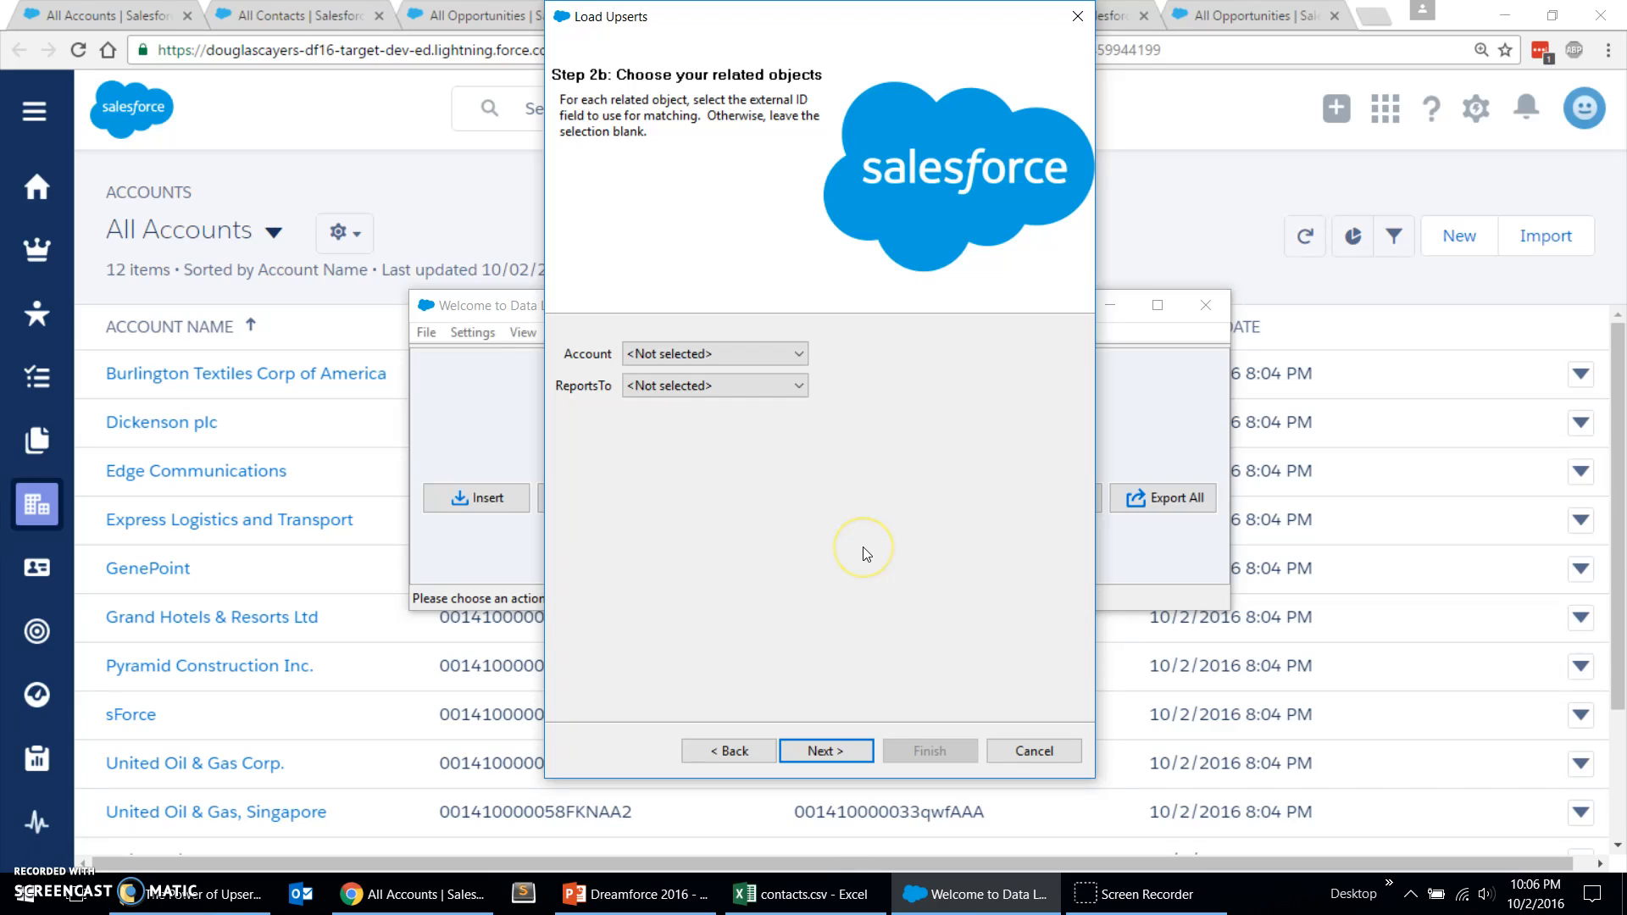
pyautogui.moveTo(866, 553)
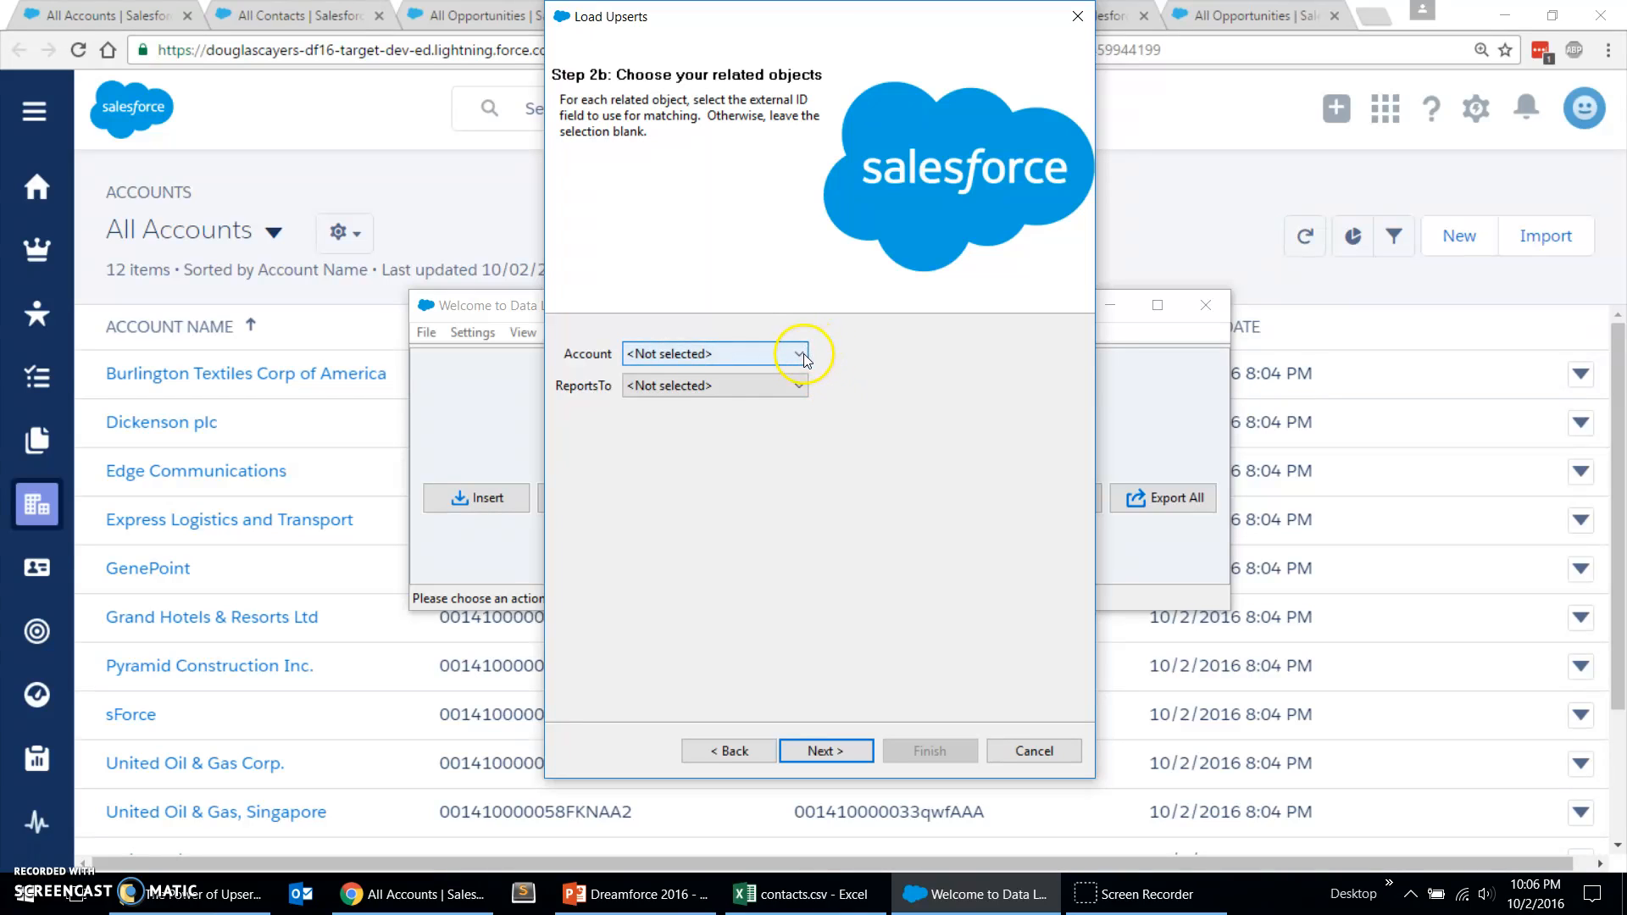
# Step: Relate contacts to their Account via Account_External_ID__c, leaving ReportsTo unselected
pyautogui.click(800, 354)
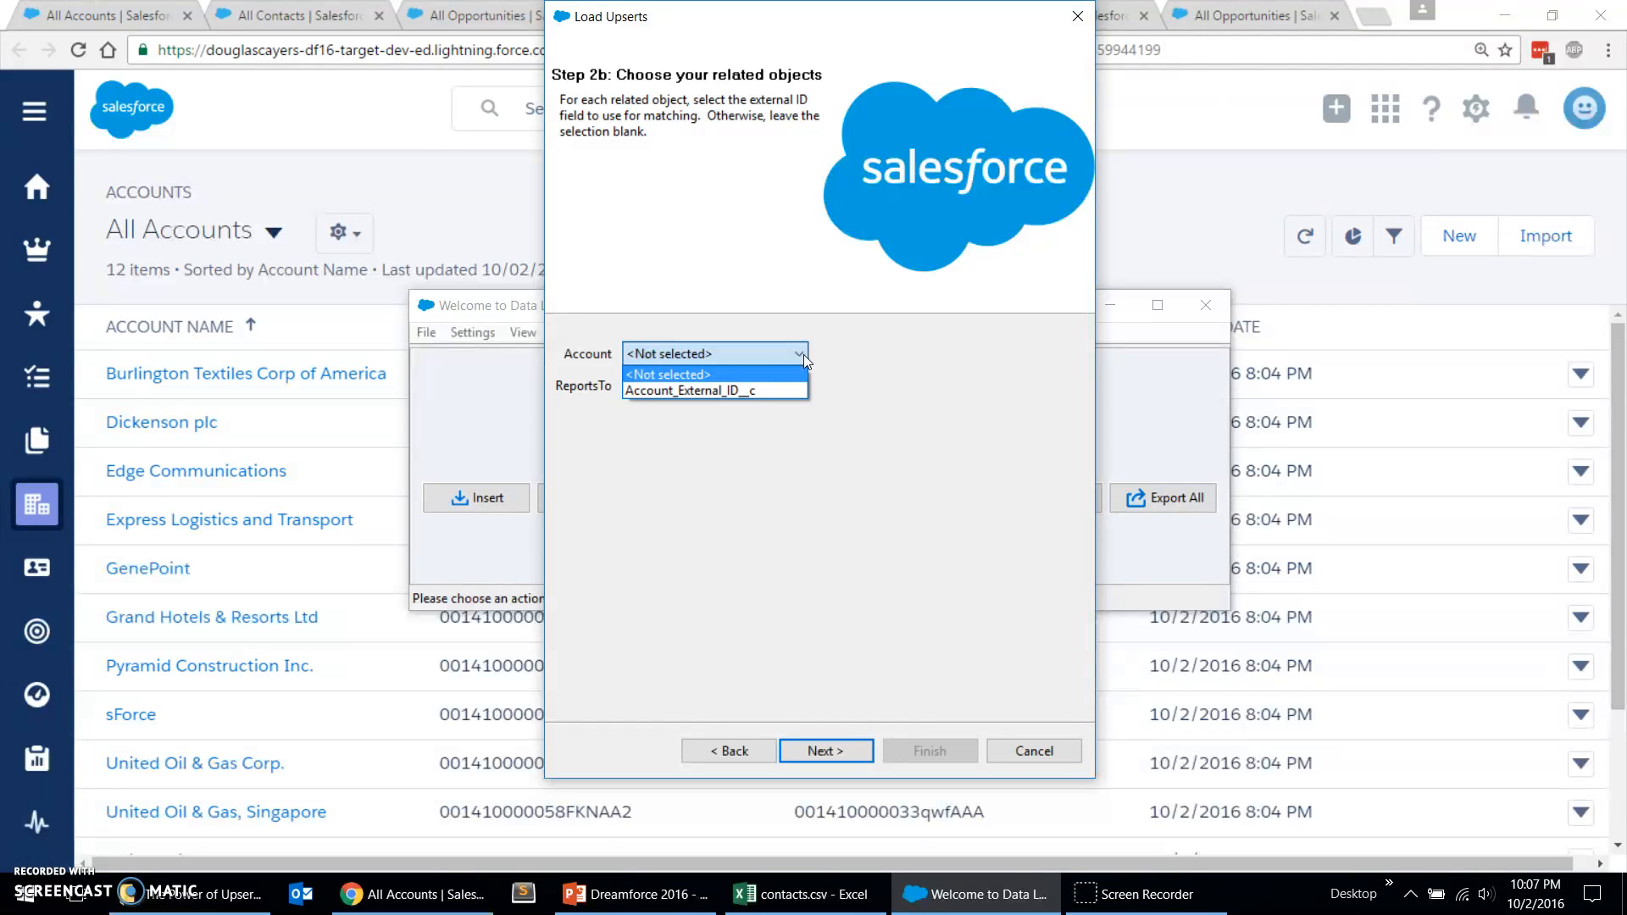
pyautogui.click(687, 390)
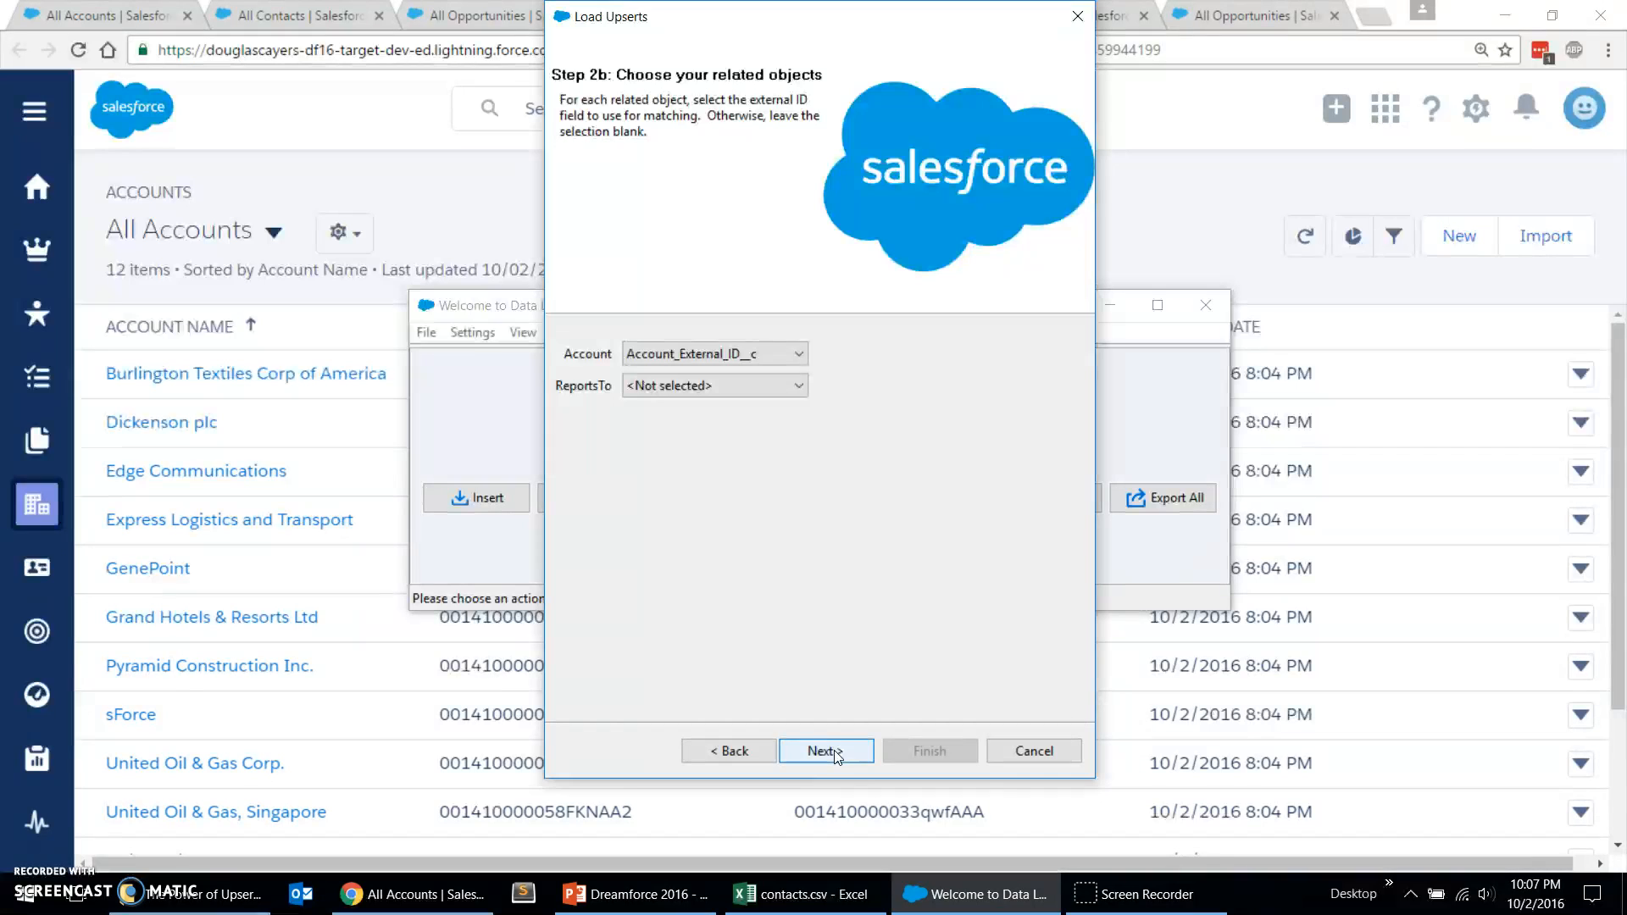
pyautogui.click(826, 751)
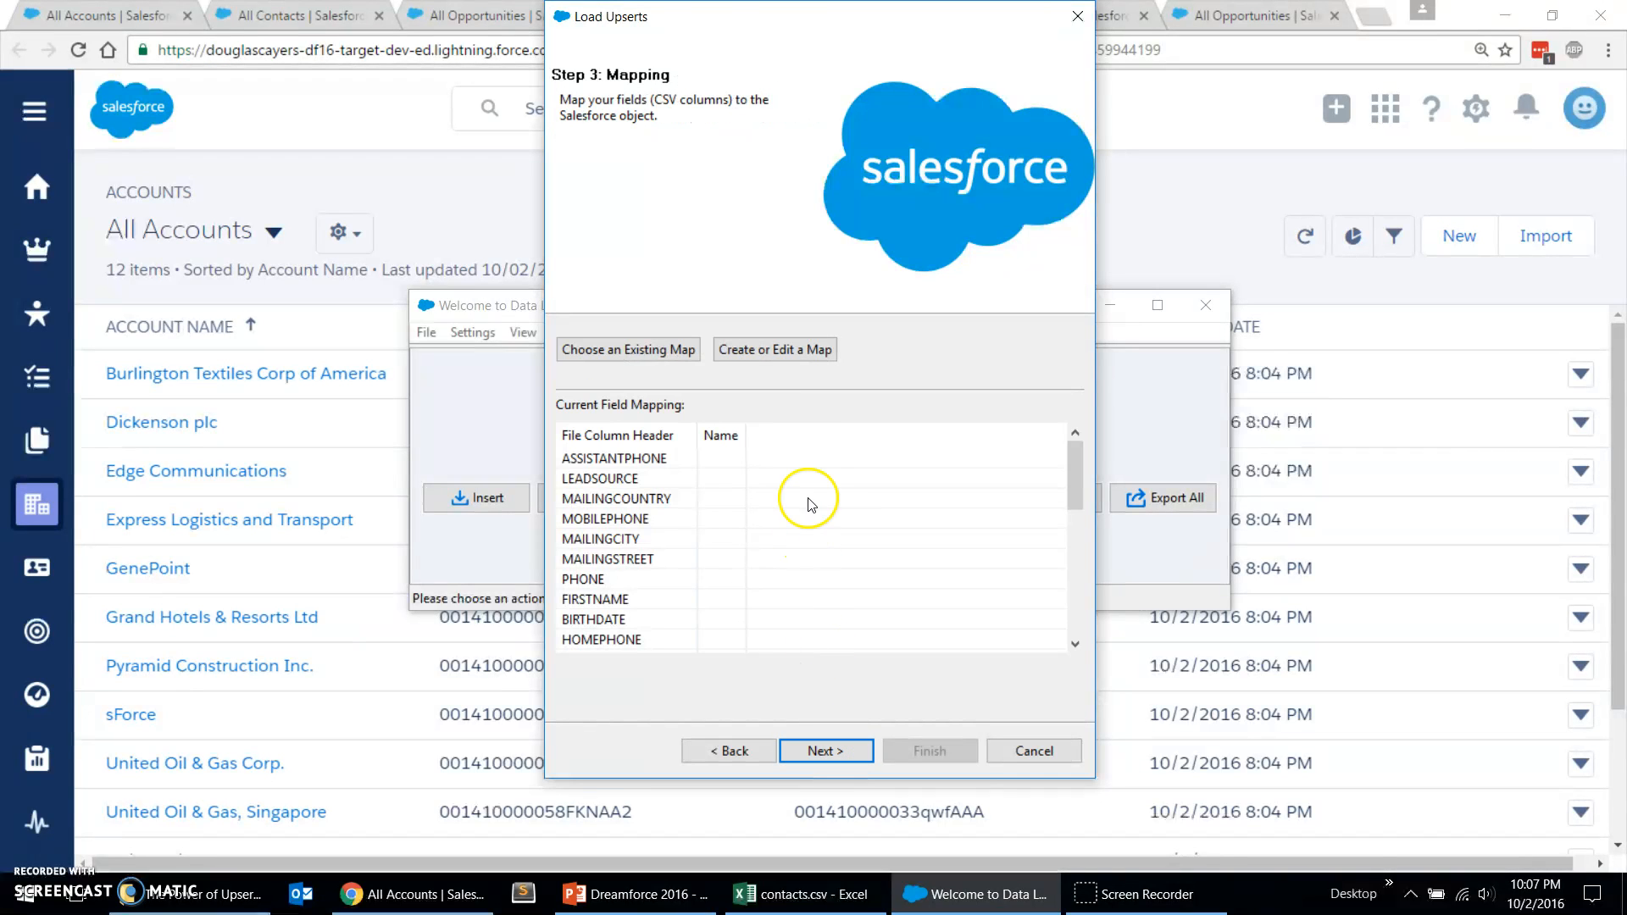
# Step: Auto-map contact columns, with ACCOUNTID to Account:Account_External_ID__c and ID to Contact_External_ID__c
pyautogui.click(775, 350)
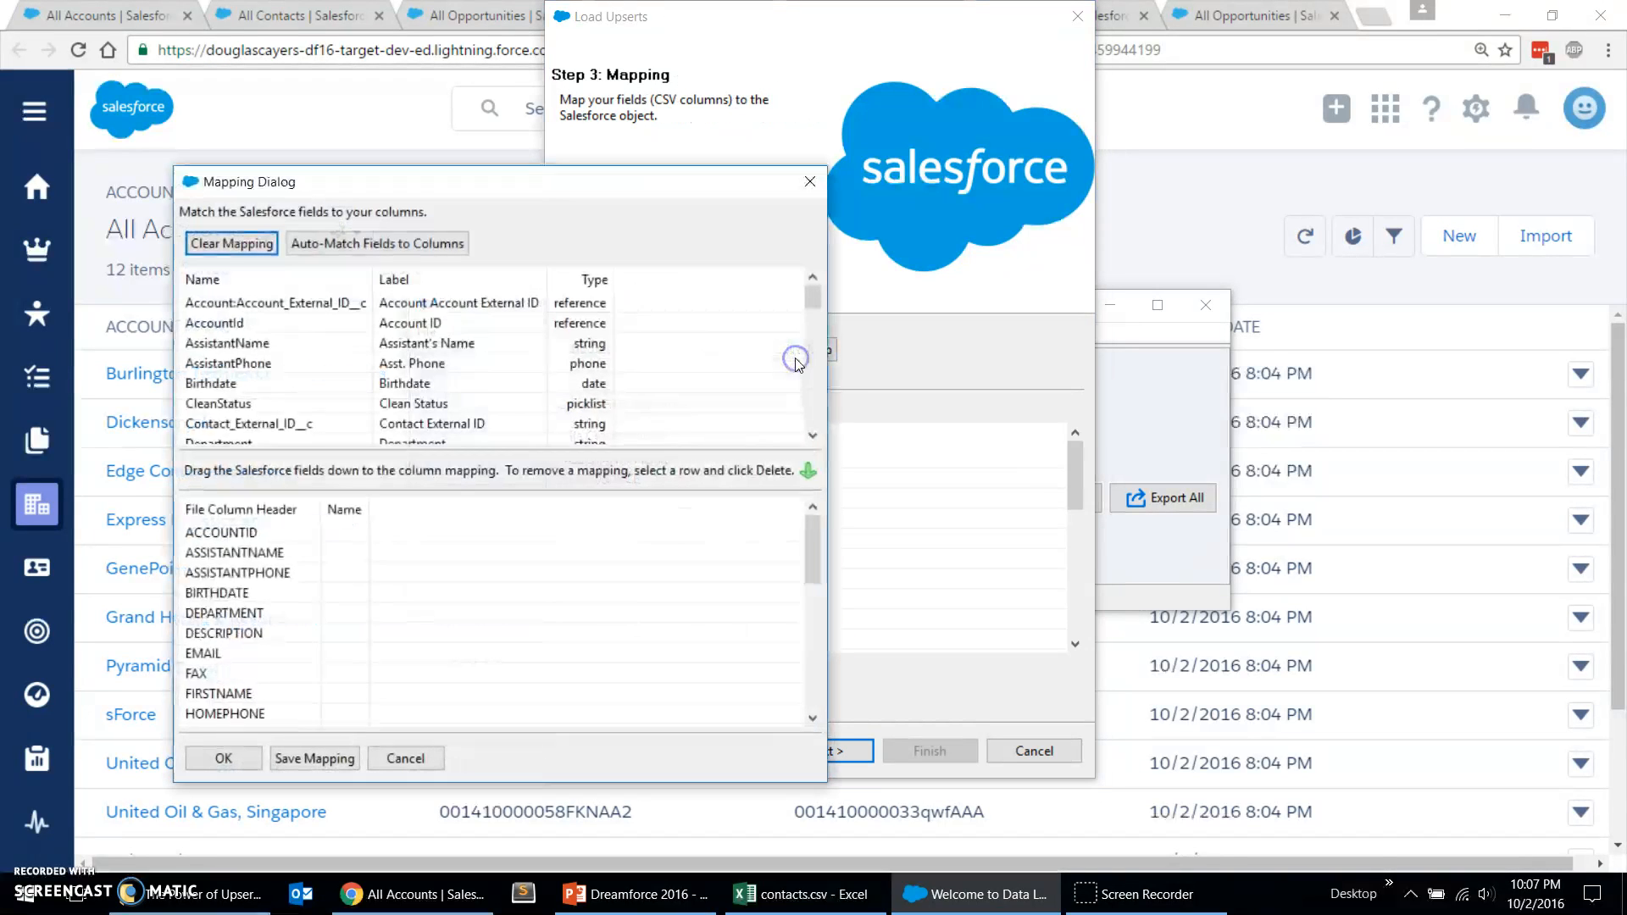
pyautogui.moveTo(376, 242)
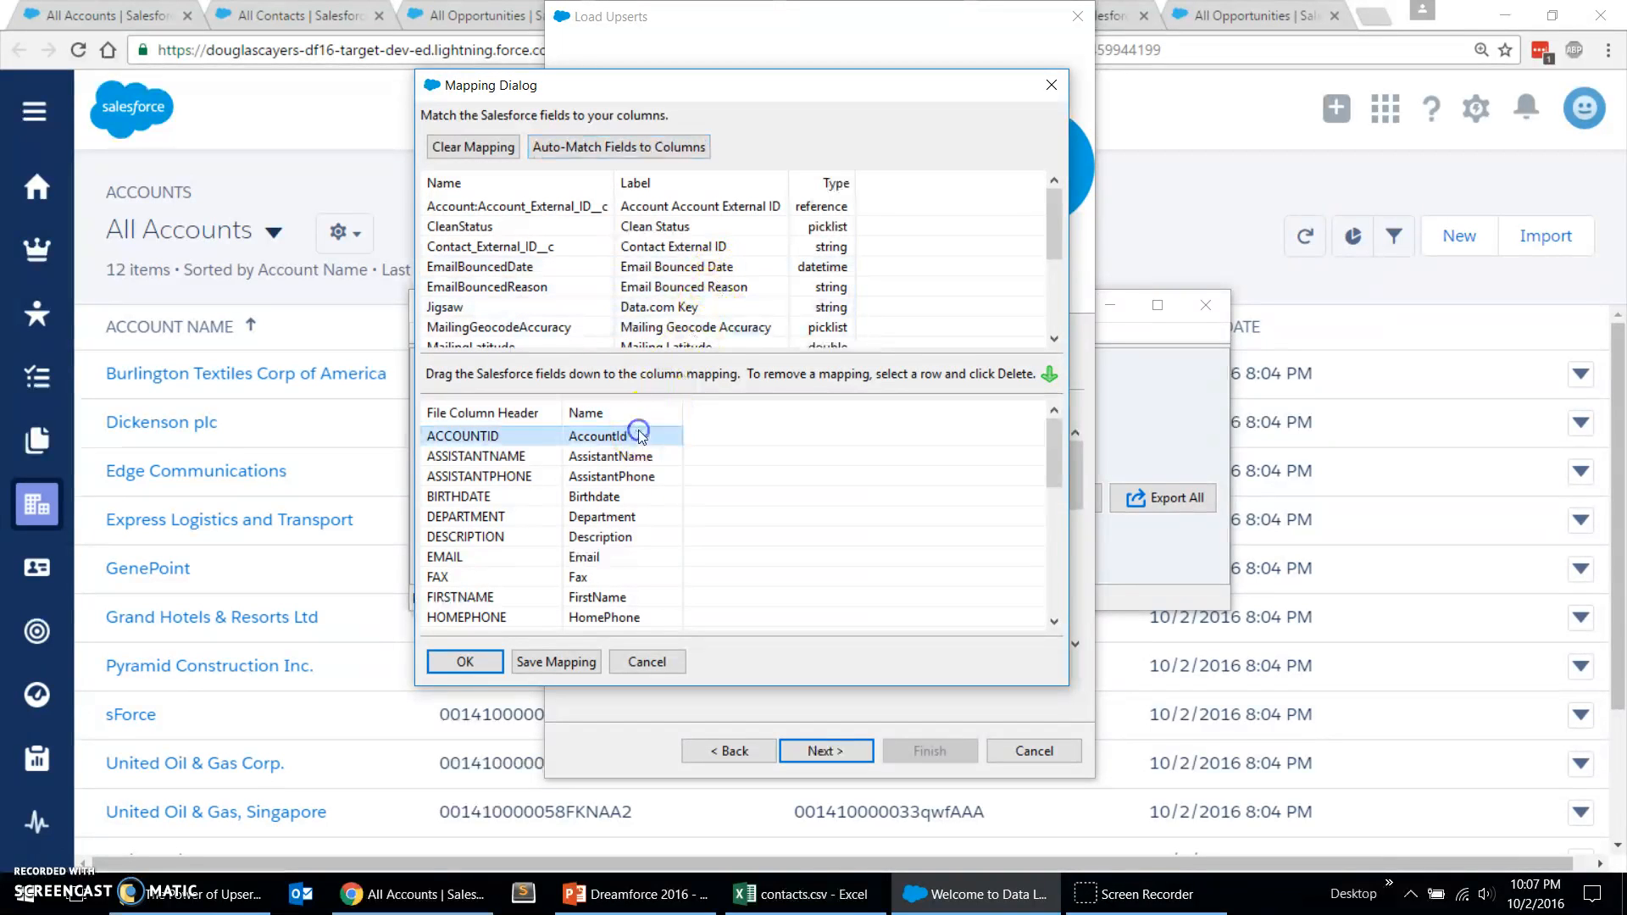
pyautogui.moveTo(639, 436)
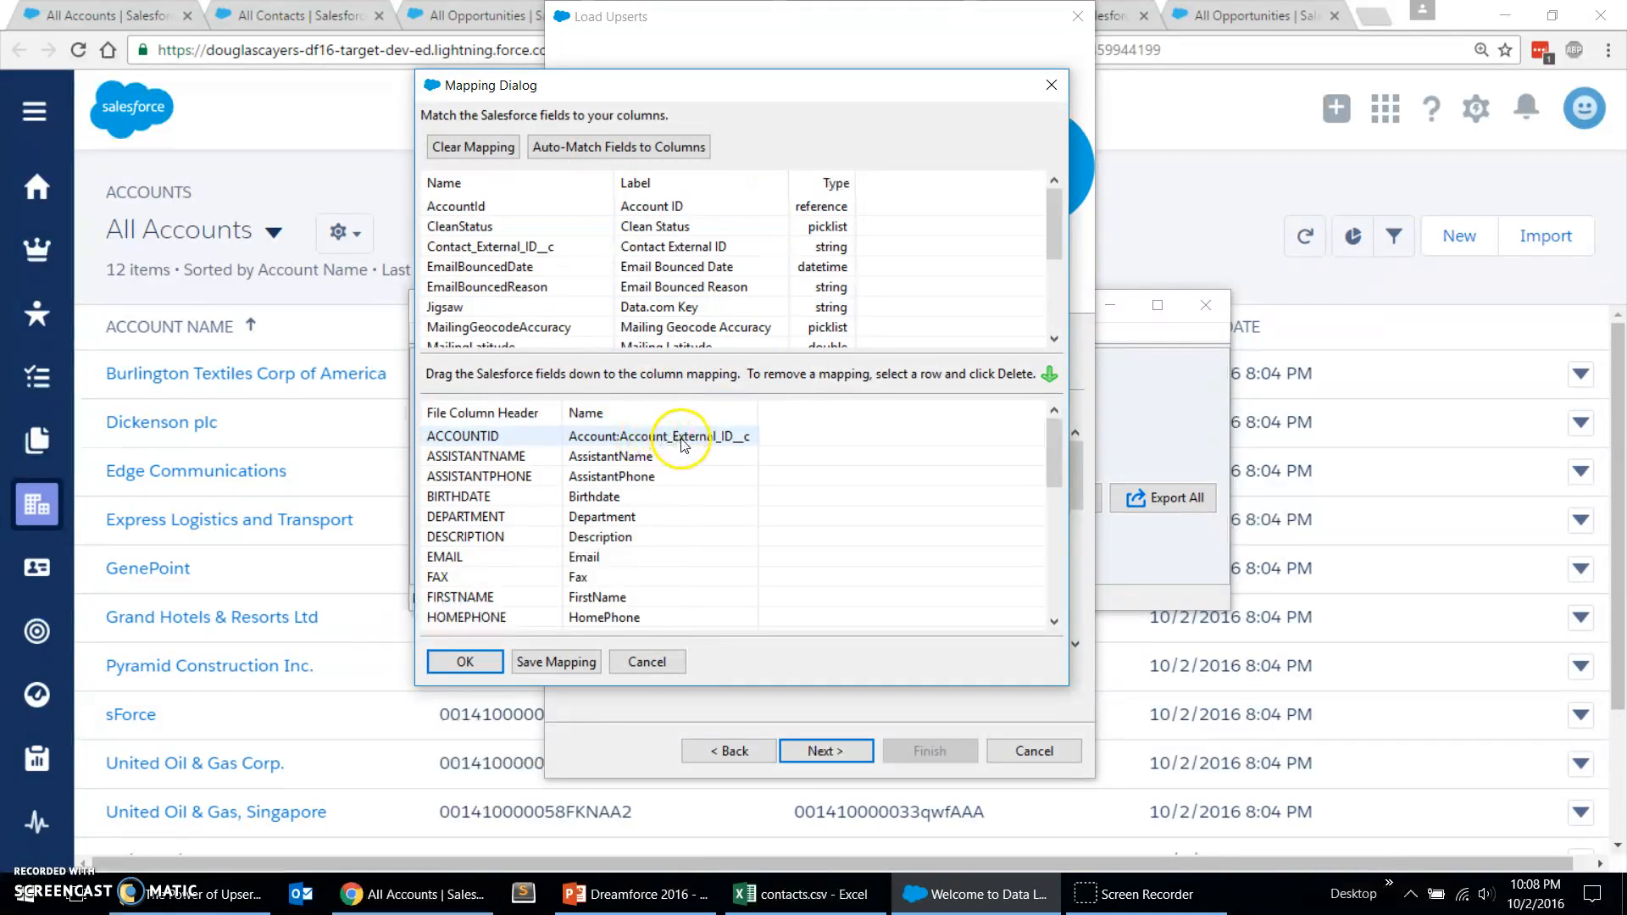
pyautogui.moveTo(1037, 460)
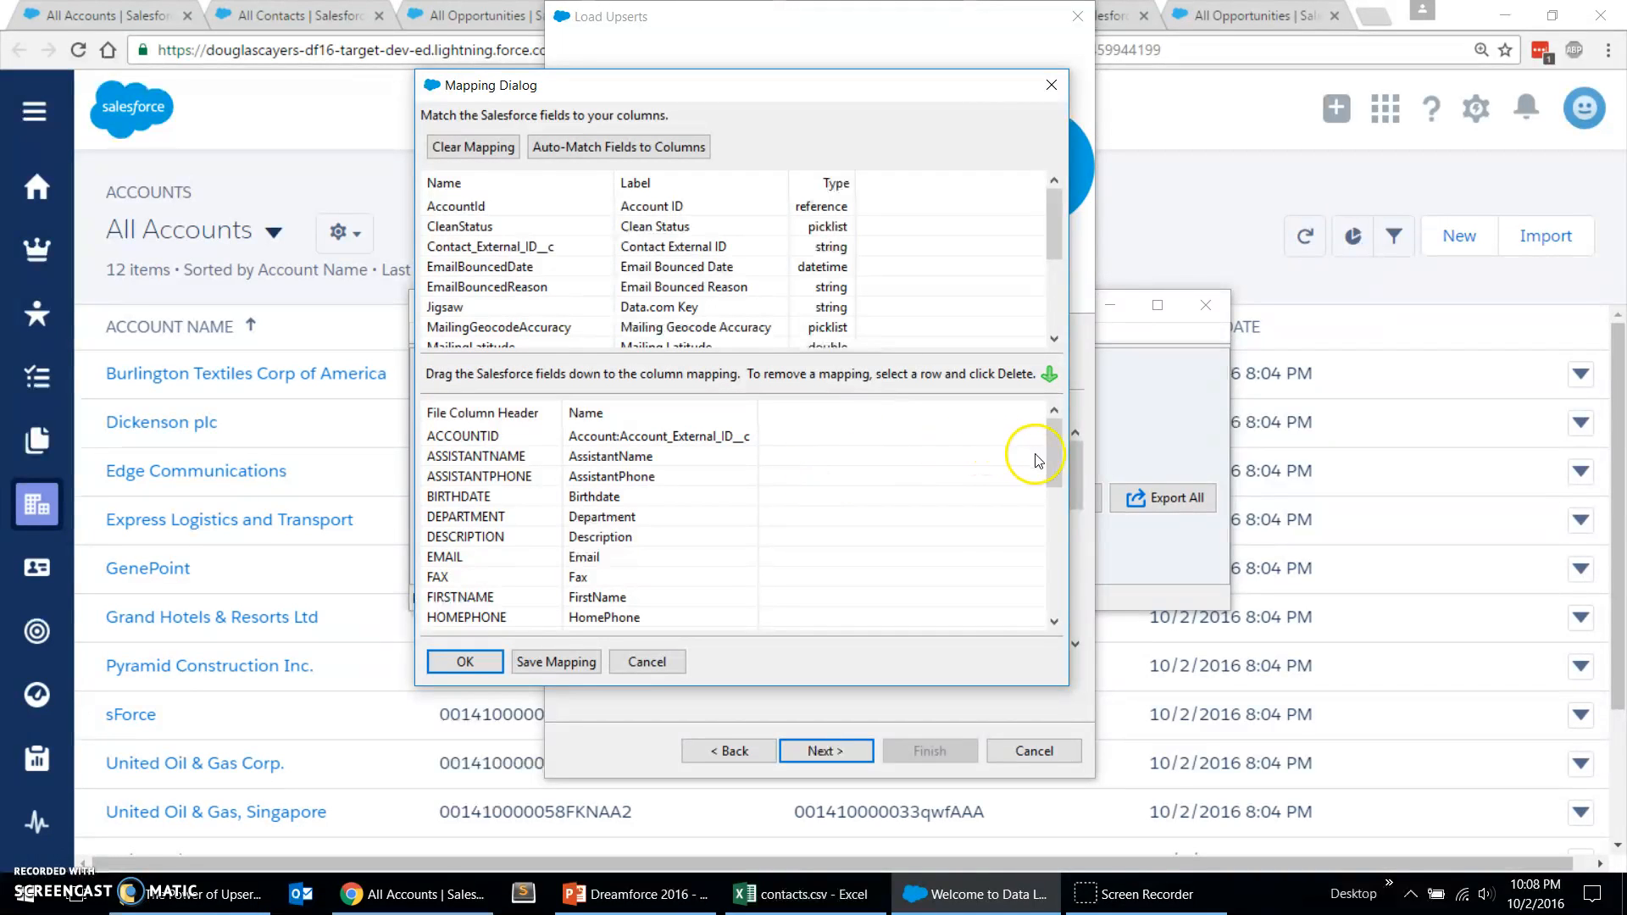
pyautogui.scroll(-3)
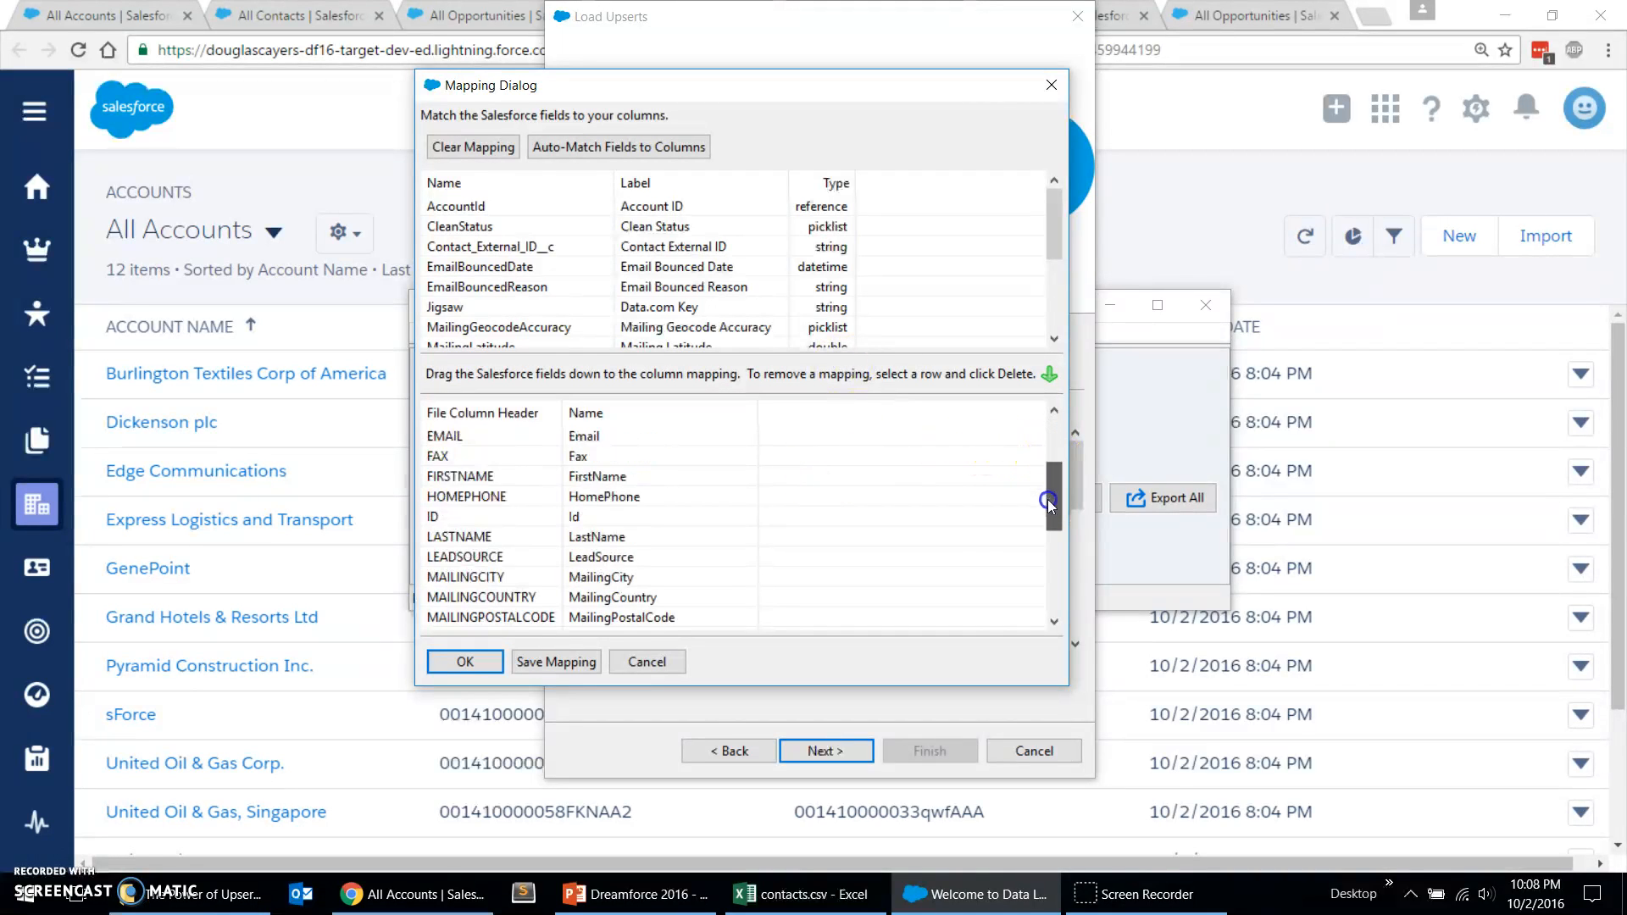
pyautogui.click(575, 517)
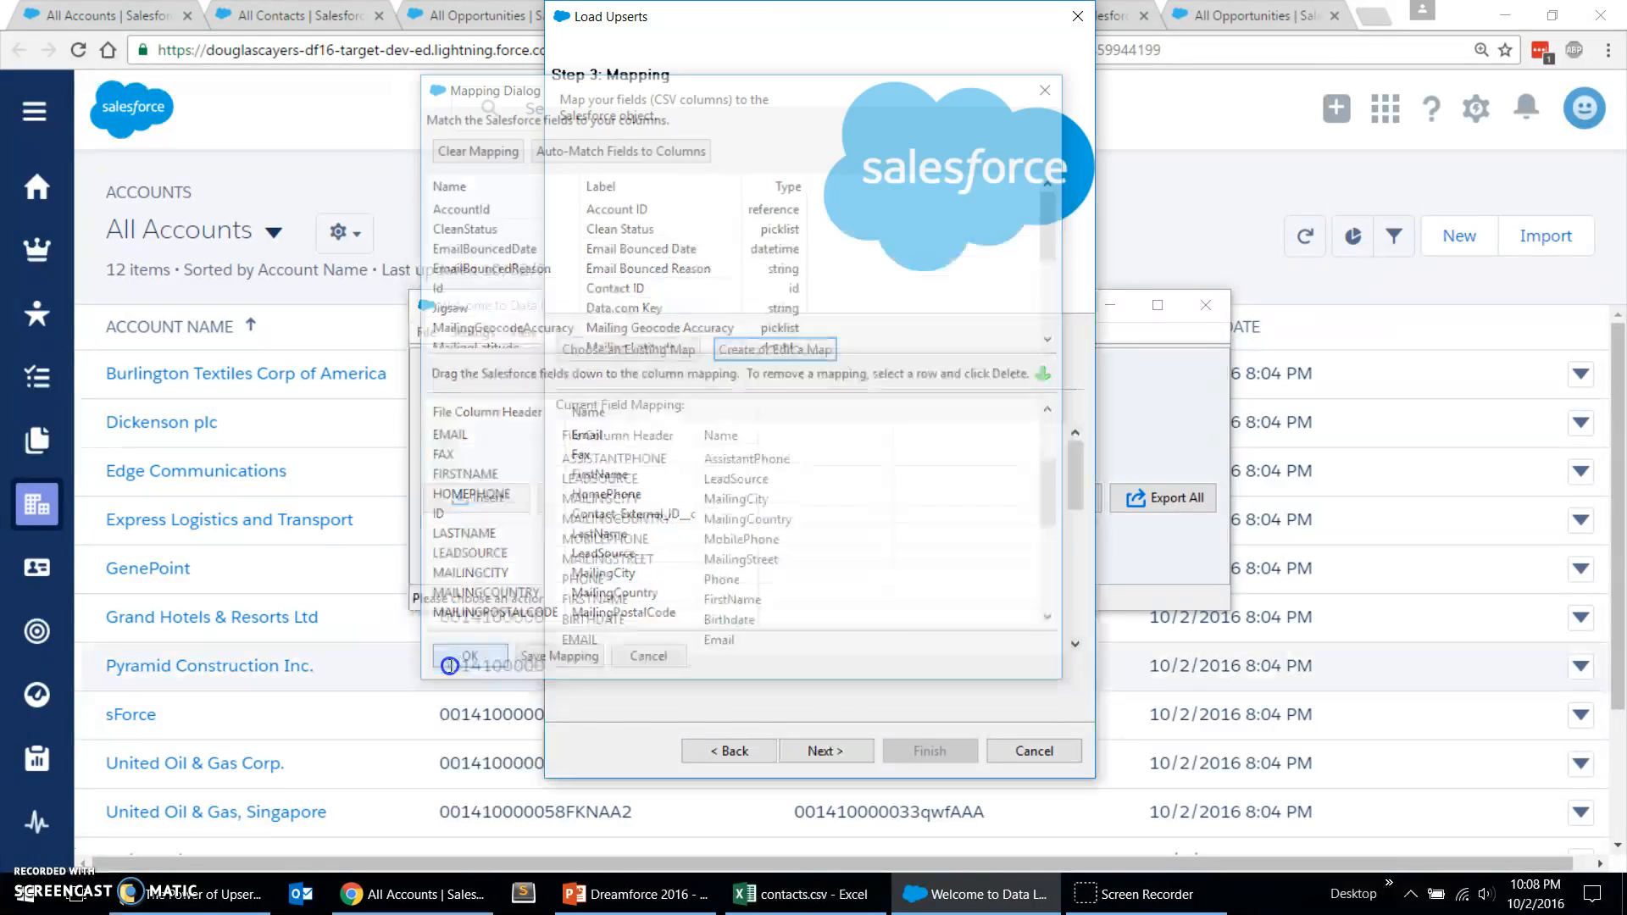
pyautogui.click(826, 751)
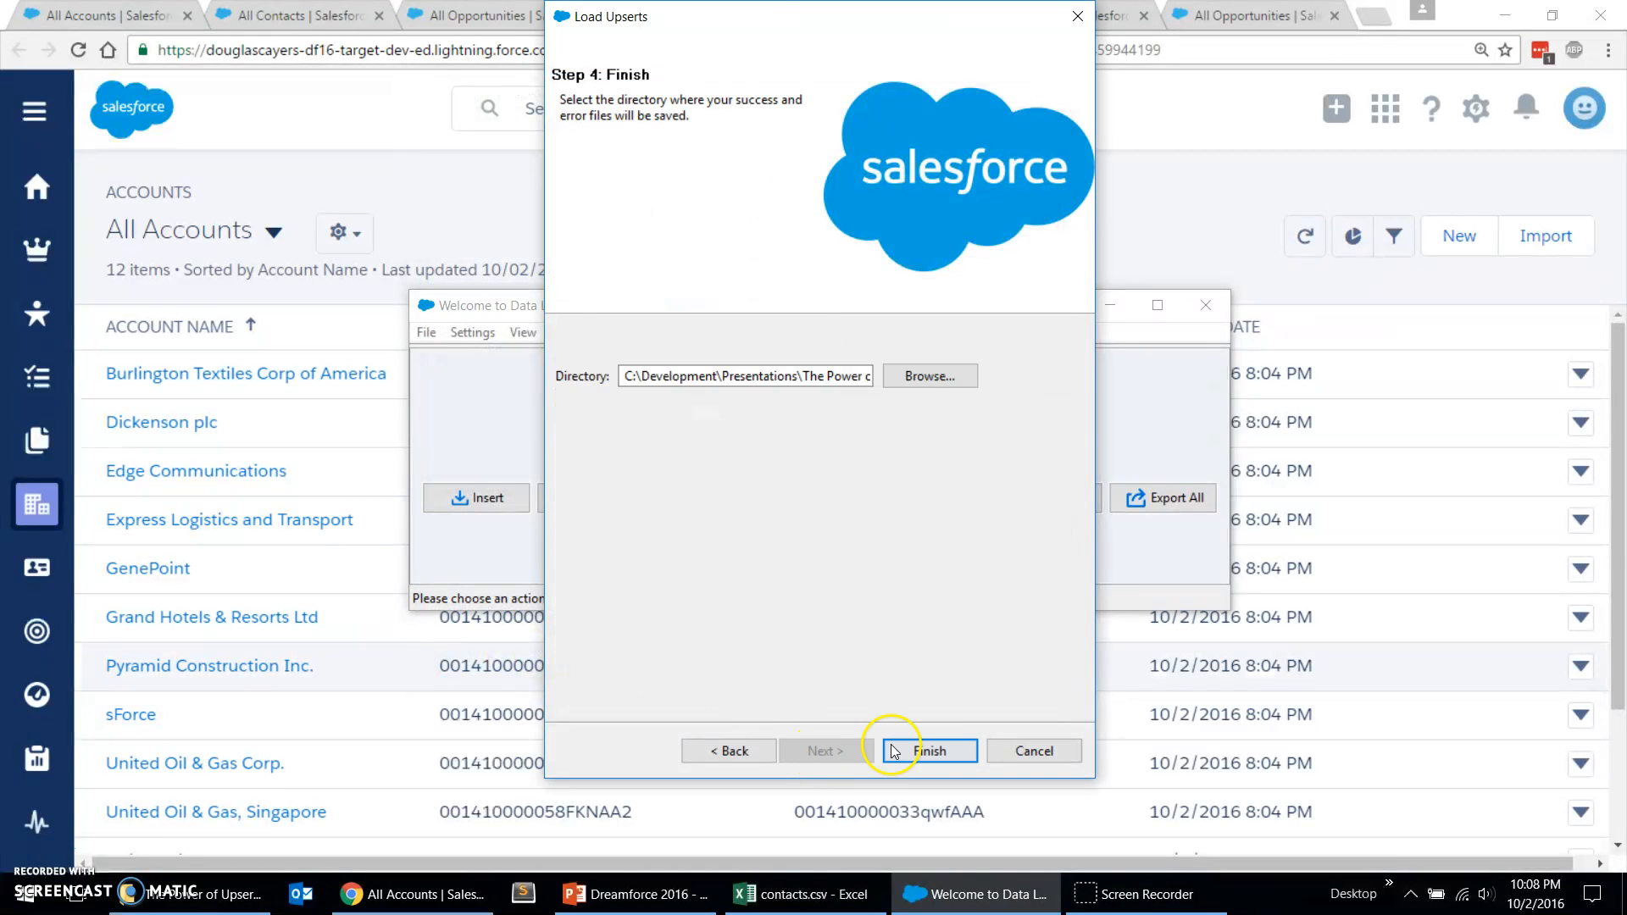
# Step: Finish the contact upsert (20 successes, 0 errors) and switch to the All Contacts list
pyautogui.click(929, 751)
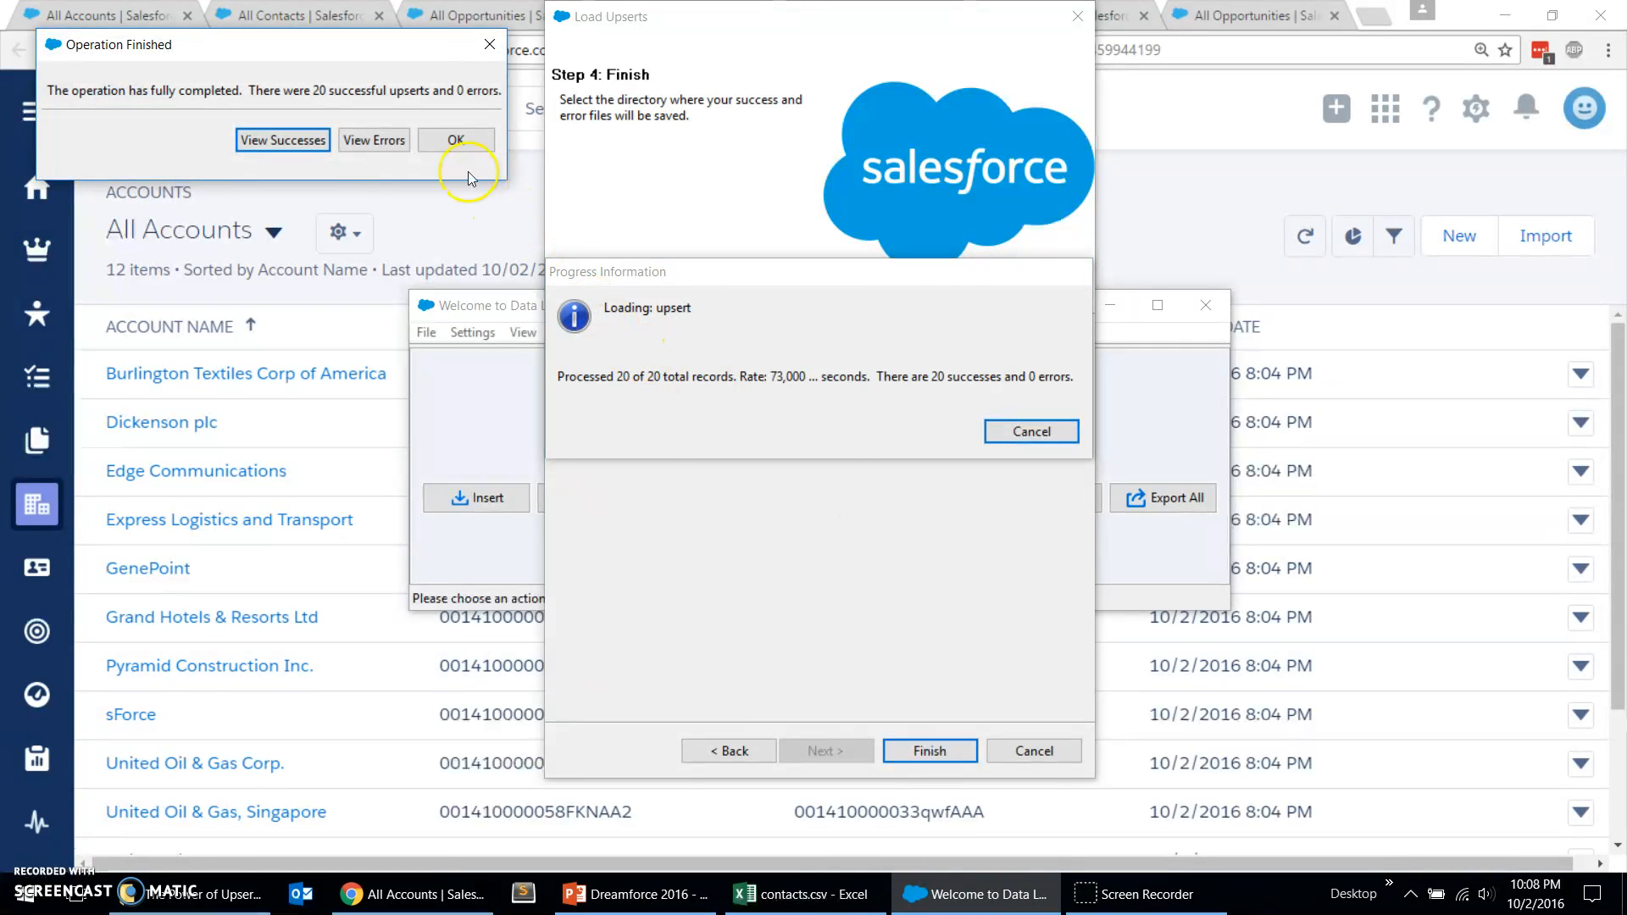
pyautogui.click(454, 141)
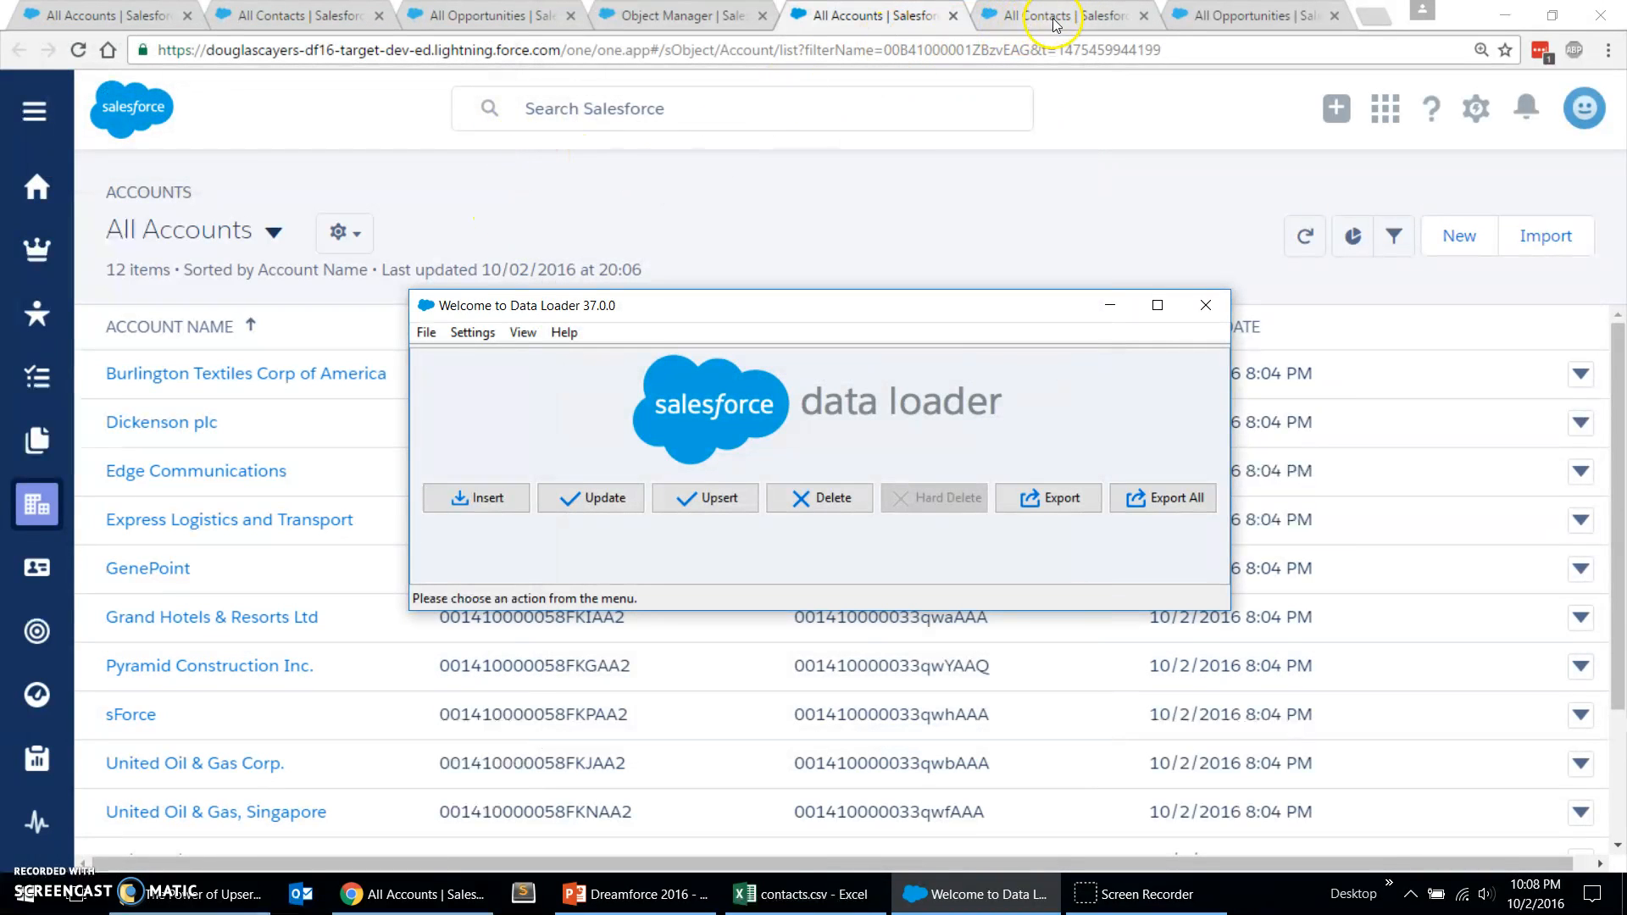
pyautogui.click(1058, 16)
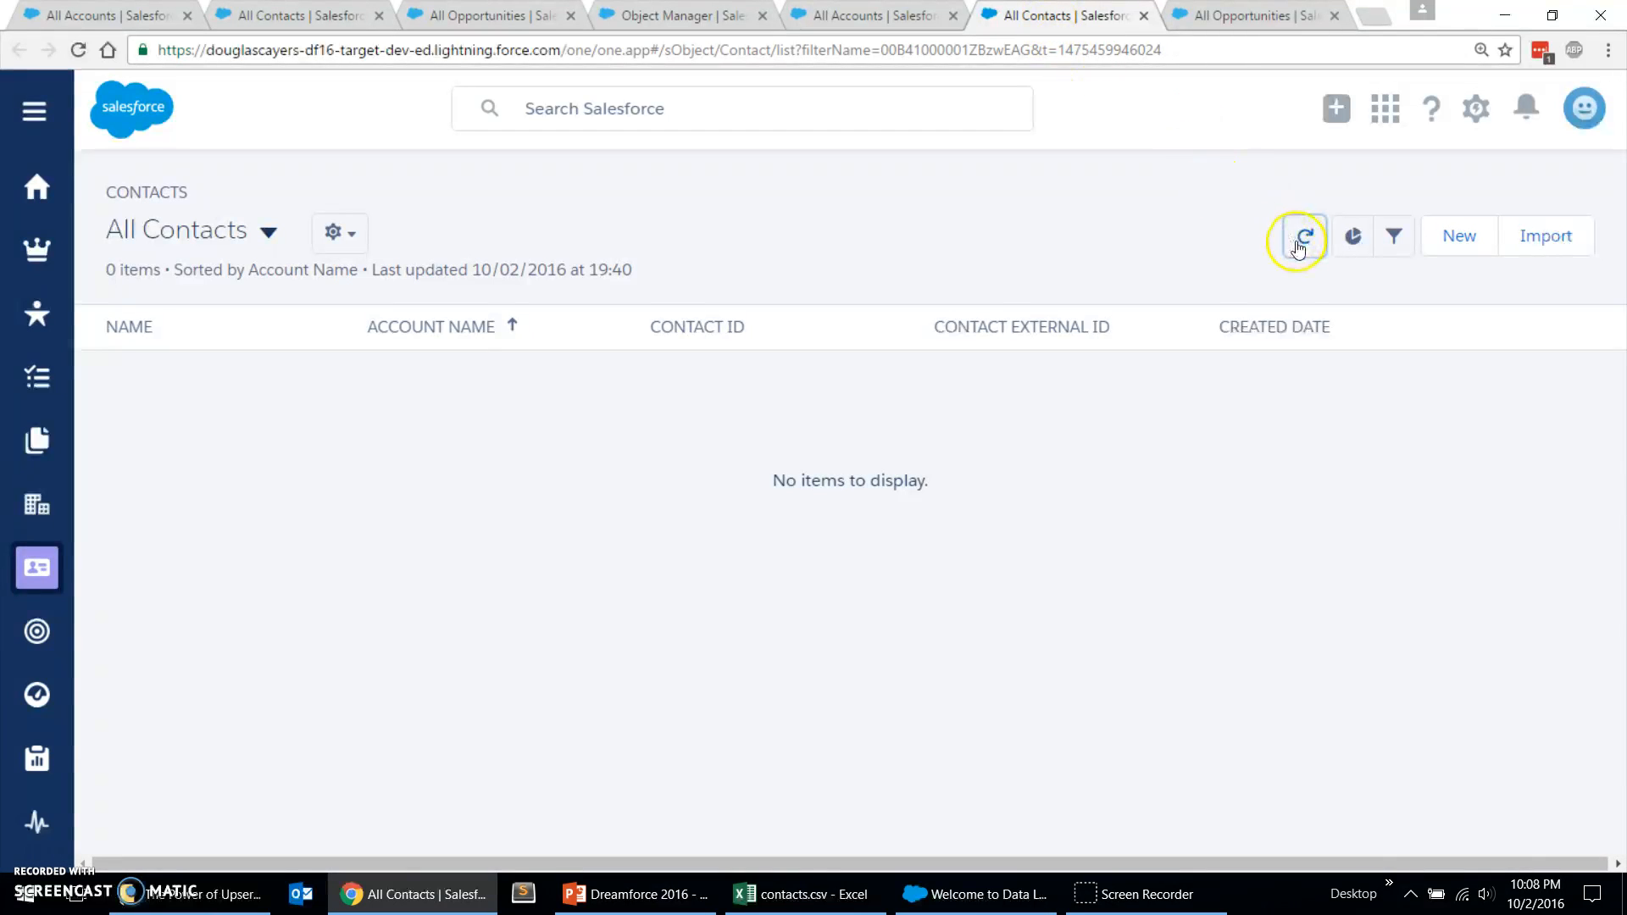
# Step: Refresh All Contacts to see the 20 contacts with accounts, then return to Data Loader
pyautogui.click(1304, 235)
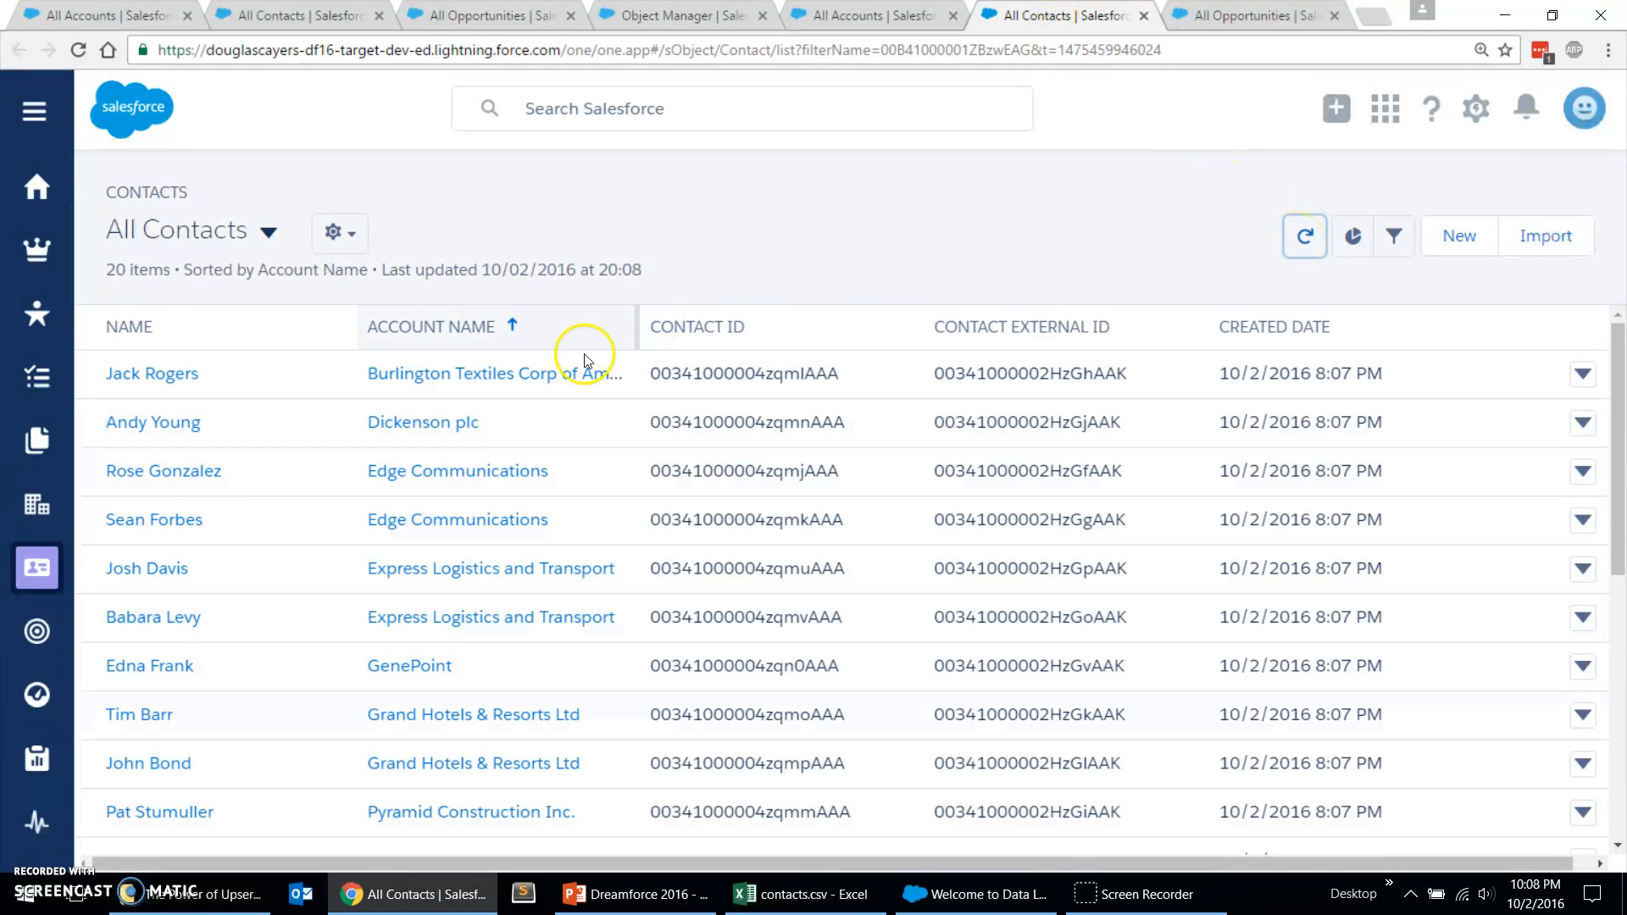
pyautogui.moveTo(507, 434)
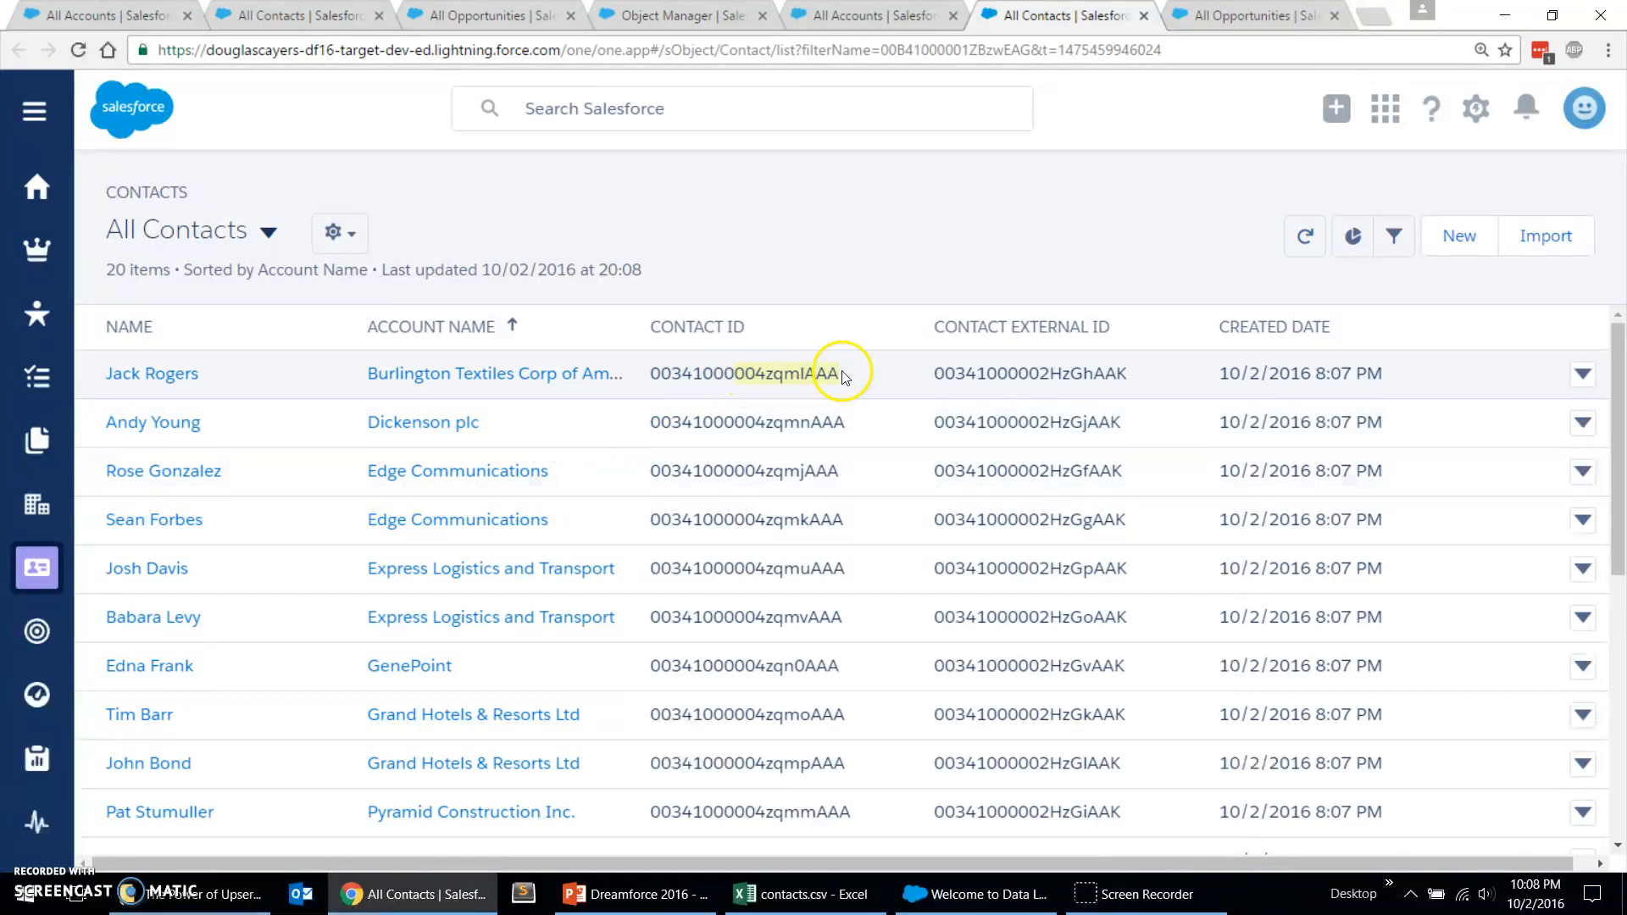
pyautogui.moveTo(1131, 373)
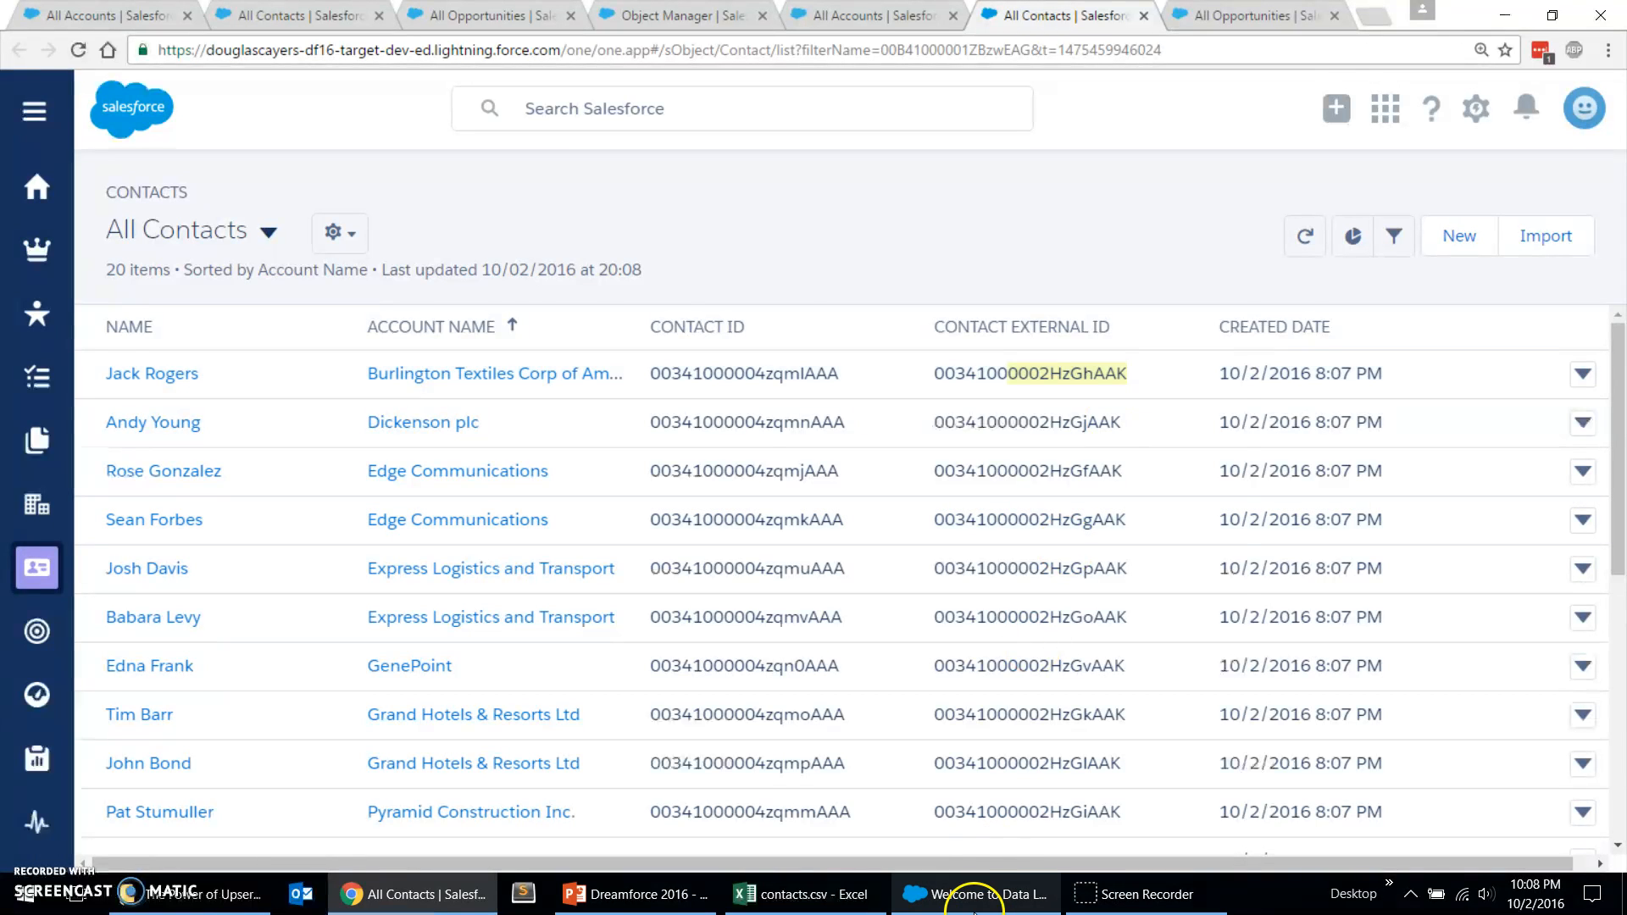
pyautogui.click(973, 893)
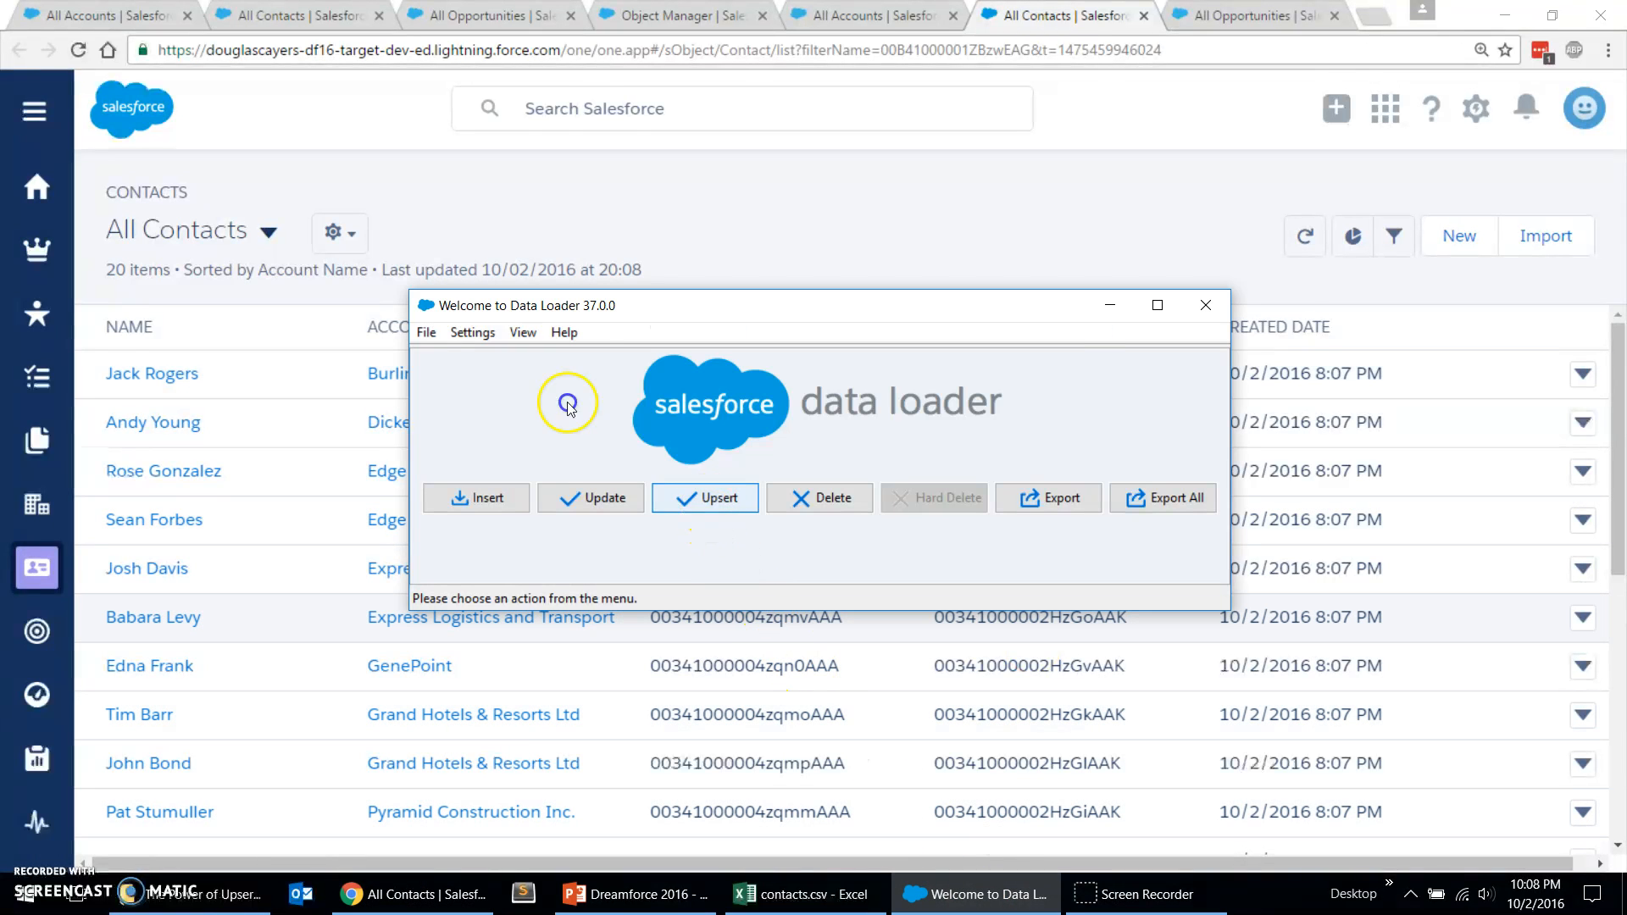
# Step: Start a new upsert on Opportunity using opportunities.csv as the source file
pyautogui.click(703, 498)
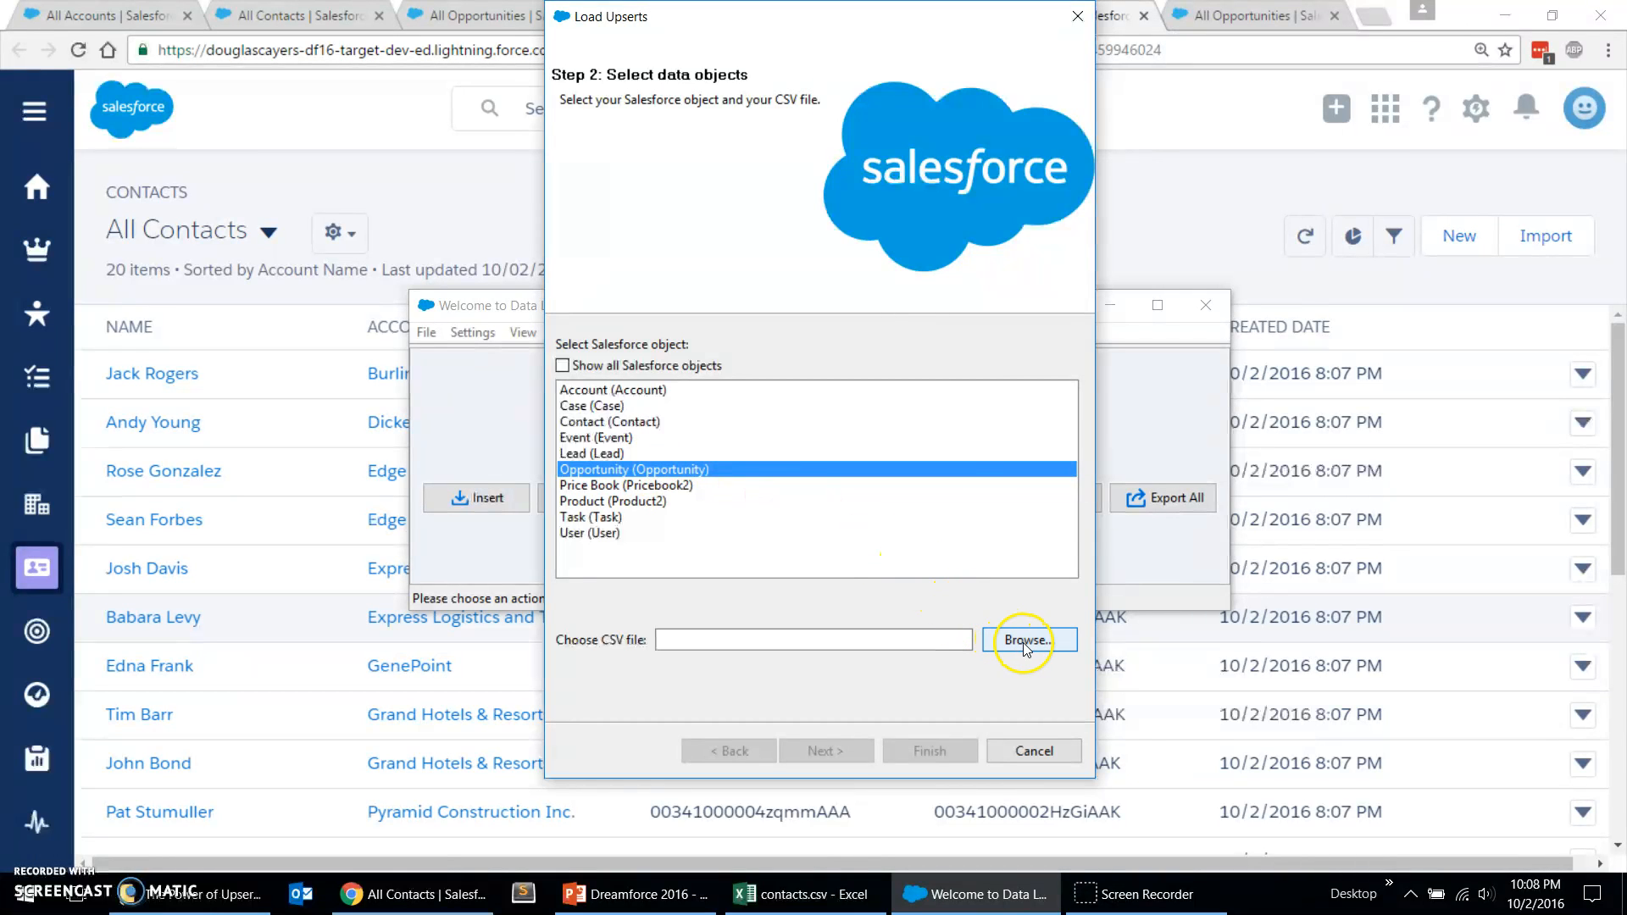
pyautogui.click(1027, 639)
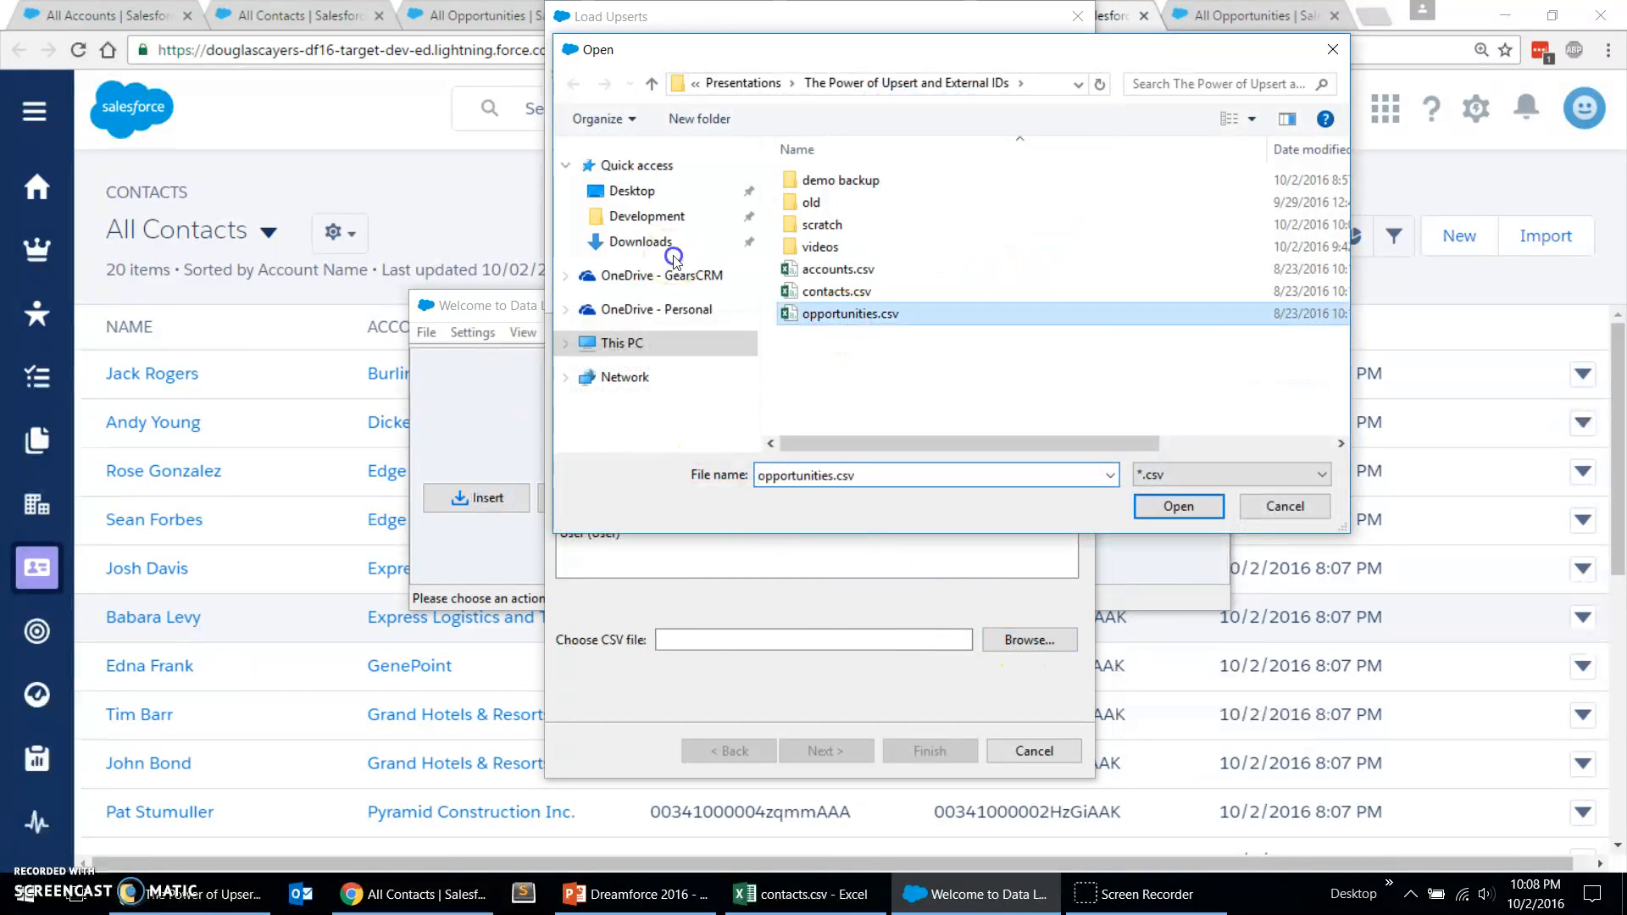
pyautogui.click(1176, 506)
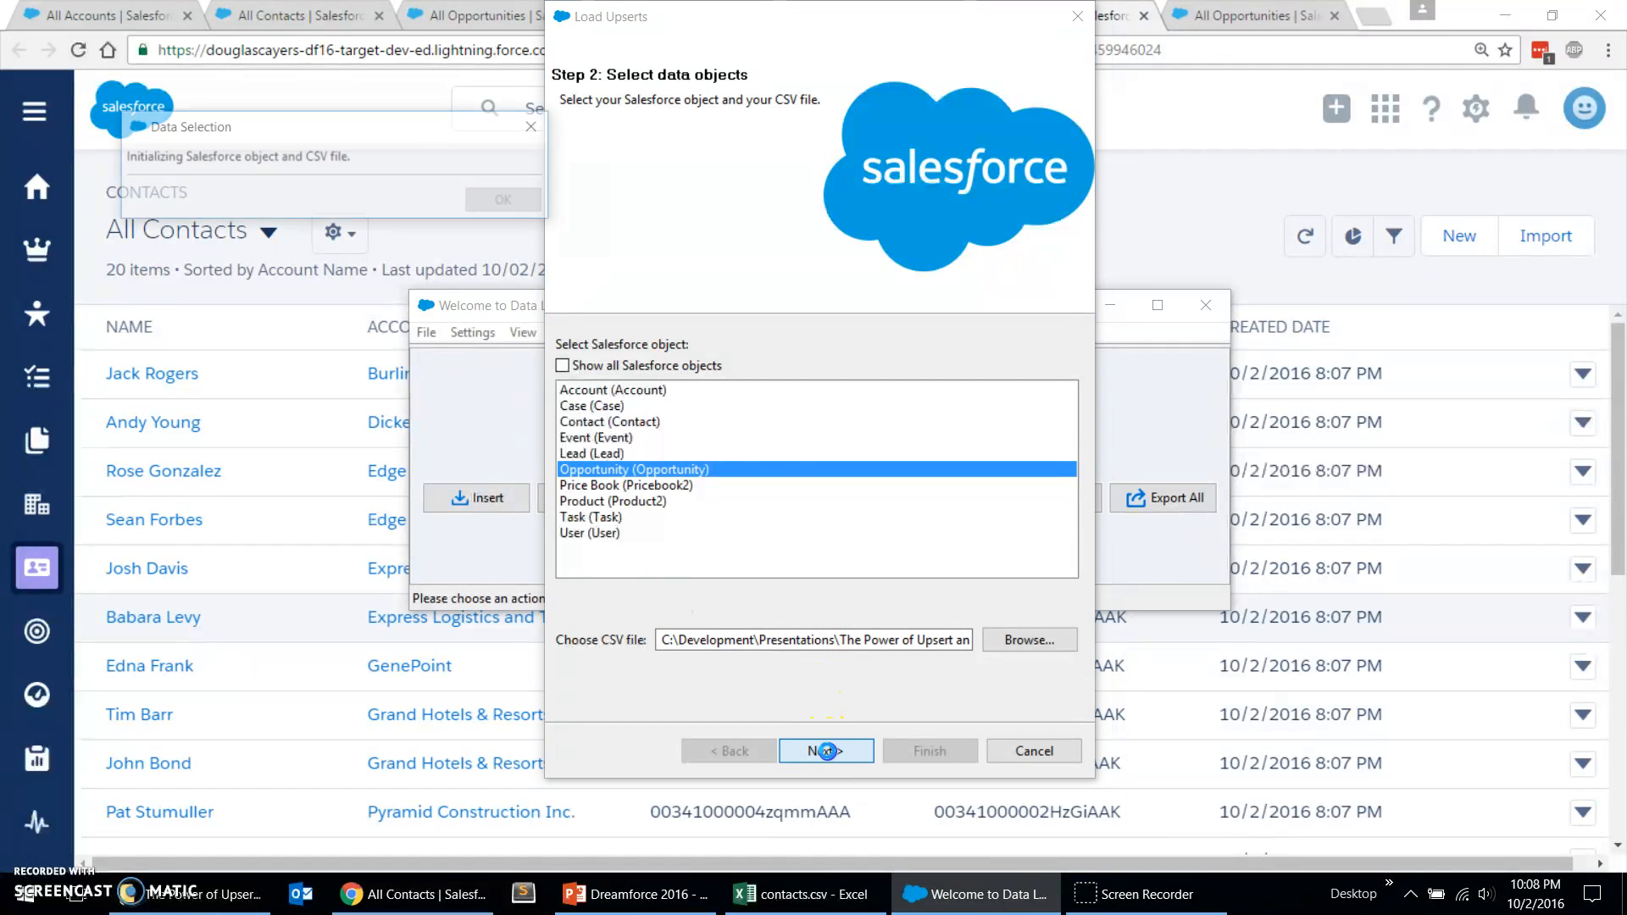
pyautogui.click(825, 751)
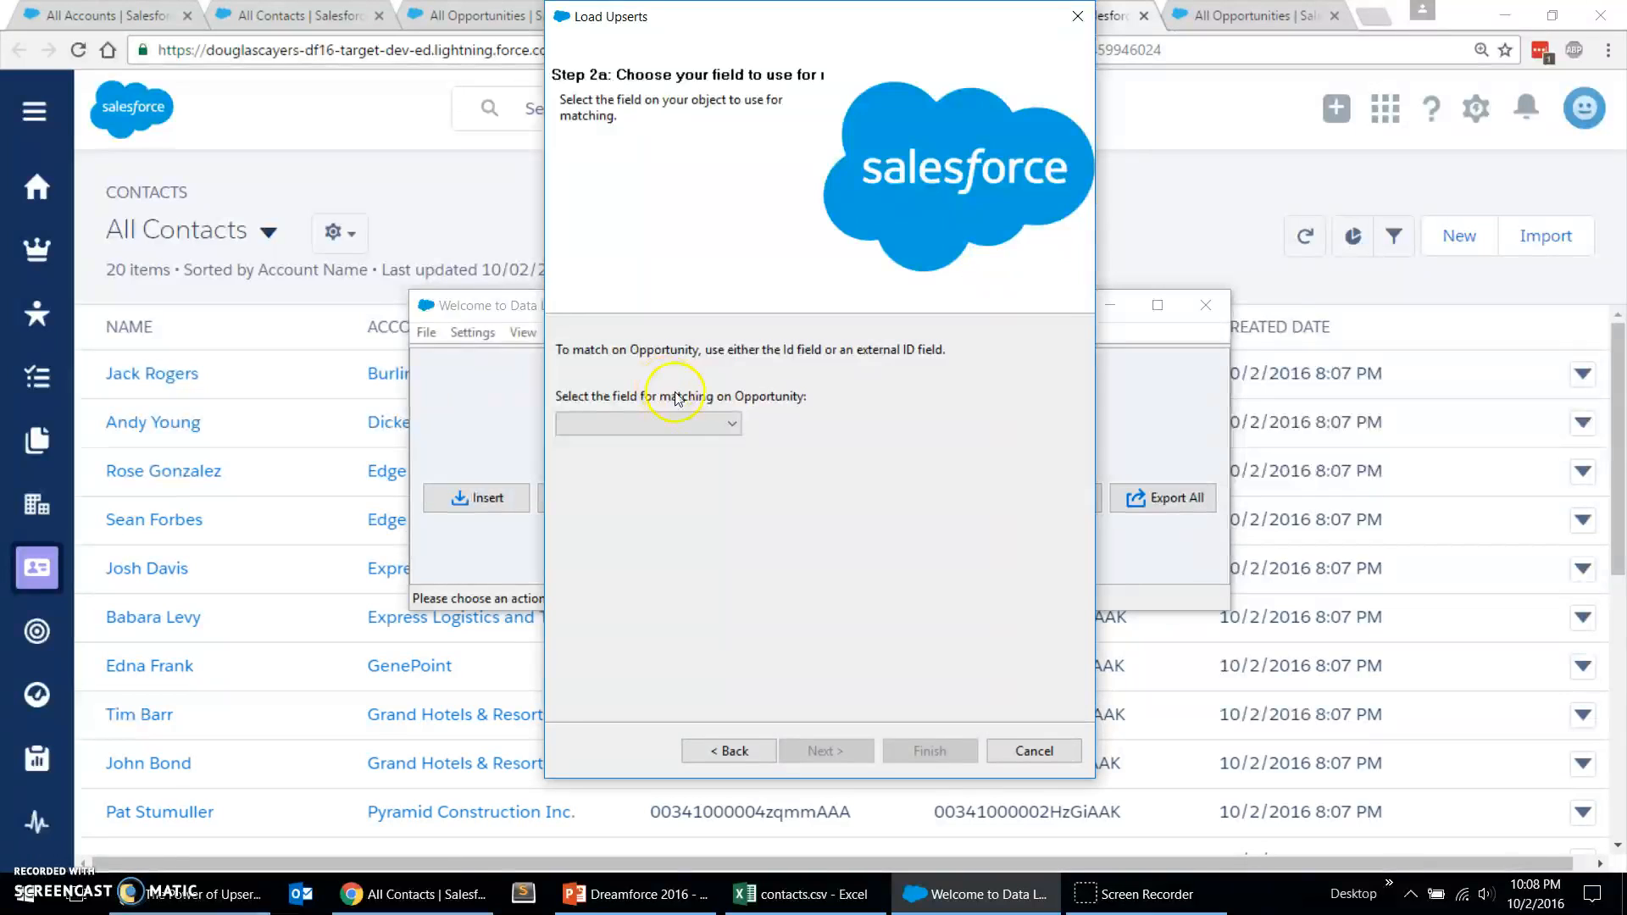
# Step: Match on Opportunity_External_ID__c and link Account via Account_External_ID__c, reaching mapping
pyautogui.click(647, 422)
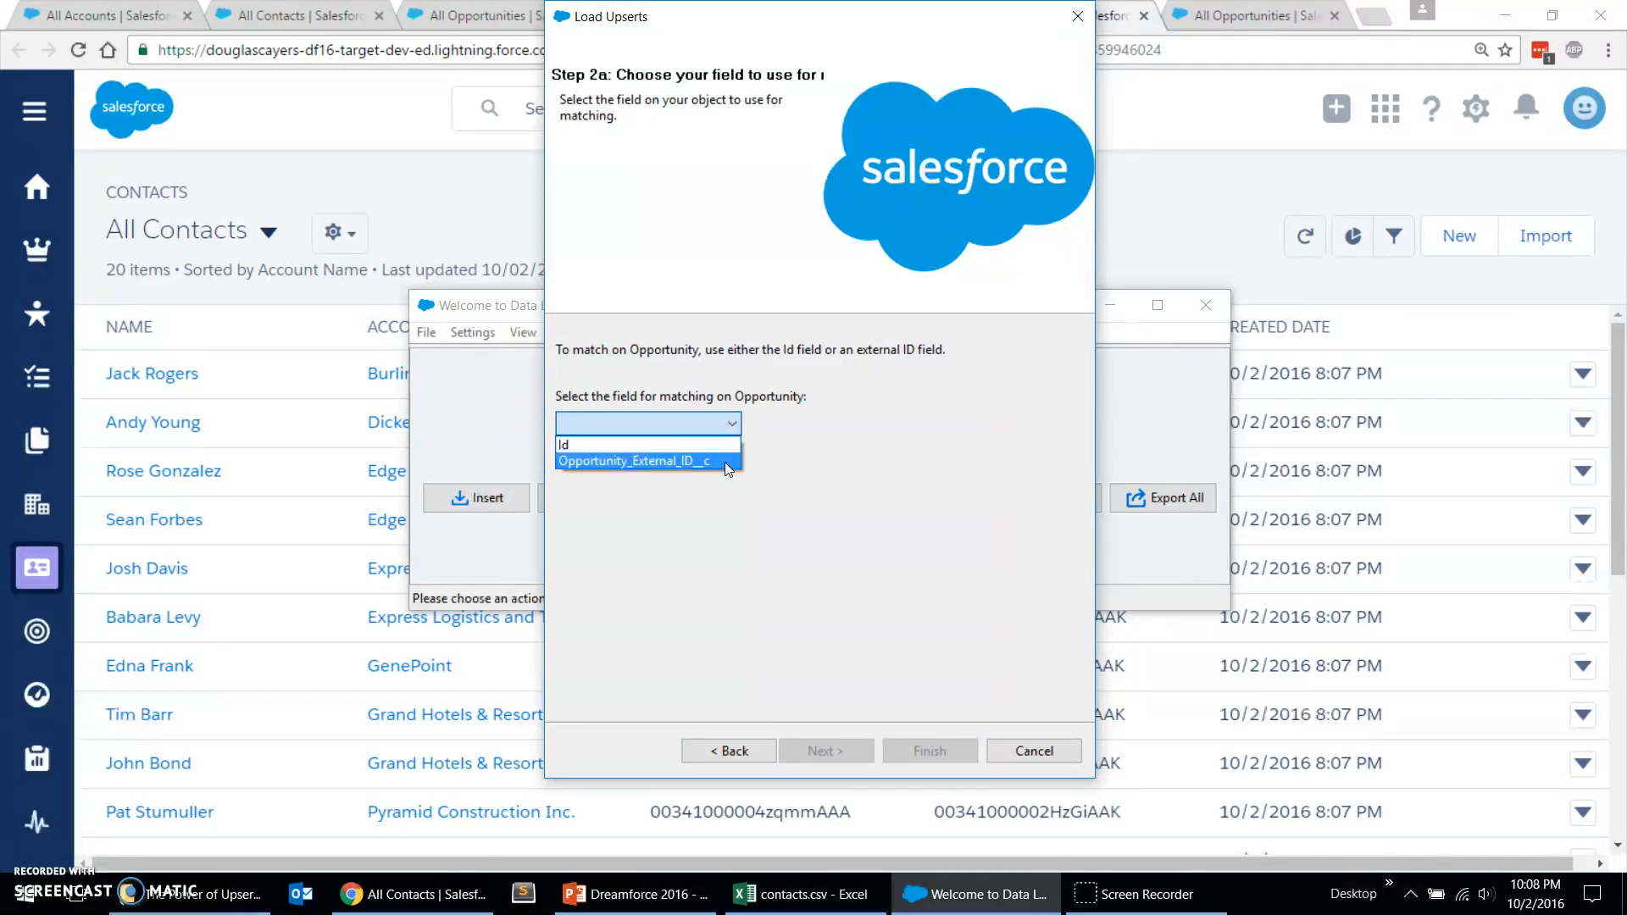
pyautogui.click(632, 462)
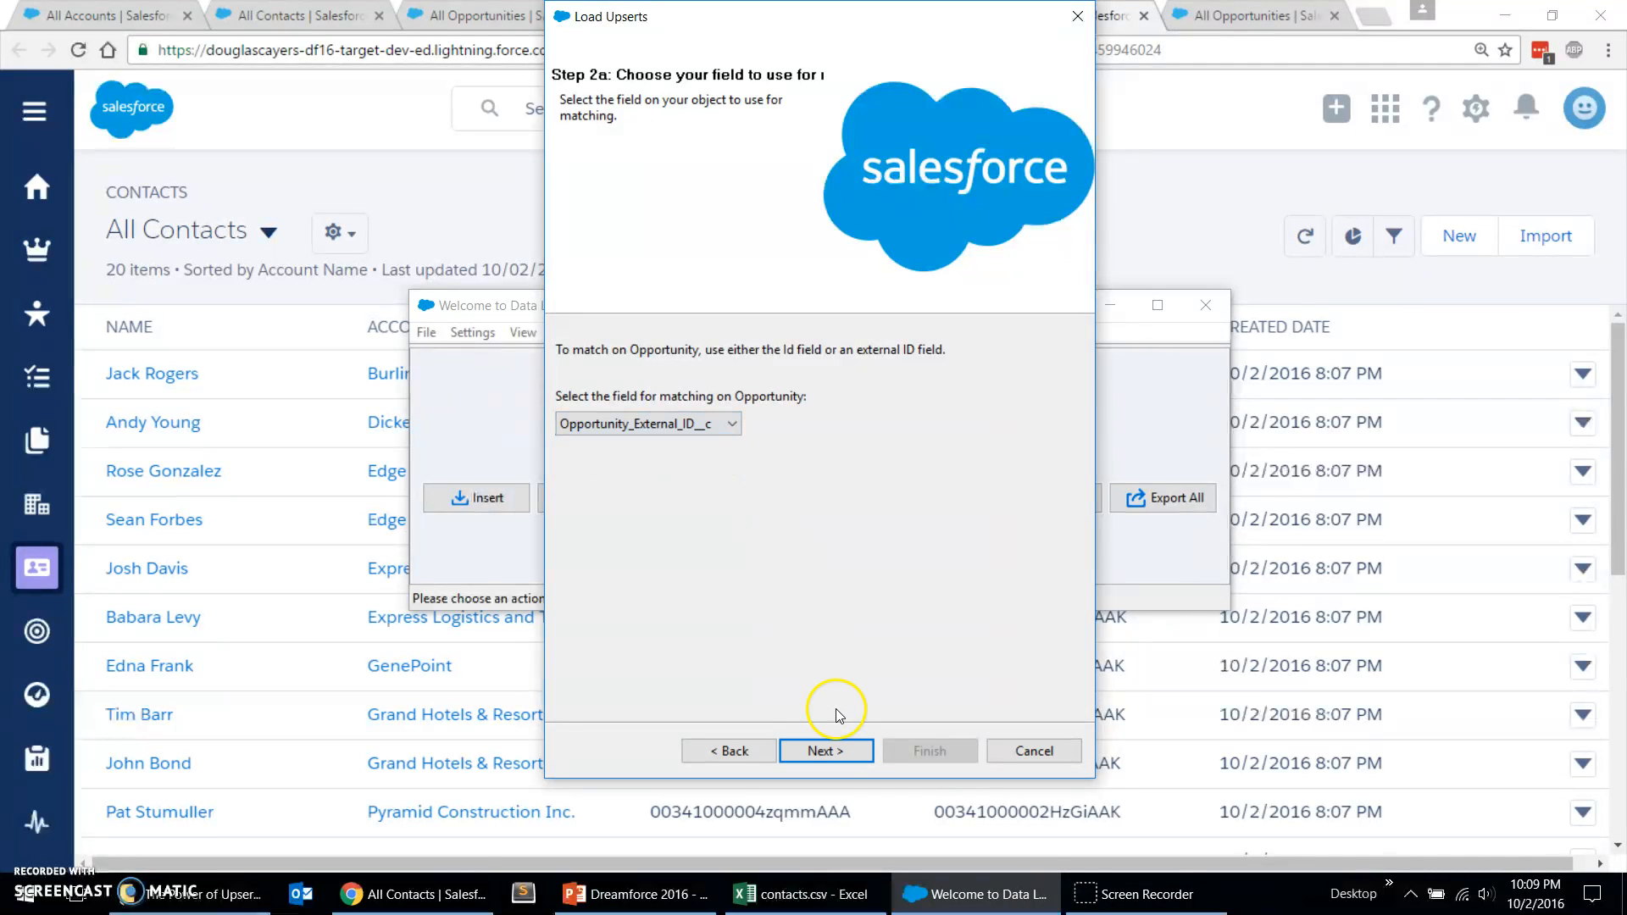
pyautogui.click(826, 751)
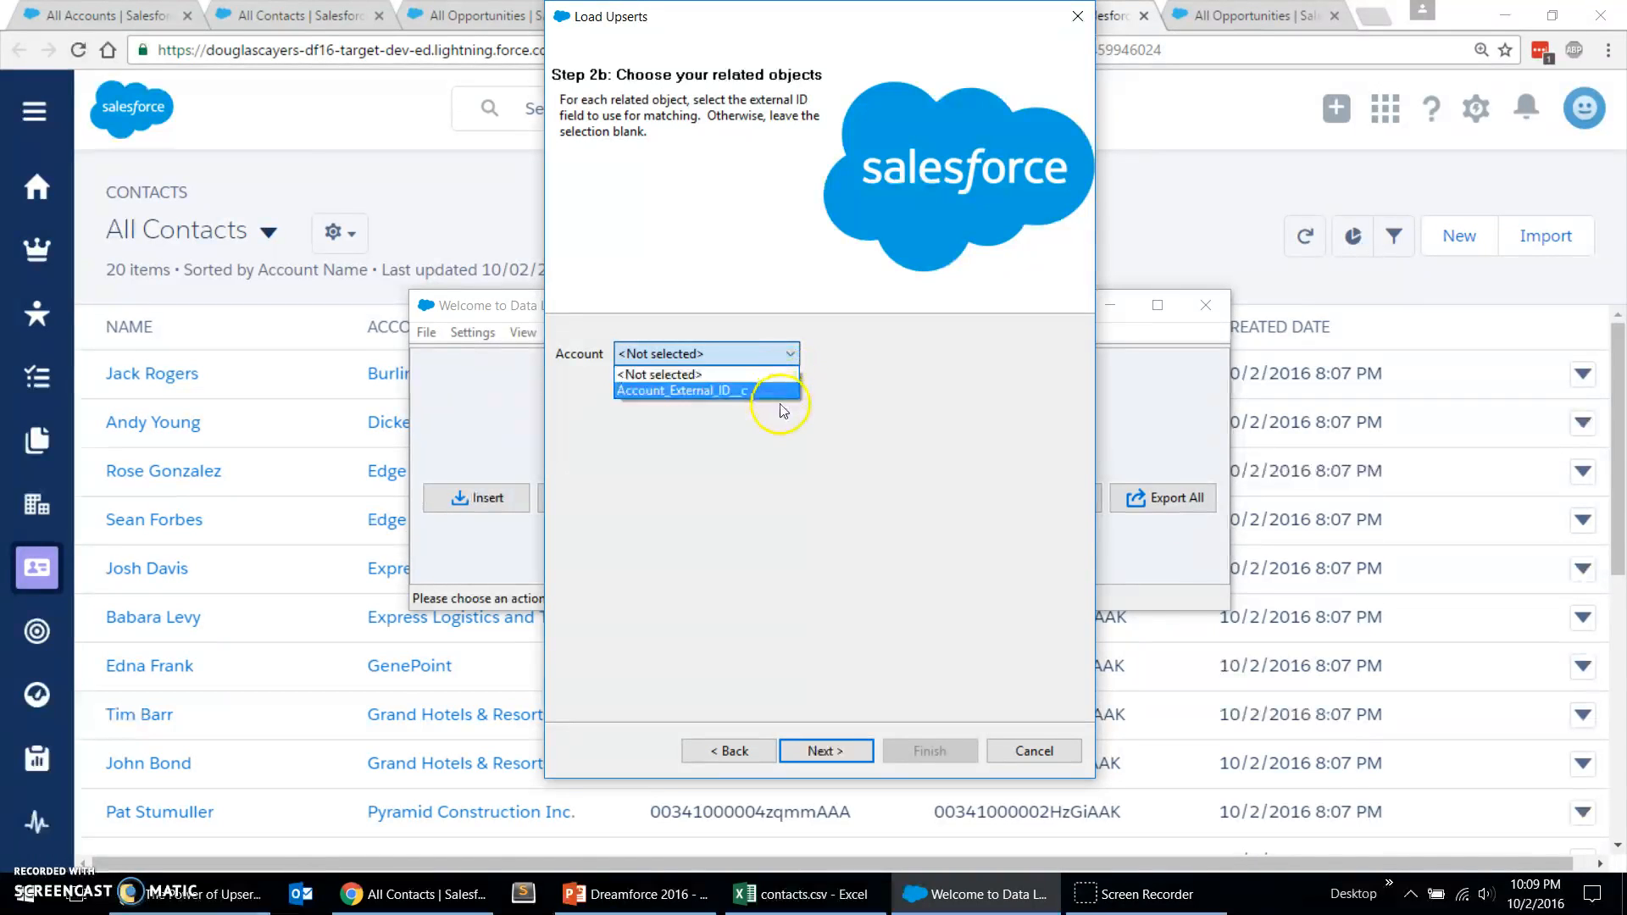
pyautogui.click(680, 390)
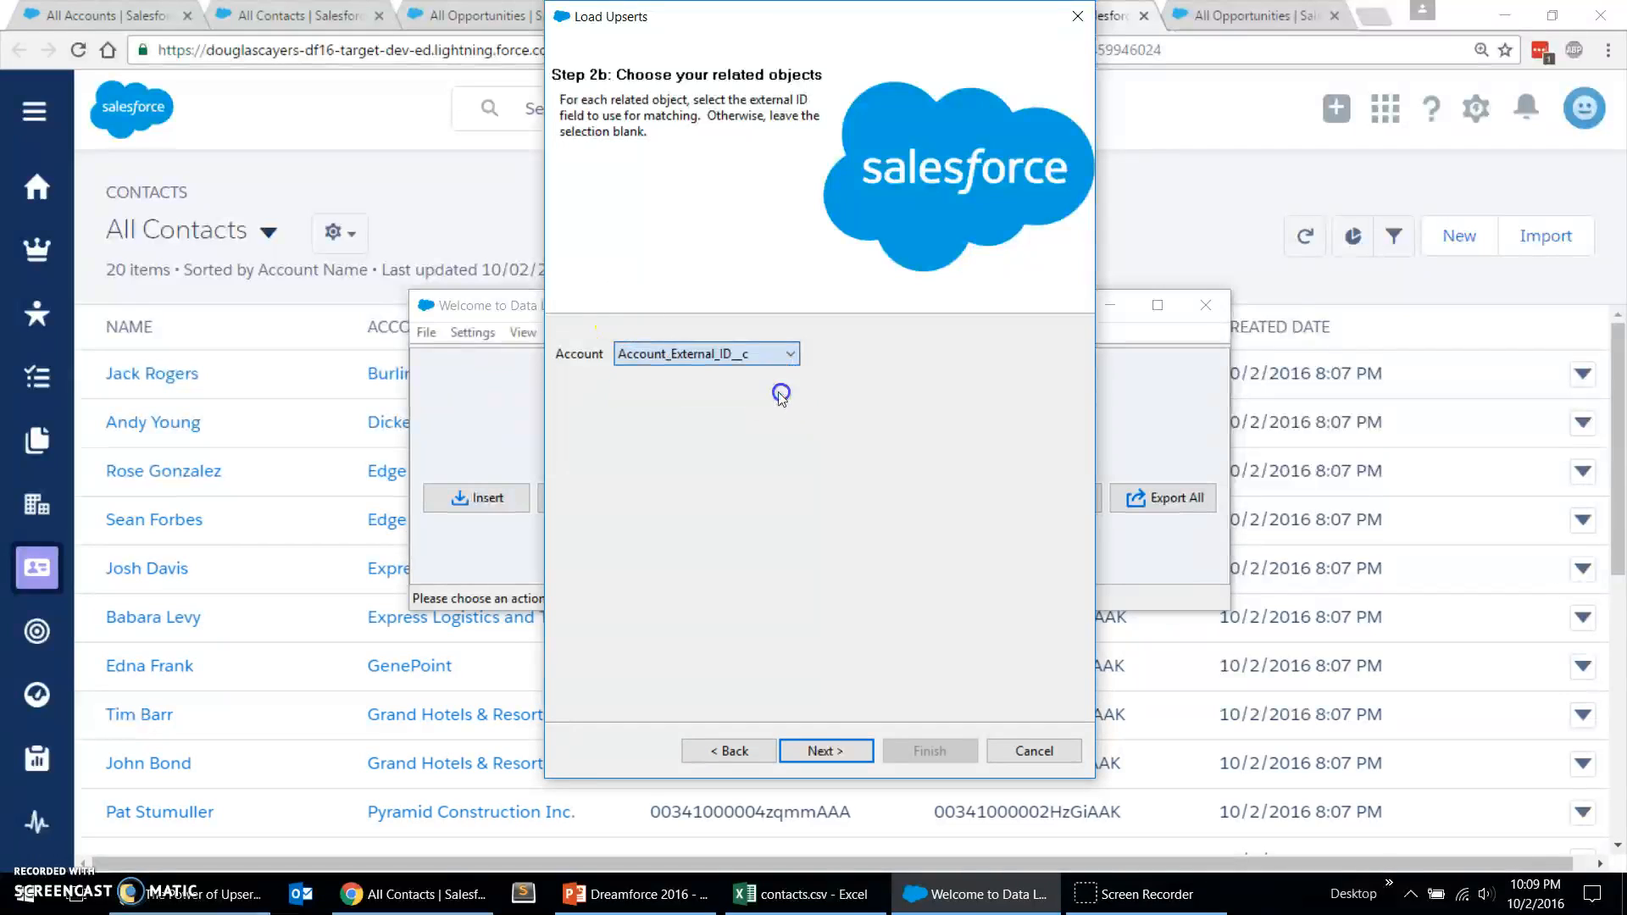
pyautogui.click(825, 751)
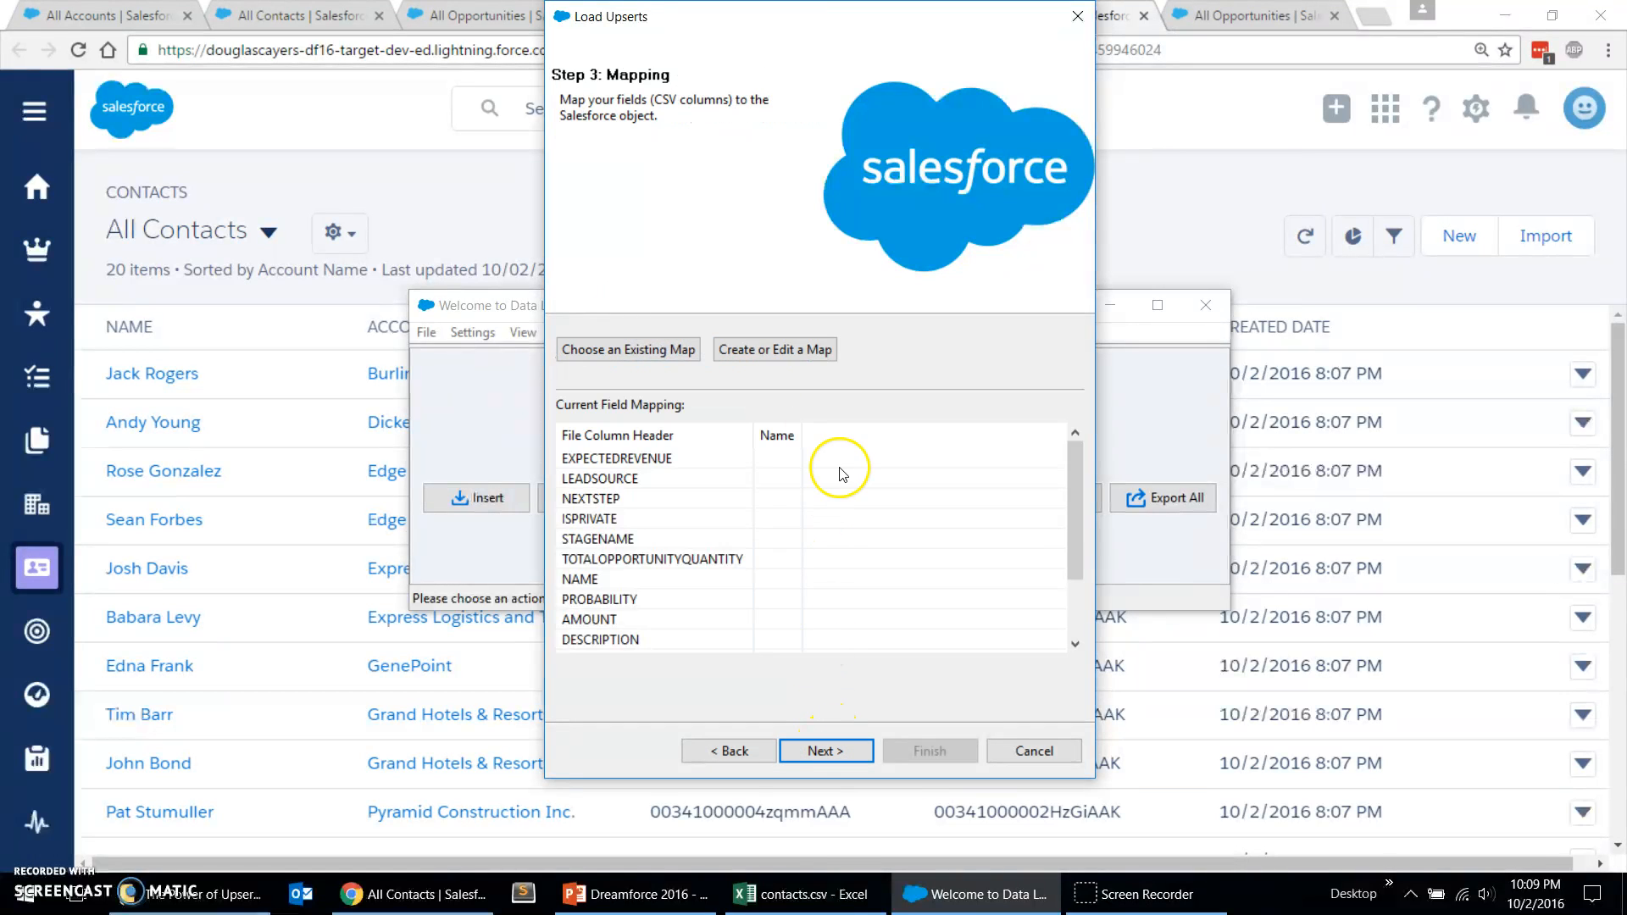
# Step: Auto-match fields, map ACCOUNTID to Account:Account_External_ID__c and ID to Opportunity_External_ID__c, accept the mapping
pyautogui.click(775, 350)
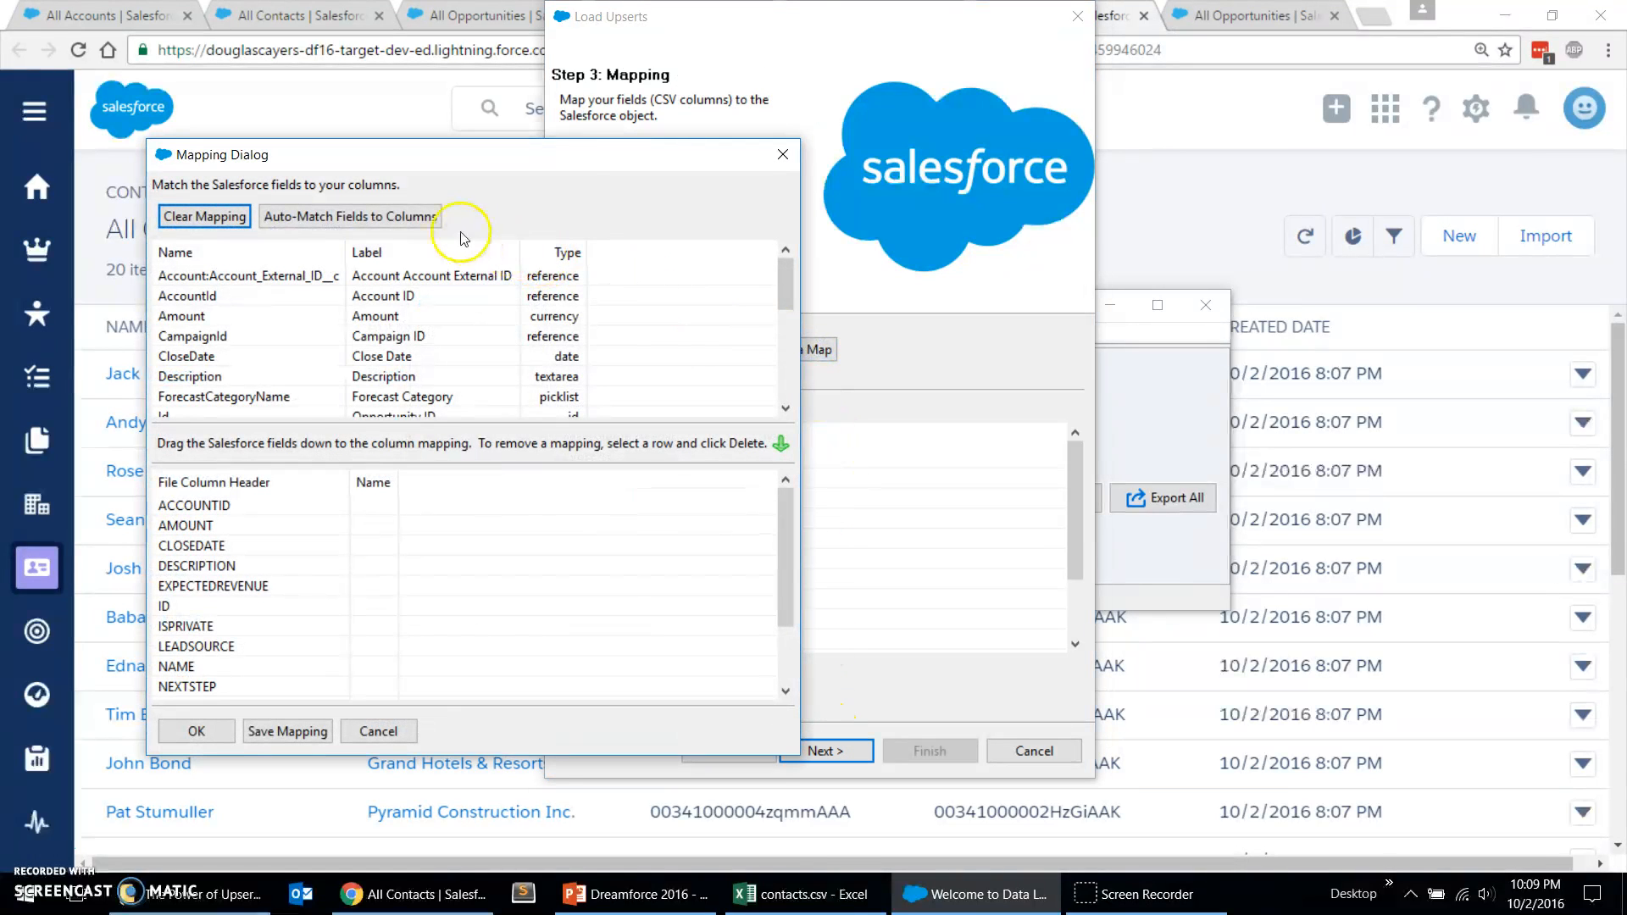
pyautogui.click(349, 215)
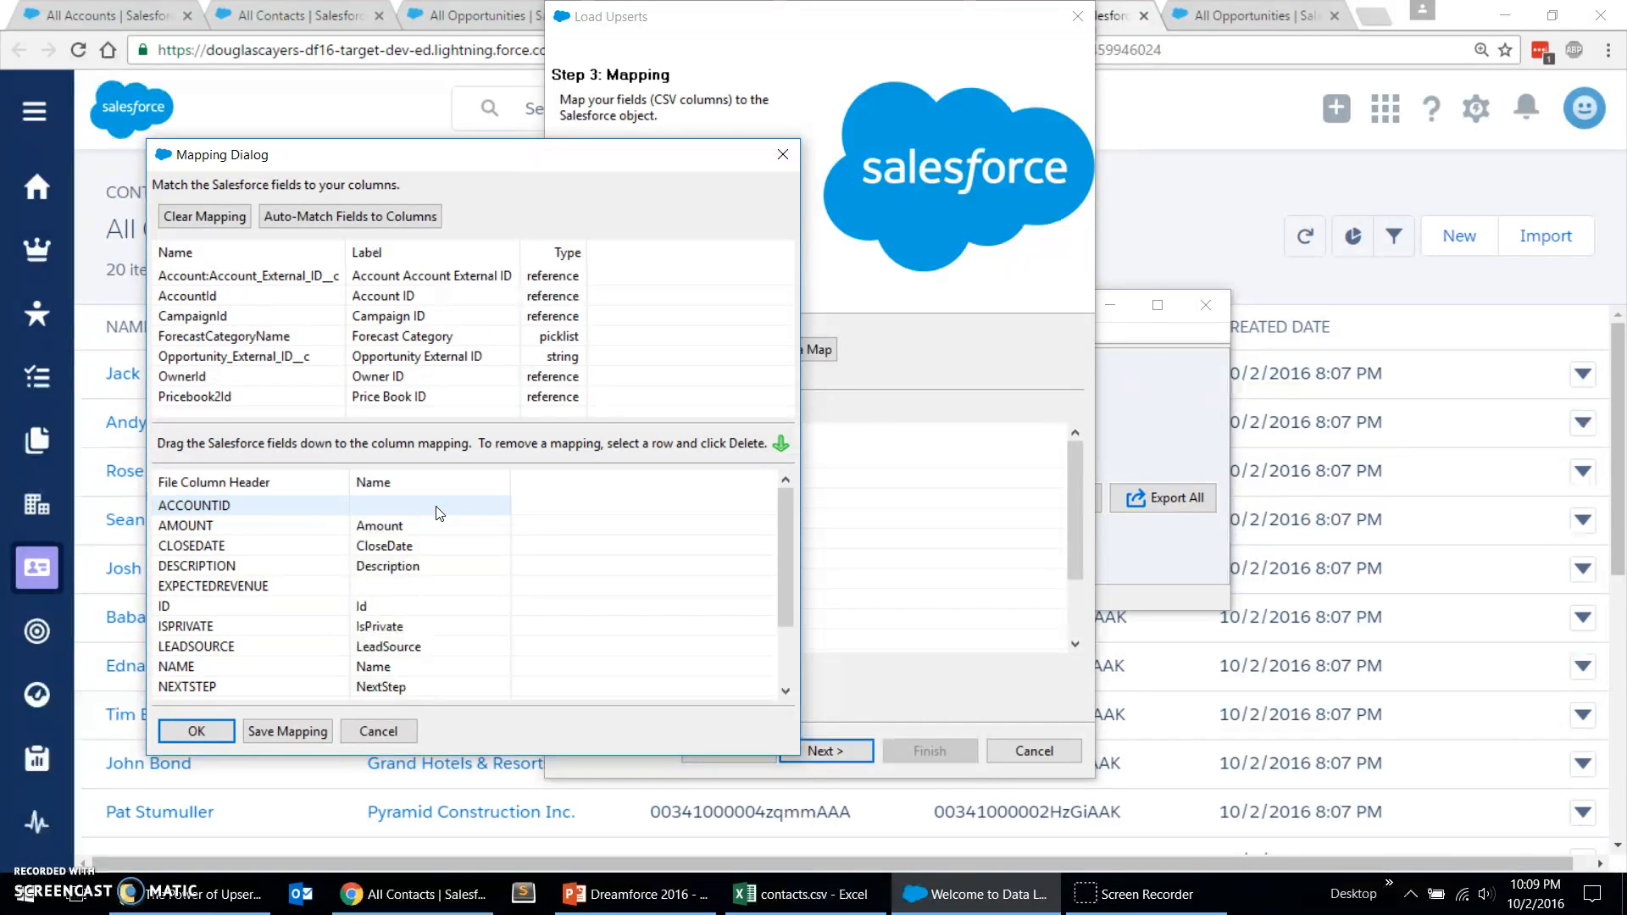
pyautogui.moveTo(441, 505)
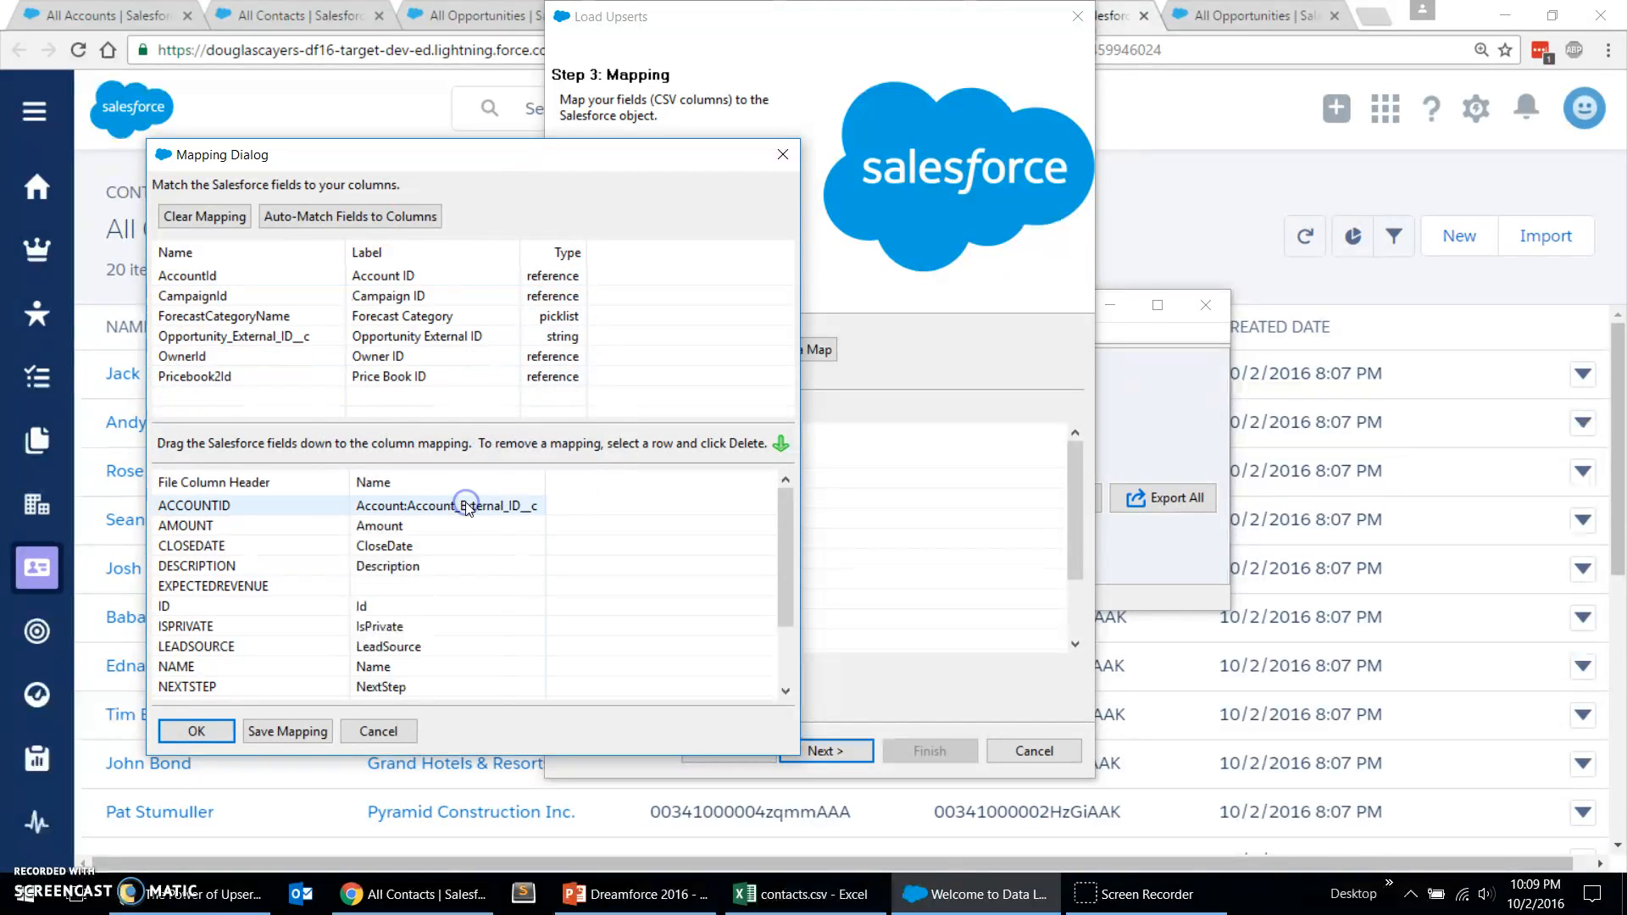
pyautogui.moveTo(462, 509)
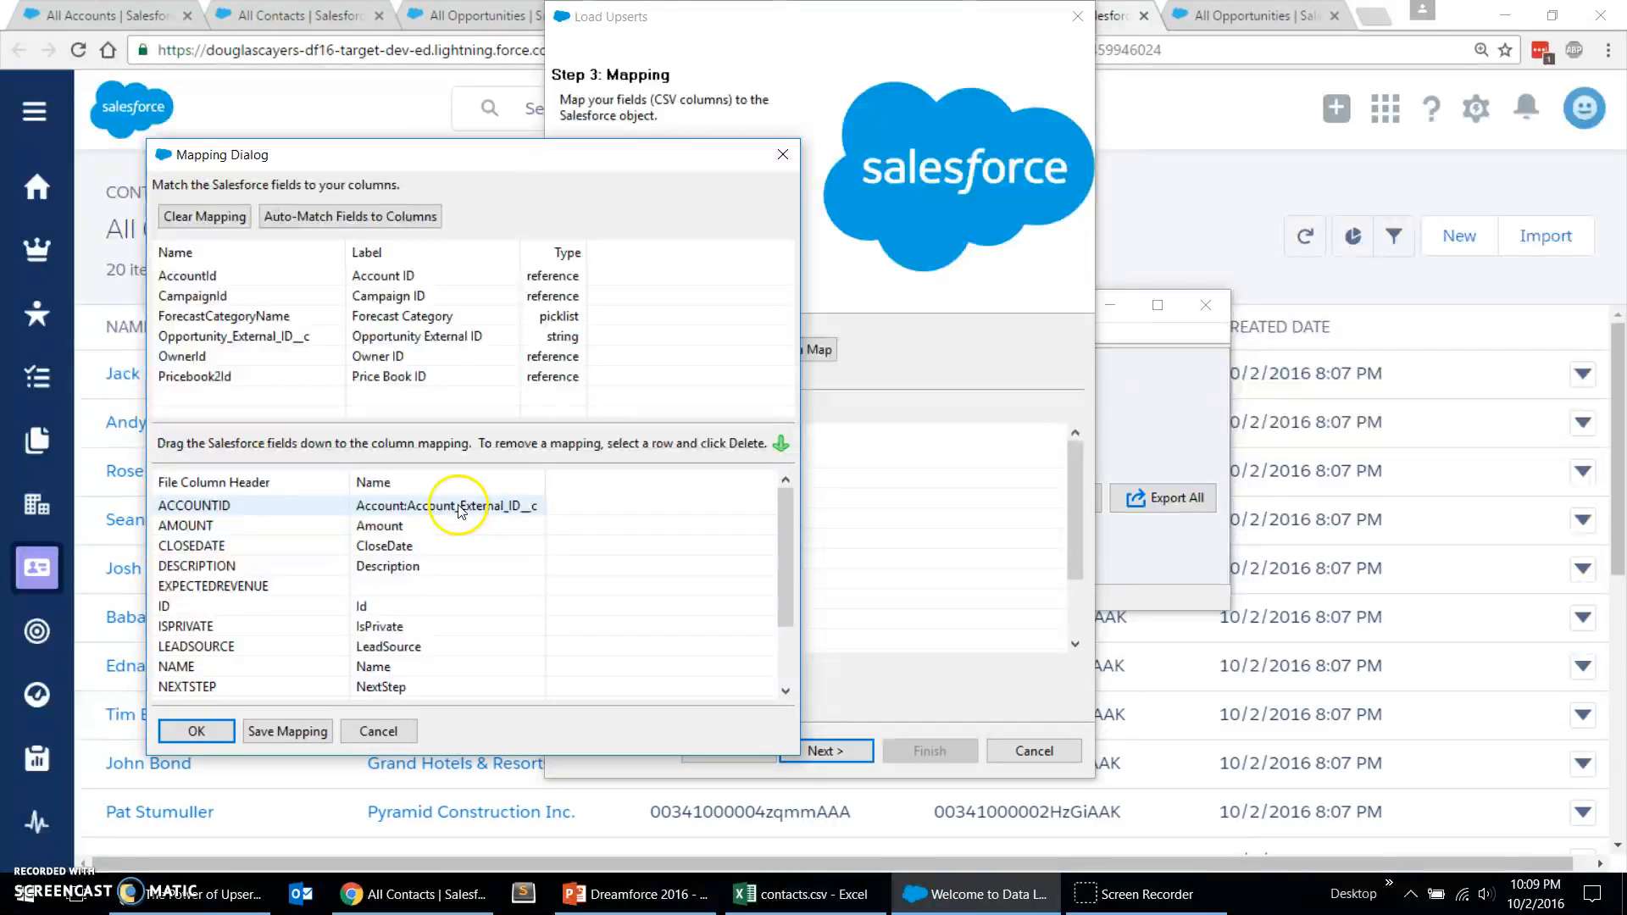
pyautogui.moveTo(274, 510)
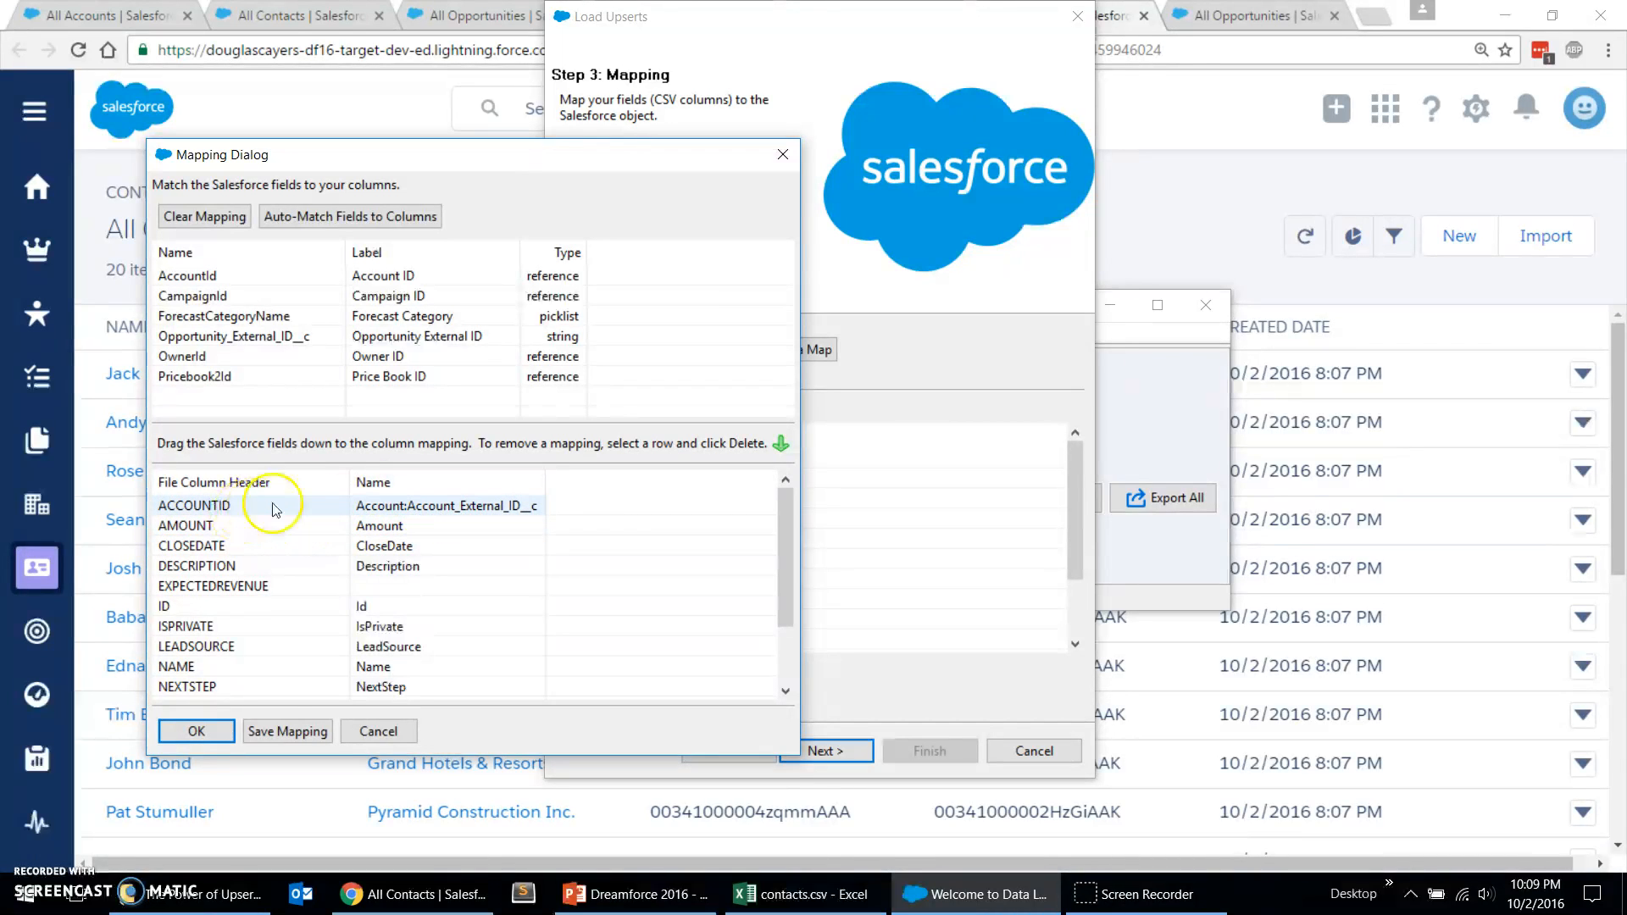
pyautogui.moveTo(414, 502)
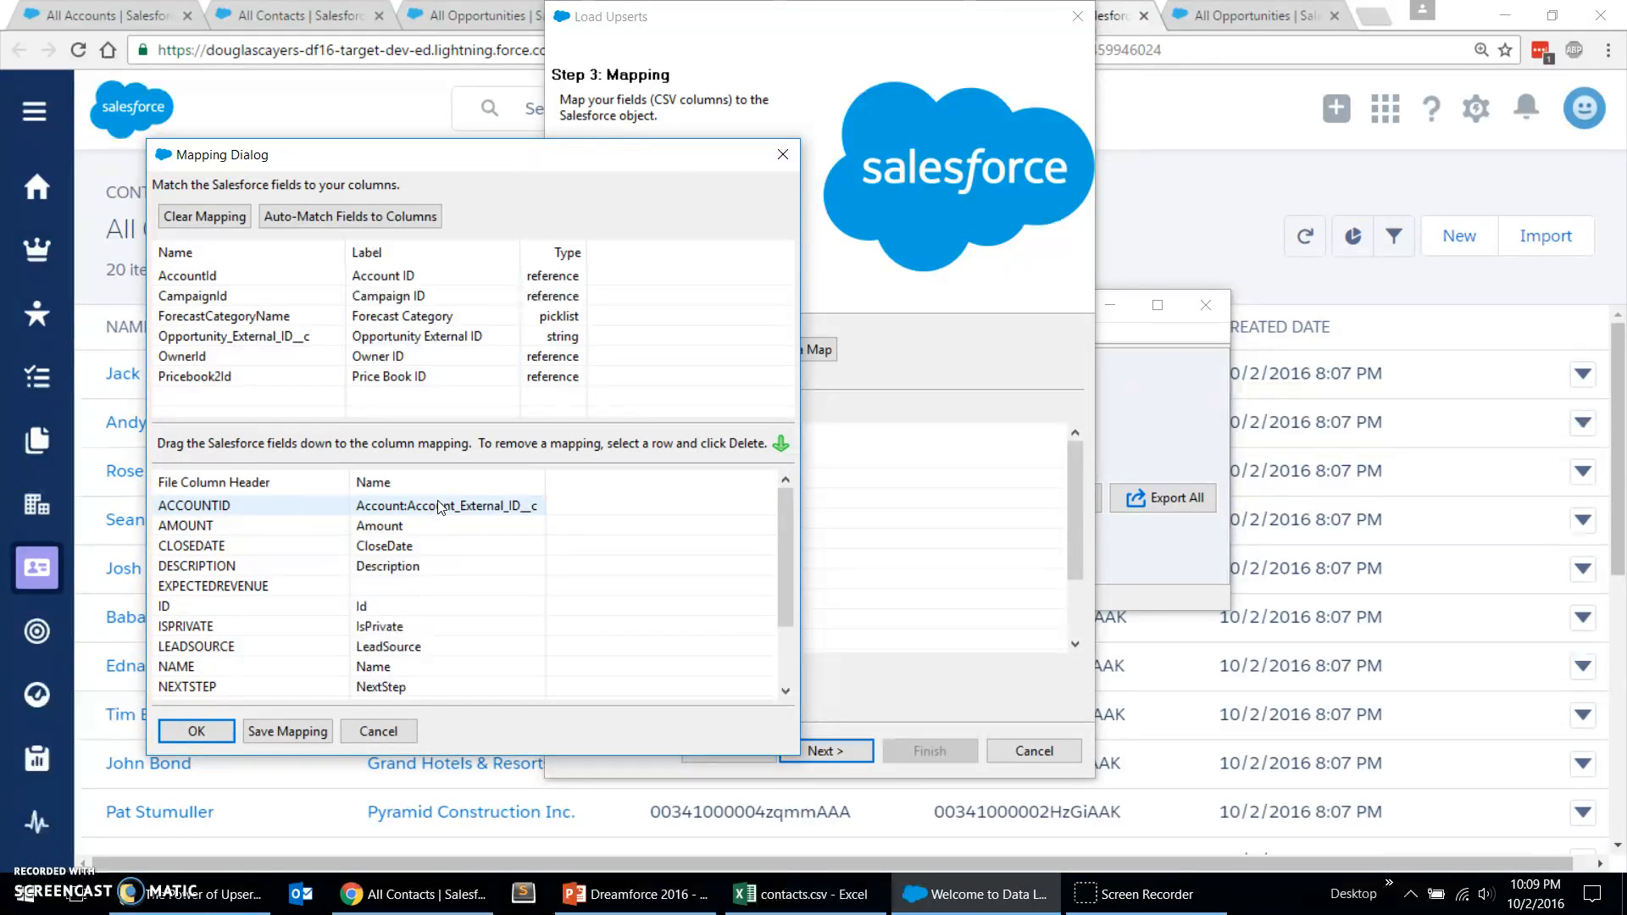
pyautogui.moveTo(343, 522)
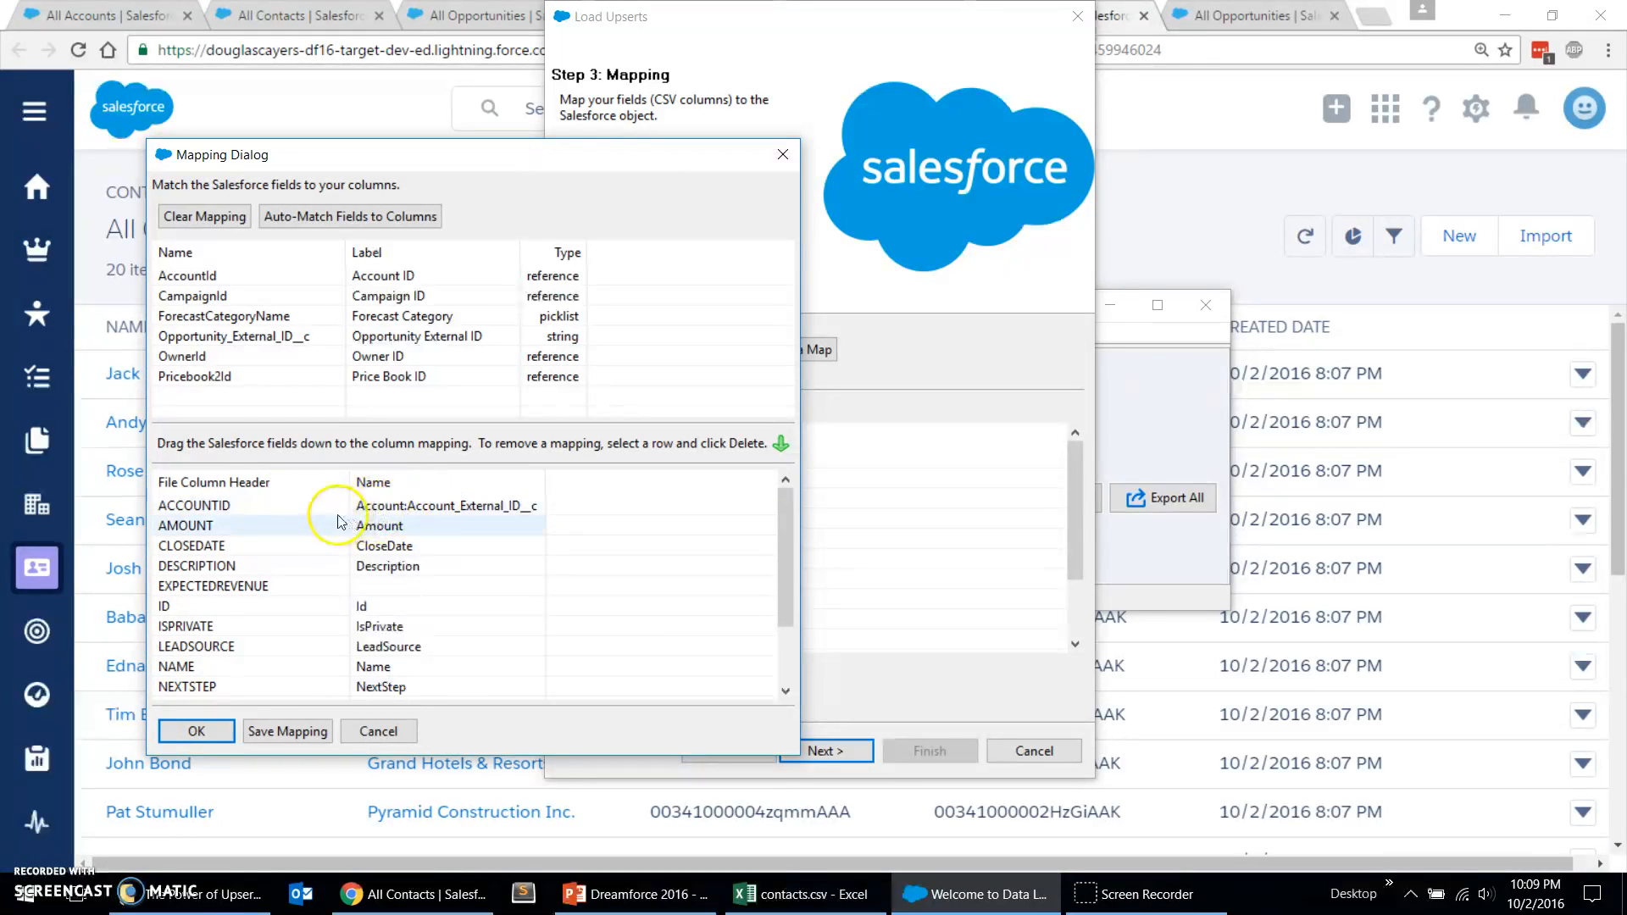
pyautogui.click(228, 505)
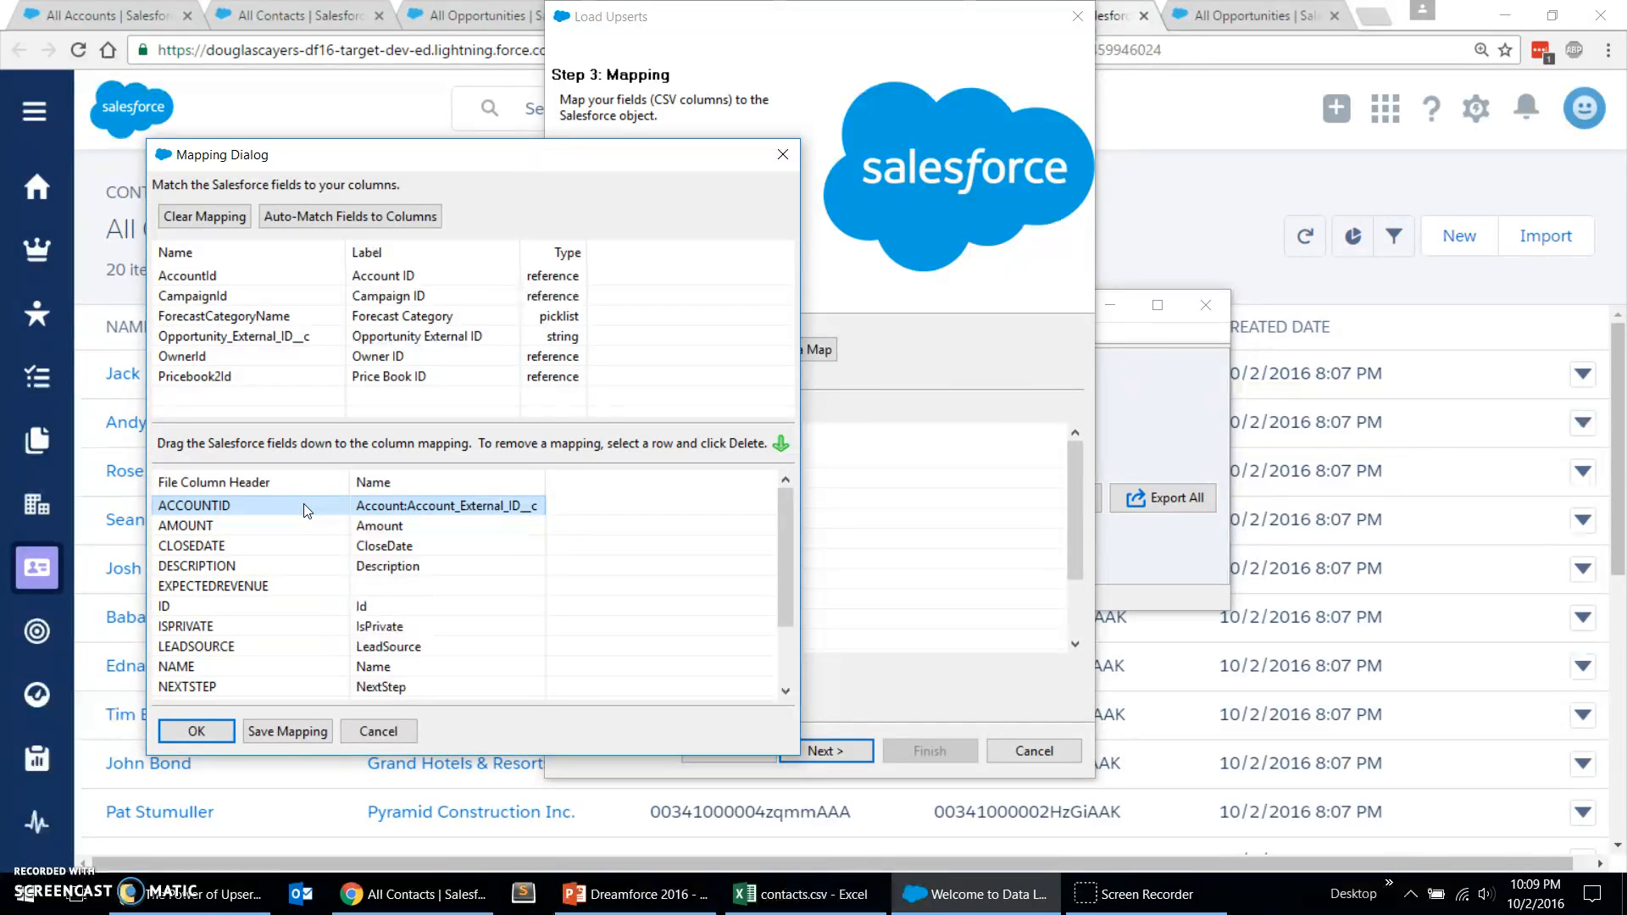
pyautogui.moveTo(714, 519)
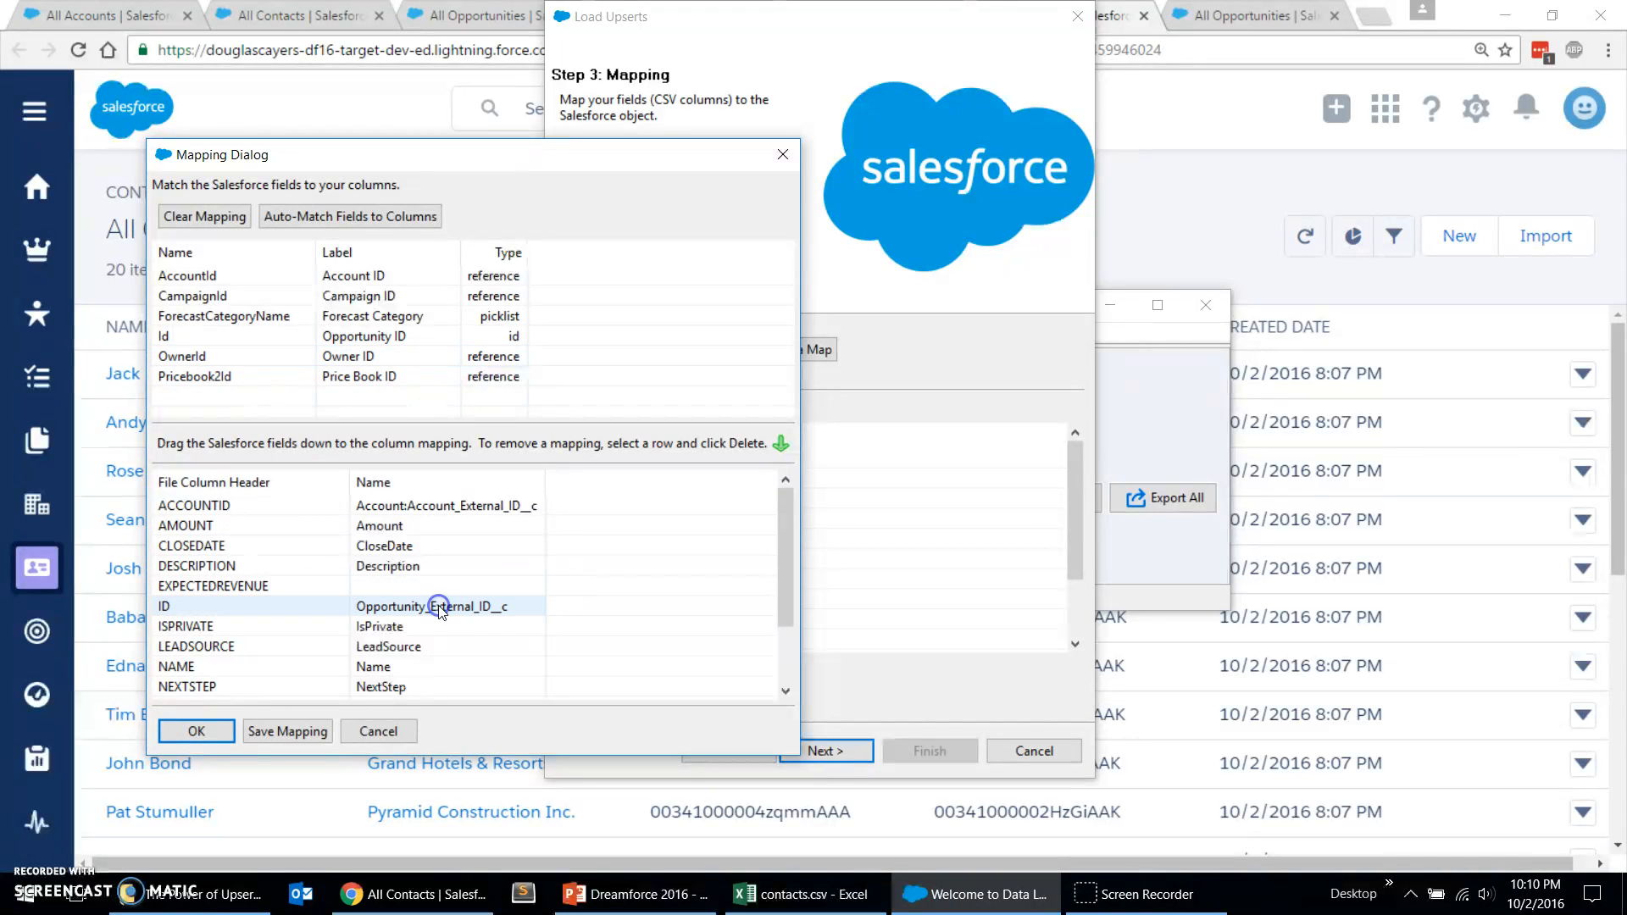
pyautogui.click(197, 730)
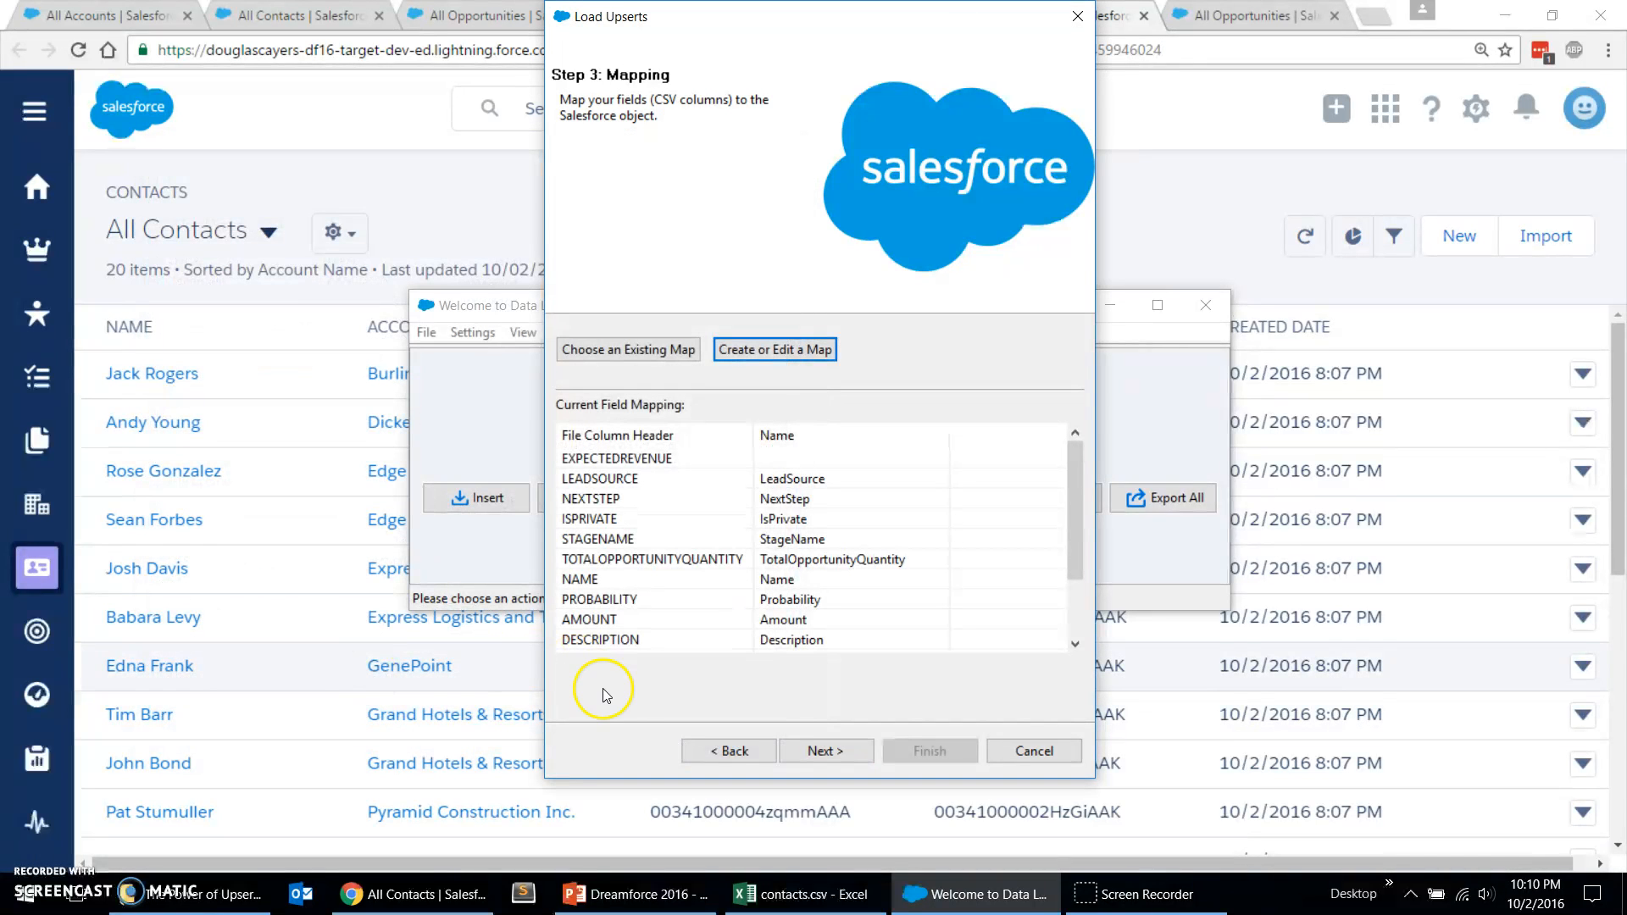
# Step: Finish the wizard to run the opportunity upsert, then switch to All Opportunities
pyautogui.click(826, 751)
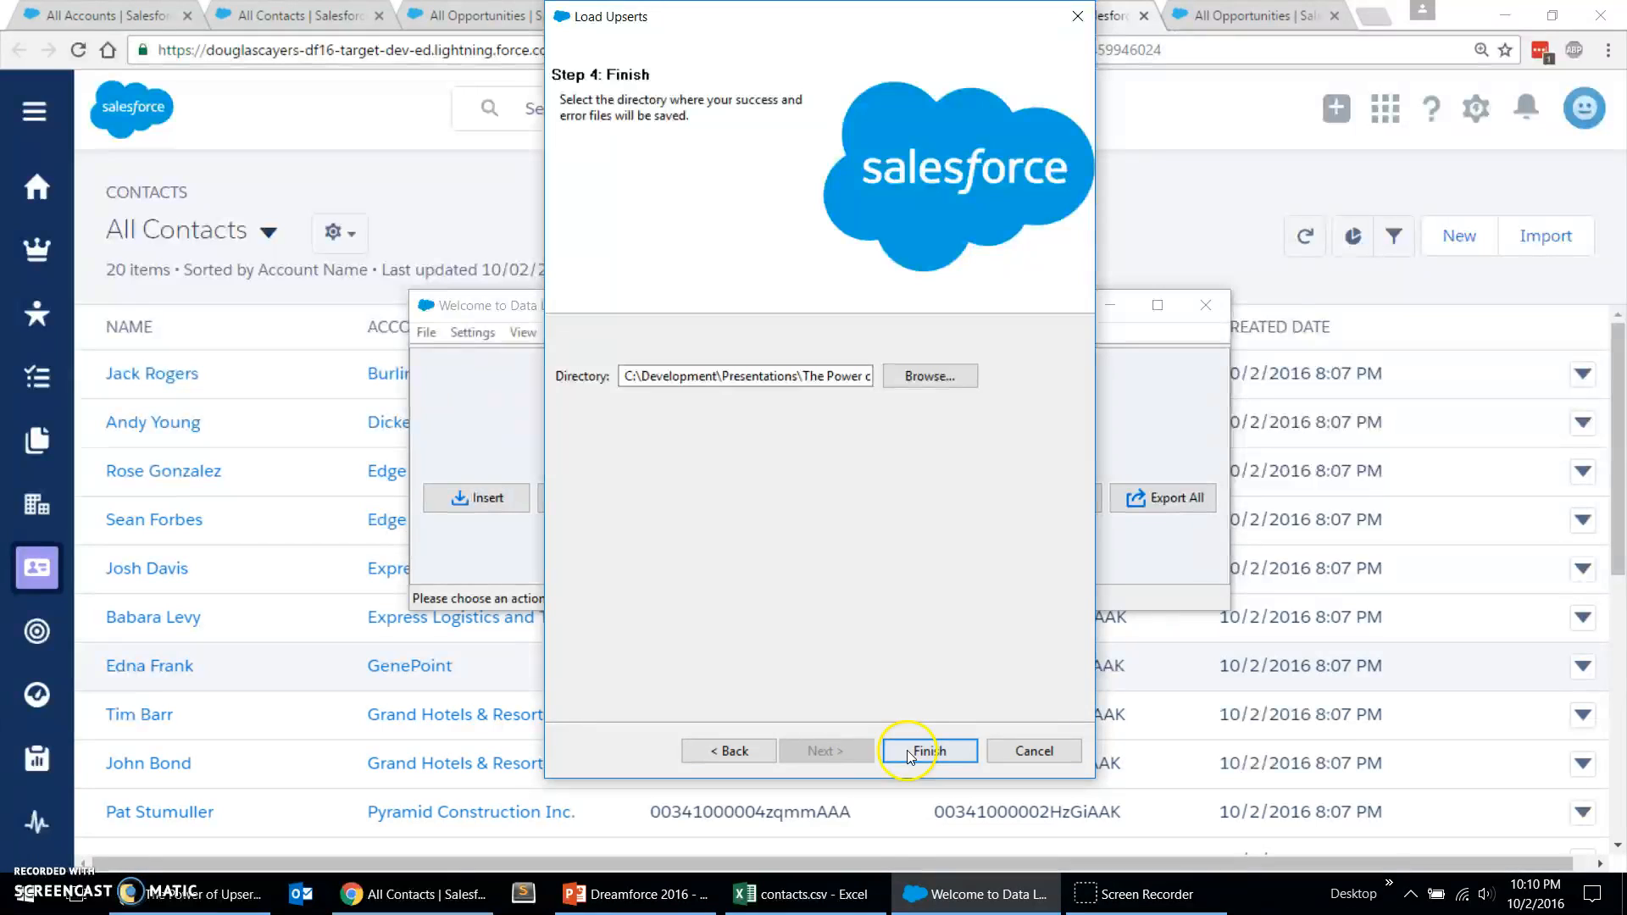
pyautogui.click(928, 751)
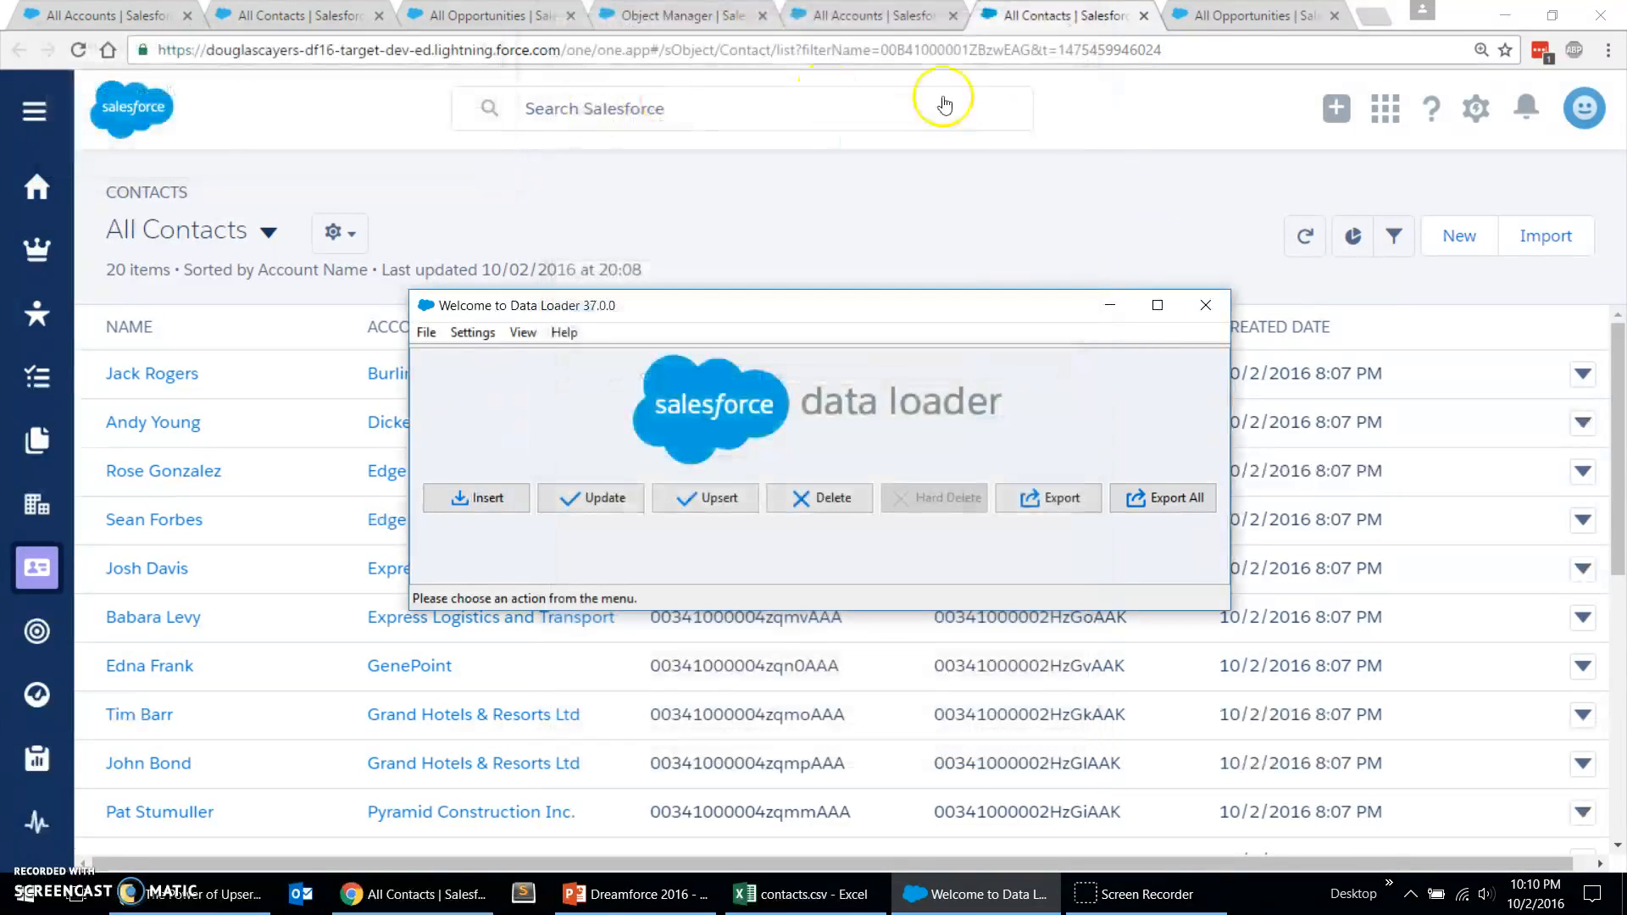
pyautogui.click(1256, 15)
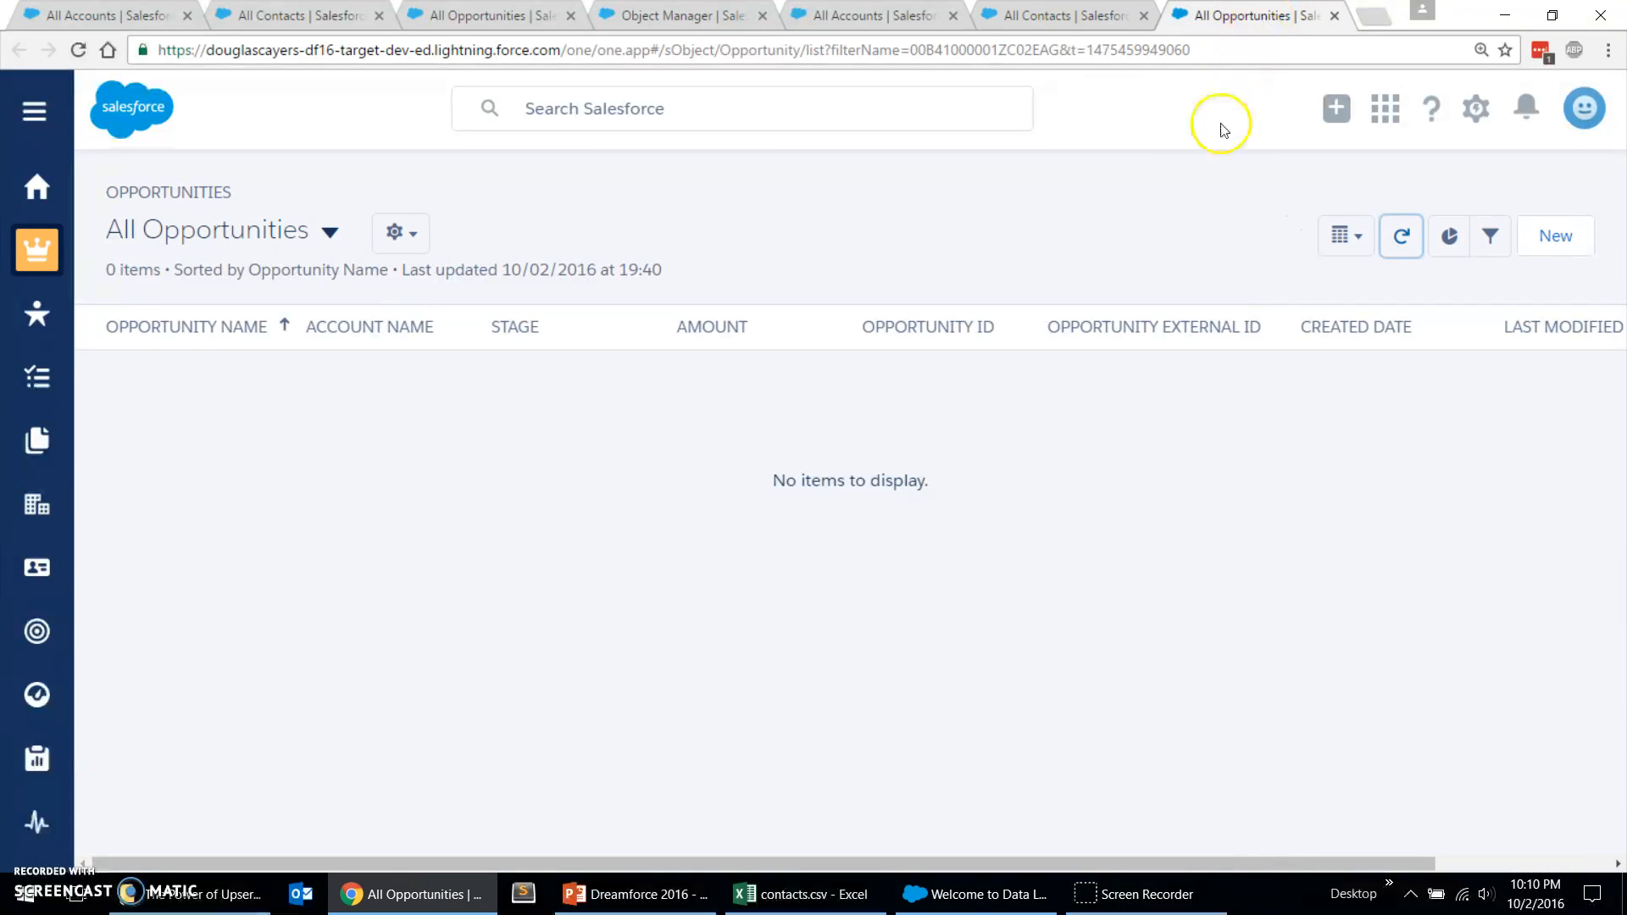
# Step: Refresh the All Opportunities list to show the 31 upserted opportunities
pyautogui.click(1401, 235)
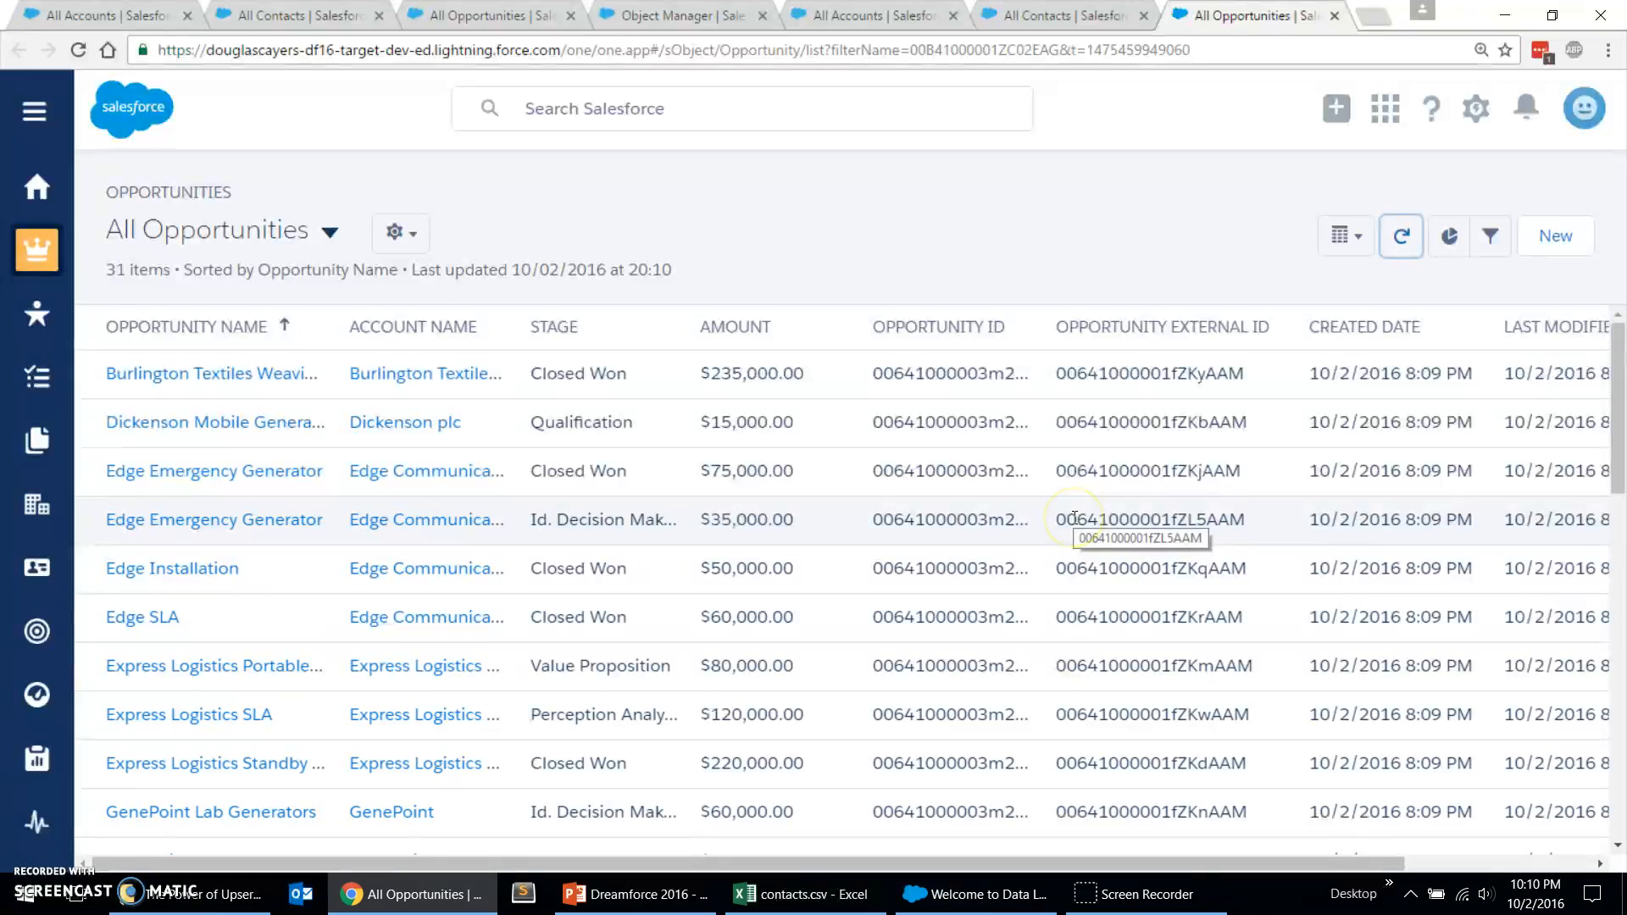
pyautogui.moveTo(788, 222)
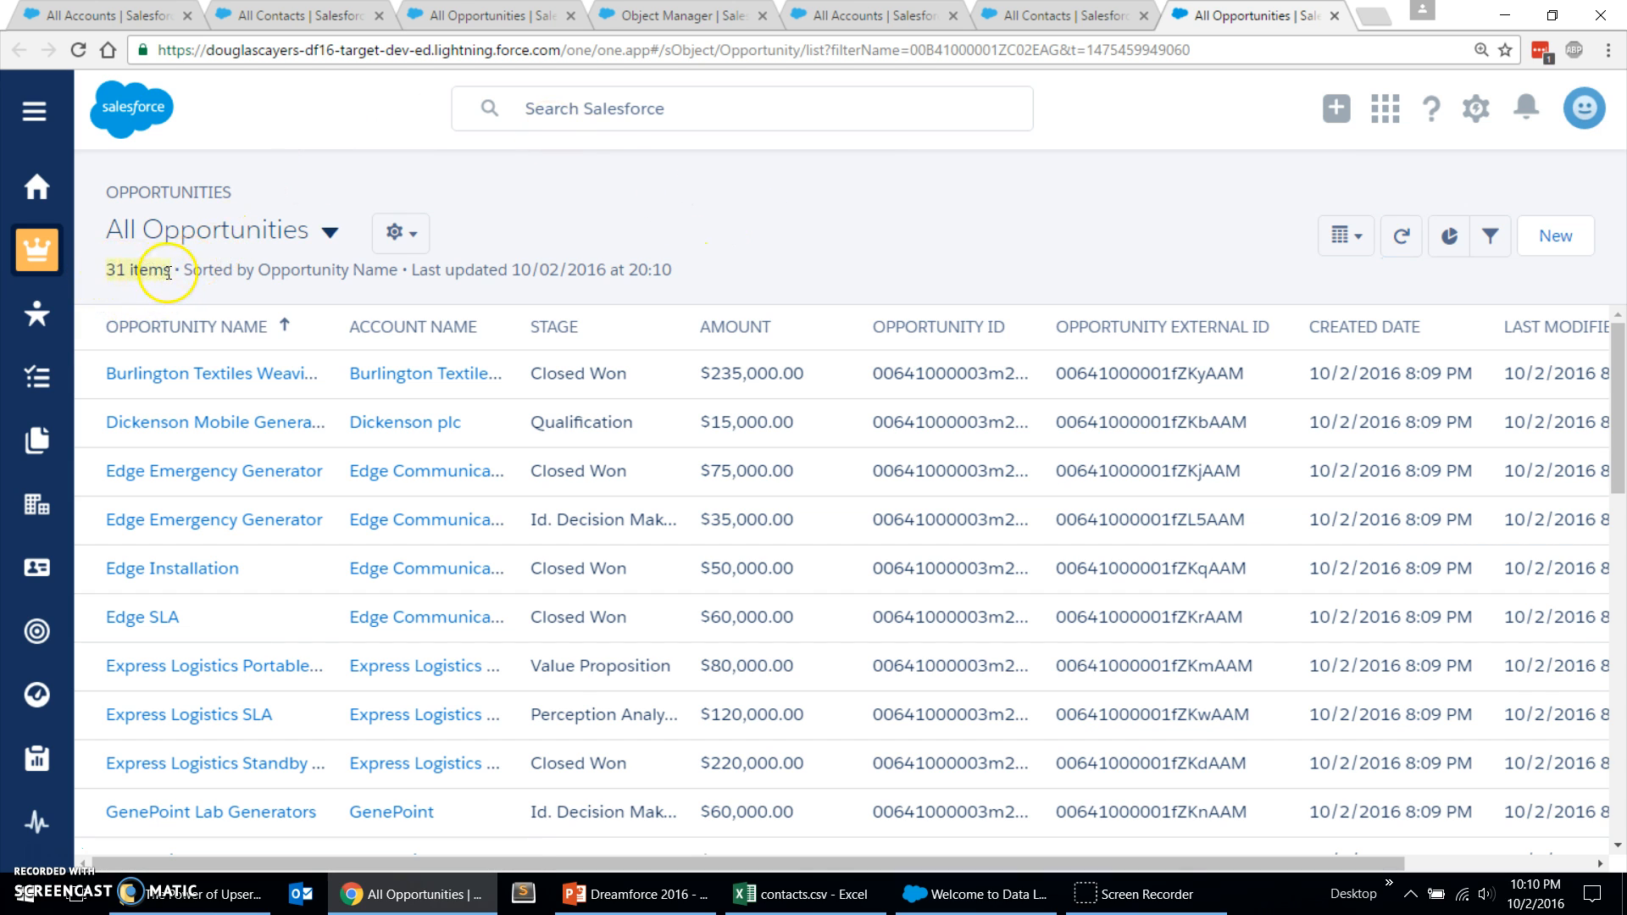
pyautogui.moveTo(970, 893)
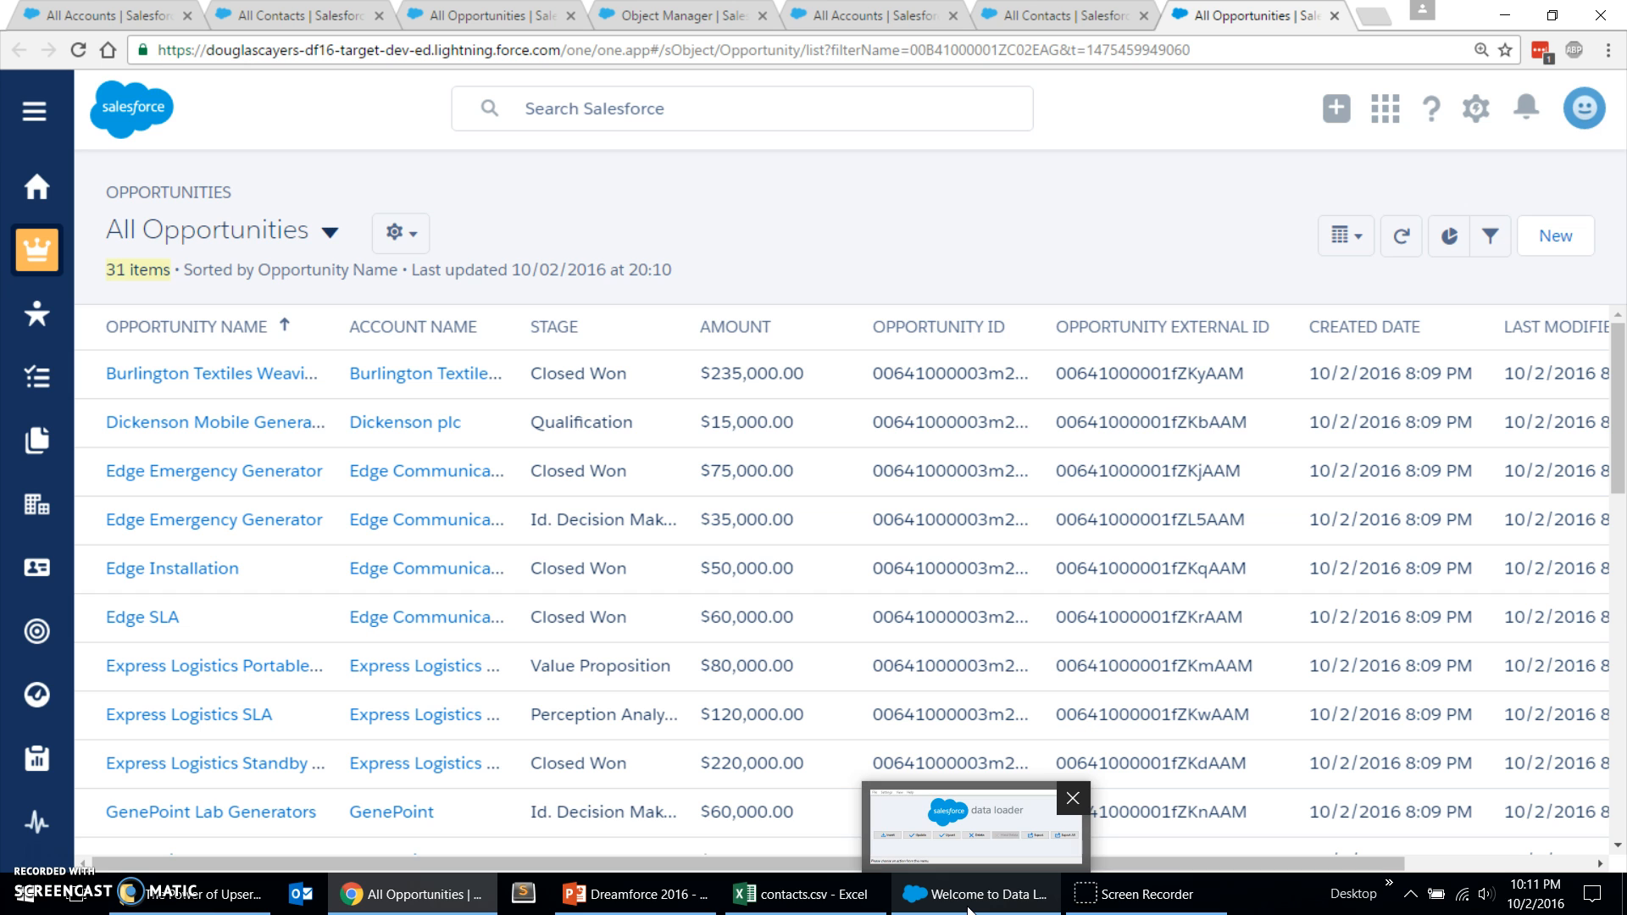
# Step: Start another Opportunity upsert from the CSV, acknowledging the 31-record initialization
pyautogui.click(973, 893)
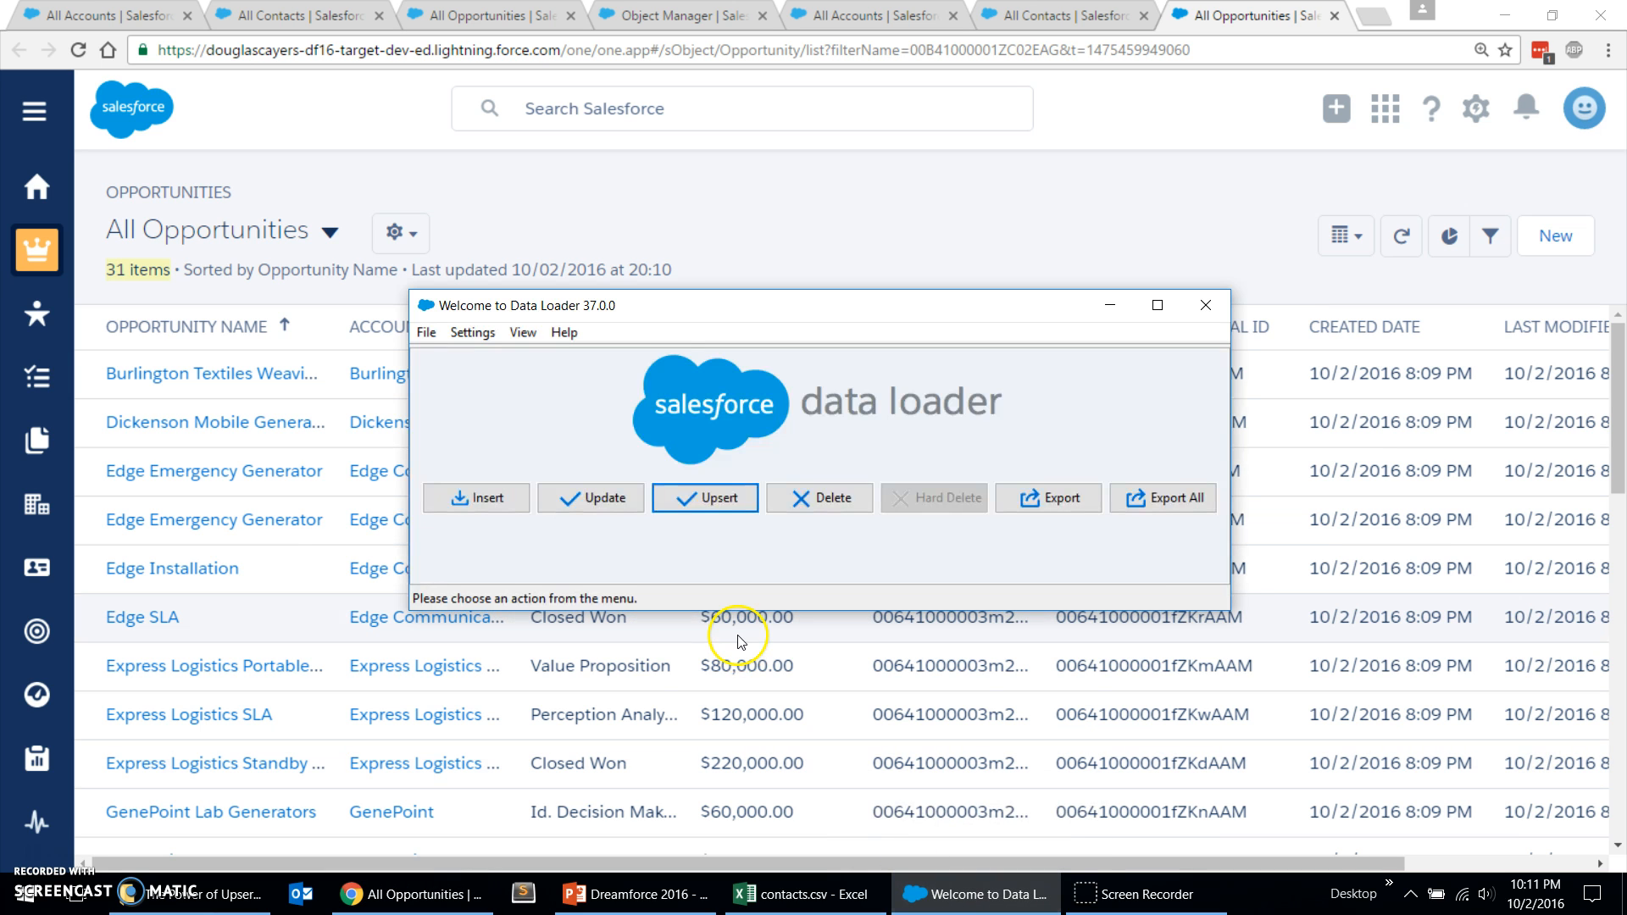
pyautogui.click(705, 498)
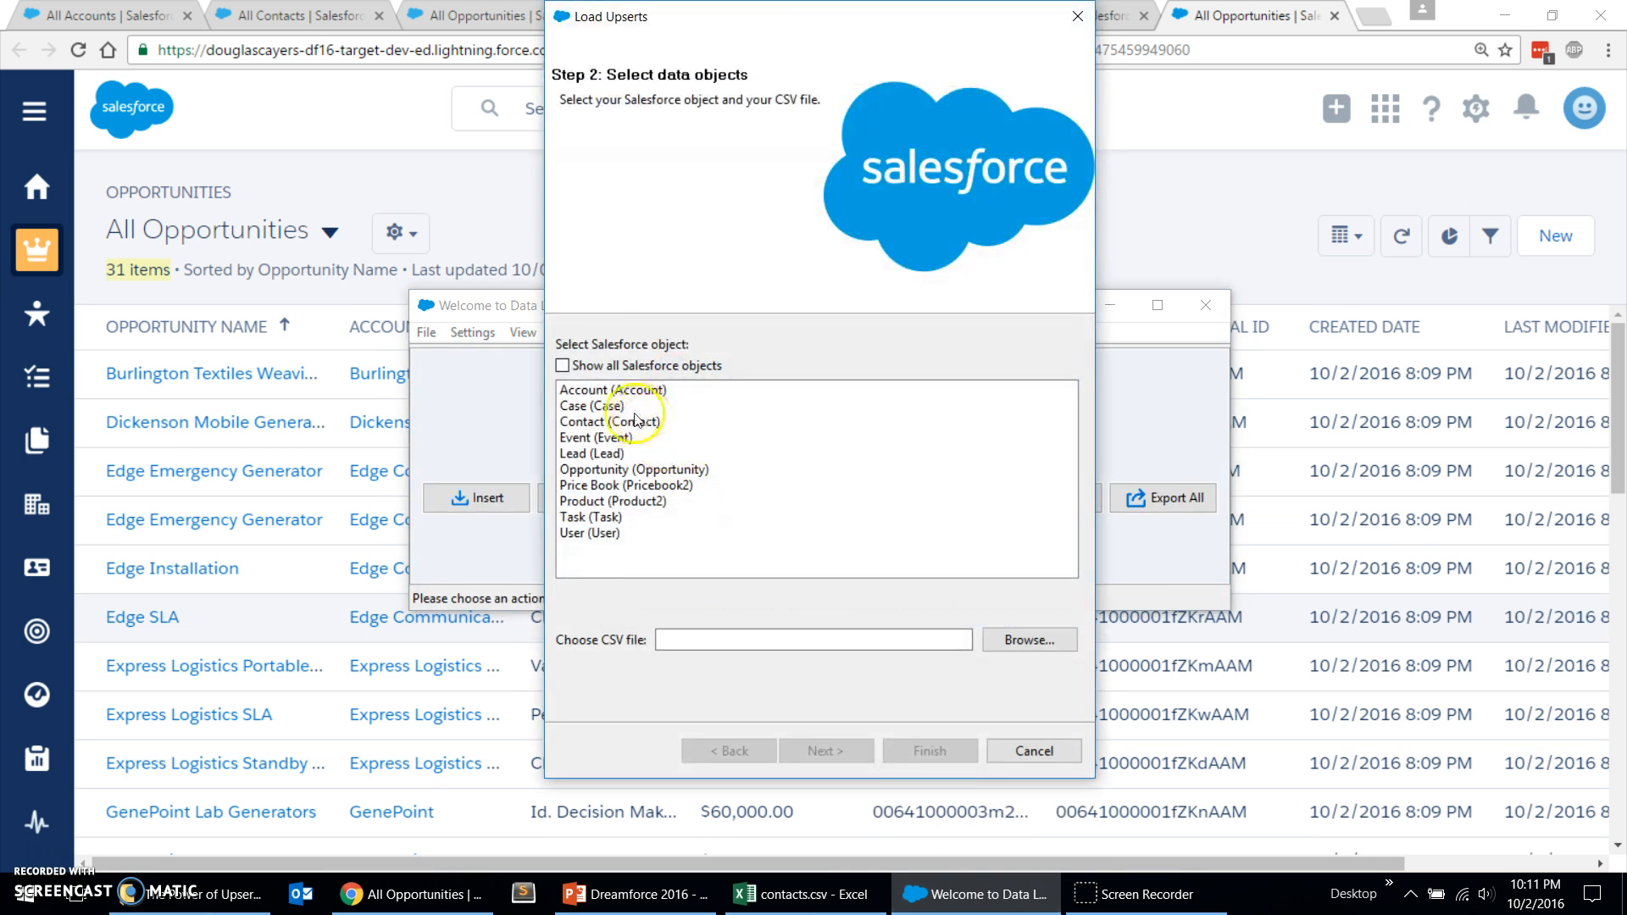
pyautogui.click(632, 470)
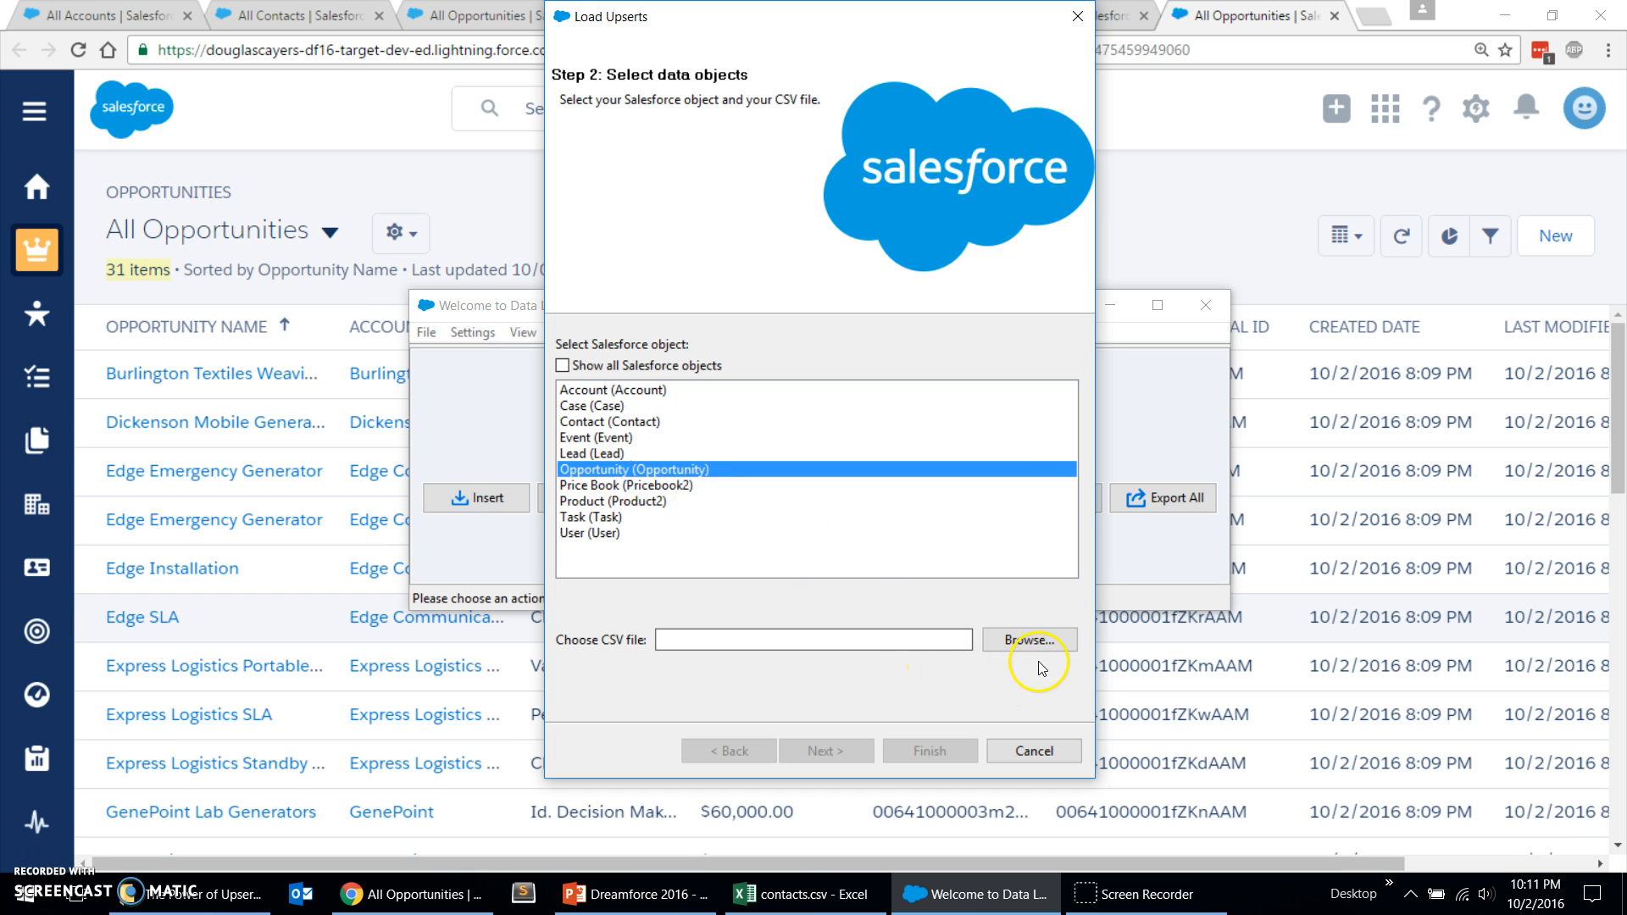
pyautogui.click(1028, 640)
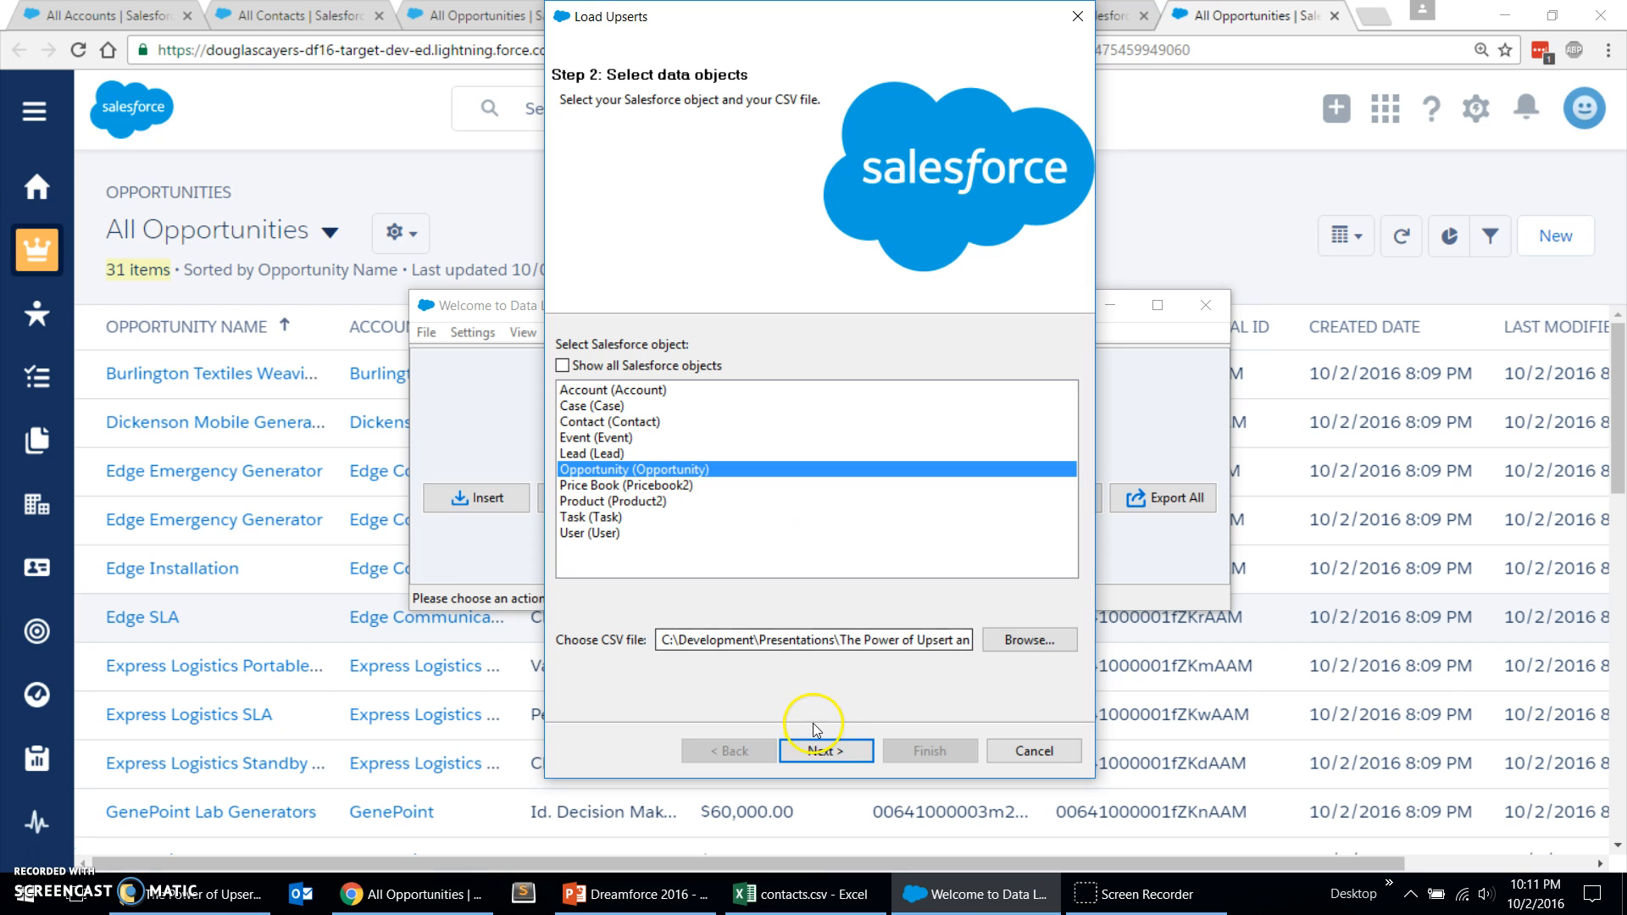
pyautogui.click(825, 751)
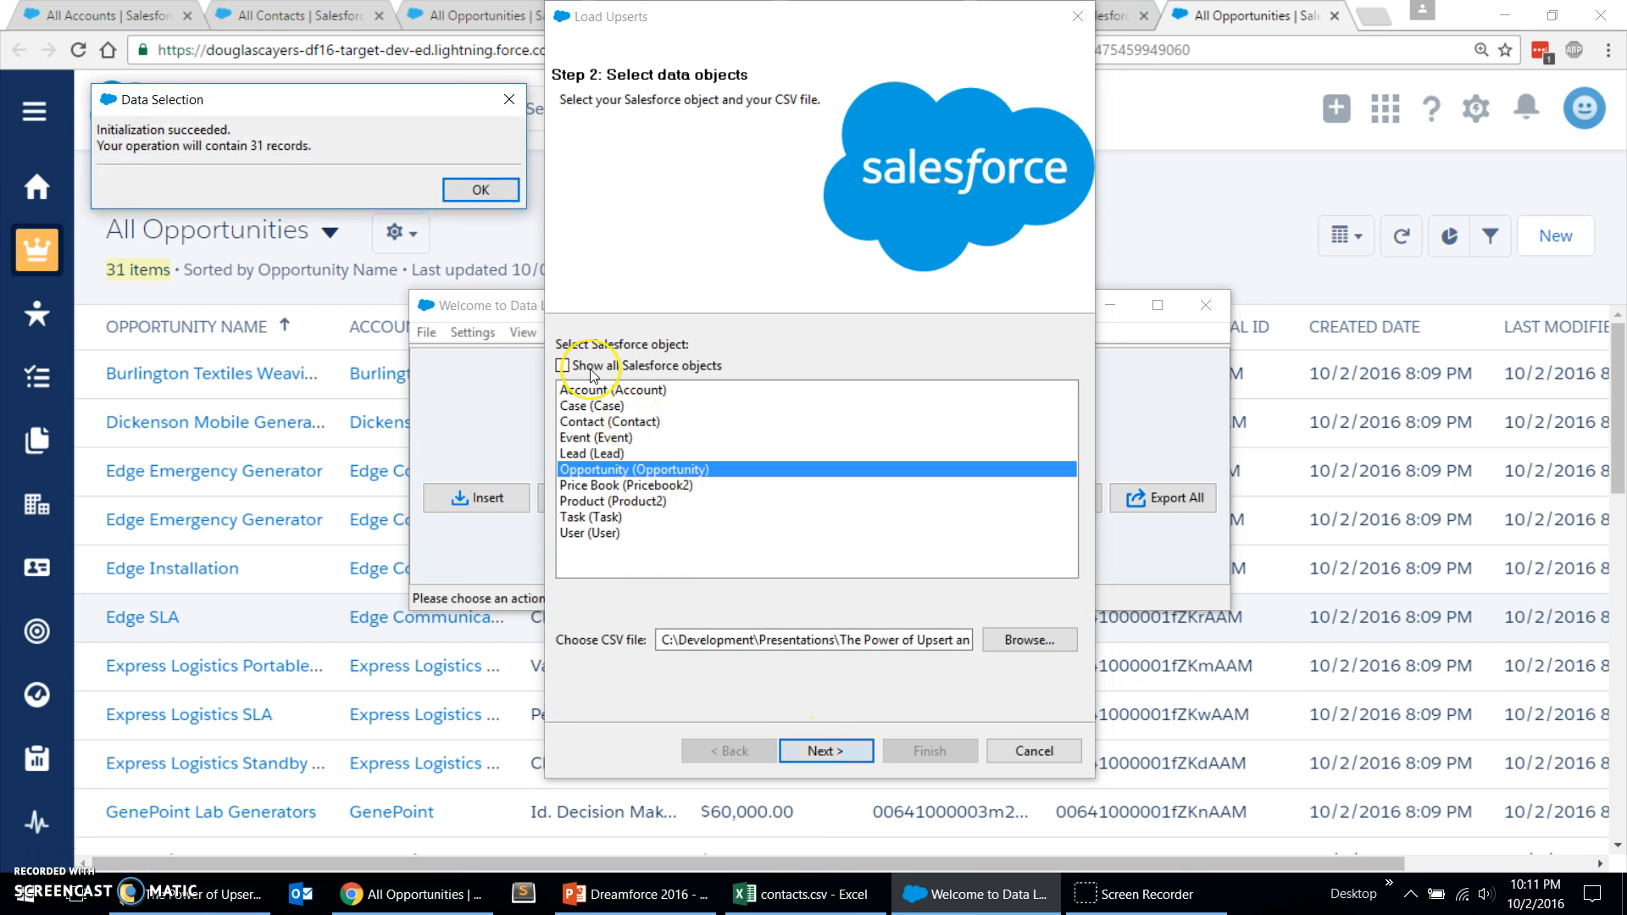
pyautogui.click(826, 751)
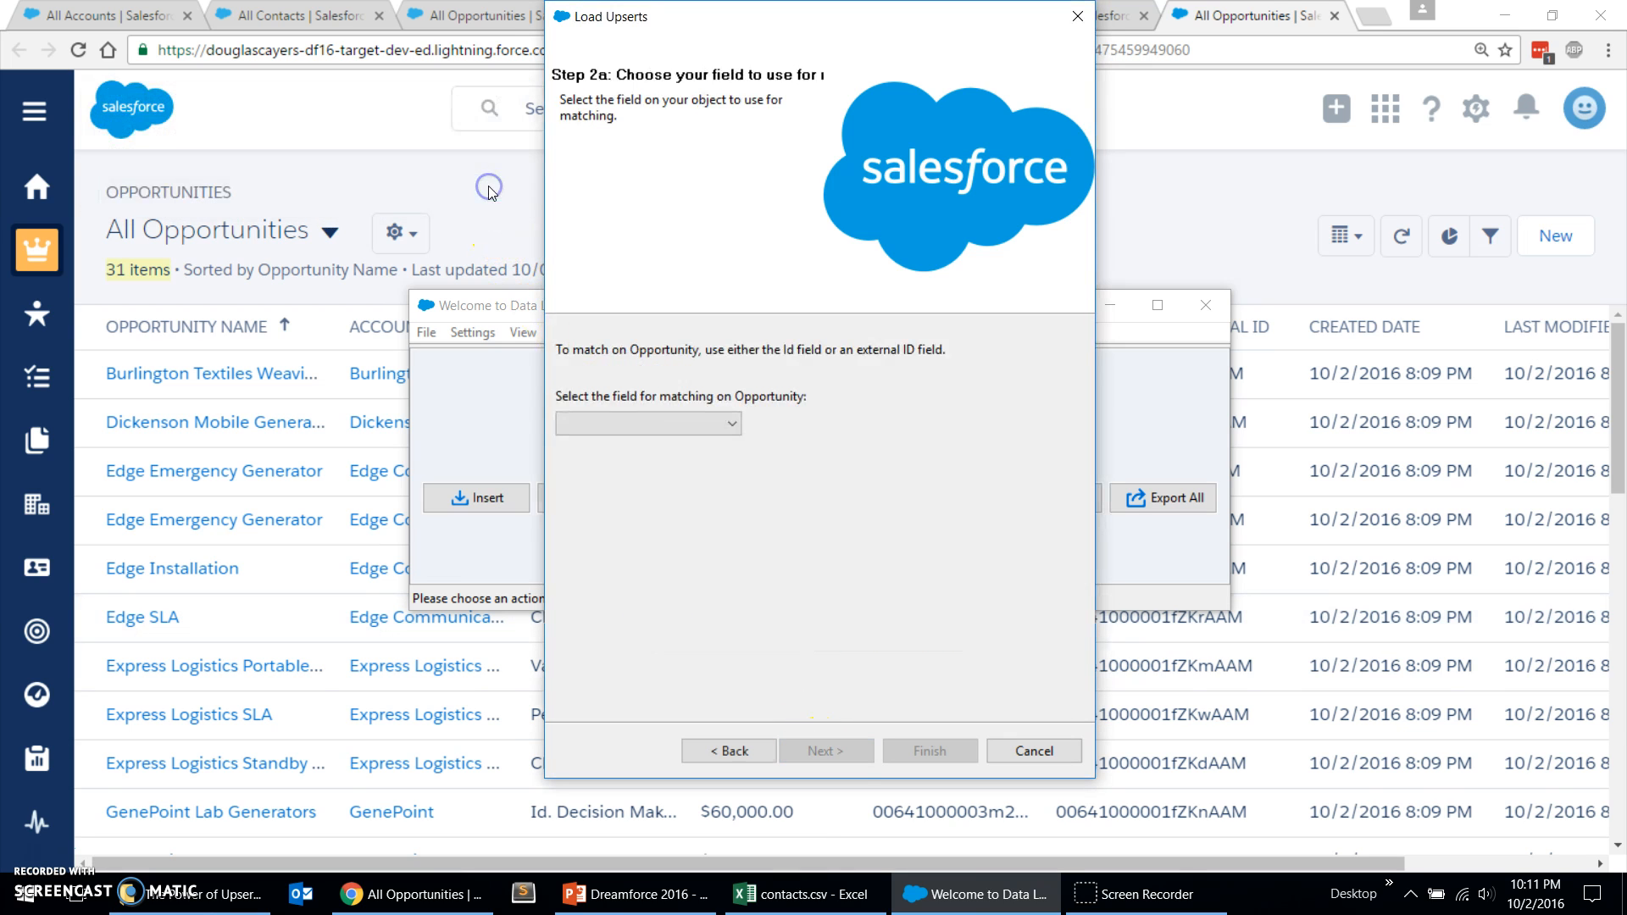
# Step: Match on Opportunity_External_ID__c and link related Account by Account_External_ID__c
pyautogui.click(646, 422)
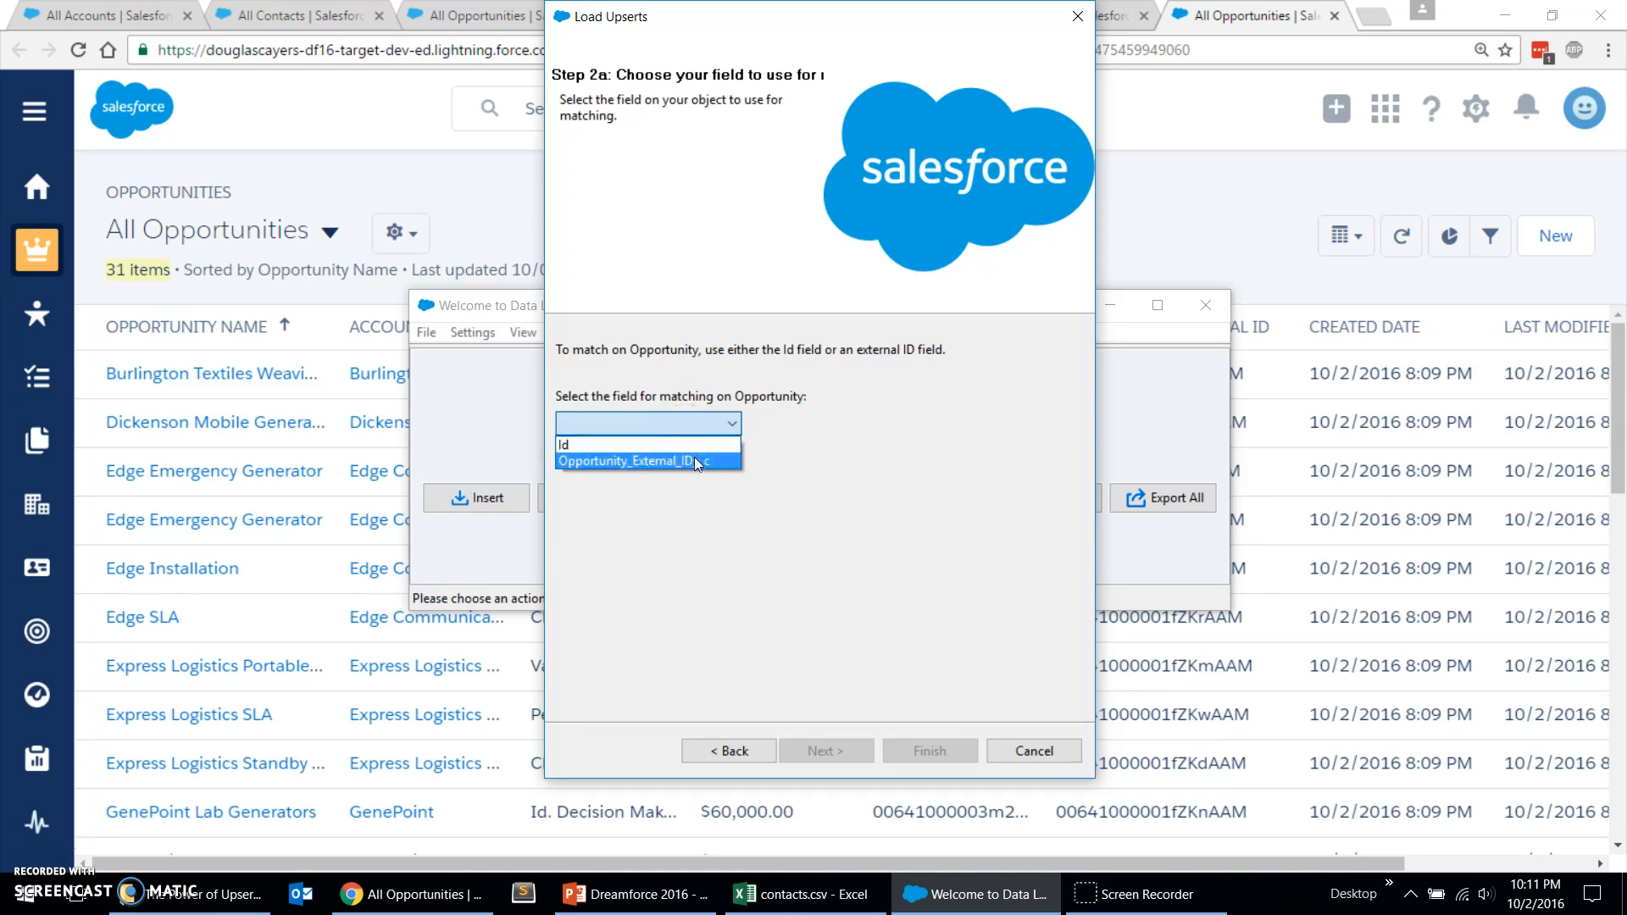
pyautogui.moveTo(697, 467)
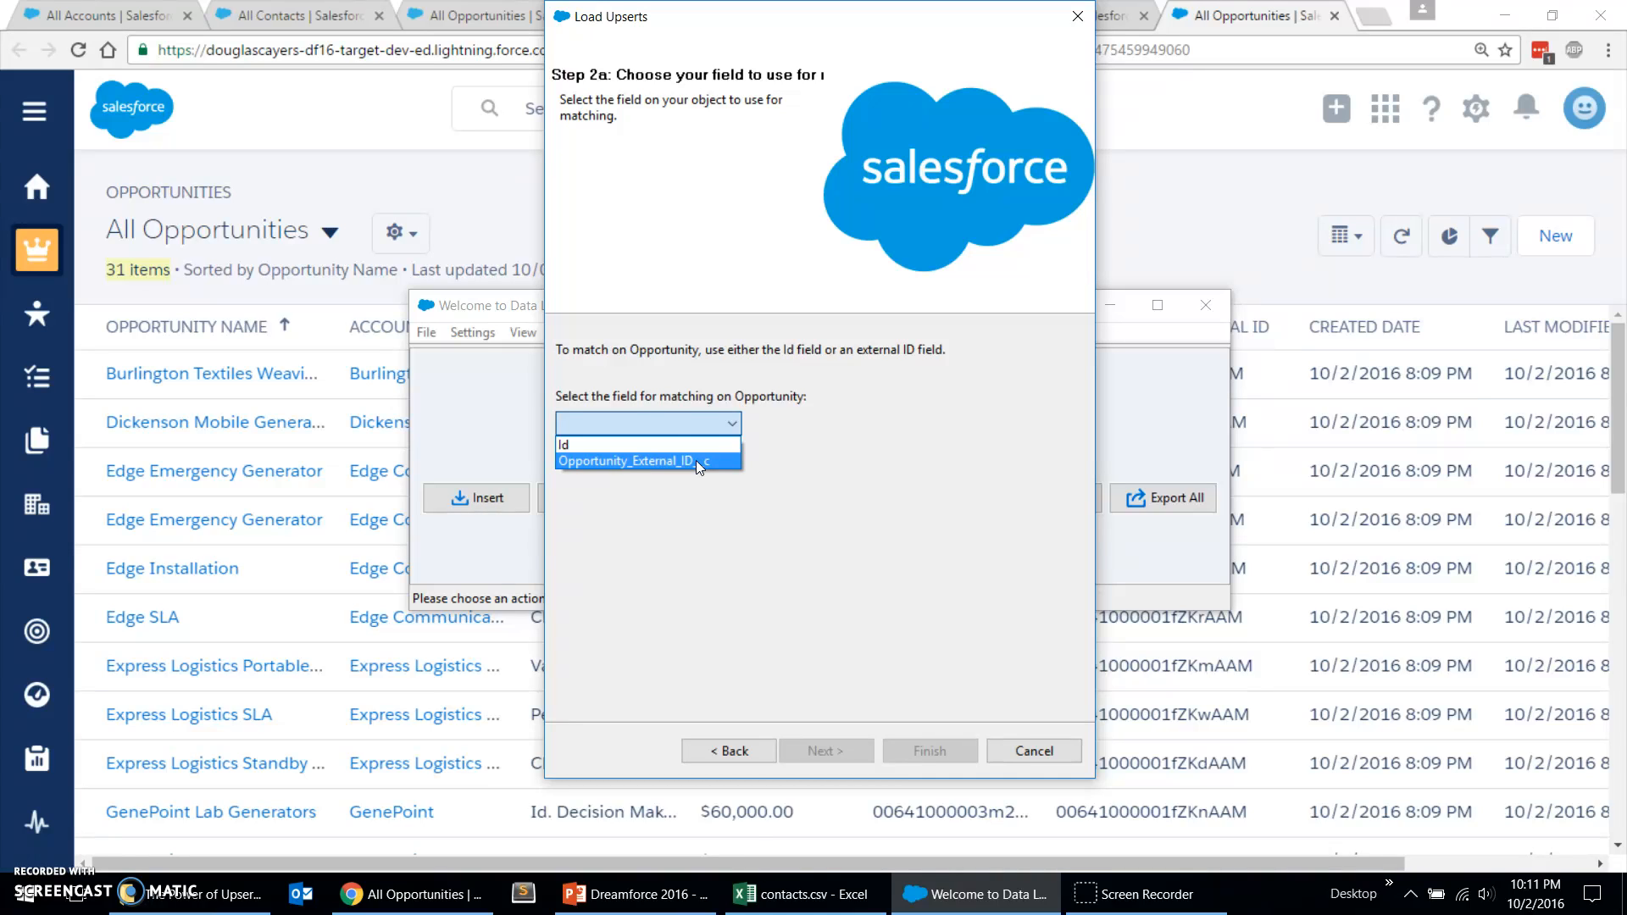
pyautogui.click(627, 461)
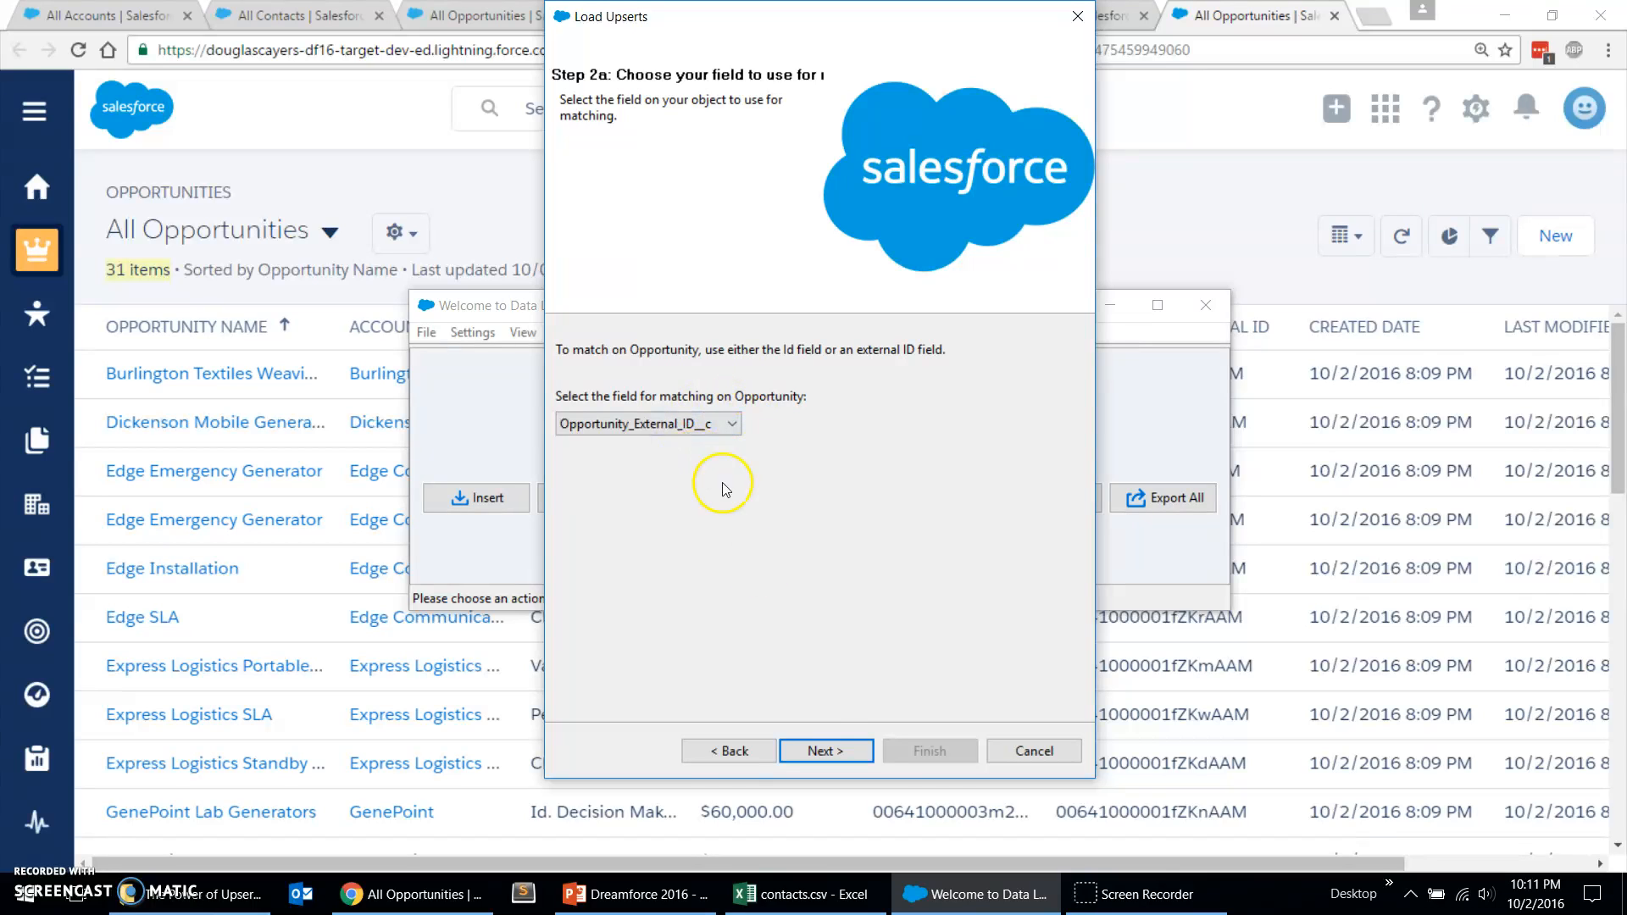
pyautogui.click(826, 751)
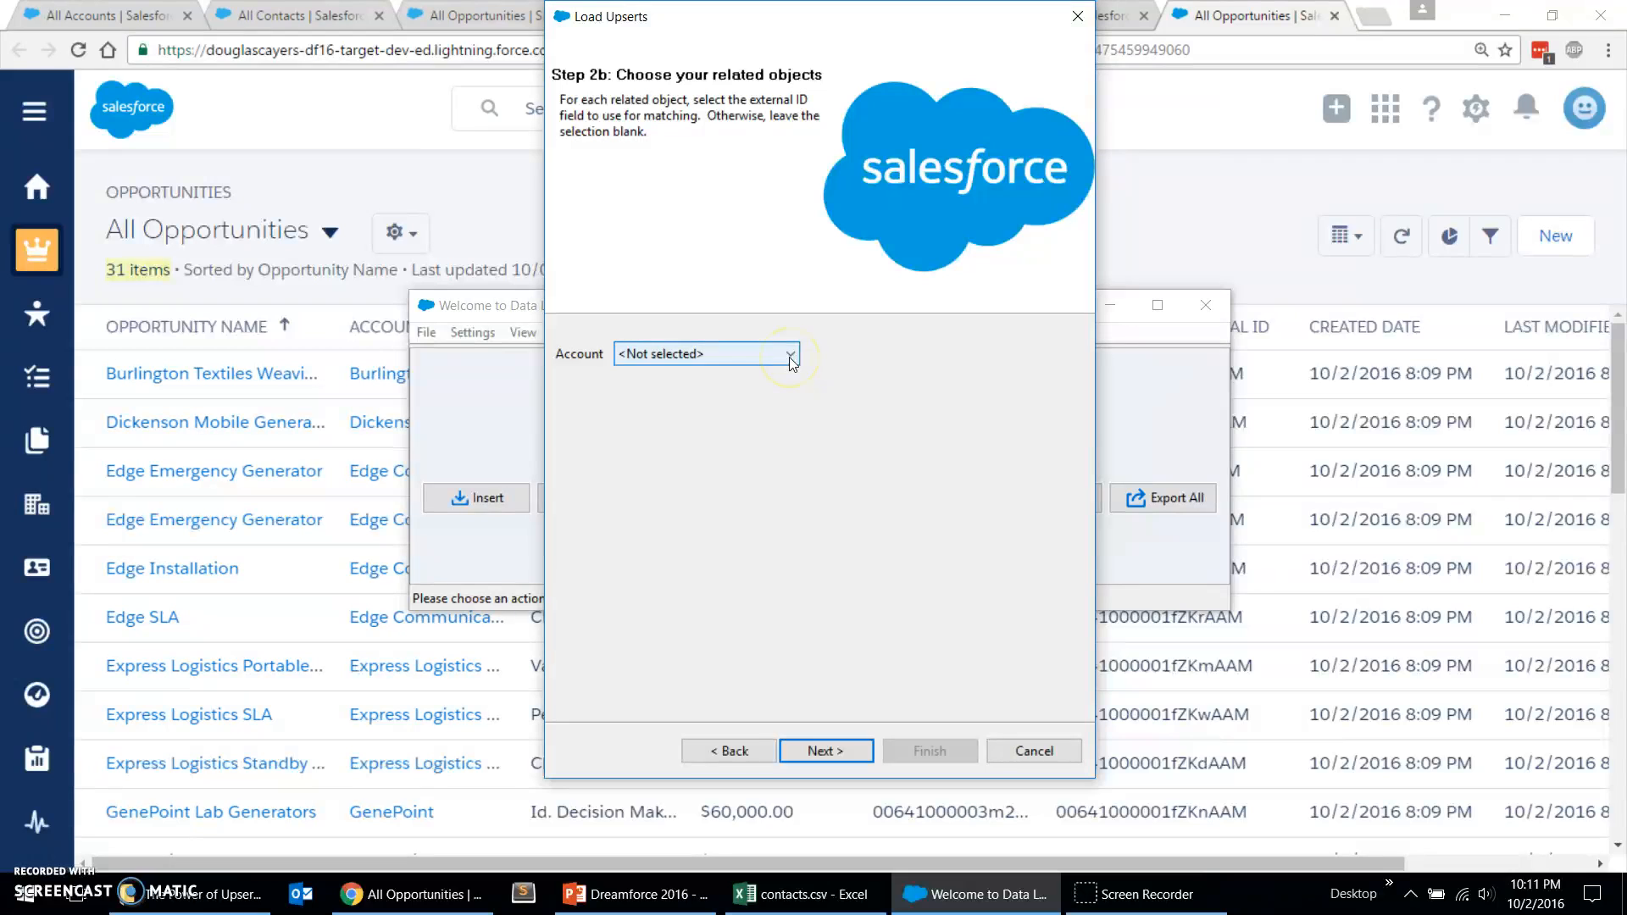
pyautogui.click(792, 355)
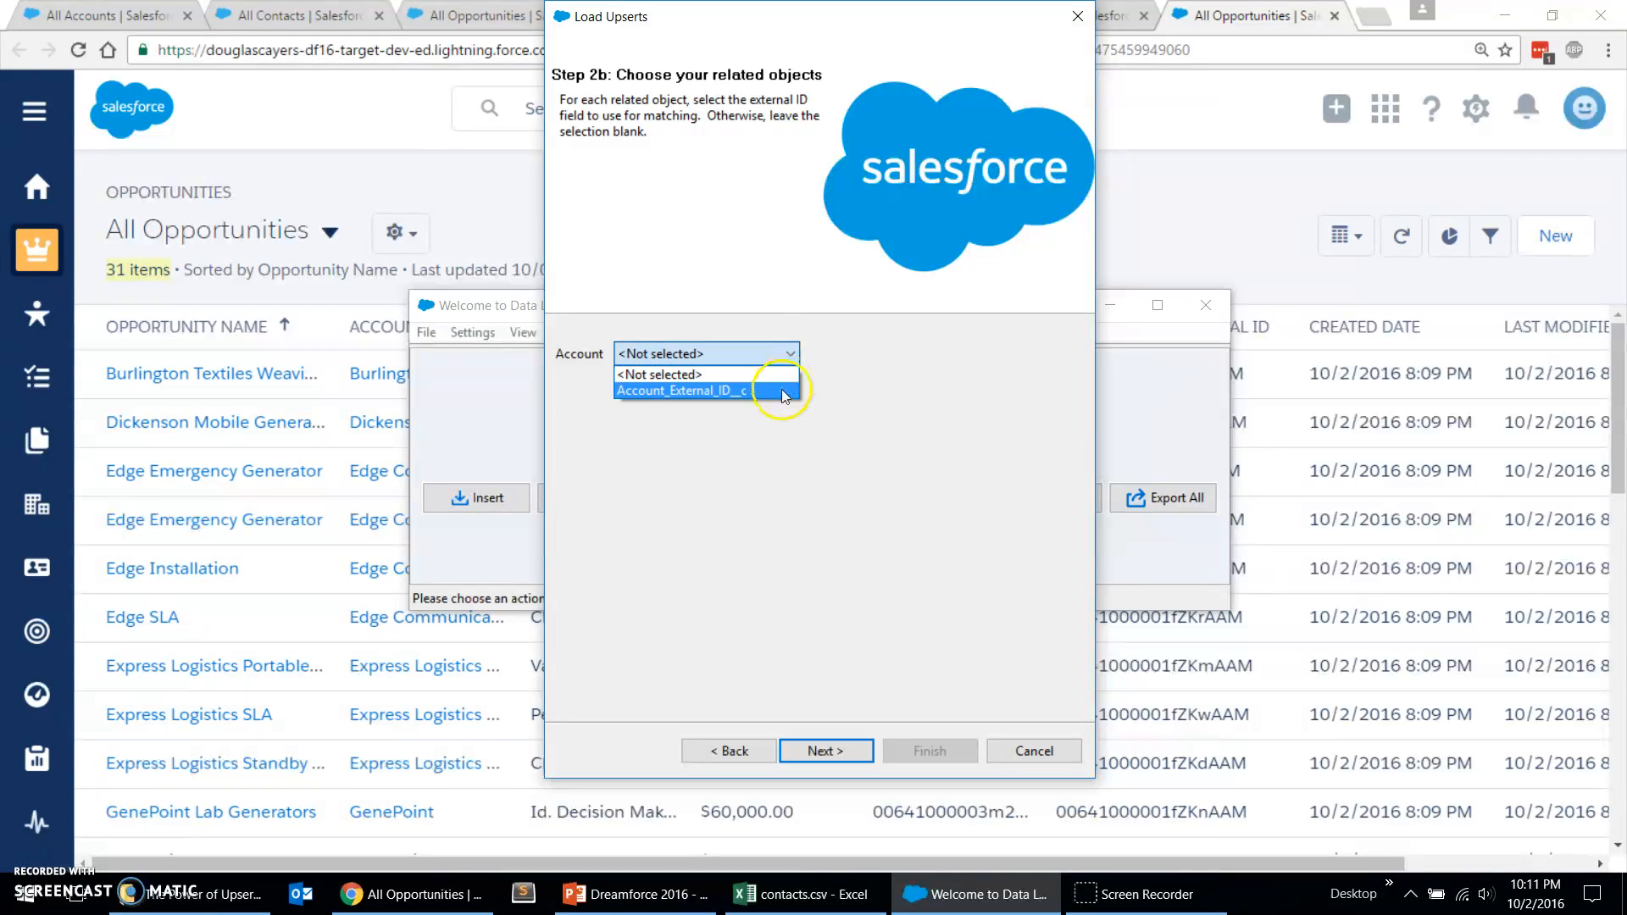
pyautogui.click(680, 390)
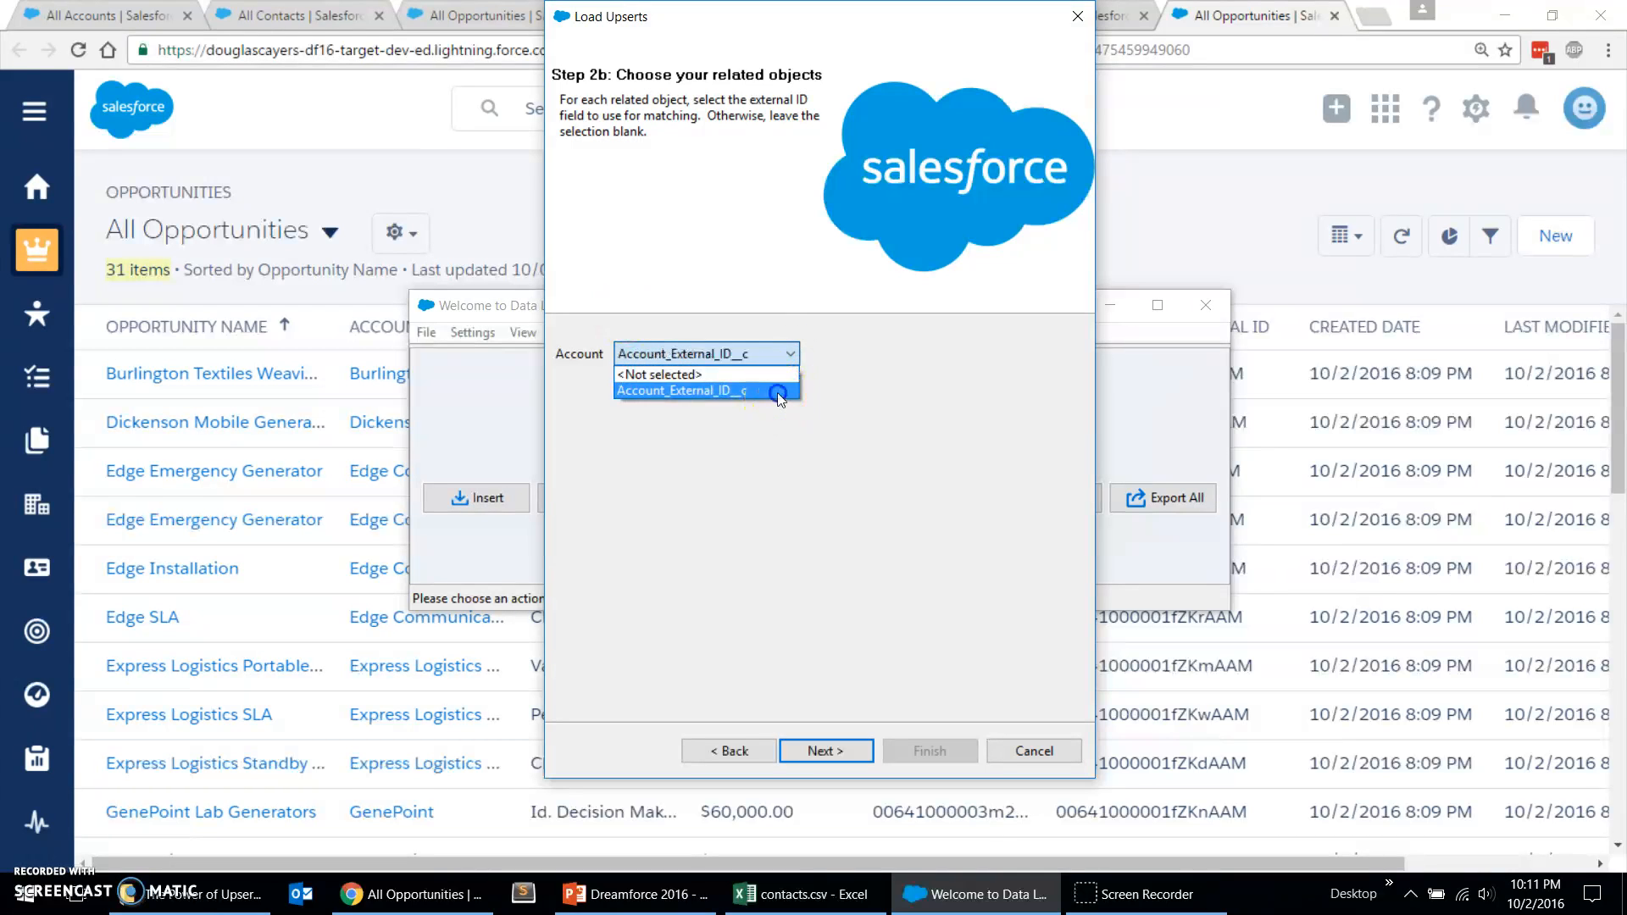
pyautogui.click(680, 391)
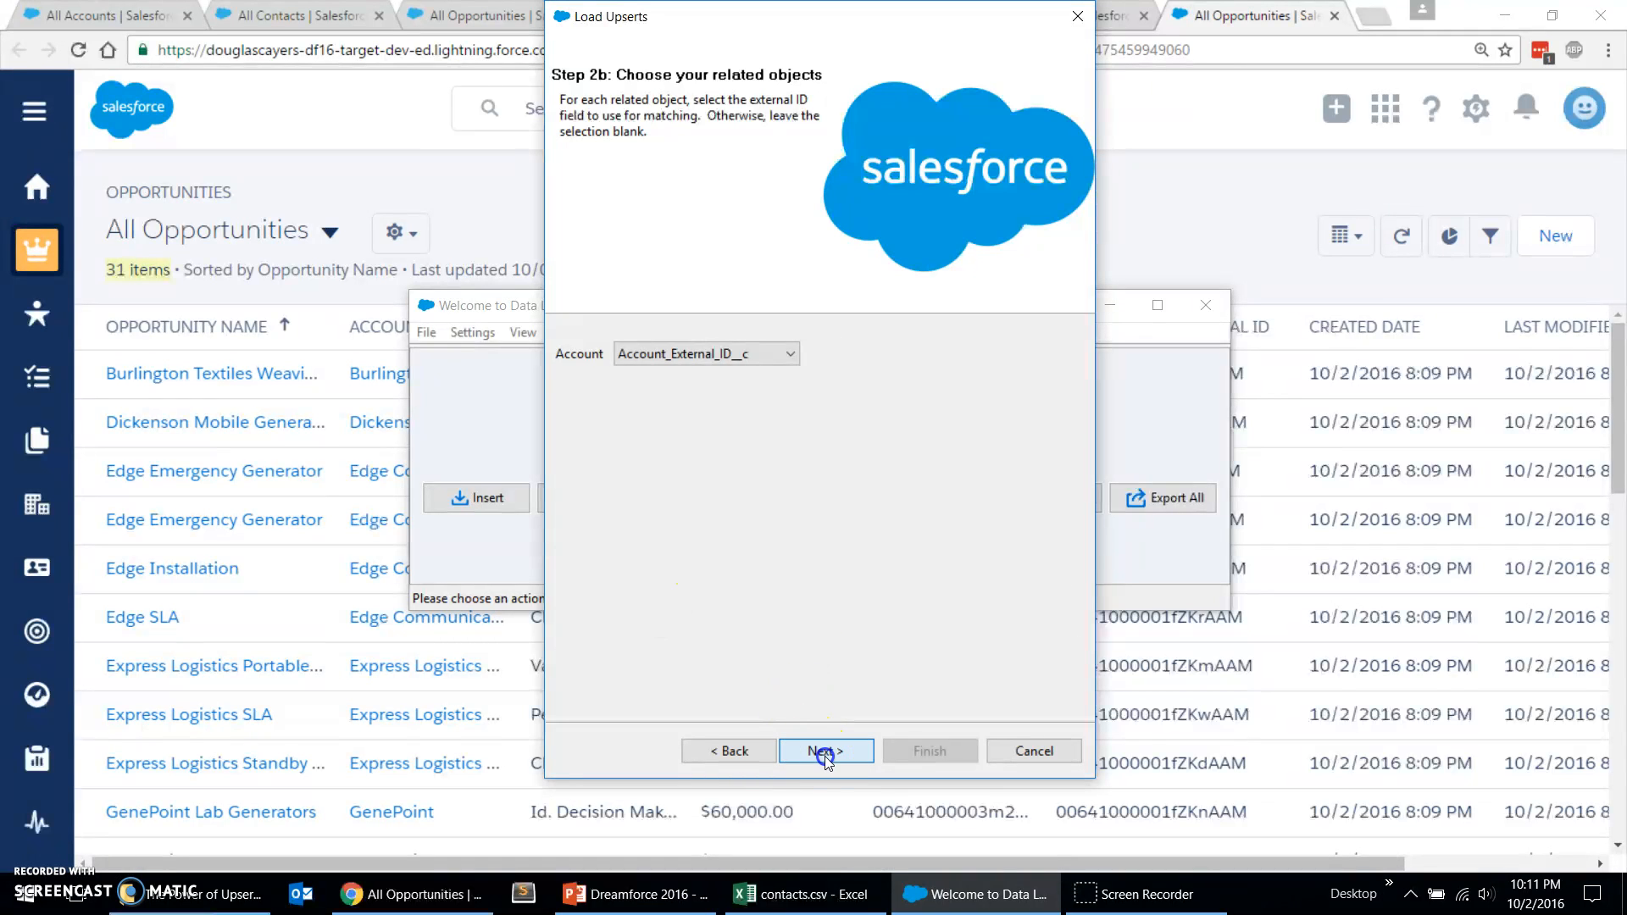
# Step: Build and accept the field-to-column mapping for the opportunity upsert
pyautogui.click(826, 751)
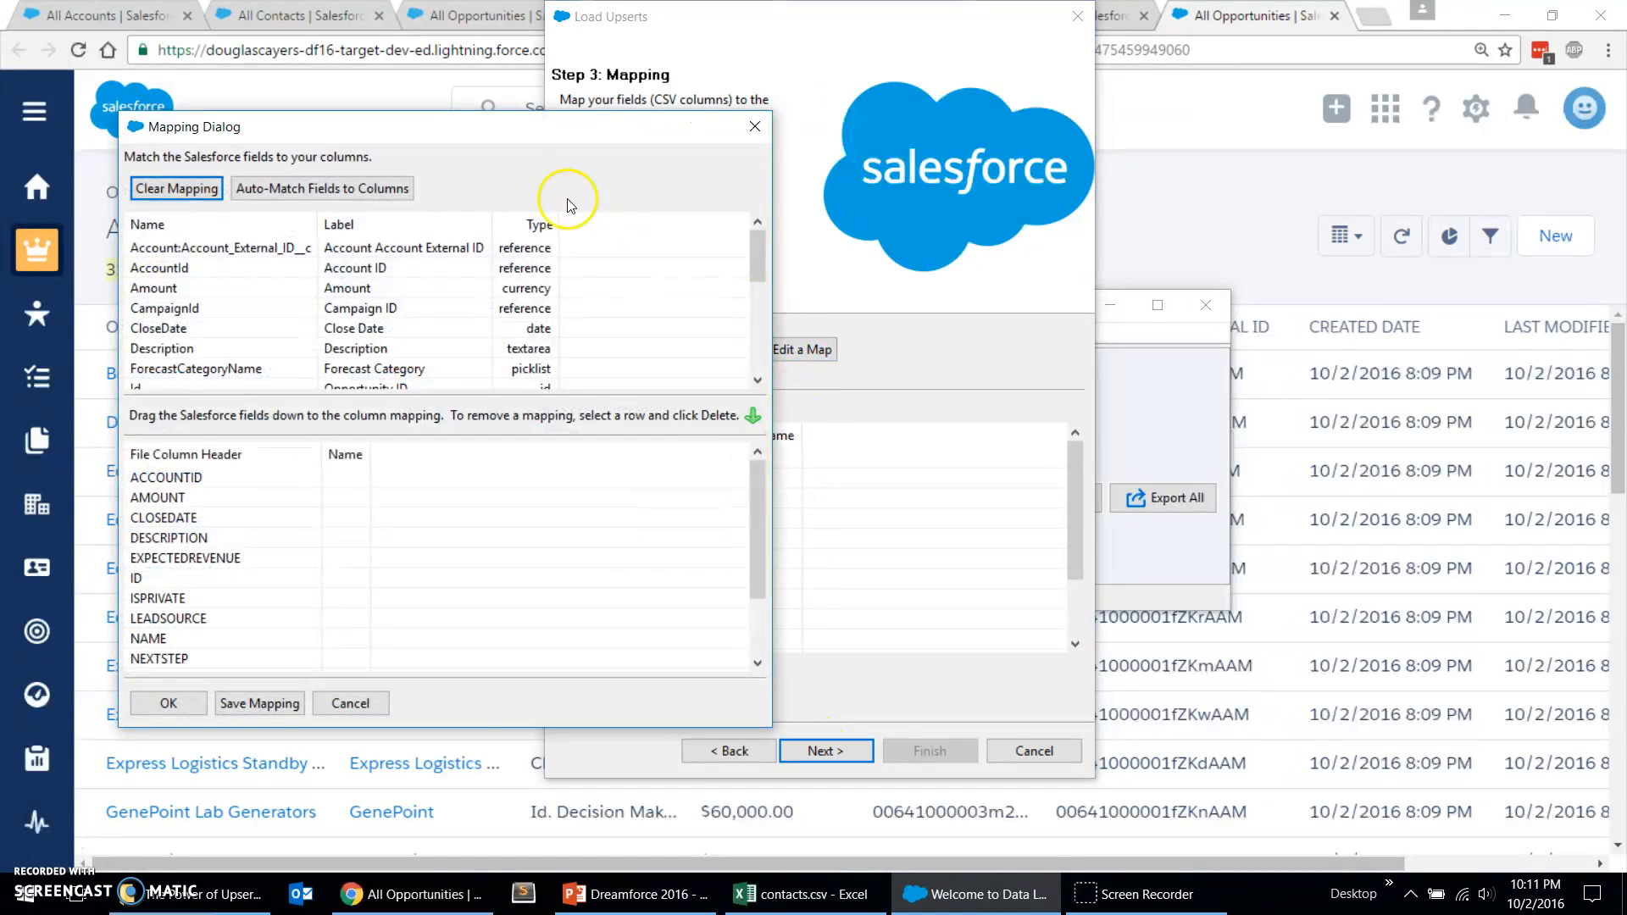
pyautogui.click(323, 188)
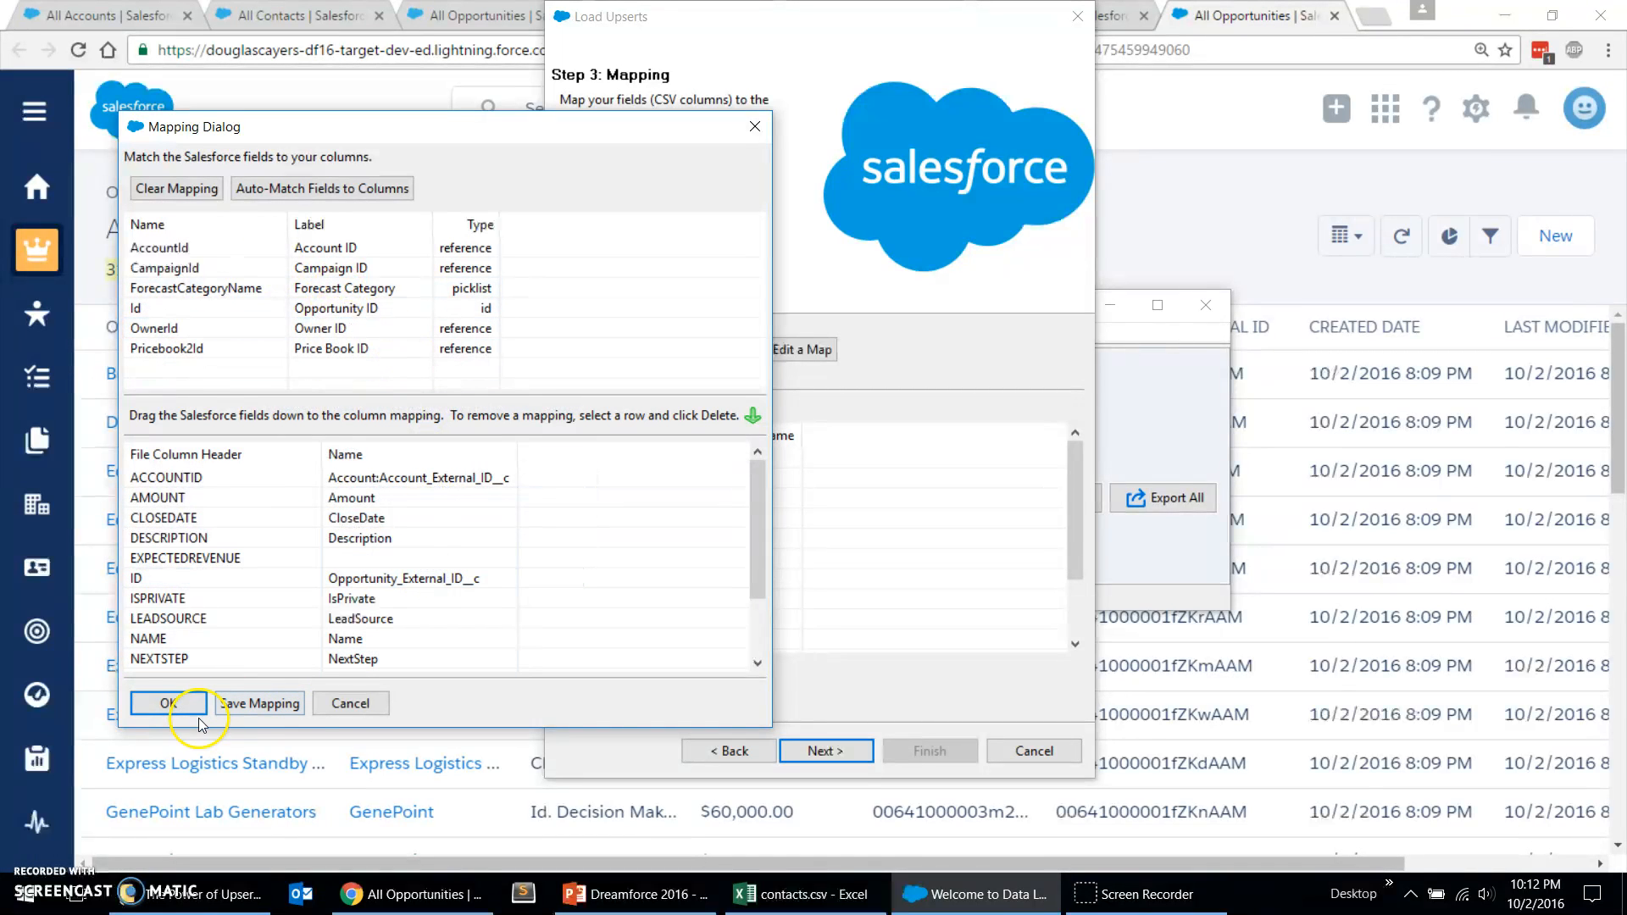
pyautogui.click(167, 702)
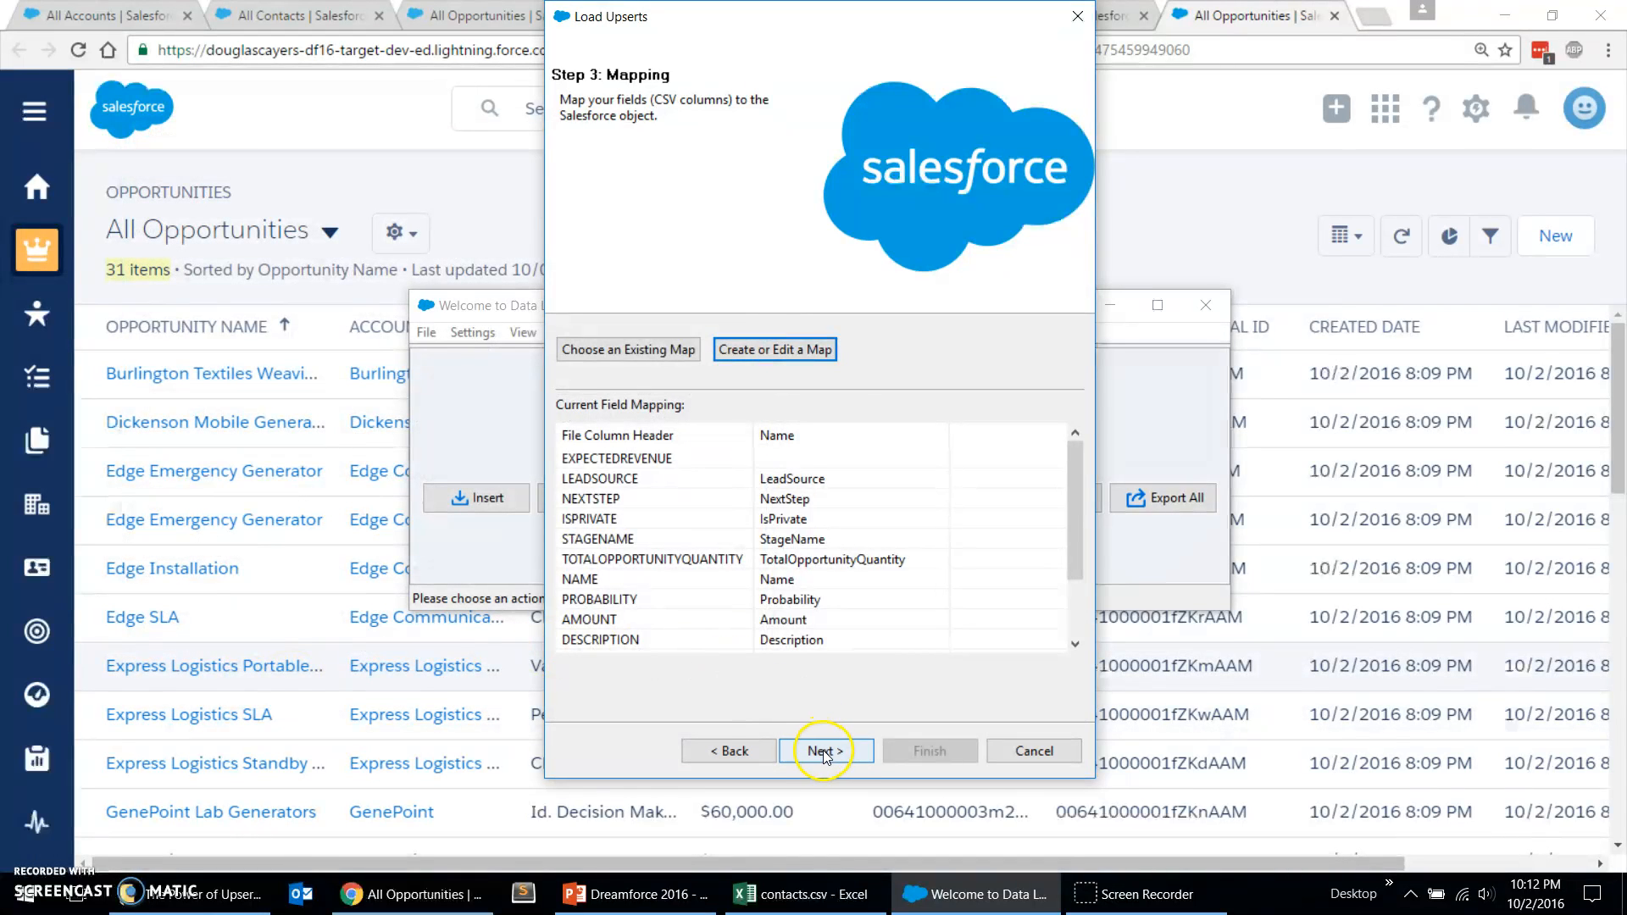
# Step: Run the repeat upsert, confirming it and dismissing the 31 successes, 0 errors summary
pyautogui.click(823, 751)
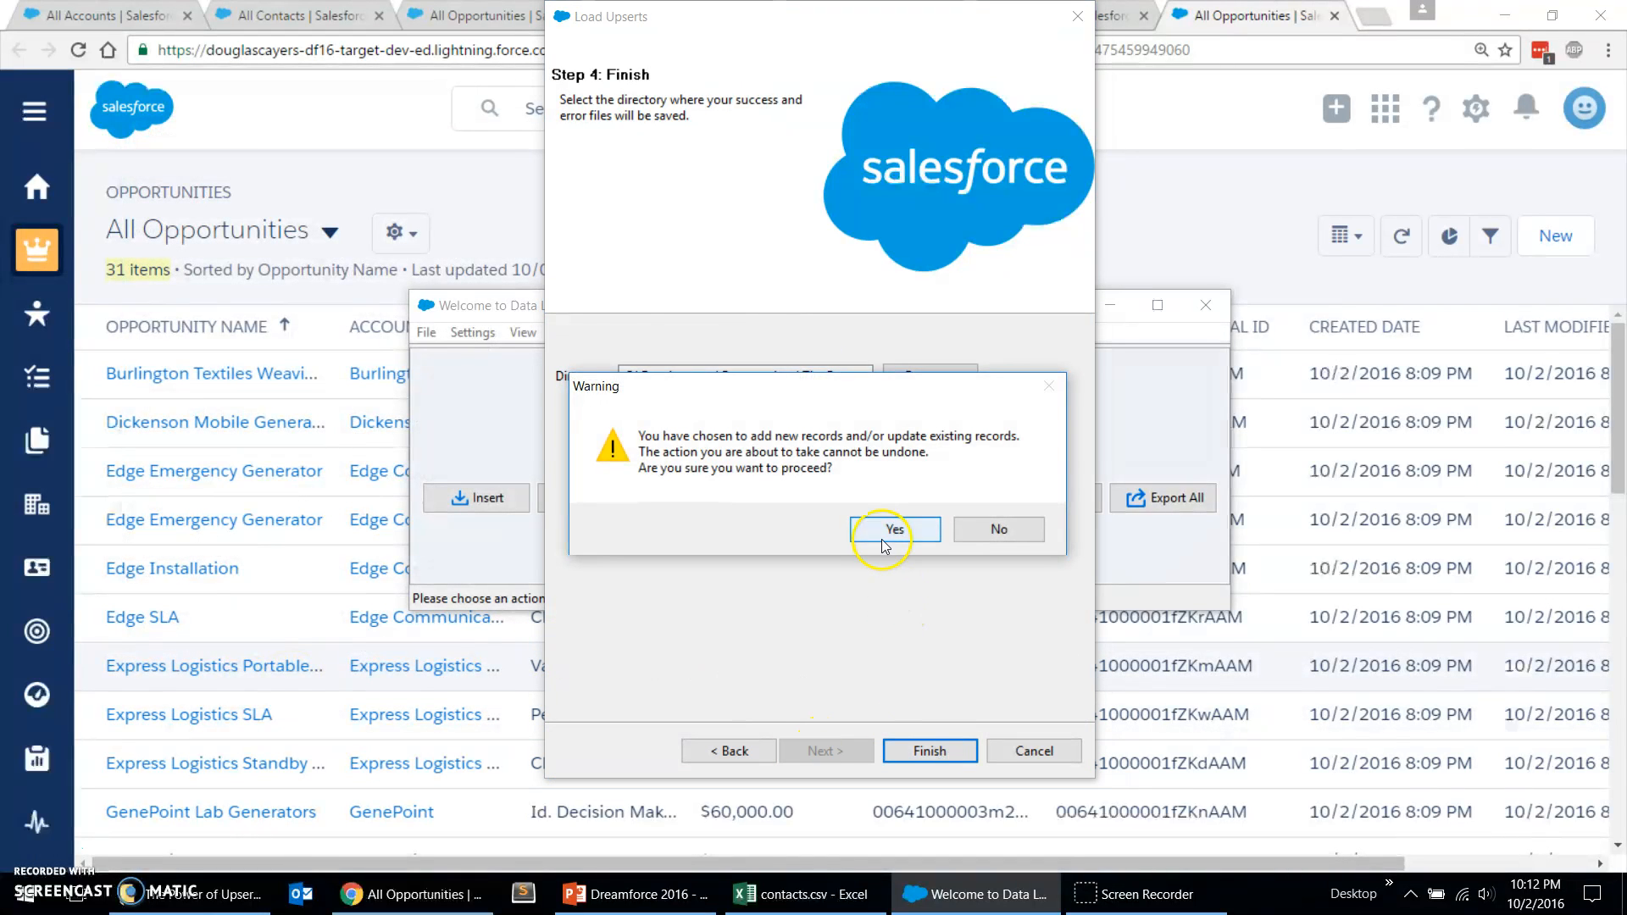
pyautogui.click(895, 529)
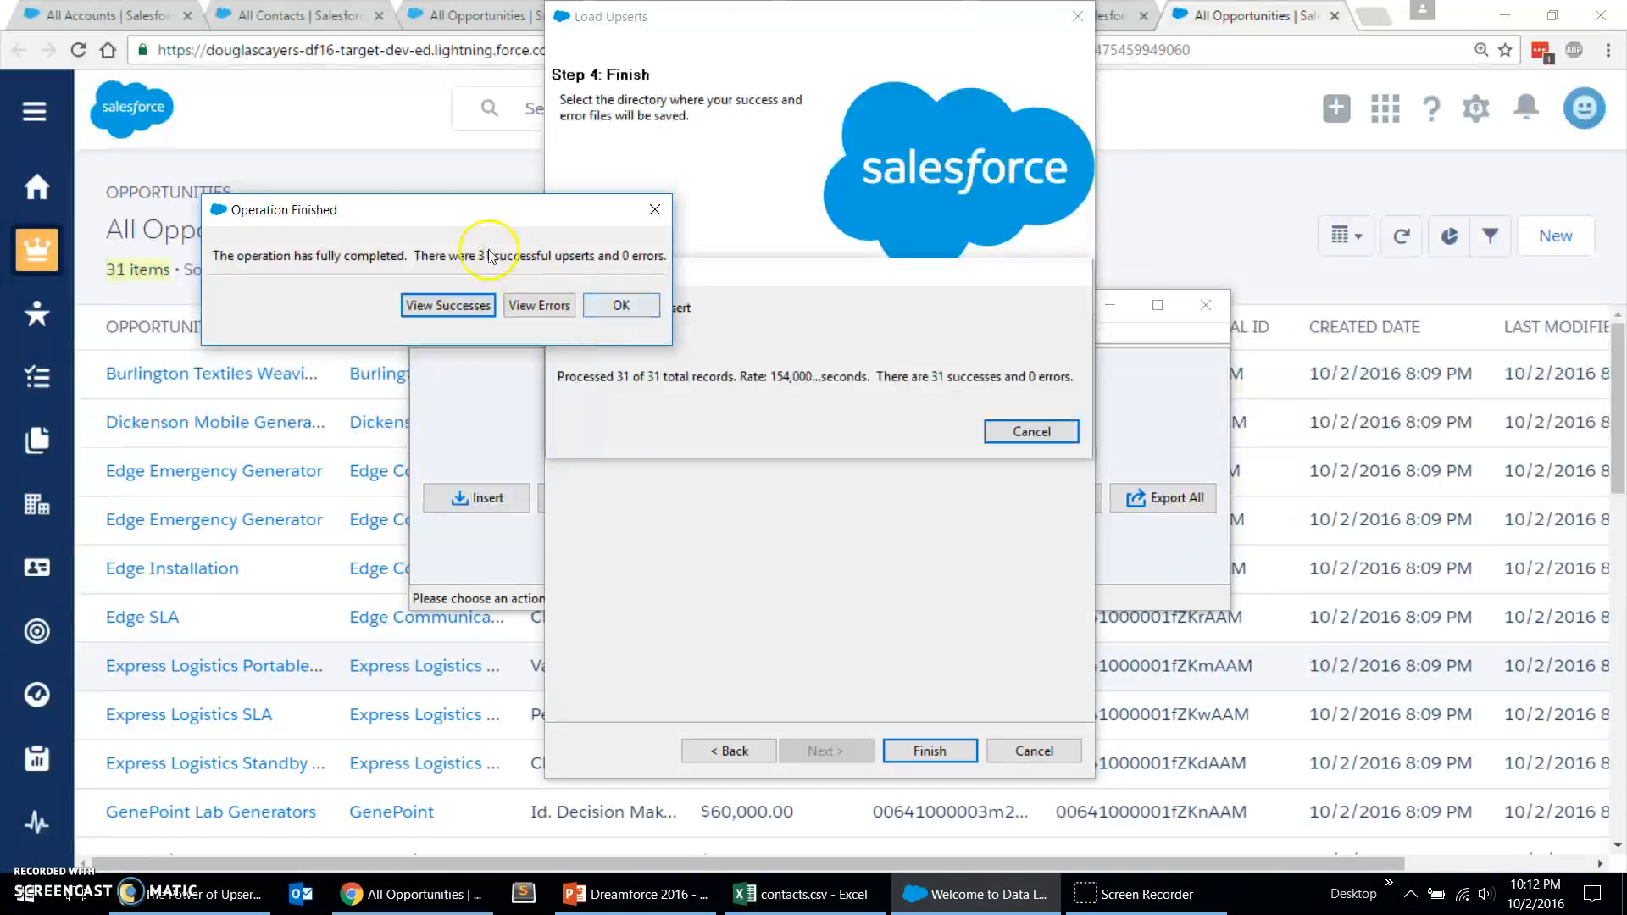
pyautogui.click(620, 305)
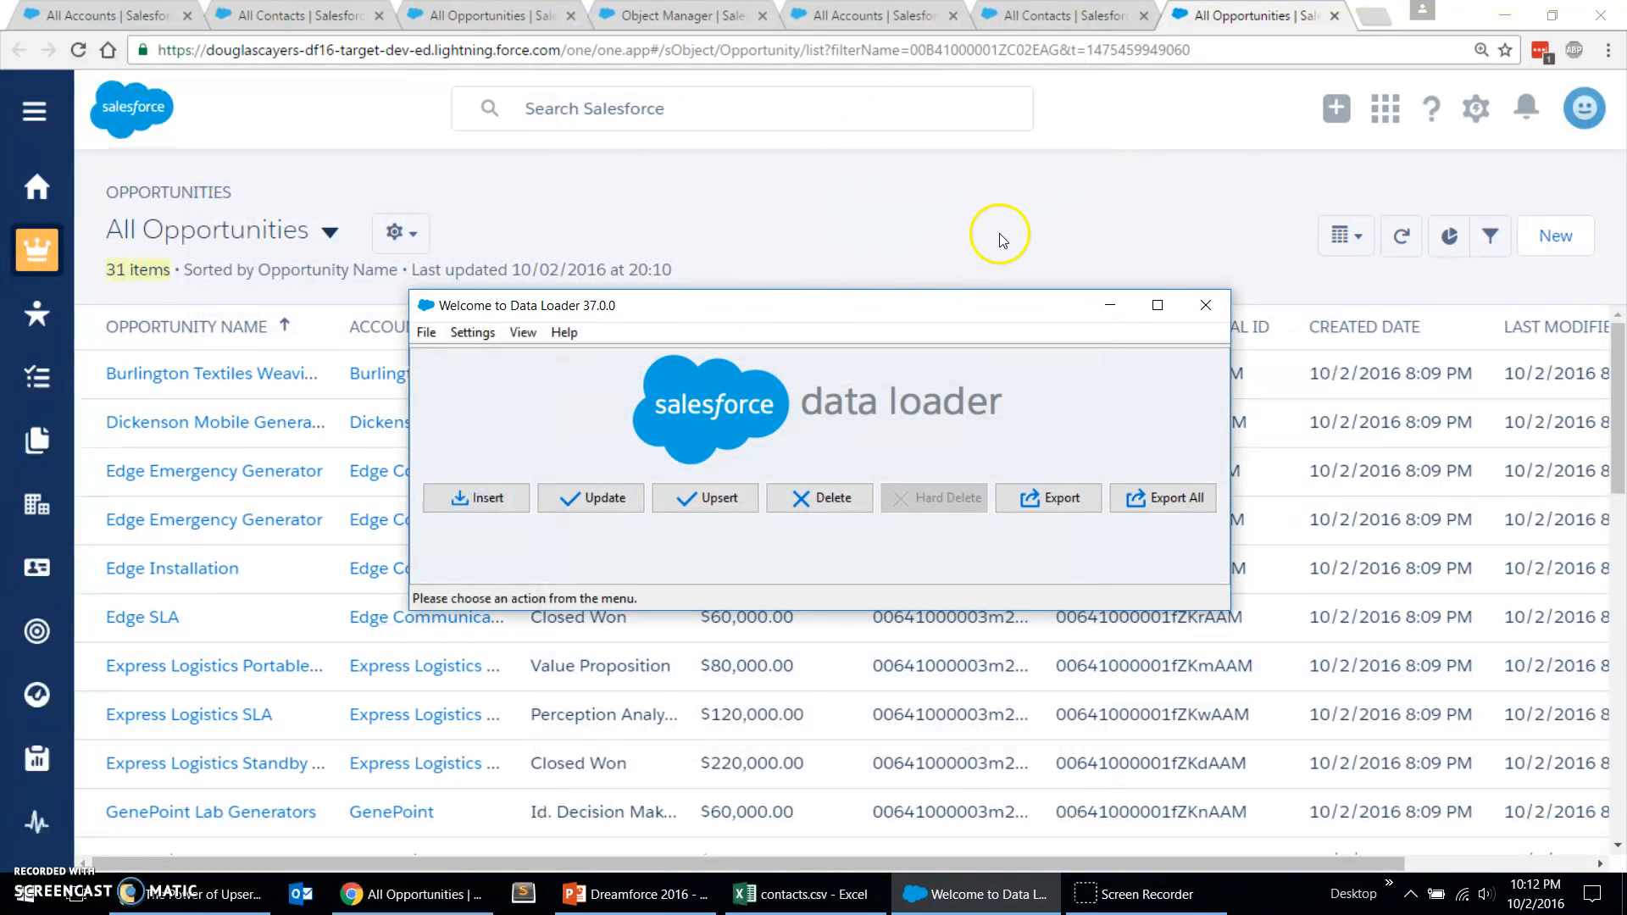
# Step: Refresh All Opportunities and check Last Modified Date confirms 31 items updated, no duplicates
pyautogui.click(1204, 305)
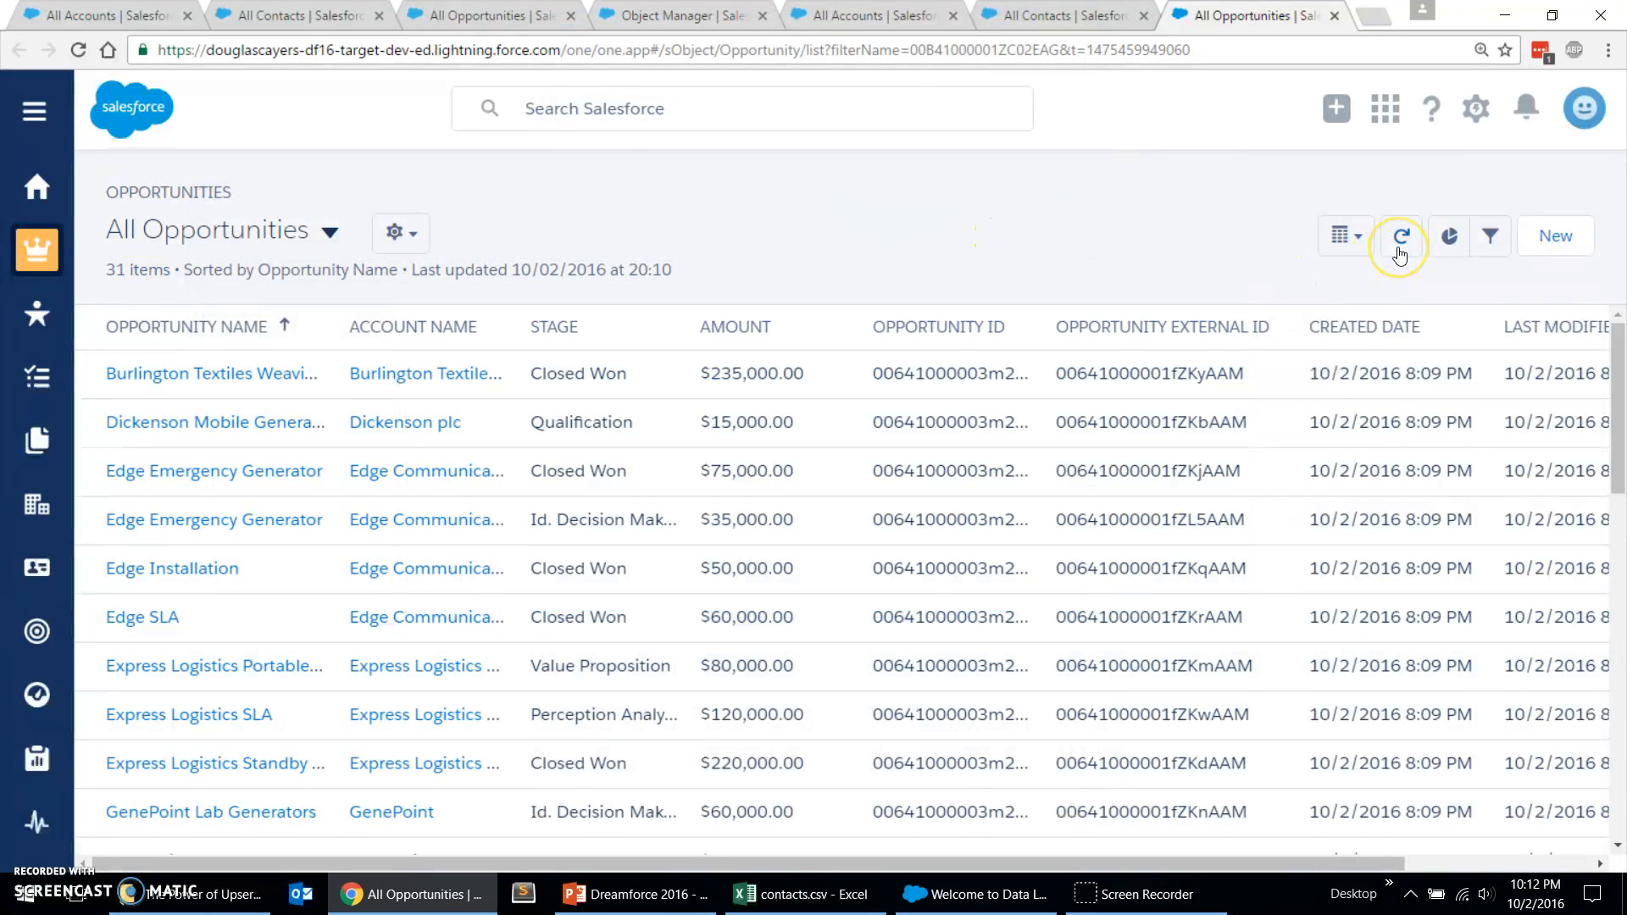
pyautogui.click(1399, 235)
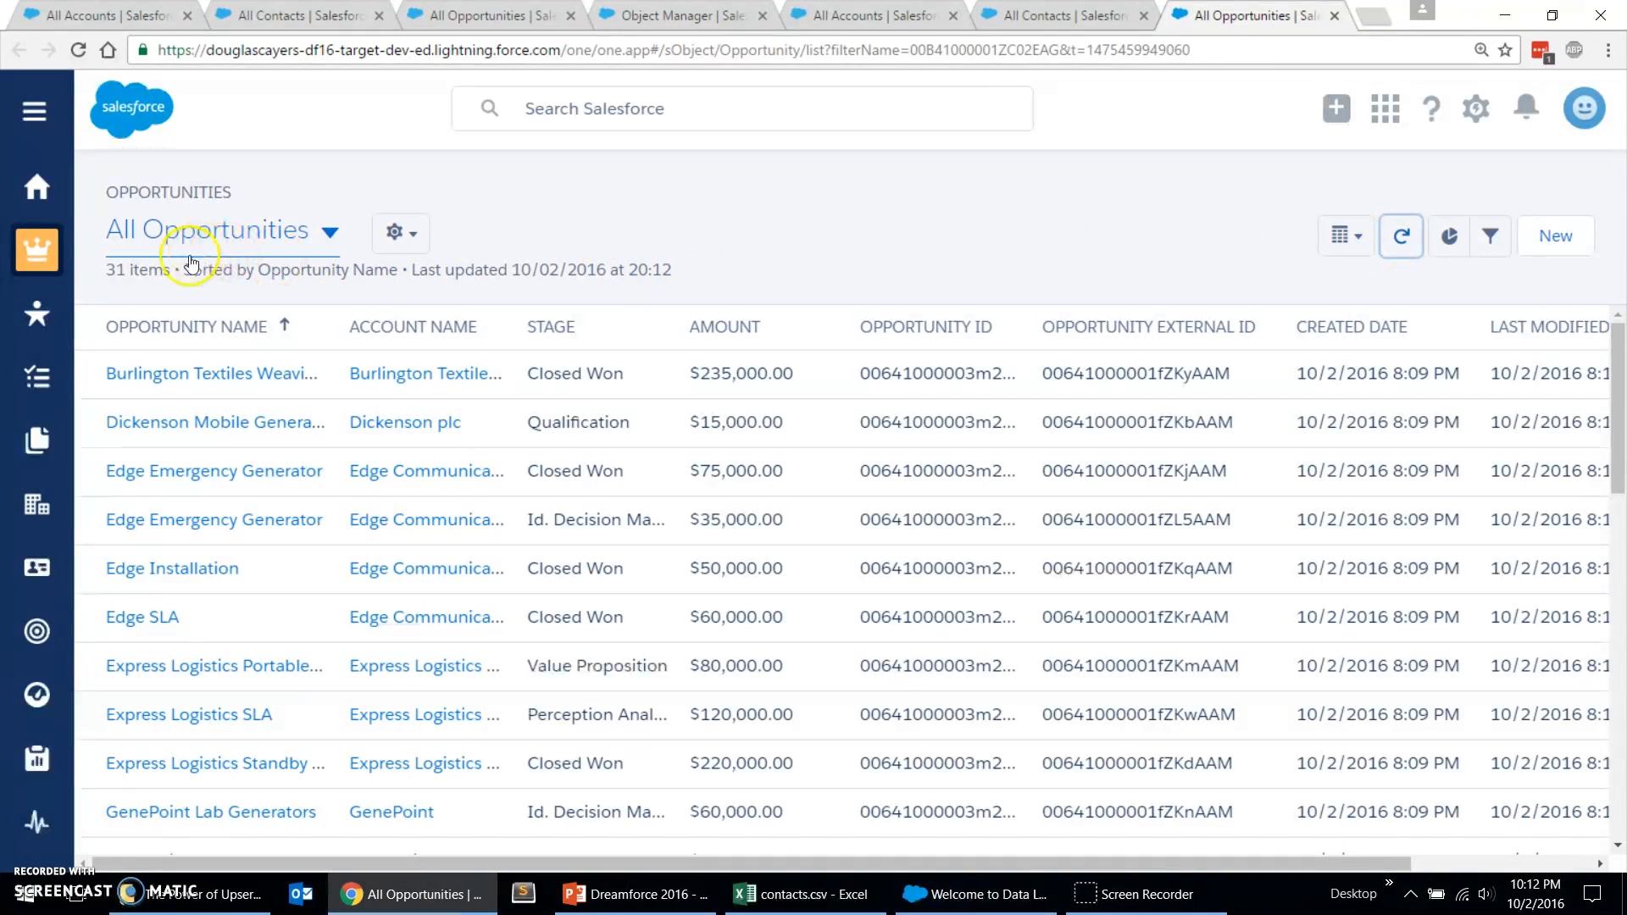
pyautogui.hscroll(3)
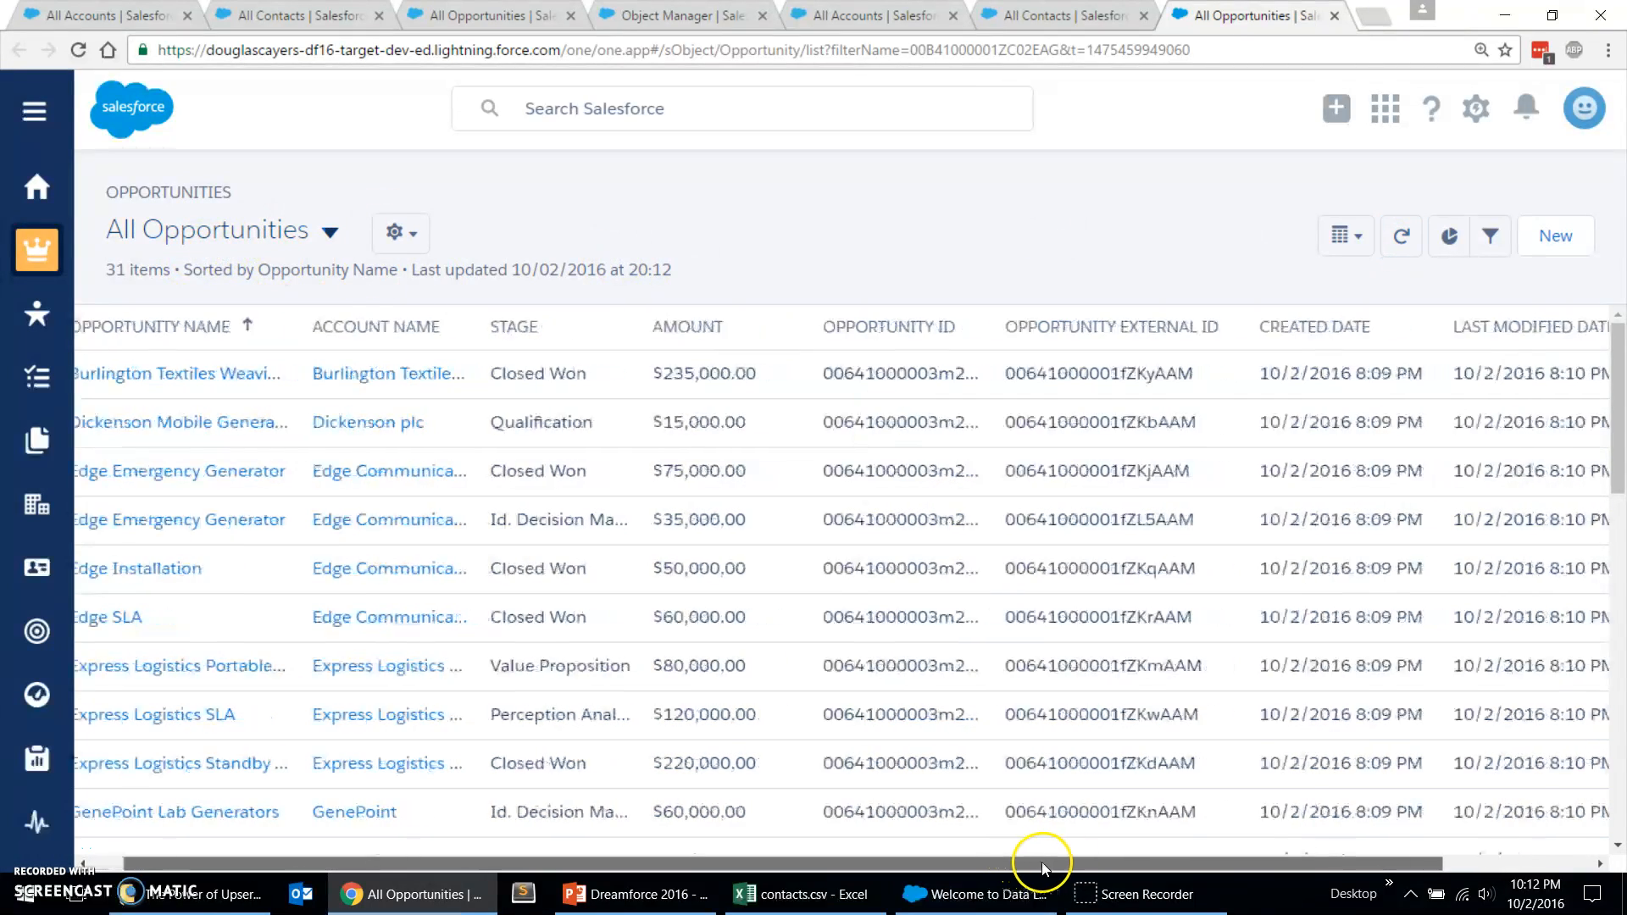
pyautogui.hscroll(3)
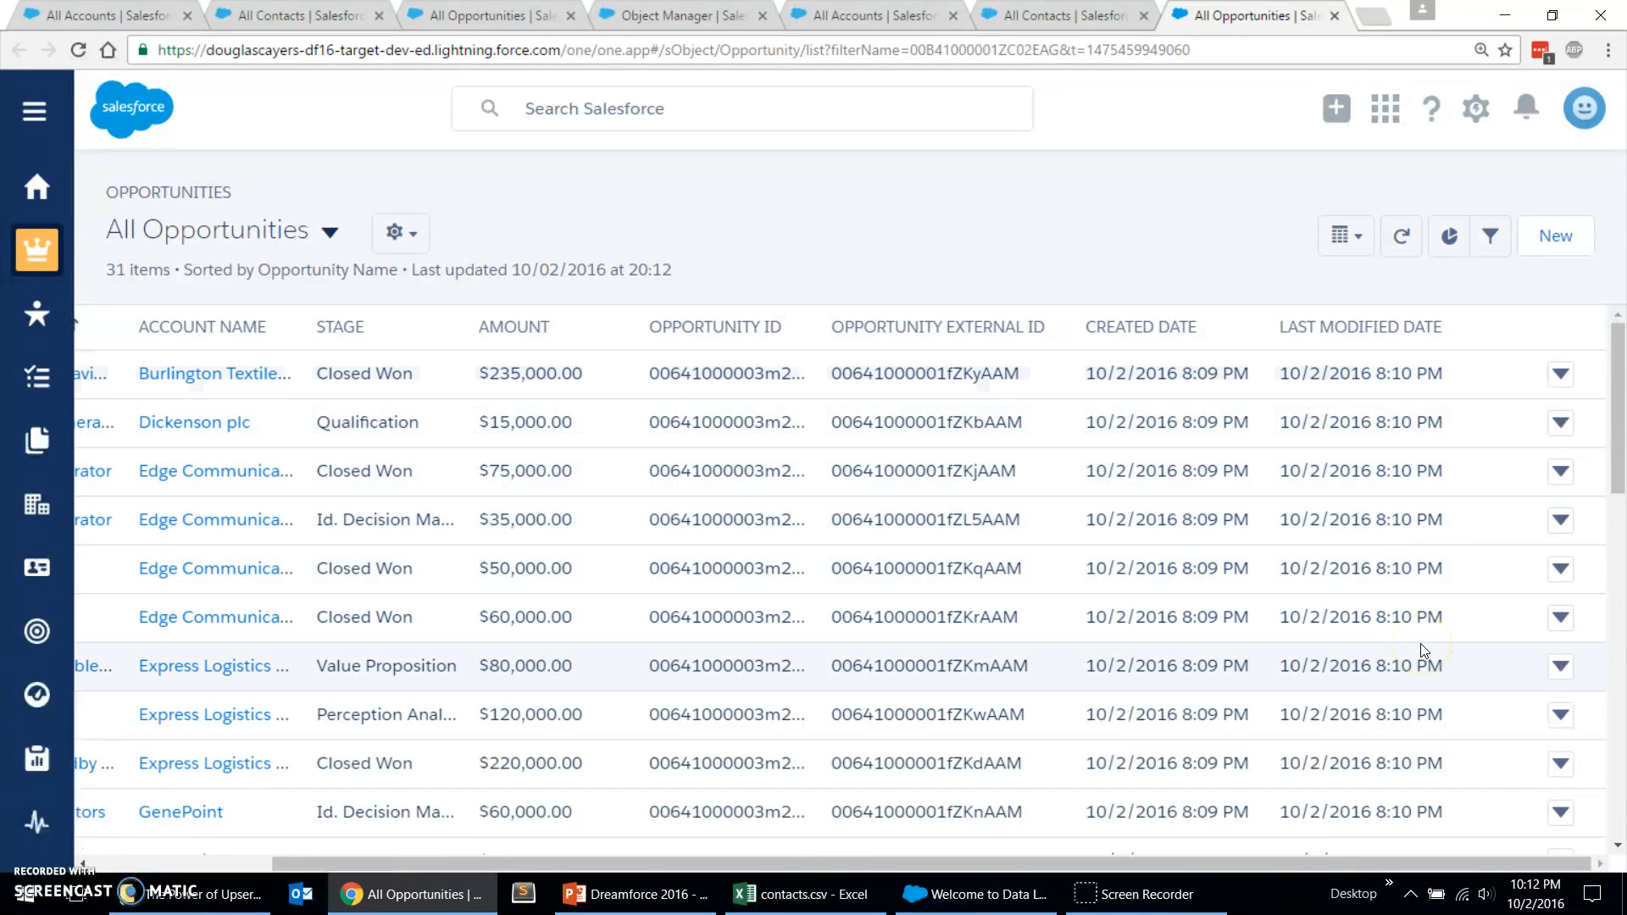
pyautogui.hscroll(-3)
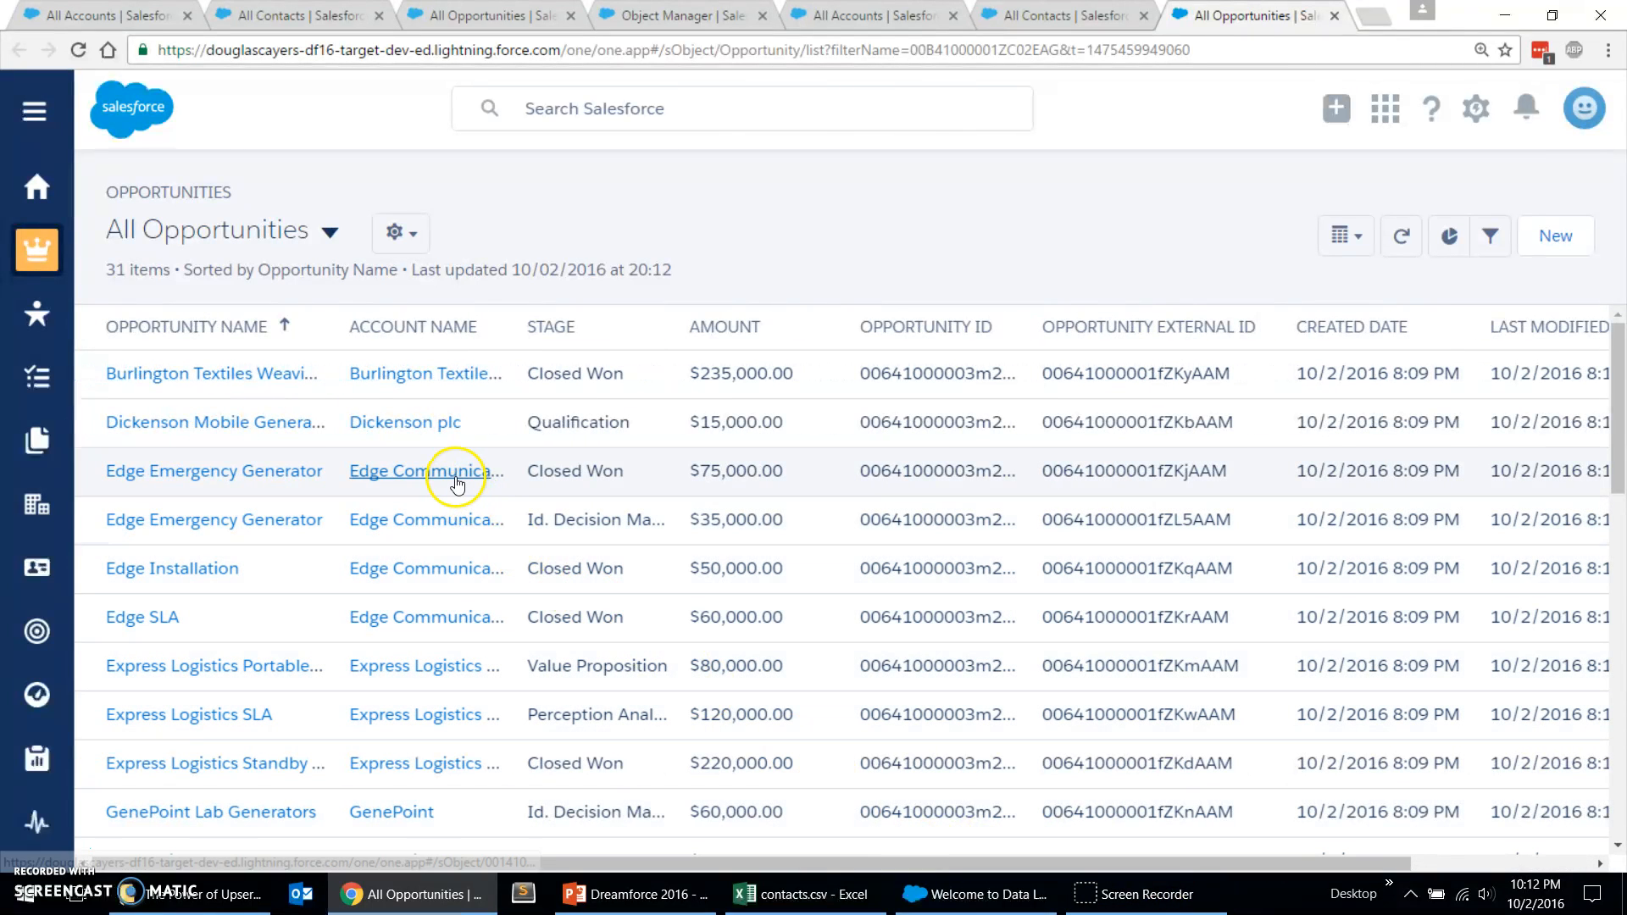
# Step: View the Edge Communications account's related lists showing 2 contacts and 4 opportunities
pyautogui.click(426, 470)
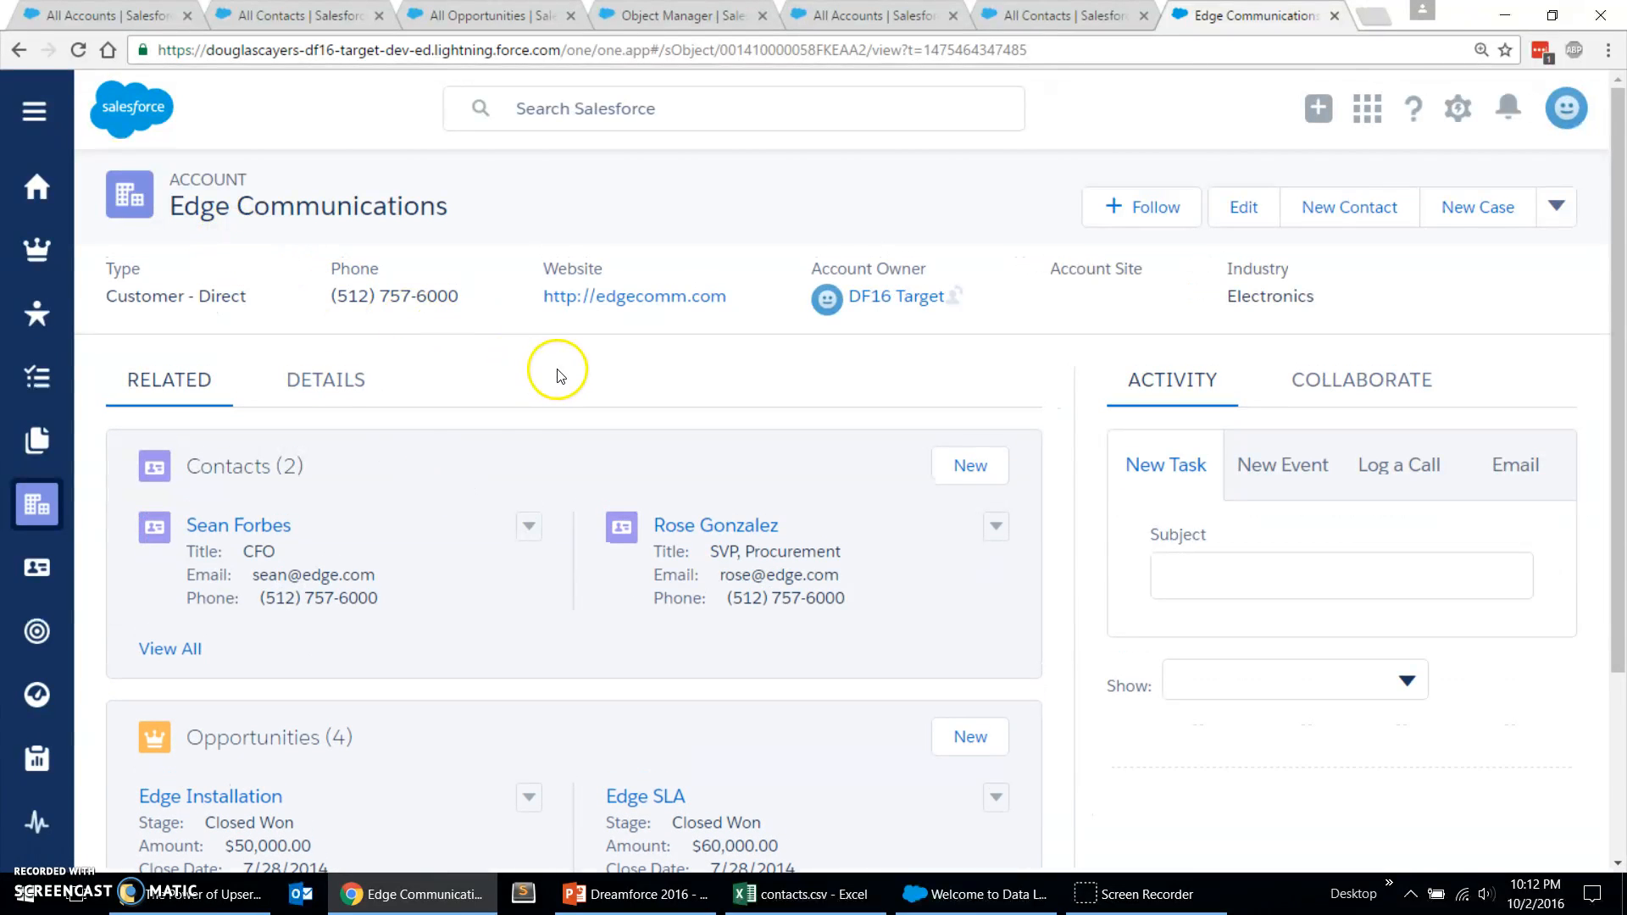
pyautogui.moveTo(1543, 510)
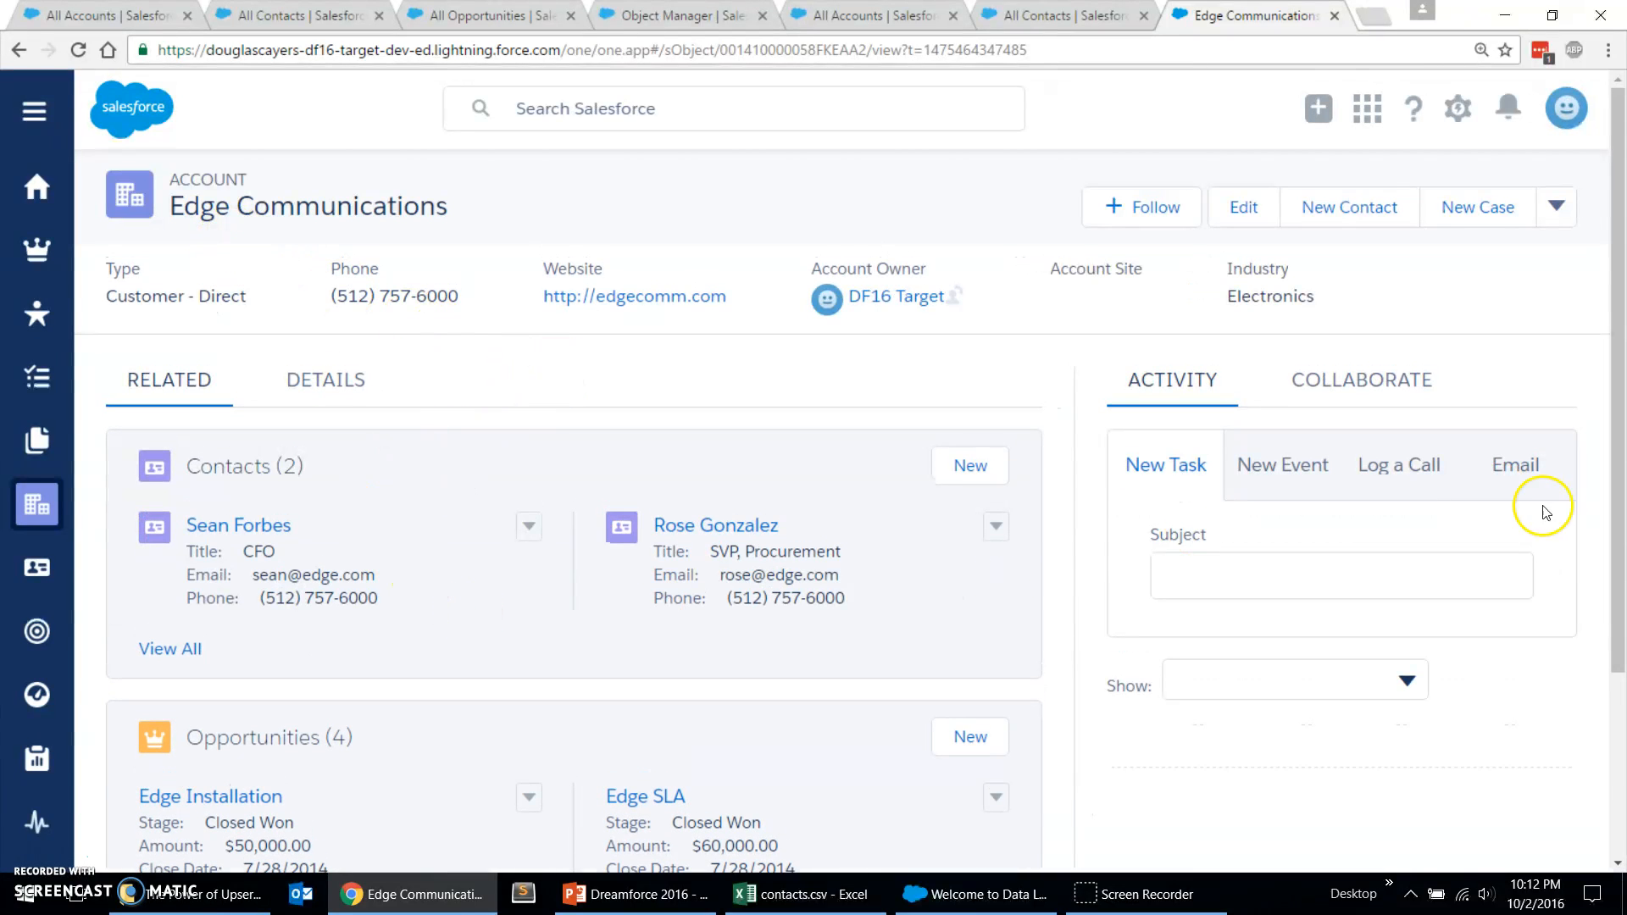
pyautogui.scroll(-3)
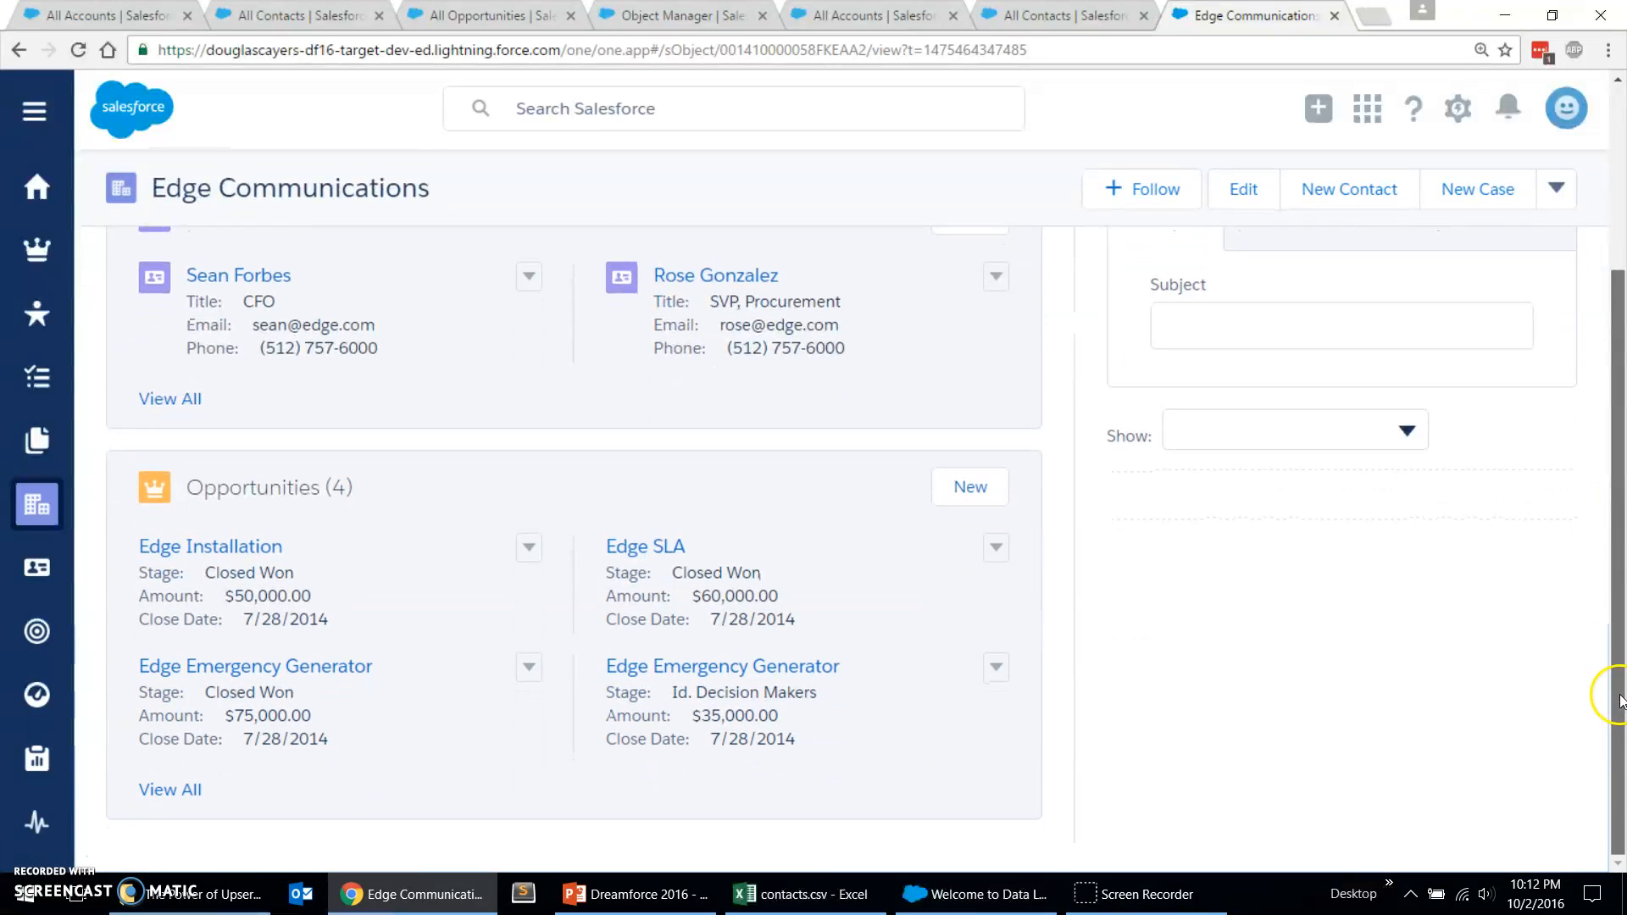
pyautogui.moveTo(1603, 700)
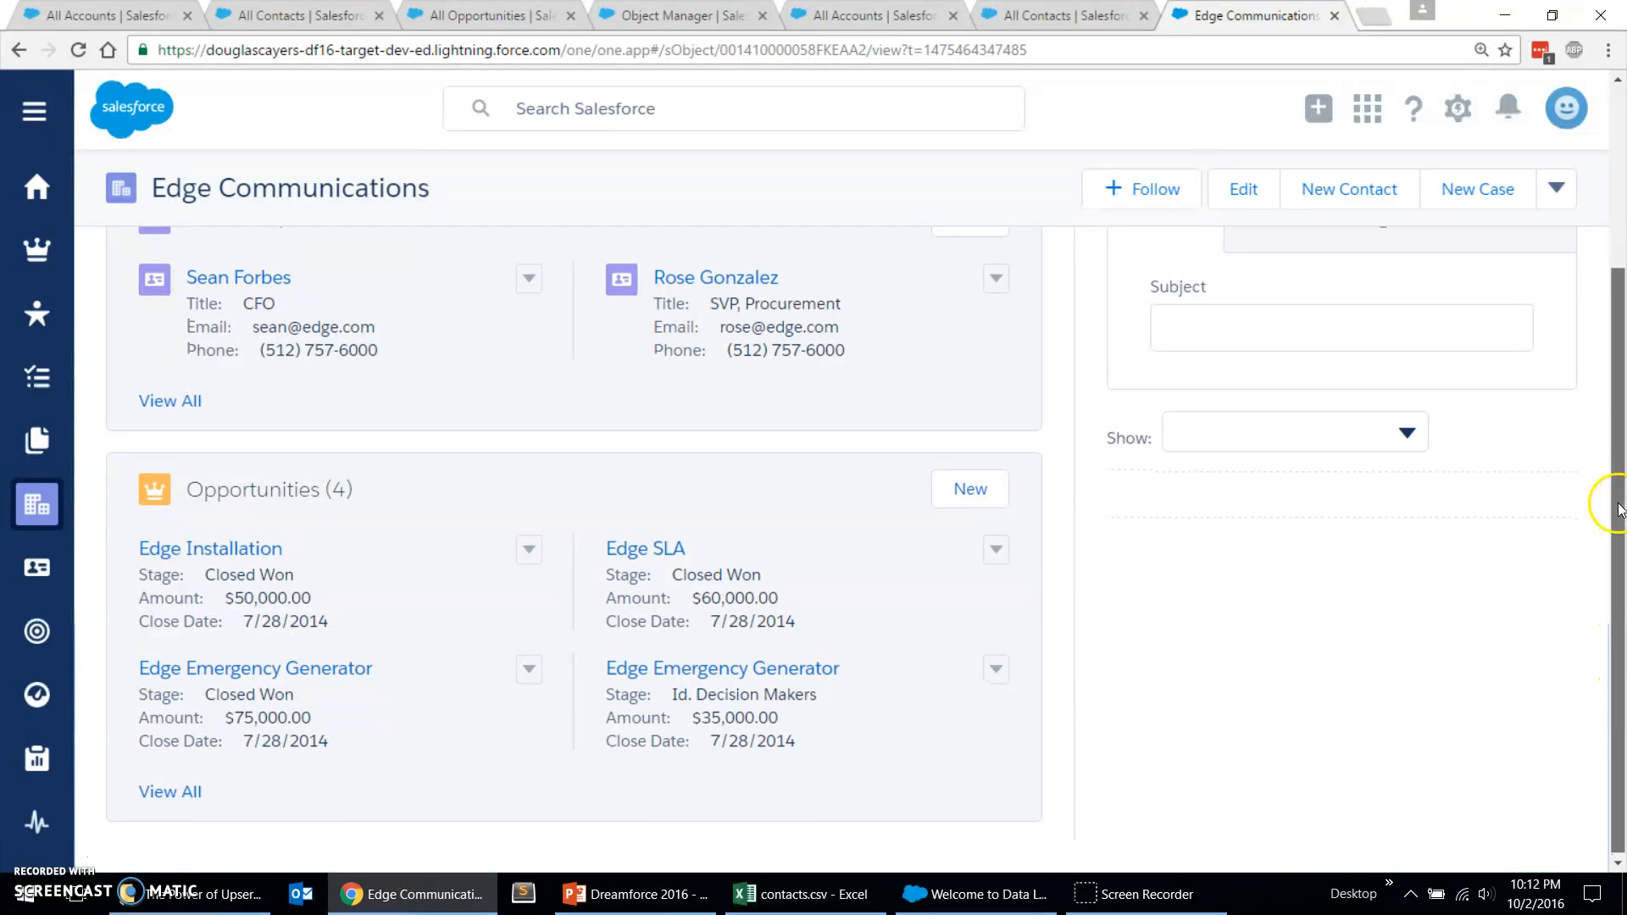
pyautogui.scroll(3)
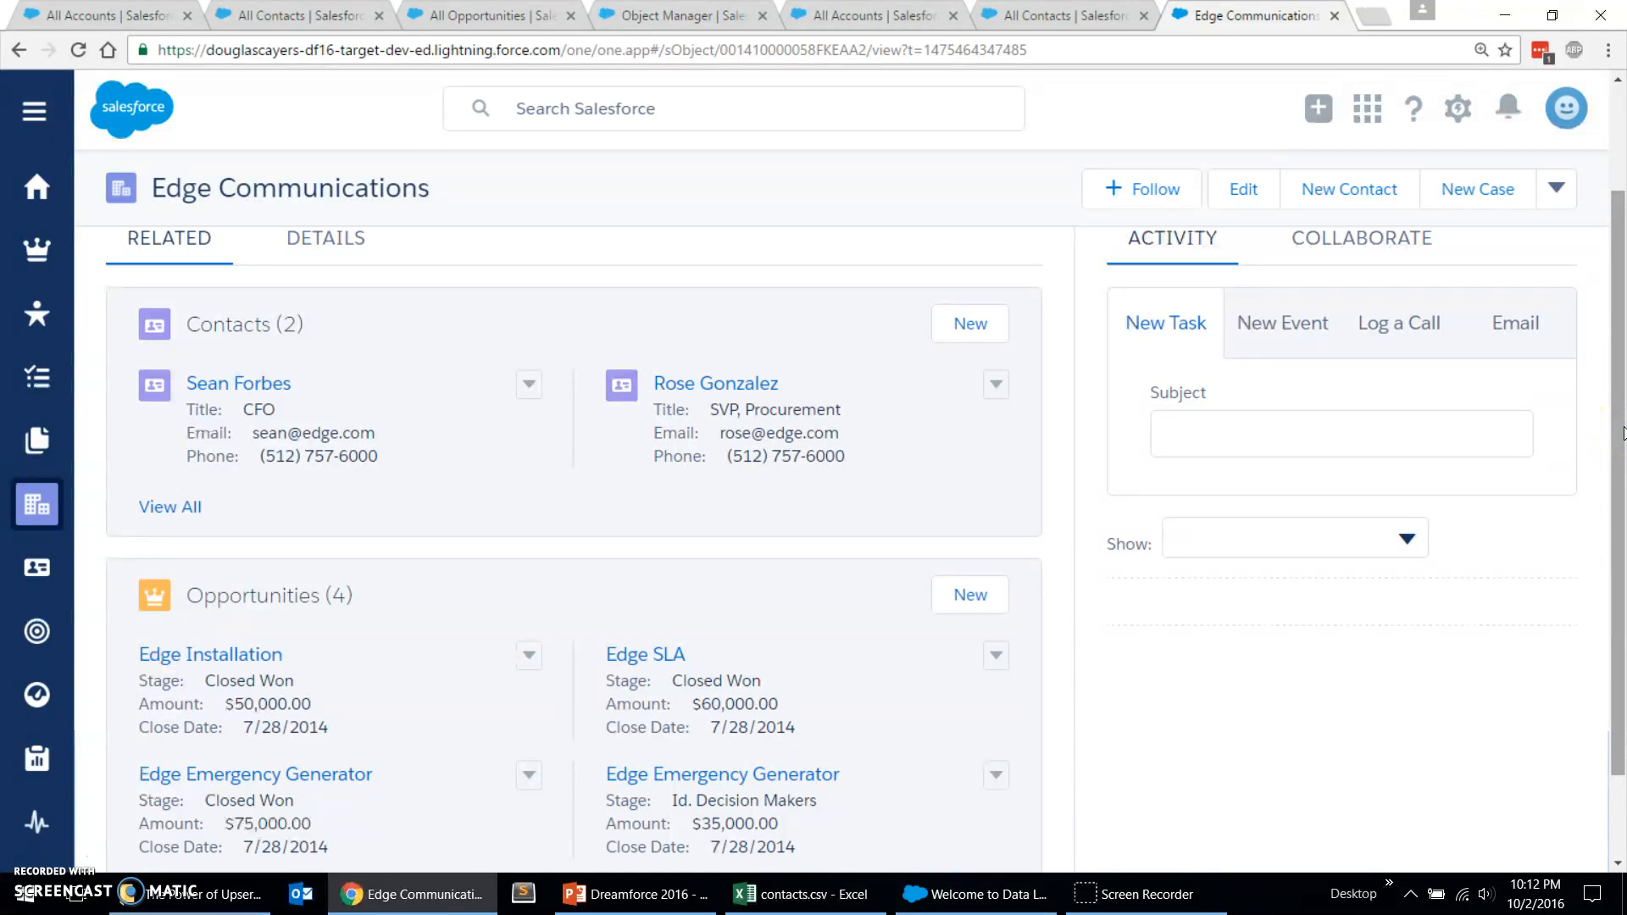